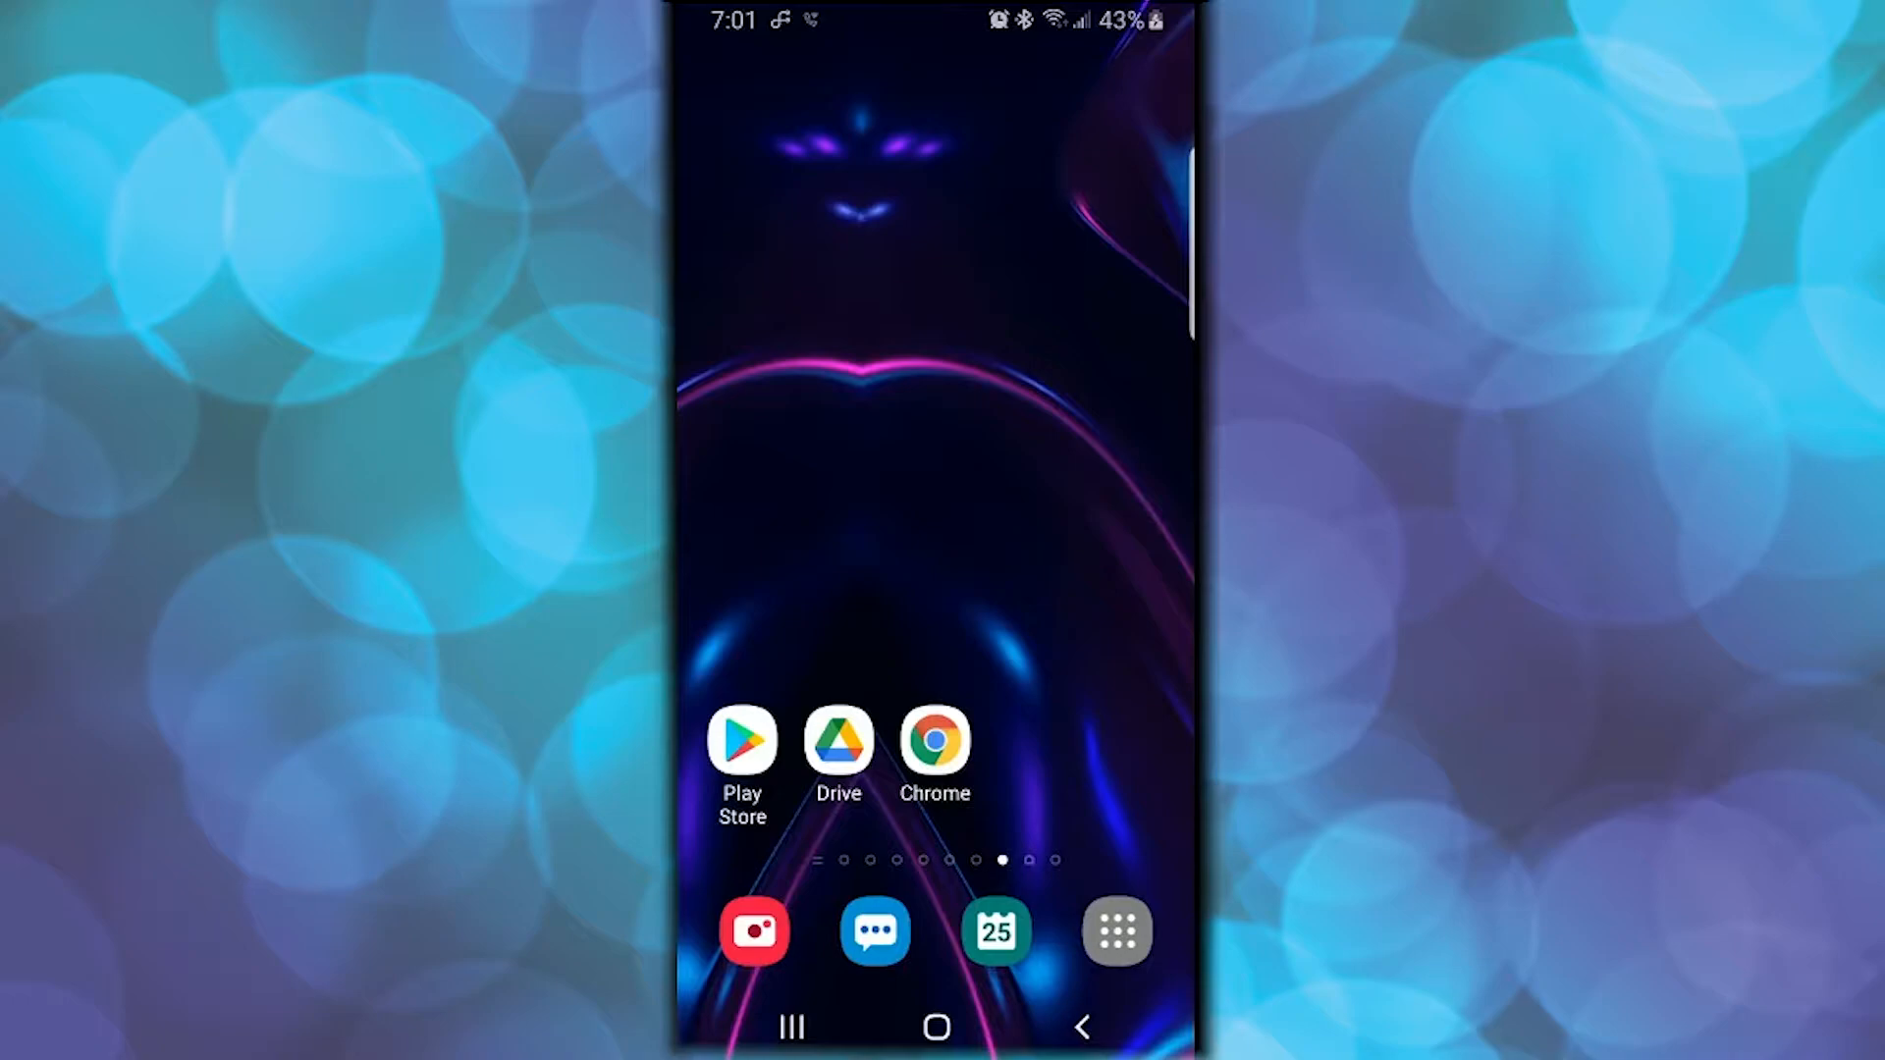
mouse_move(755, 764)
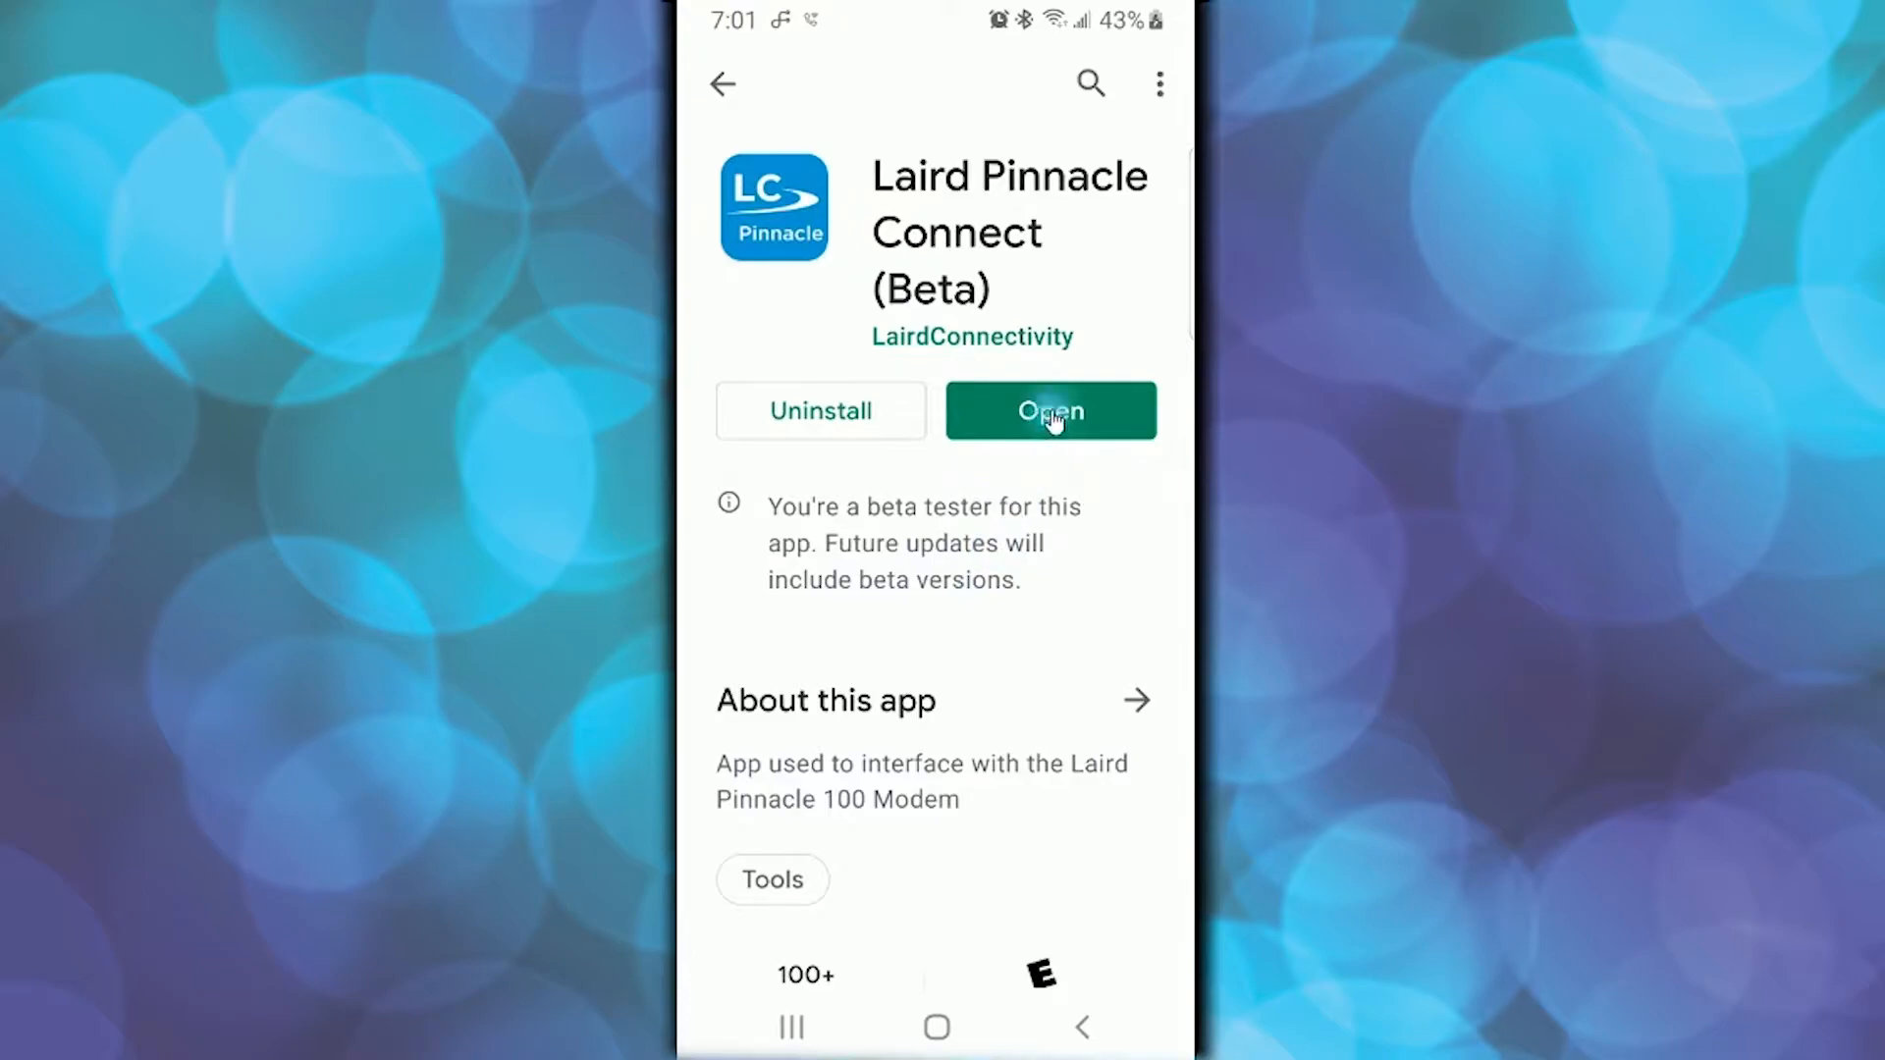
- Launch Laird Pinnacle Connect, preview the Create Account form, and return to Login
left_click(1049, 410)
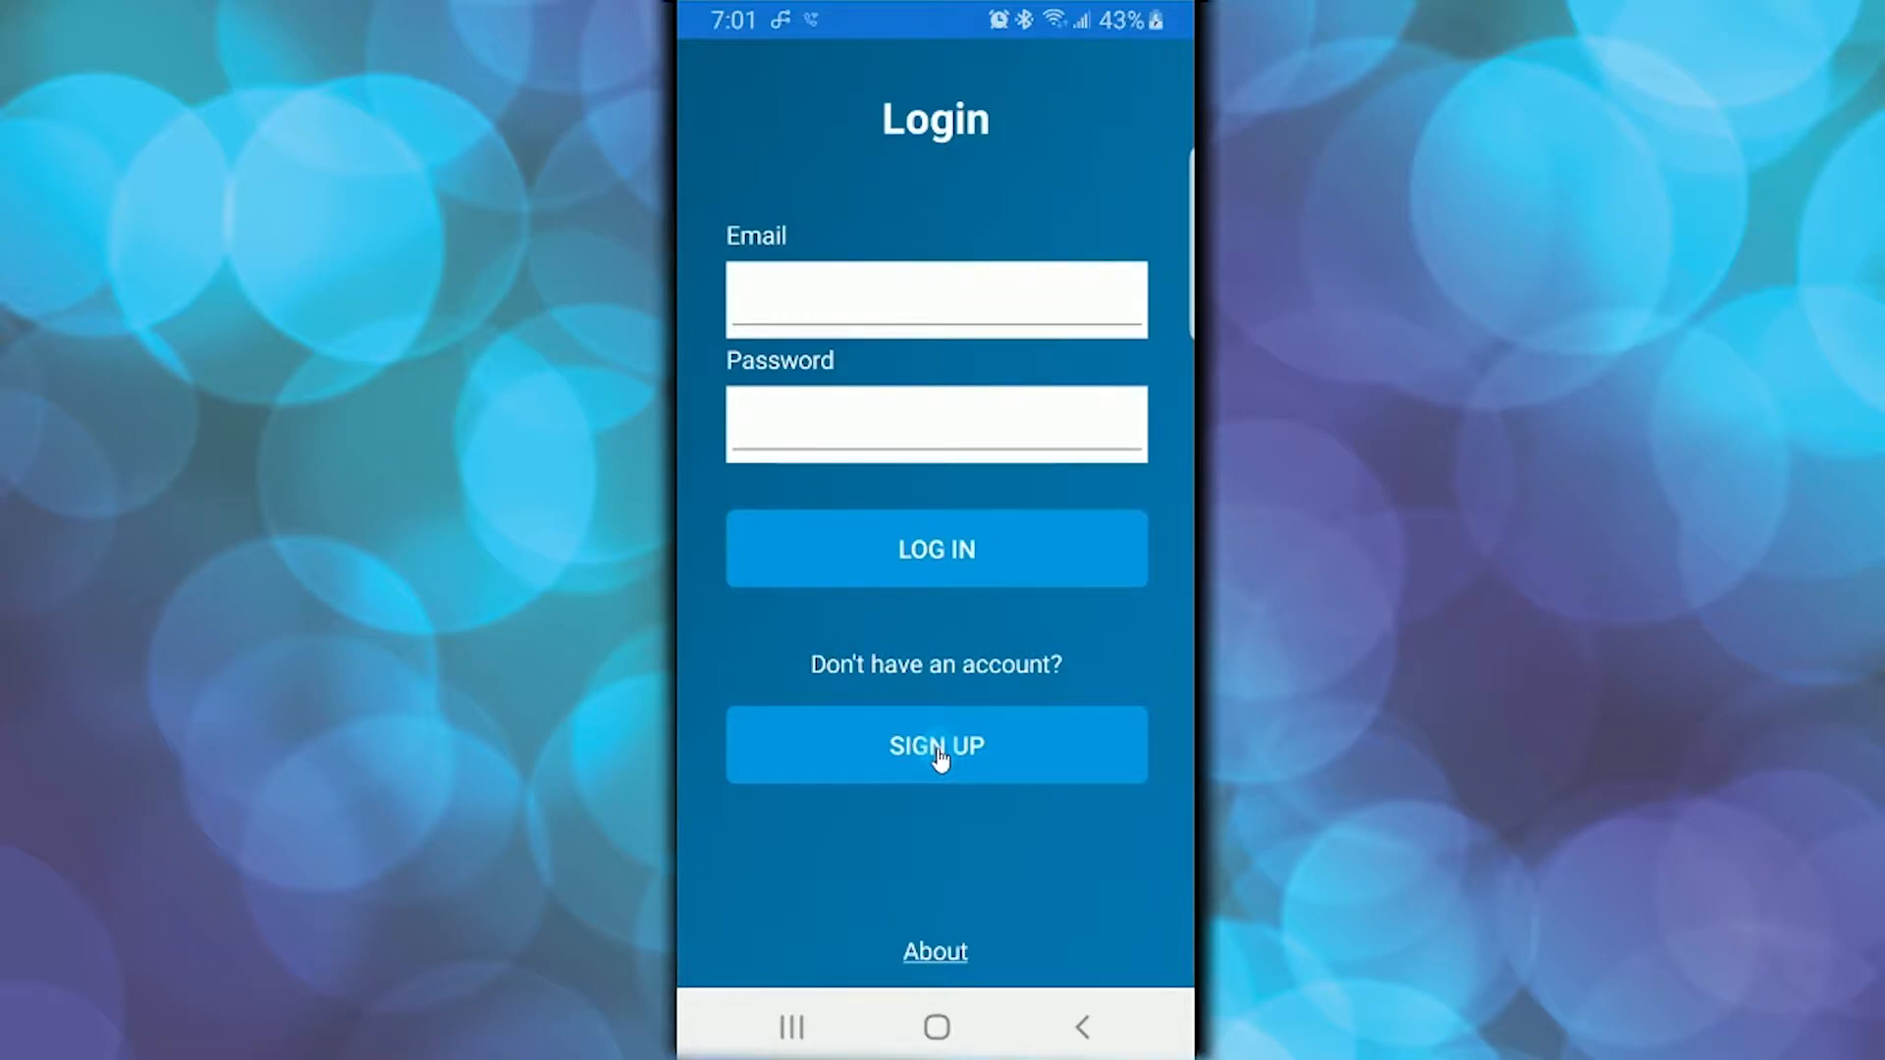
left_click(935, 745)
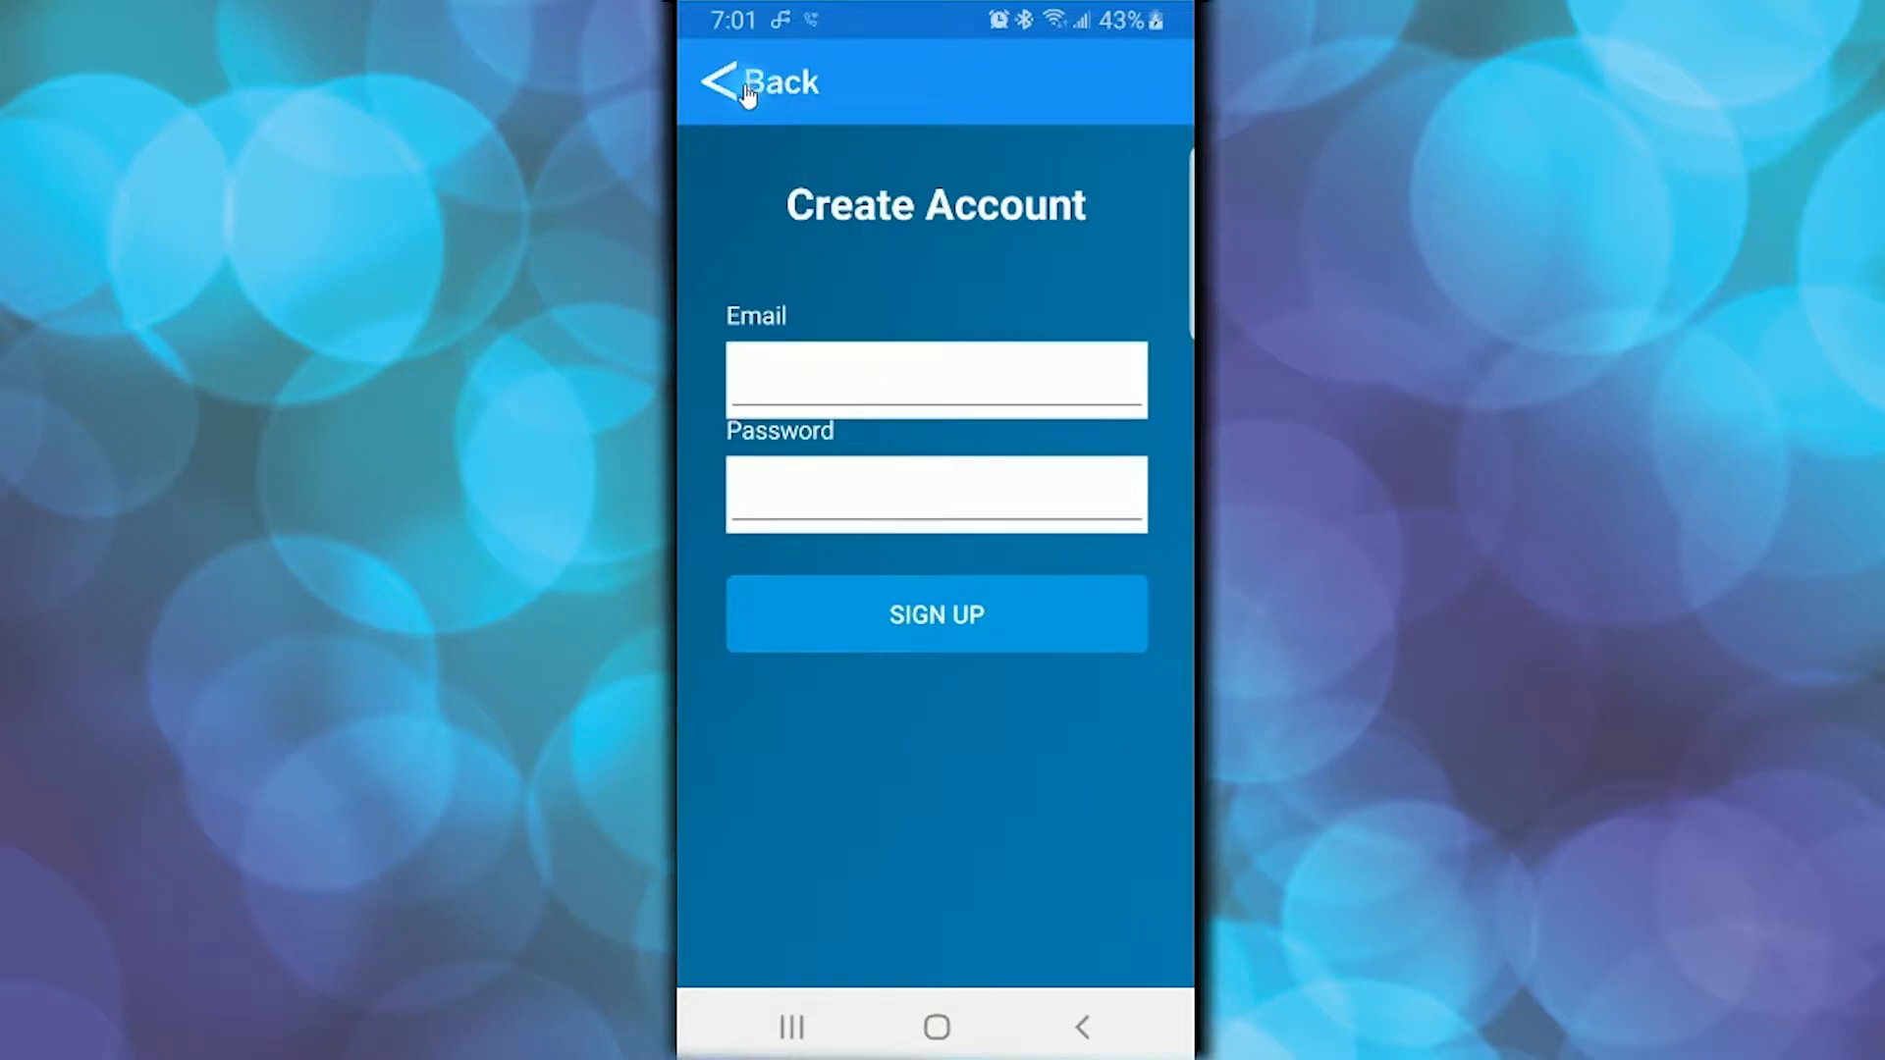
left_click(737, 82)
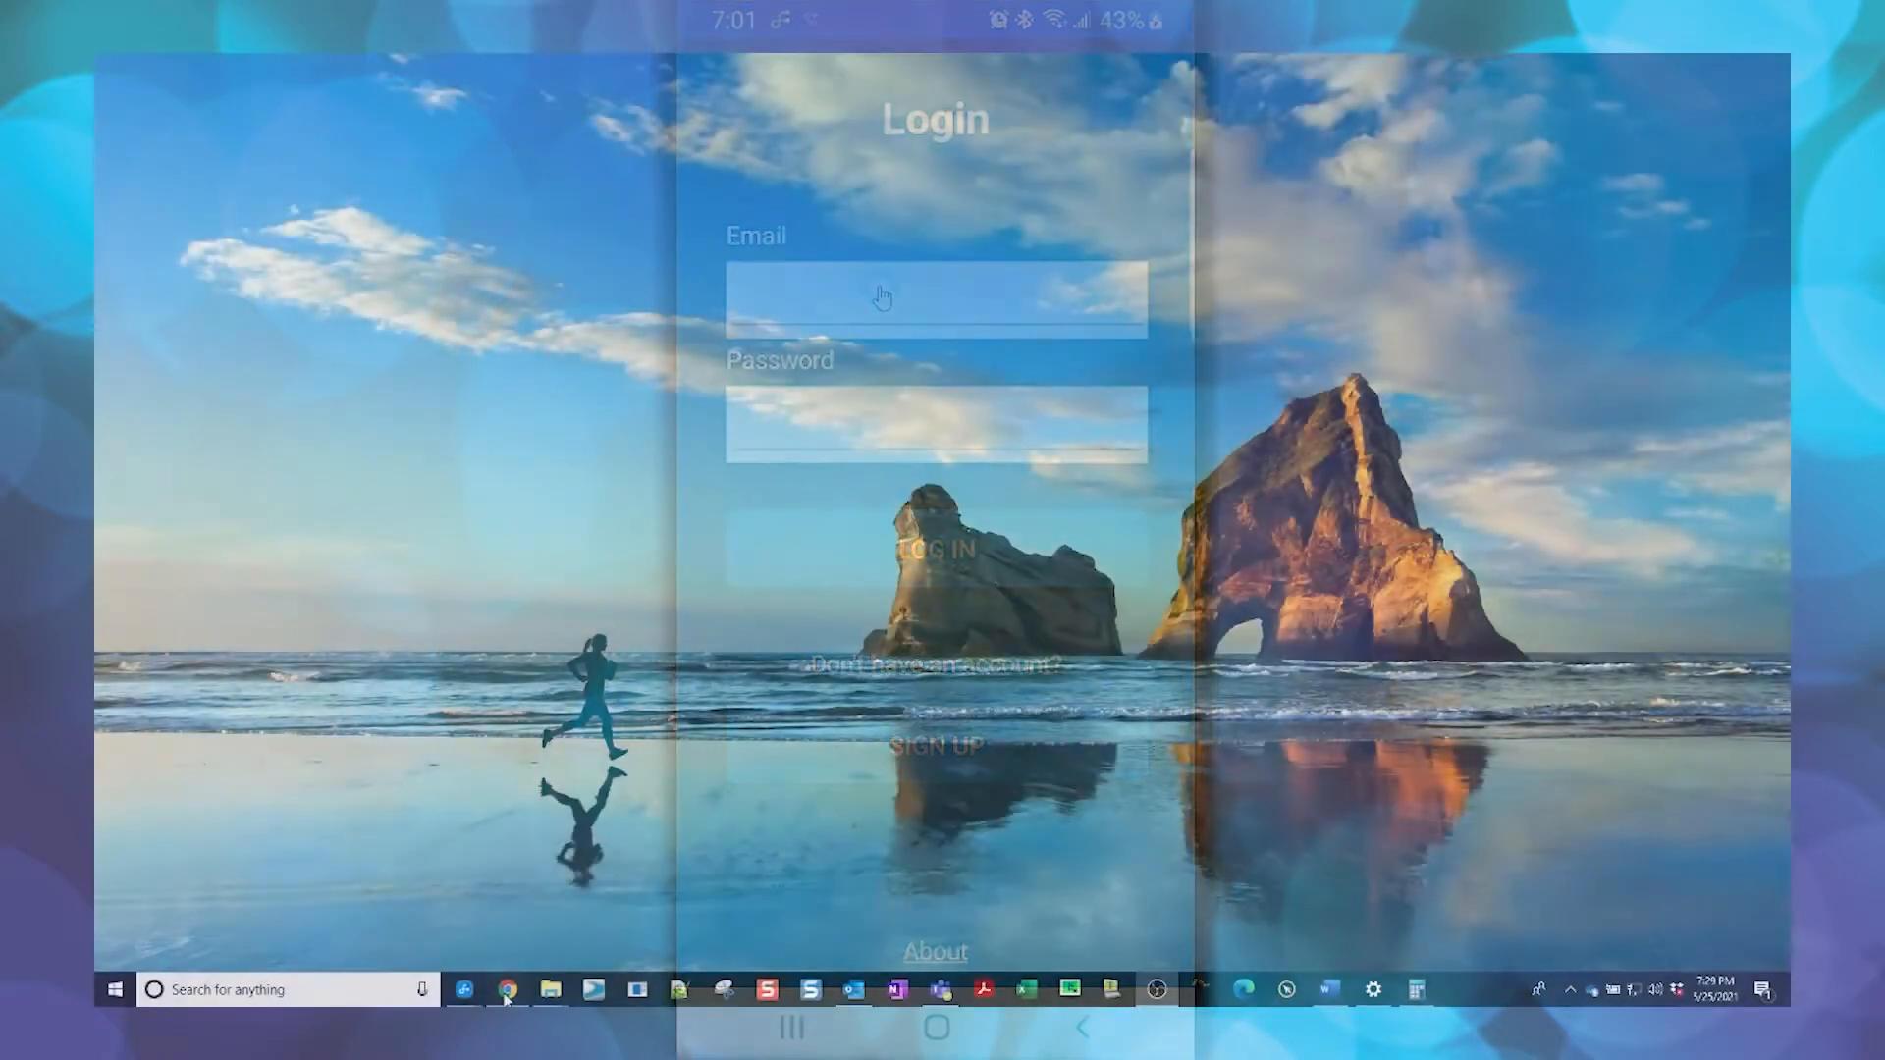
- Jump to the Pinnacle 100 page's Documentation section and expand the Software downloads list
left_click(507, 989)
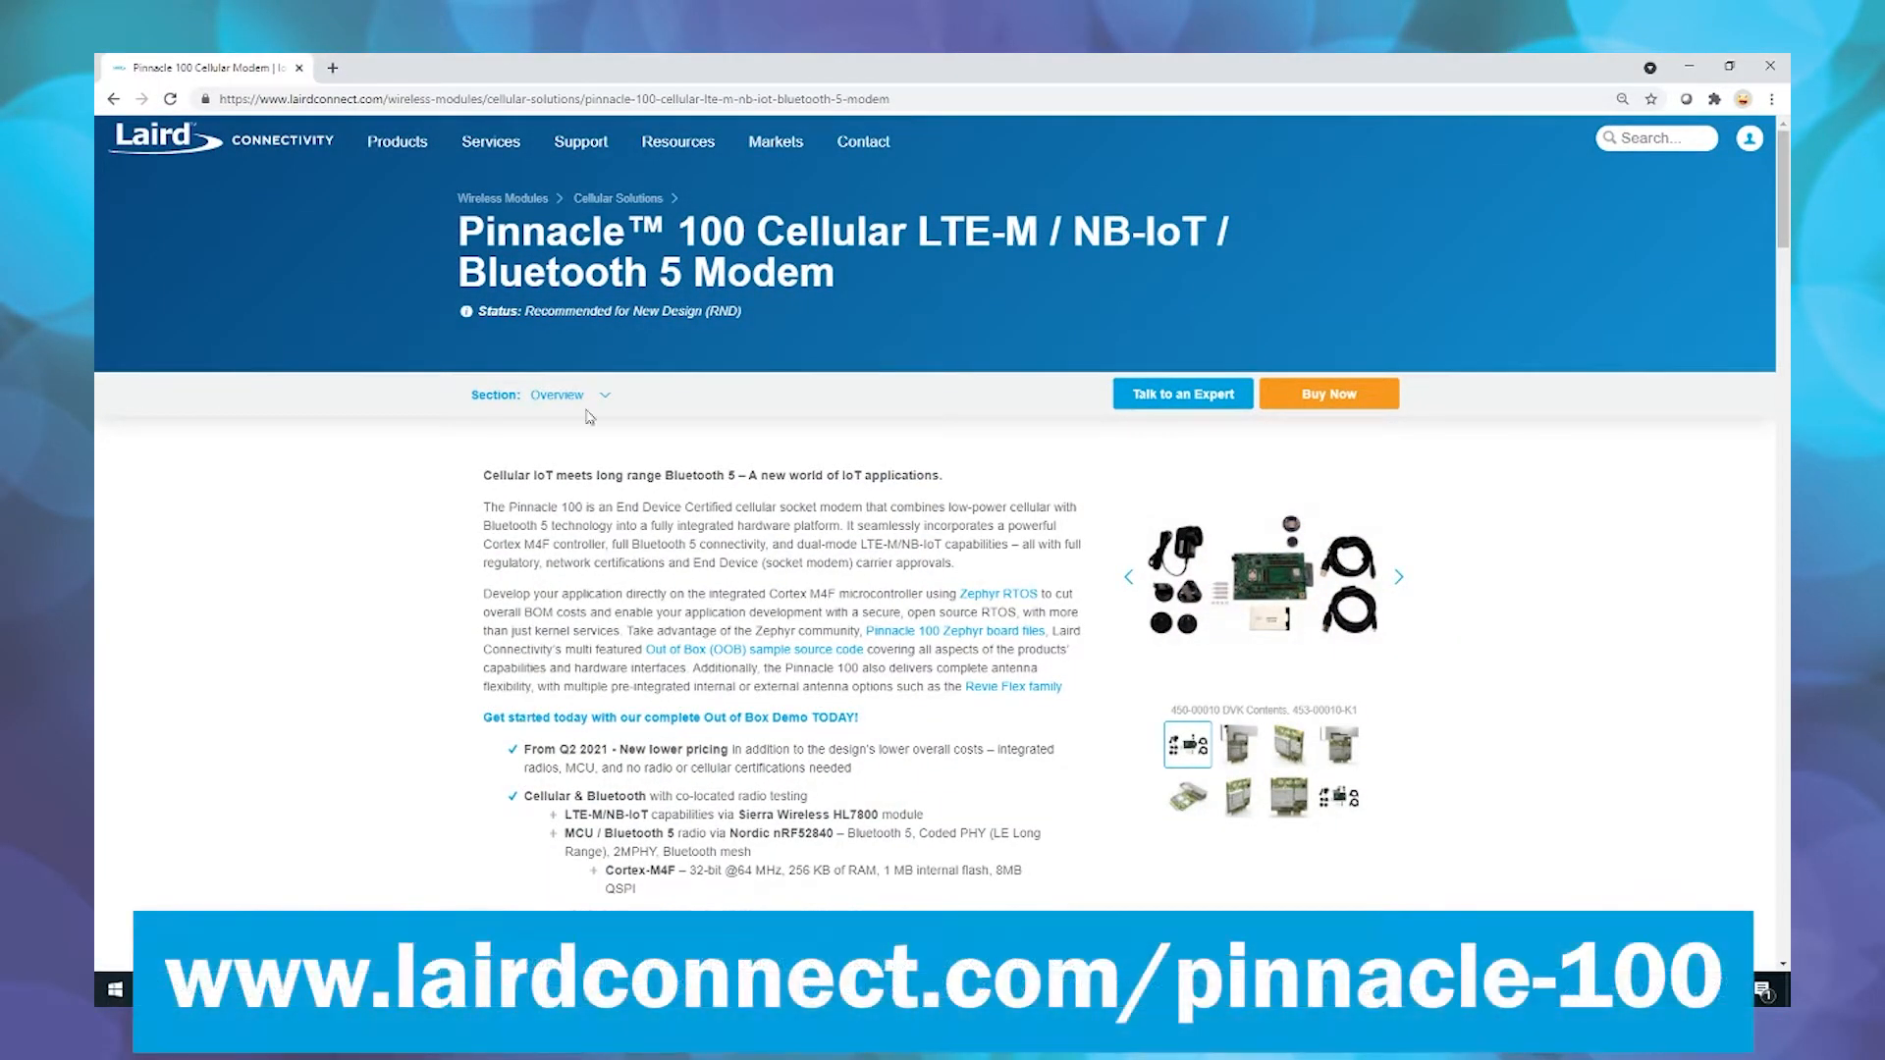
left_click(541, 98)
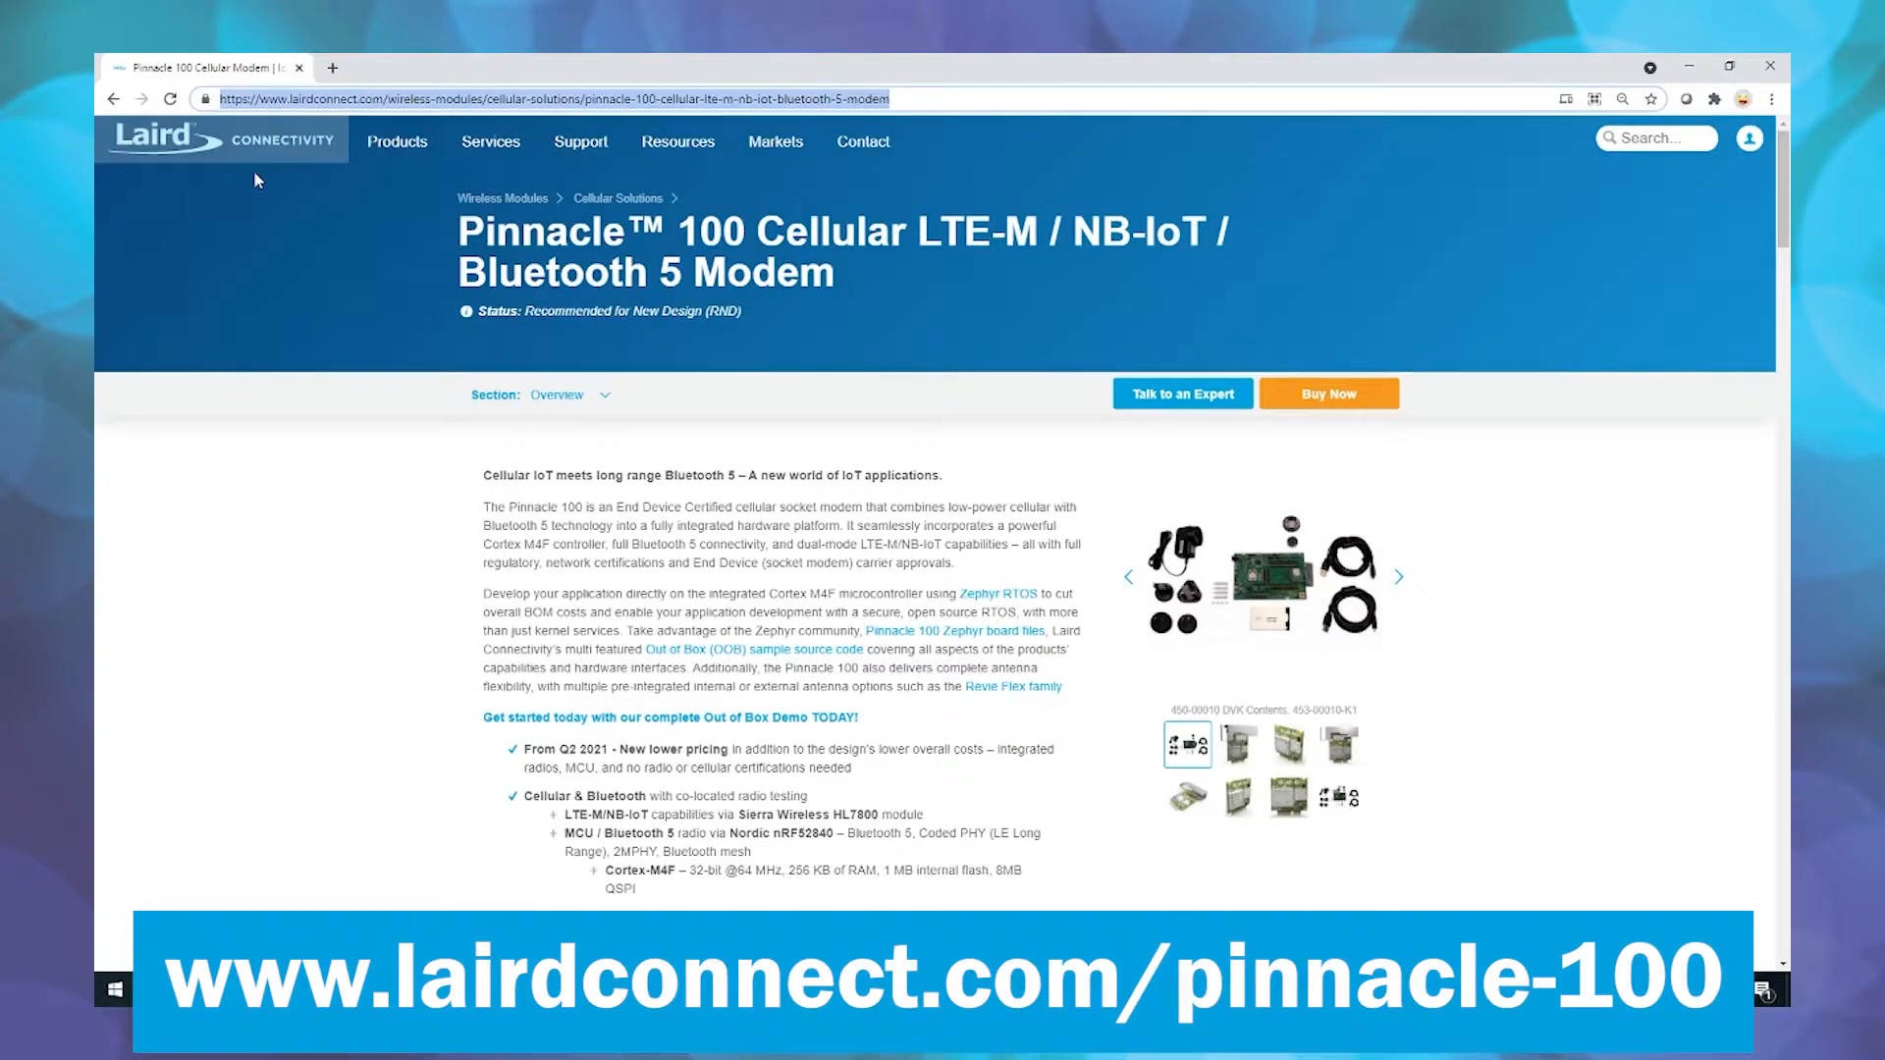
left_click(570, 395)
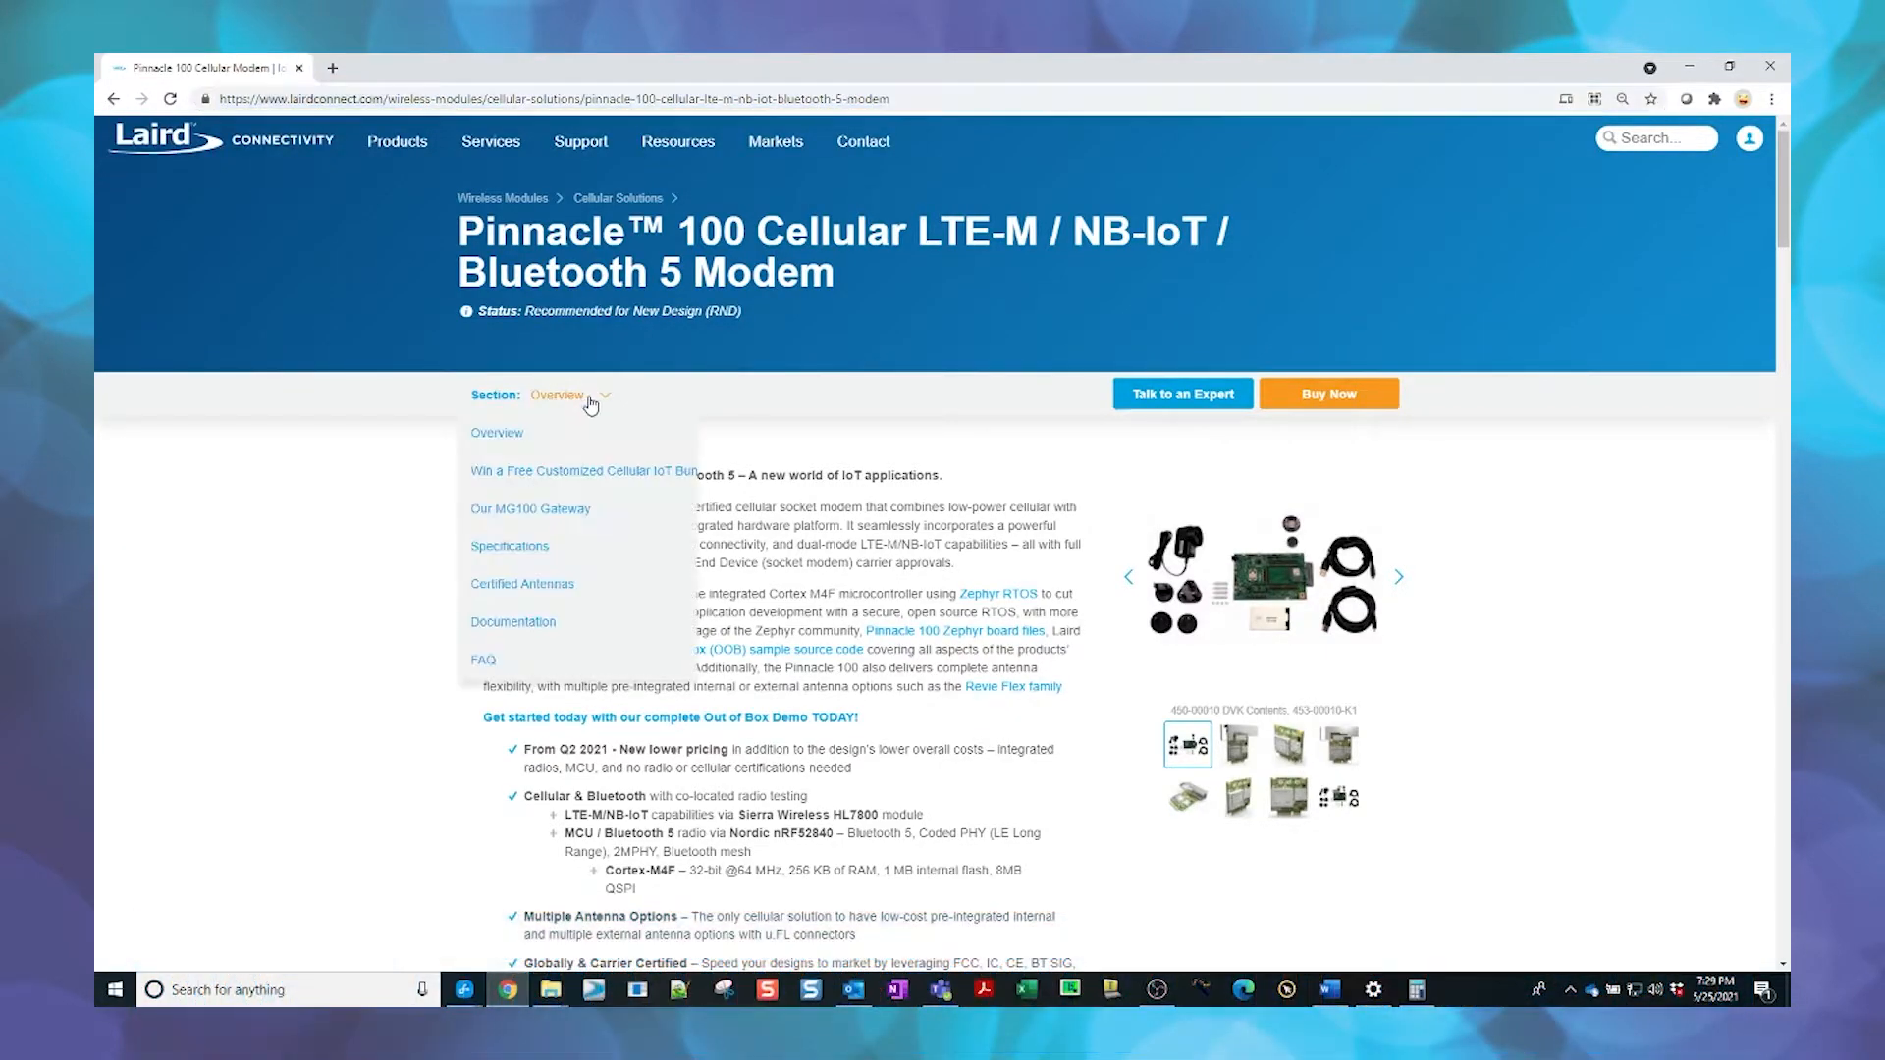
left_click(512, 621)
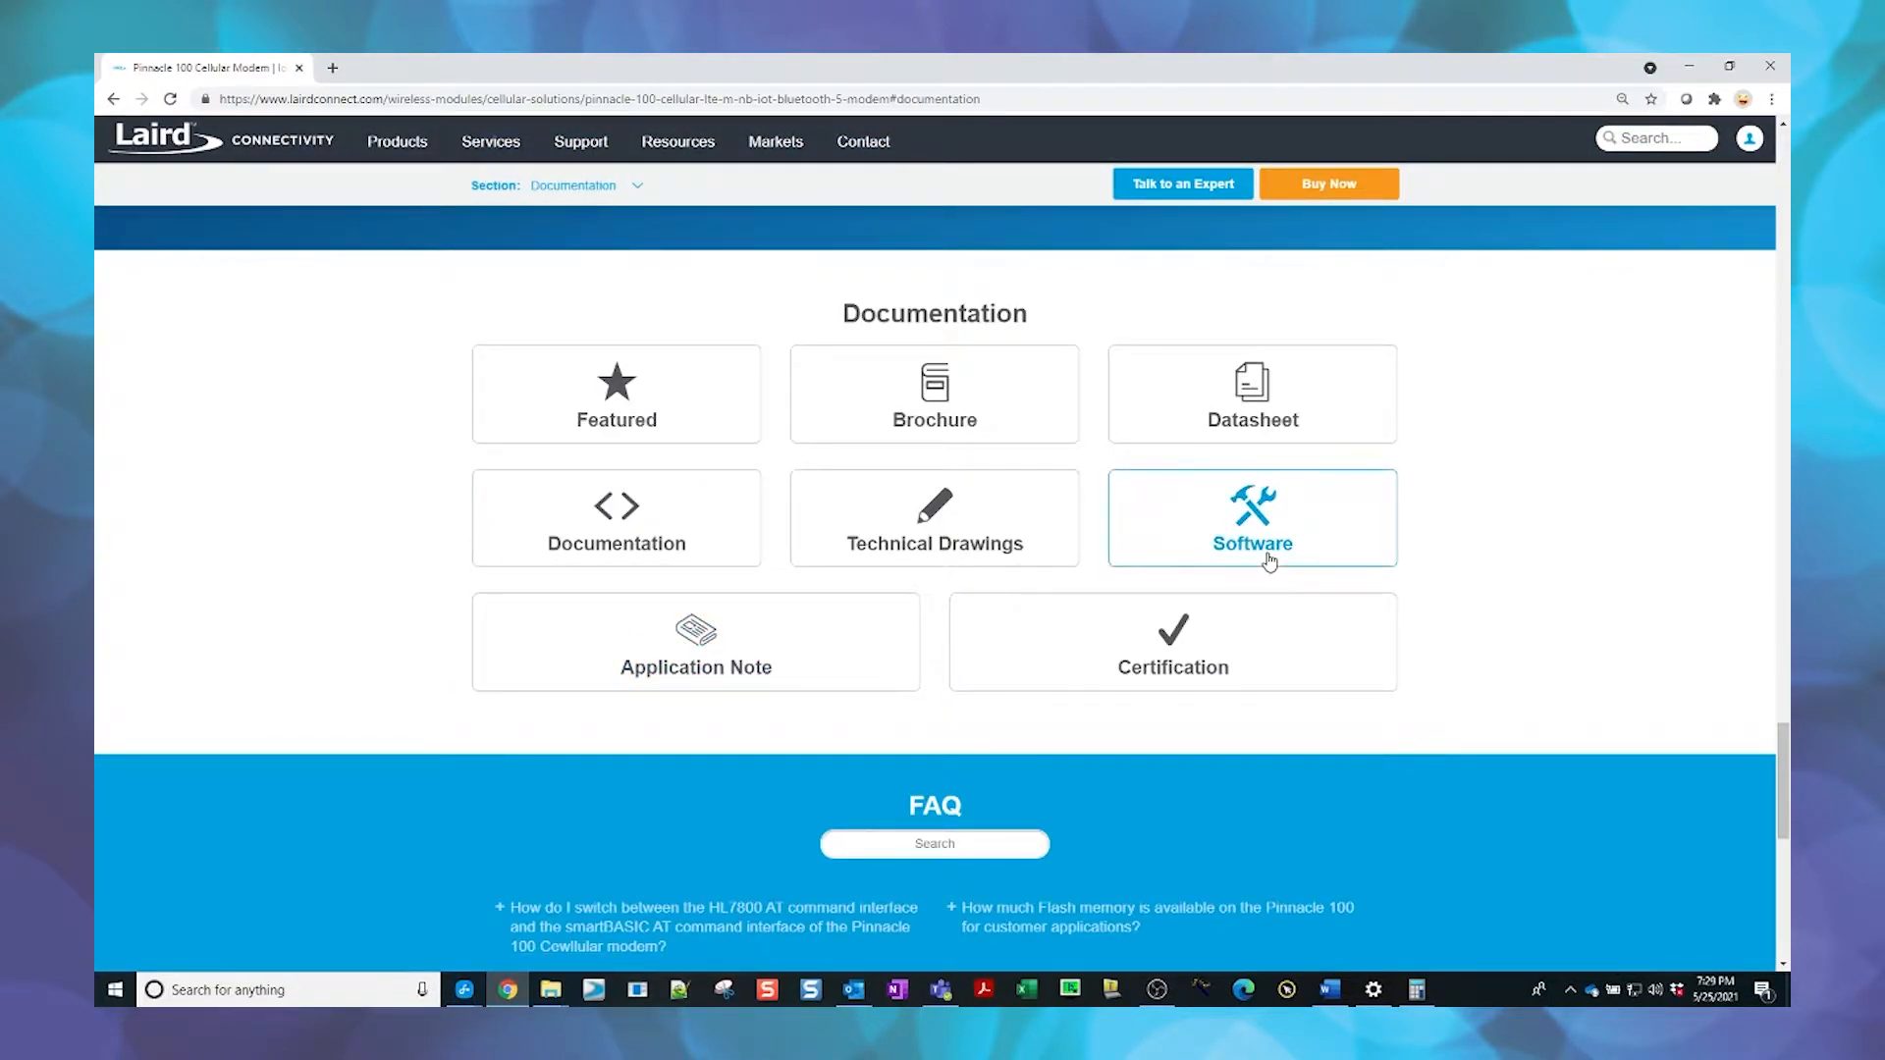
left_click(1250, 518)
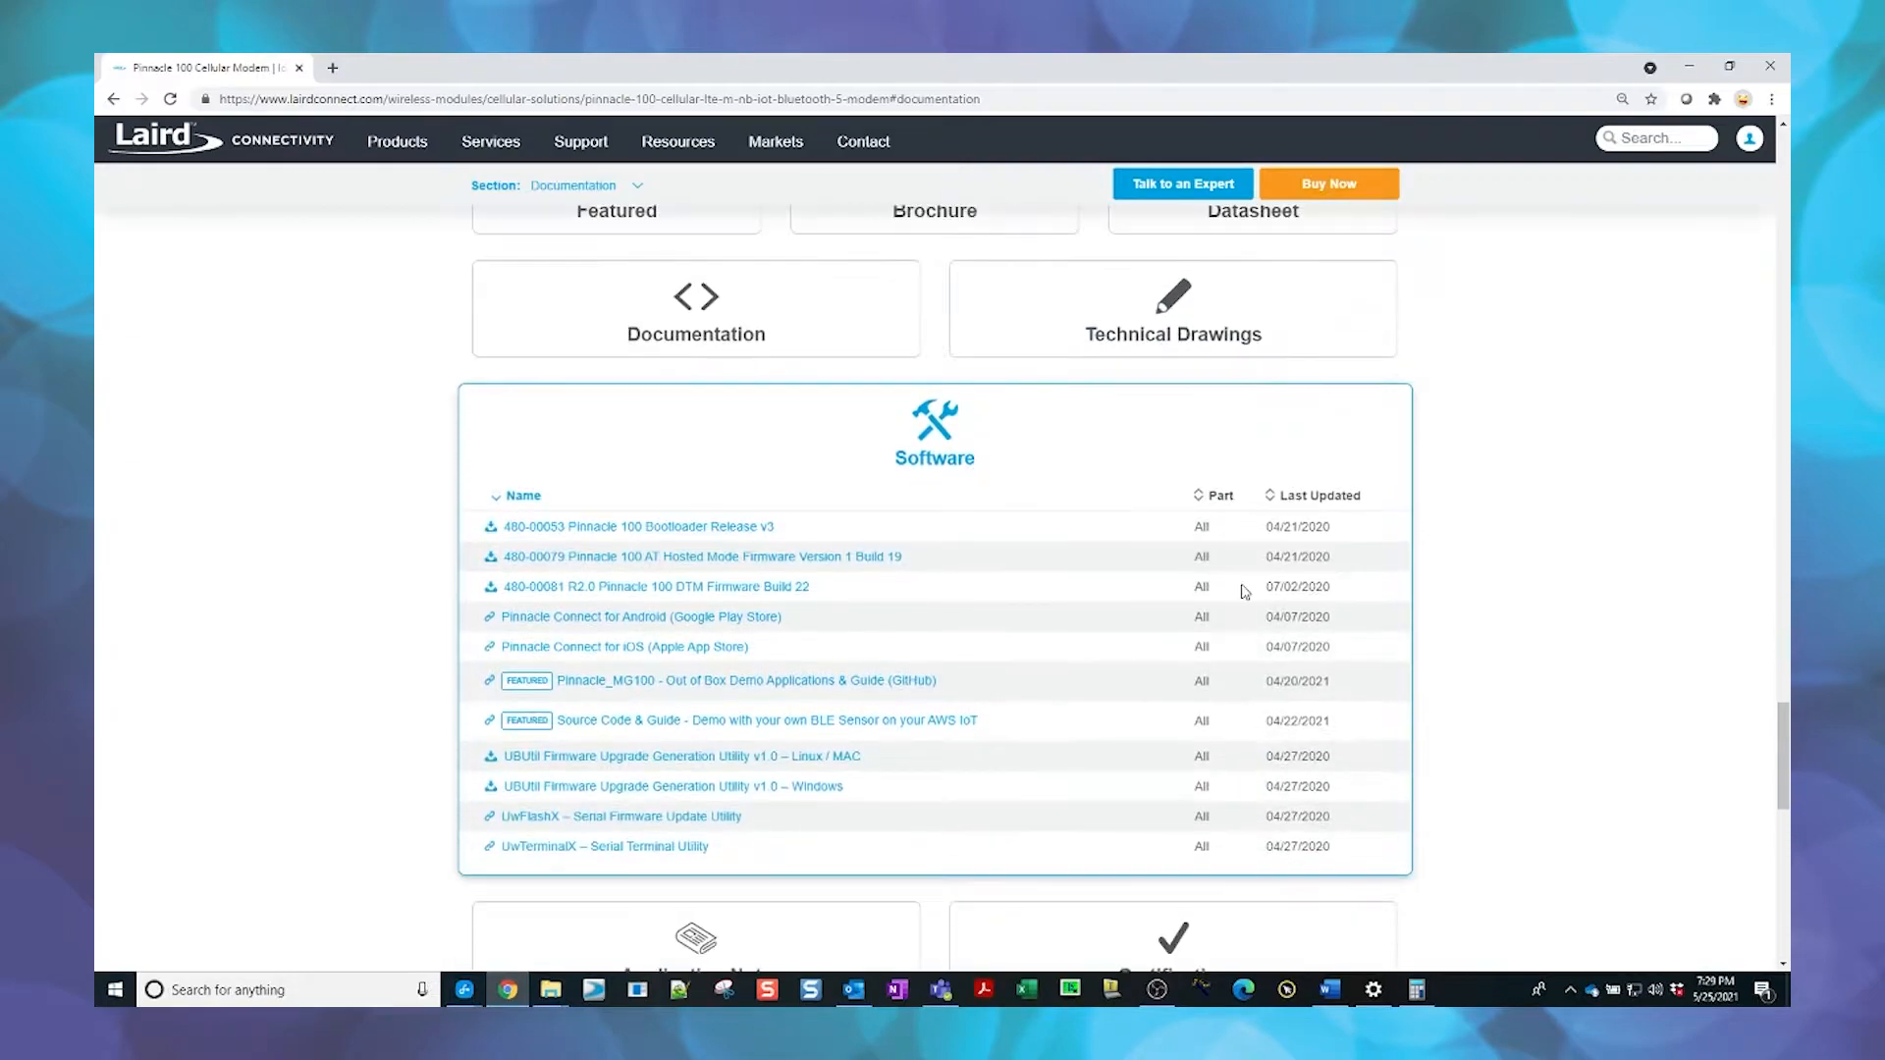
scroll("down", 3)
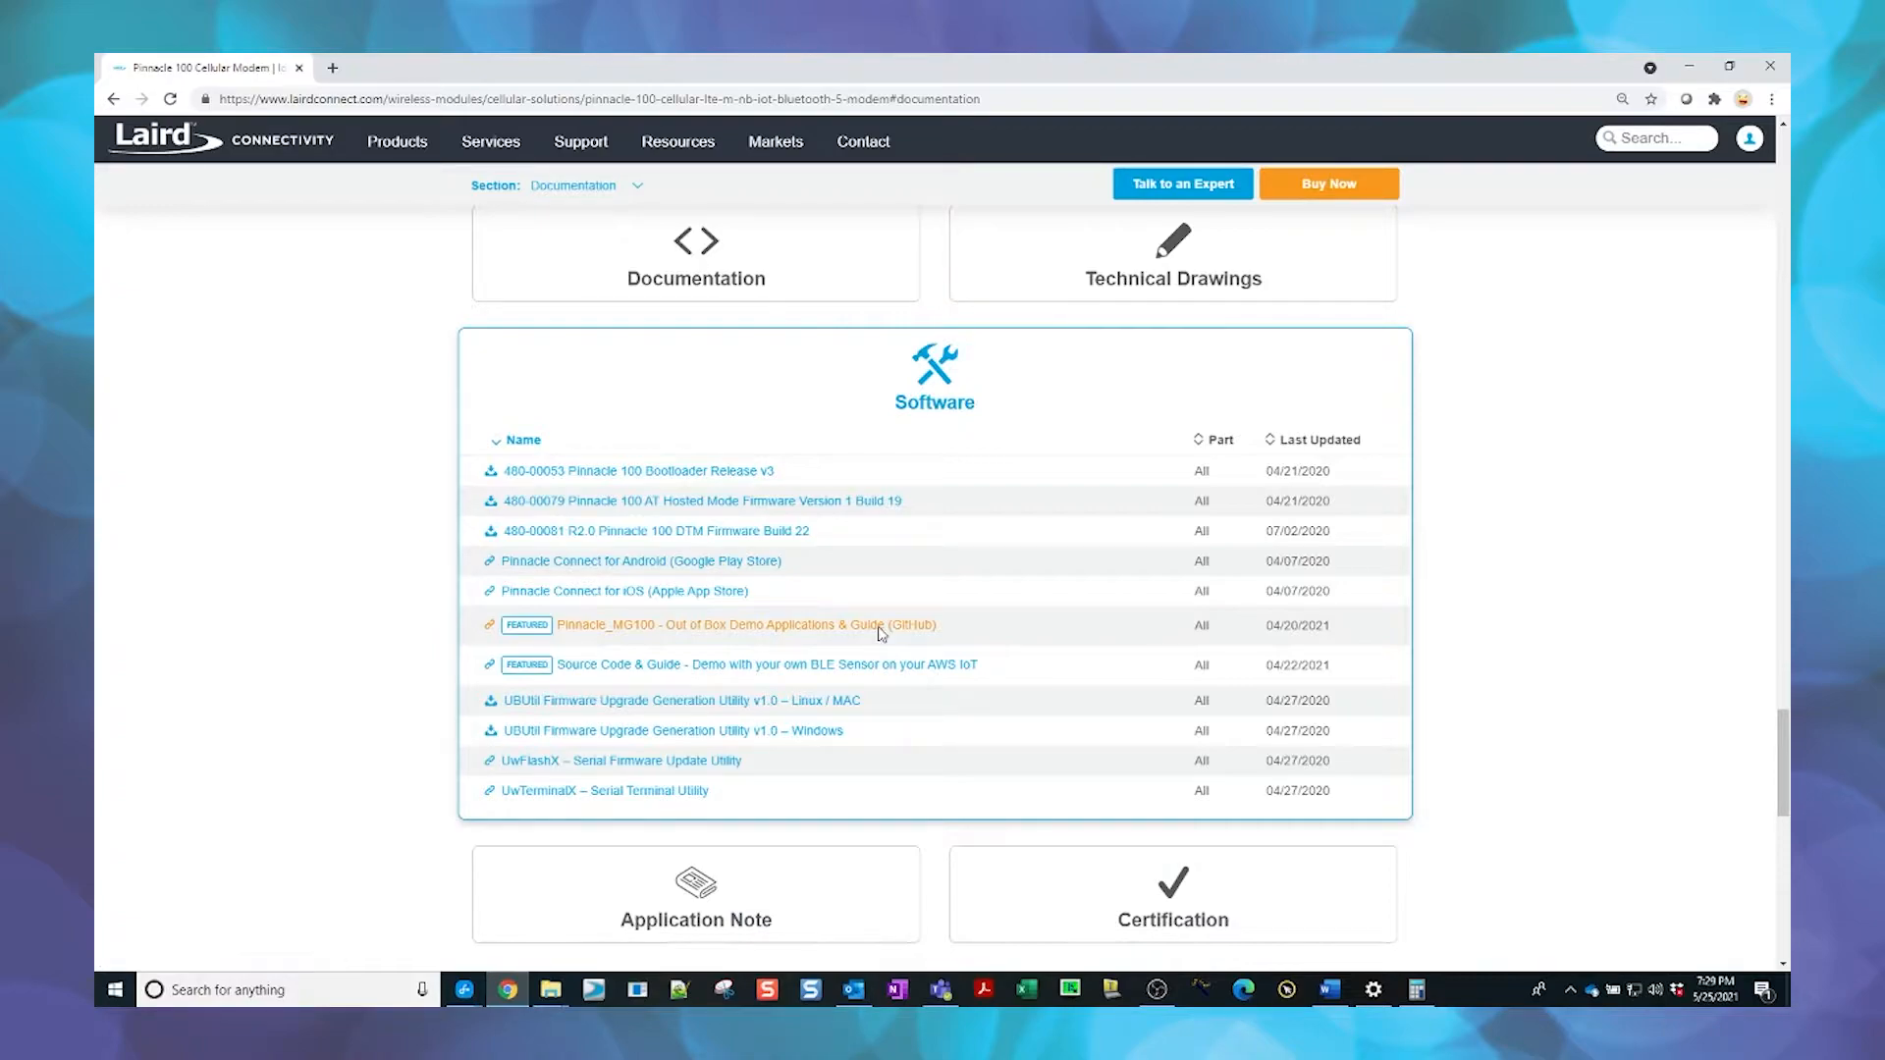
- Open the Out of Box Demo GitHub repository's firmware Releases page
left_click(745, 624)
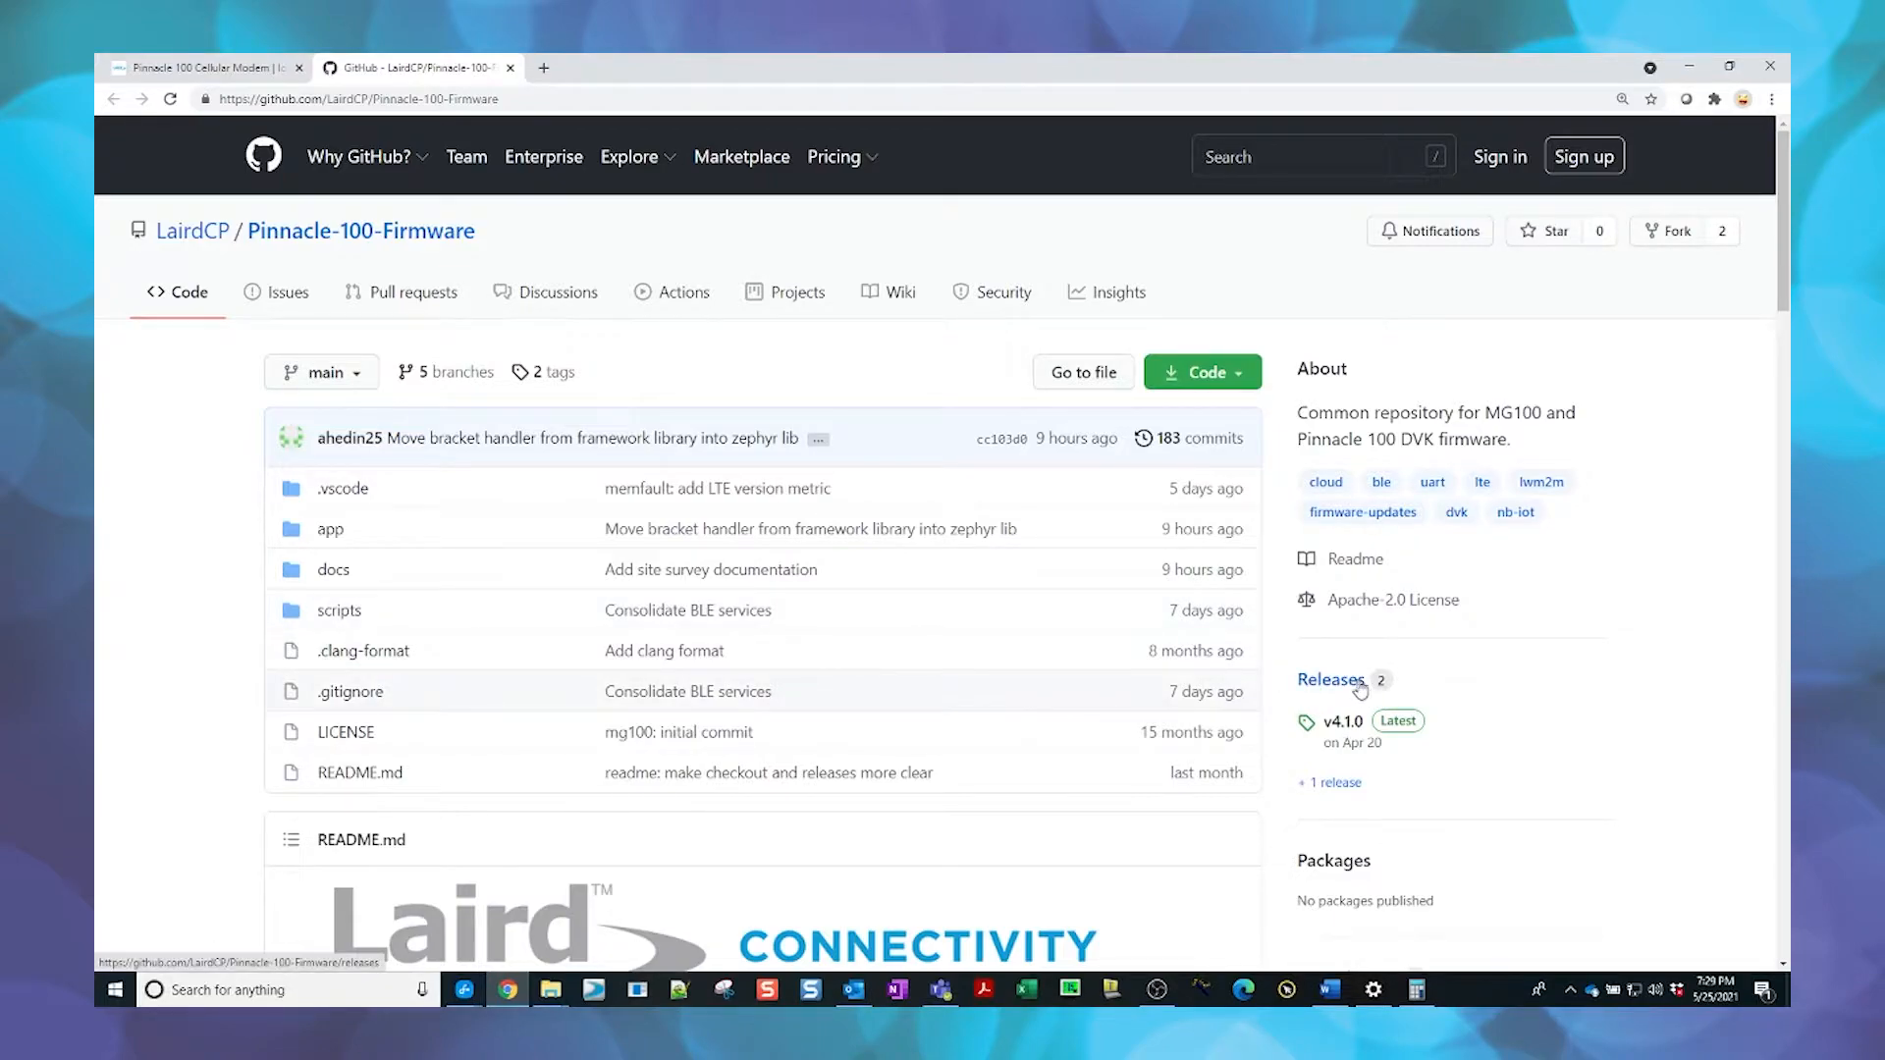
left_click(1332, 679)
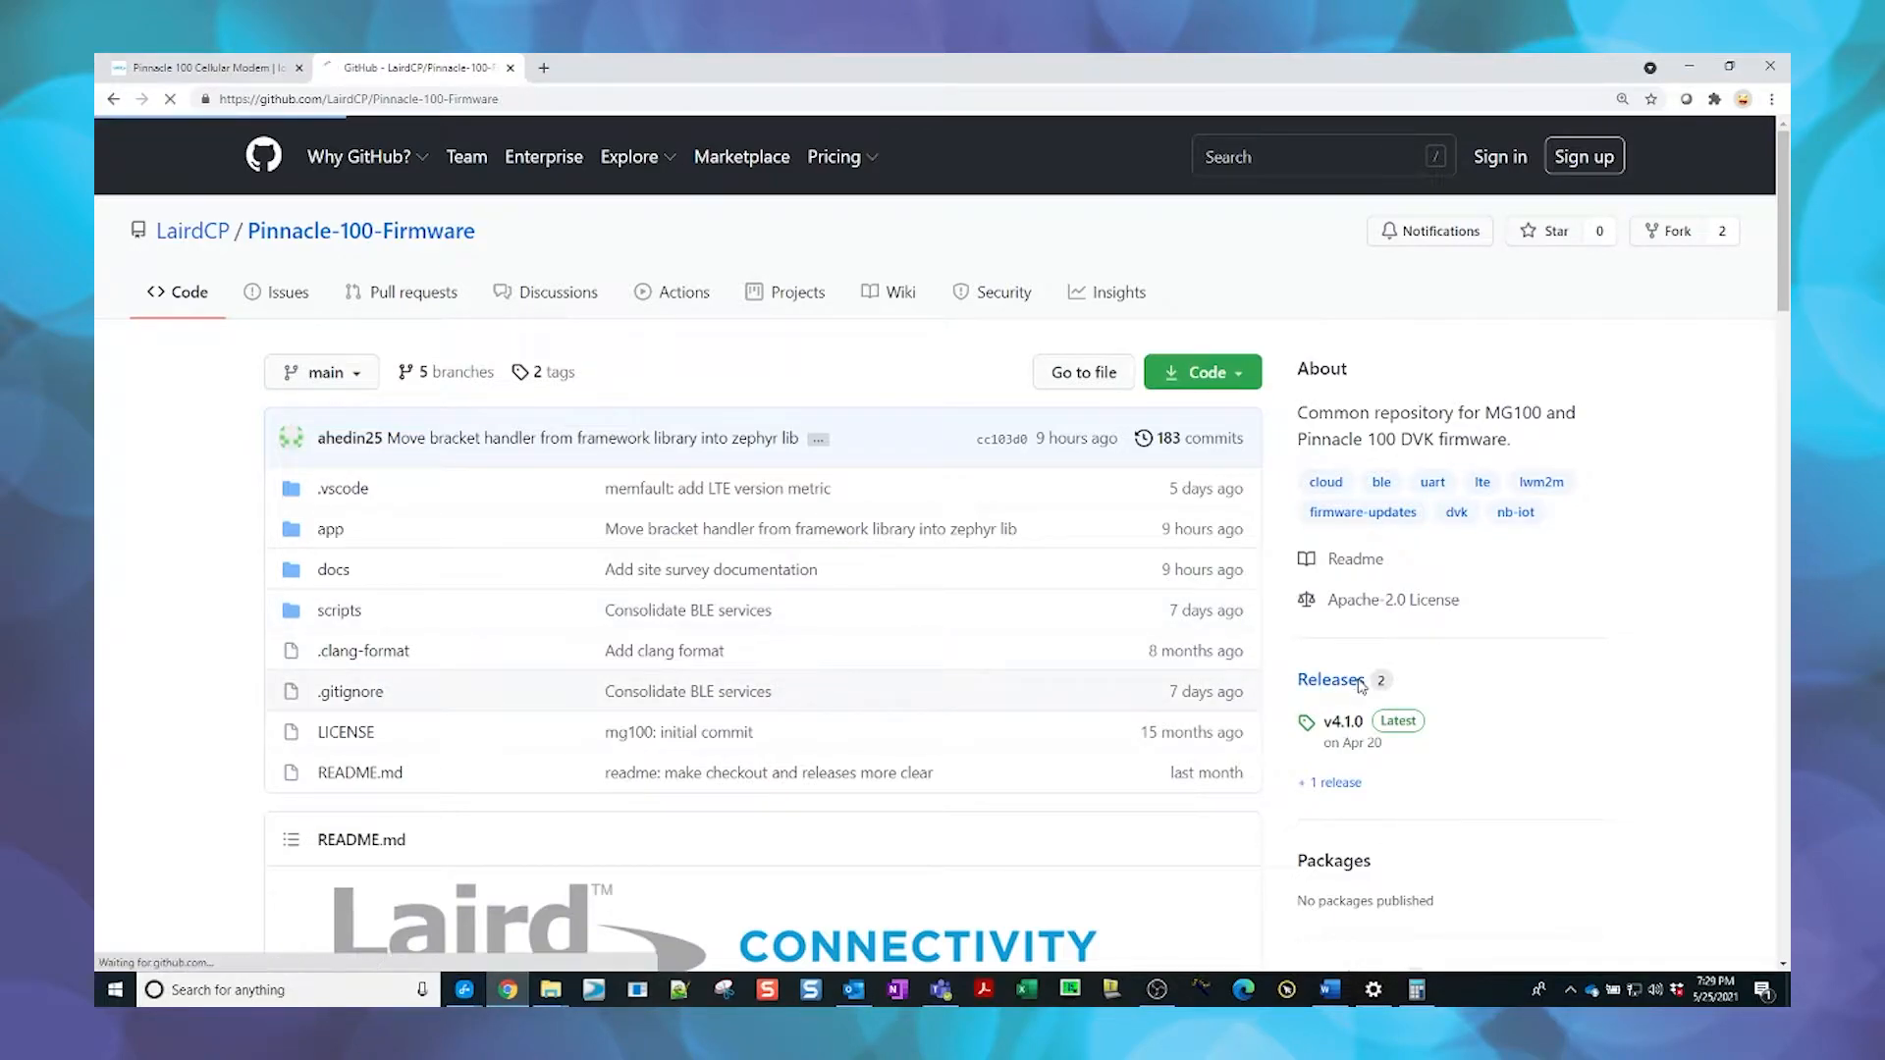
left_click(1328, 680)
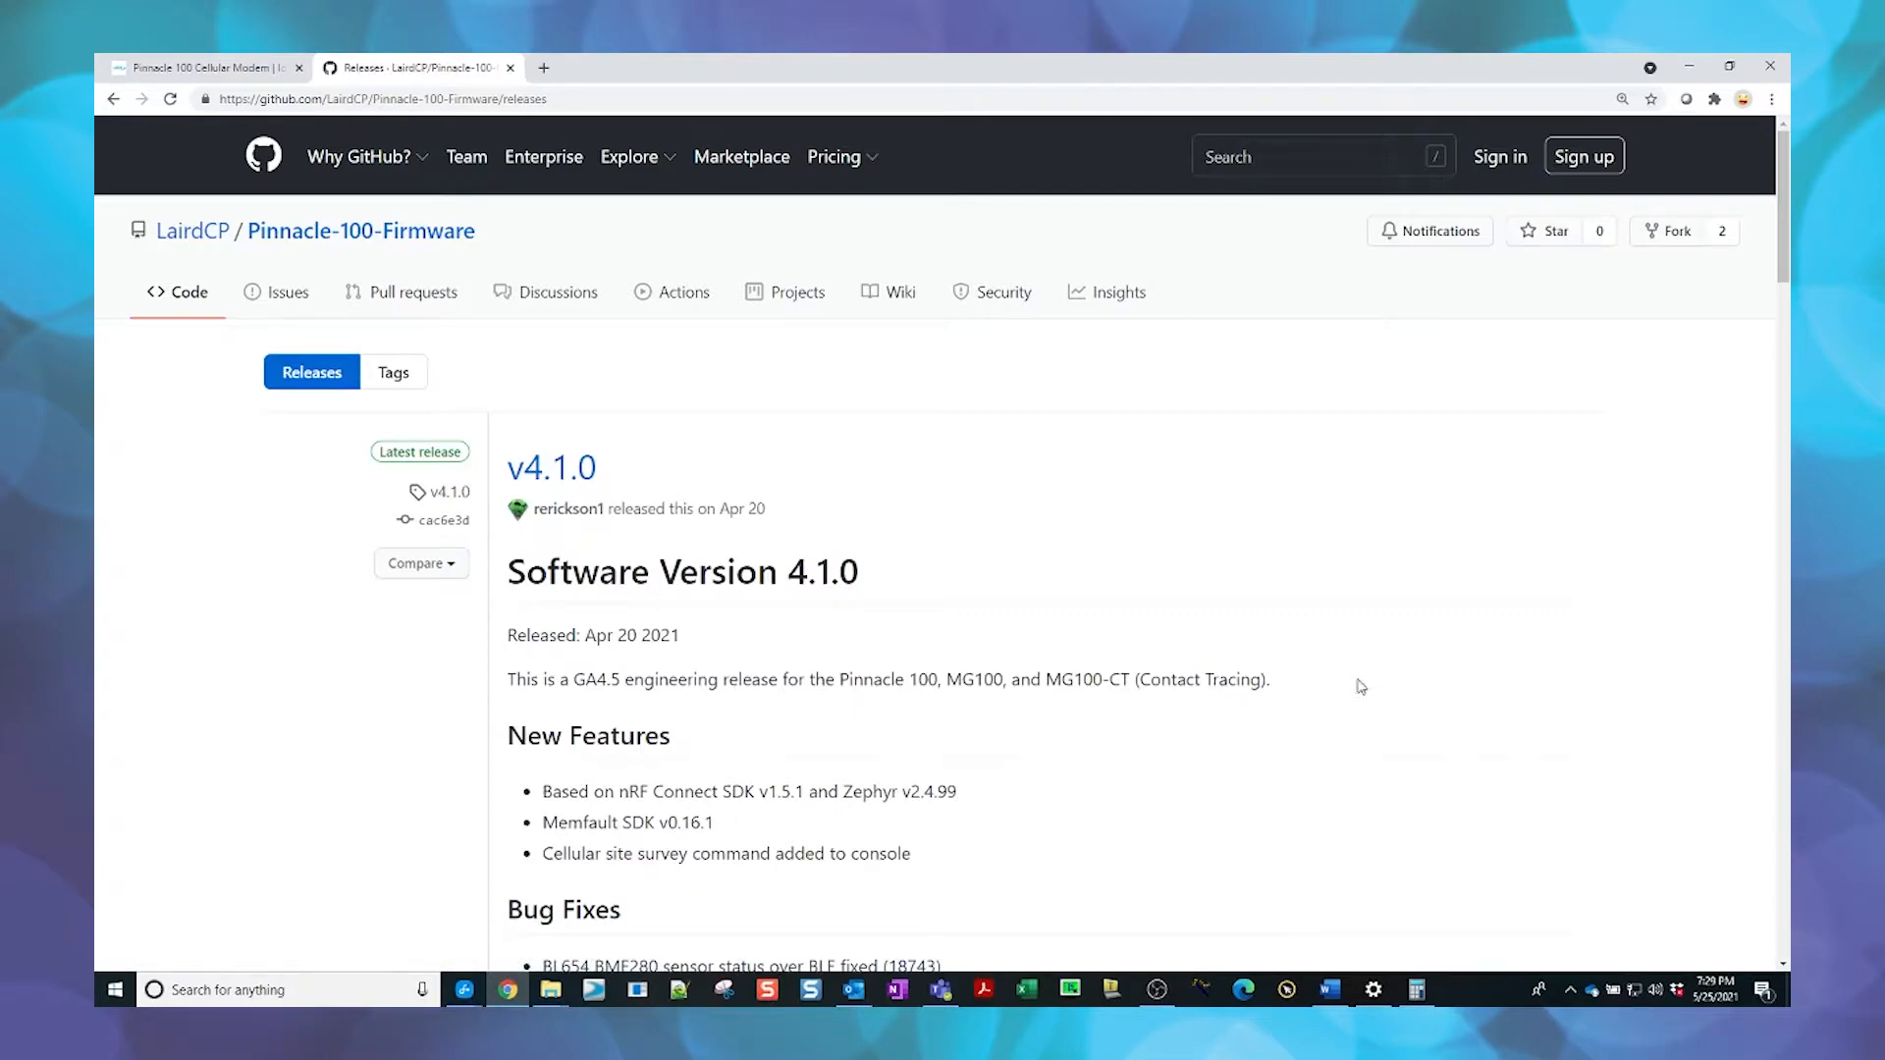
- Highlight the v4.1.0 asset notes for 480-00052 Pinnacle 100 DVK and the full-image hex
scroll("down", 3)
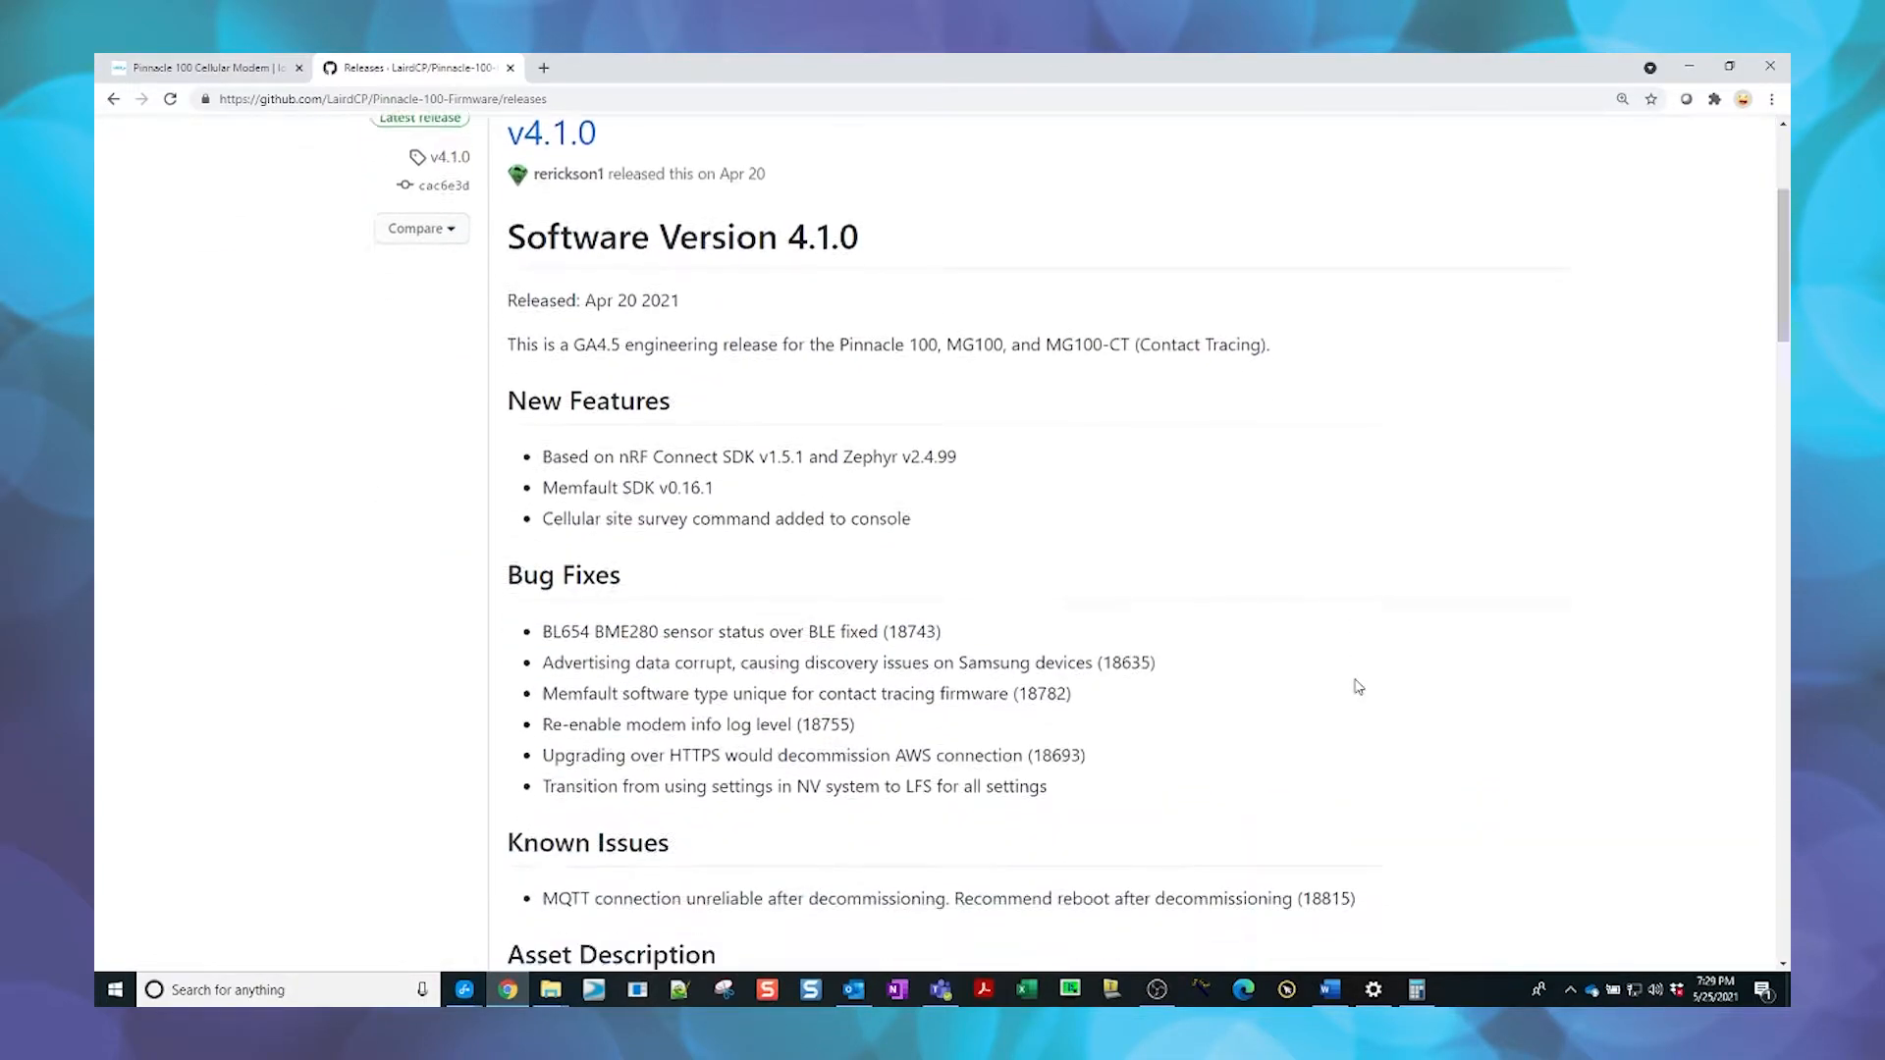
scroll("down", 3)
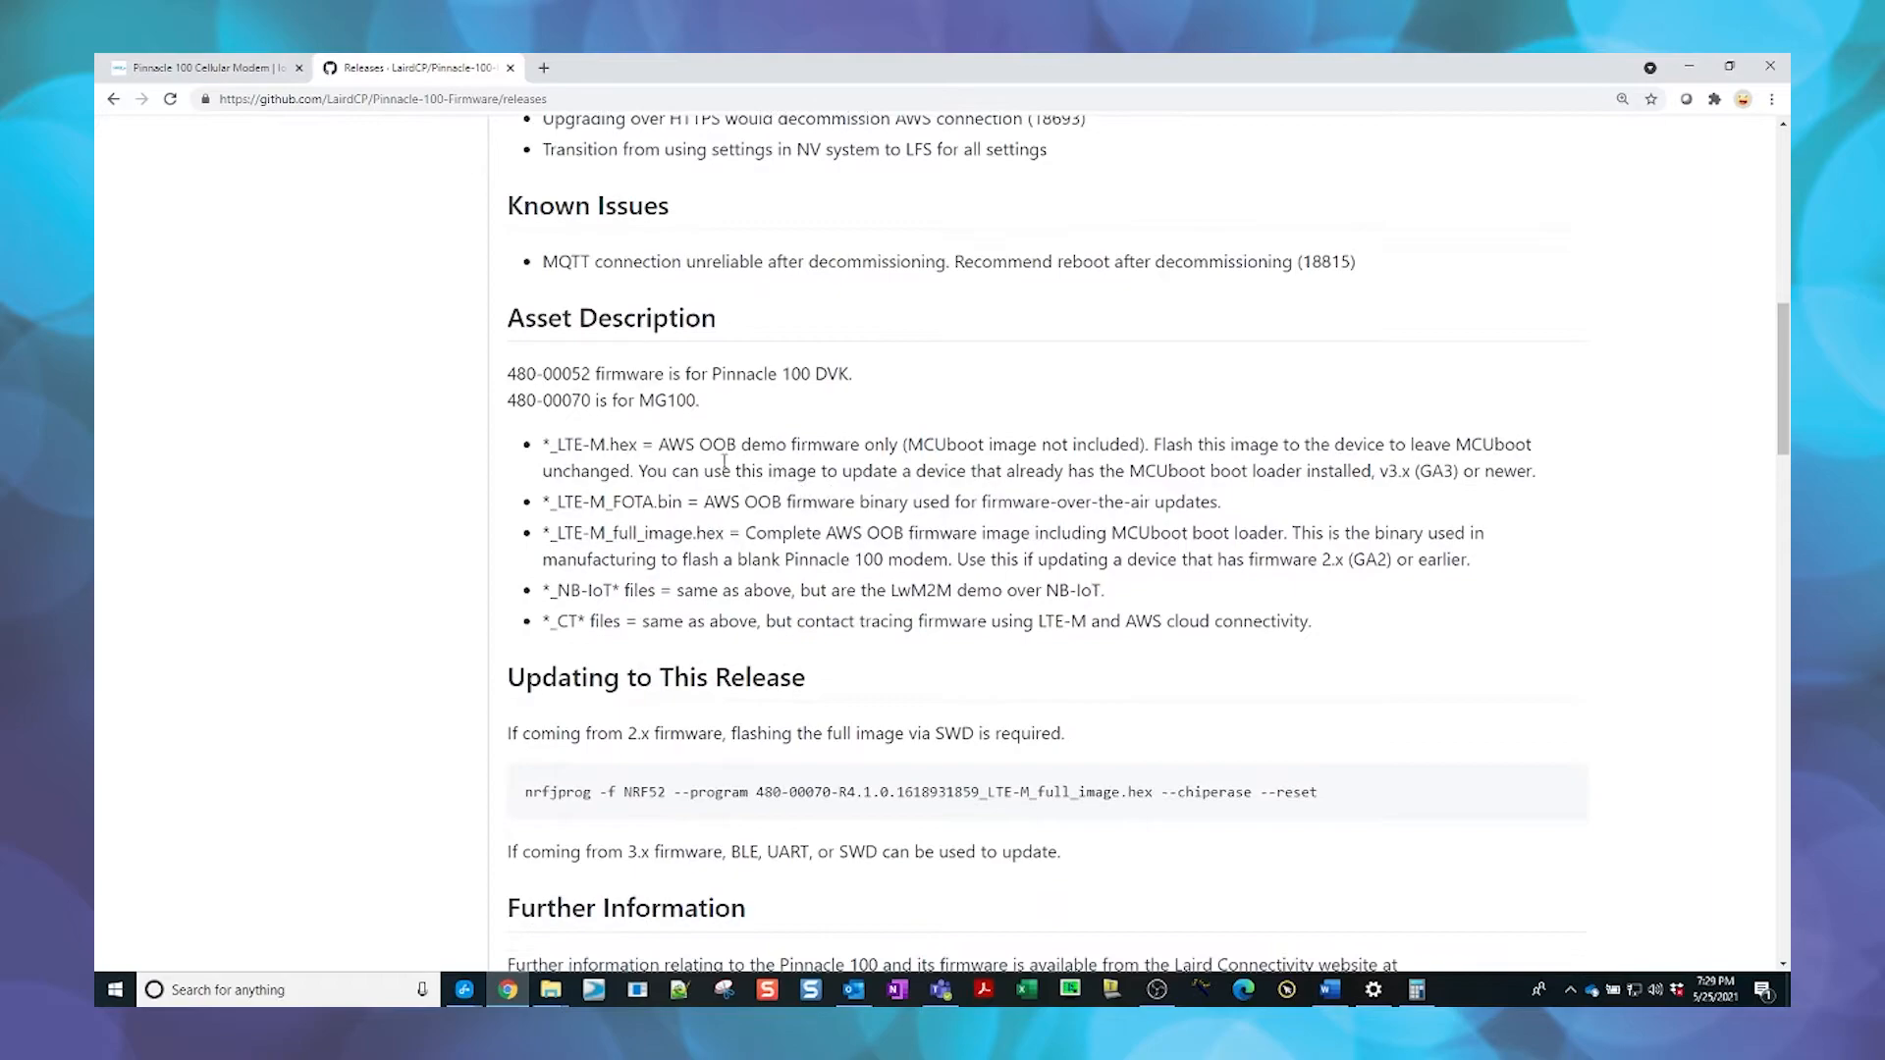
double_click(611, 317)
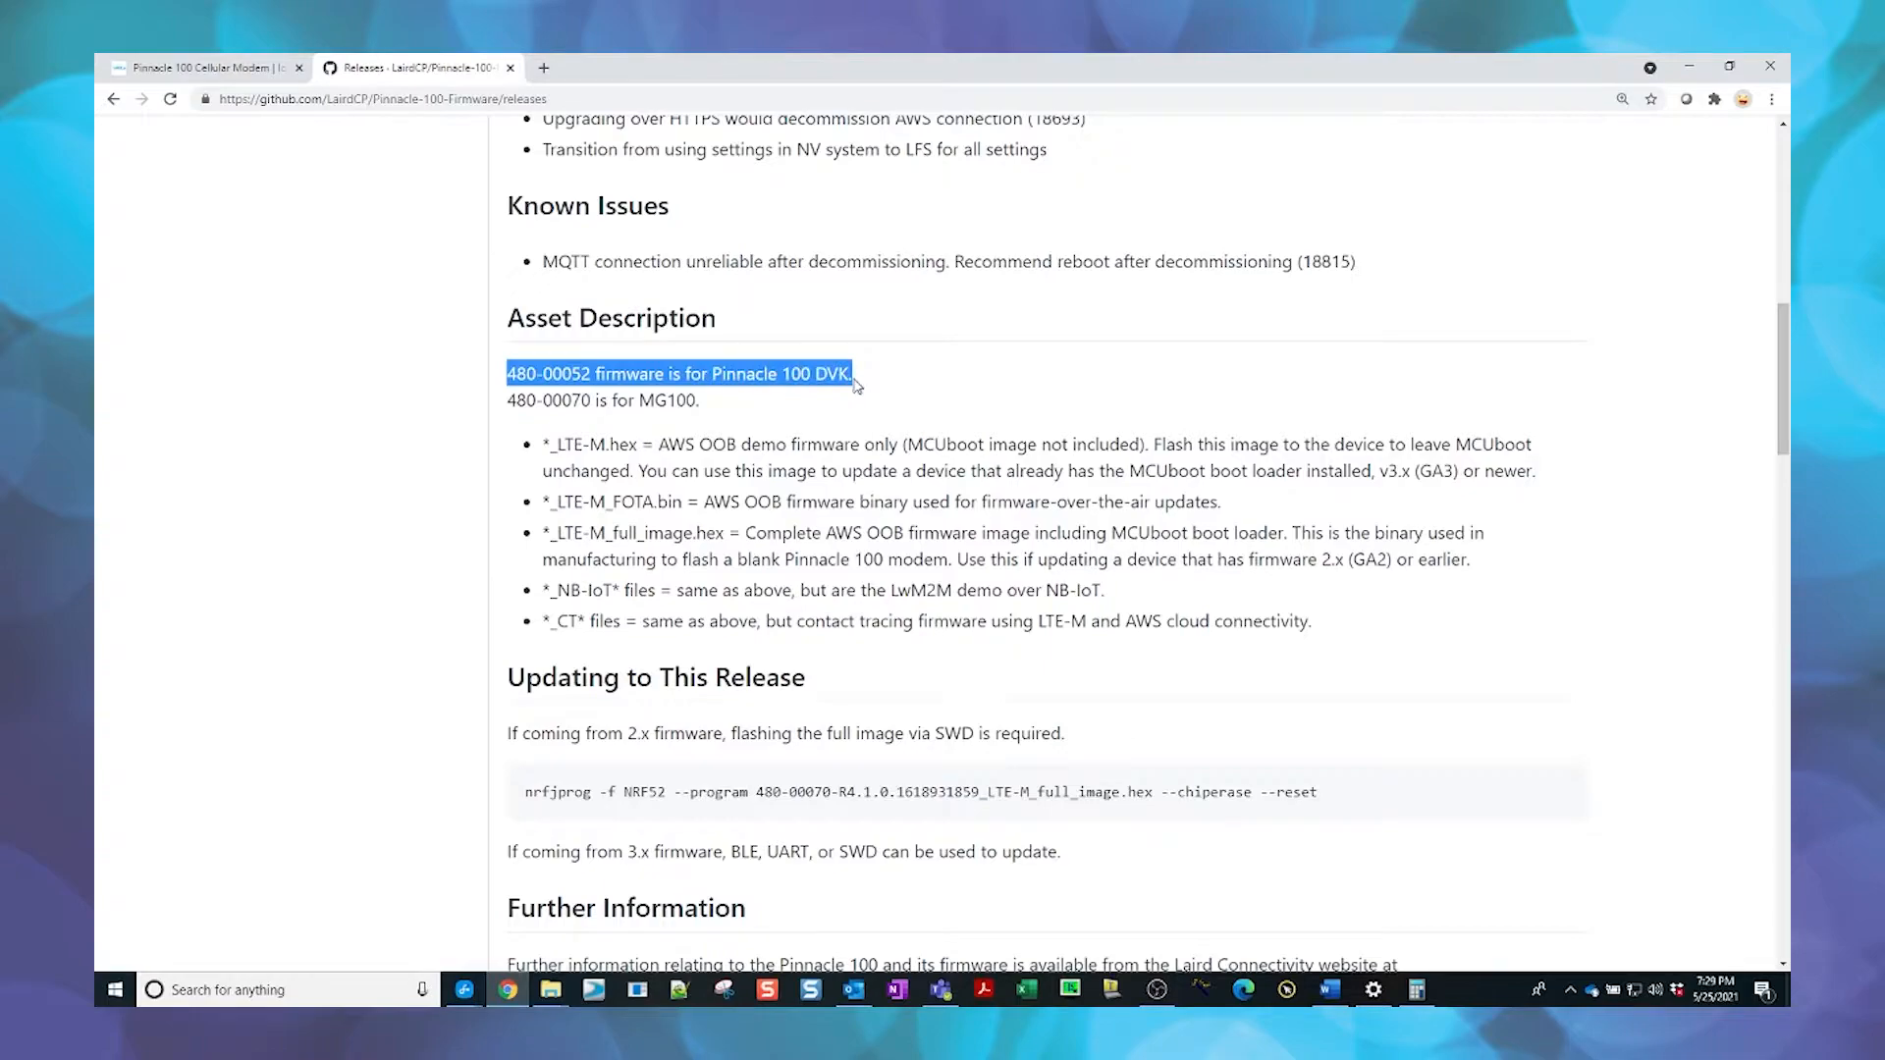
mouse_move(691, 433)
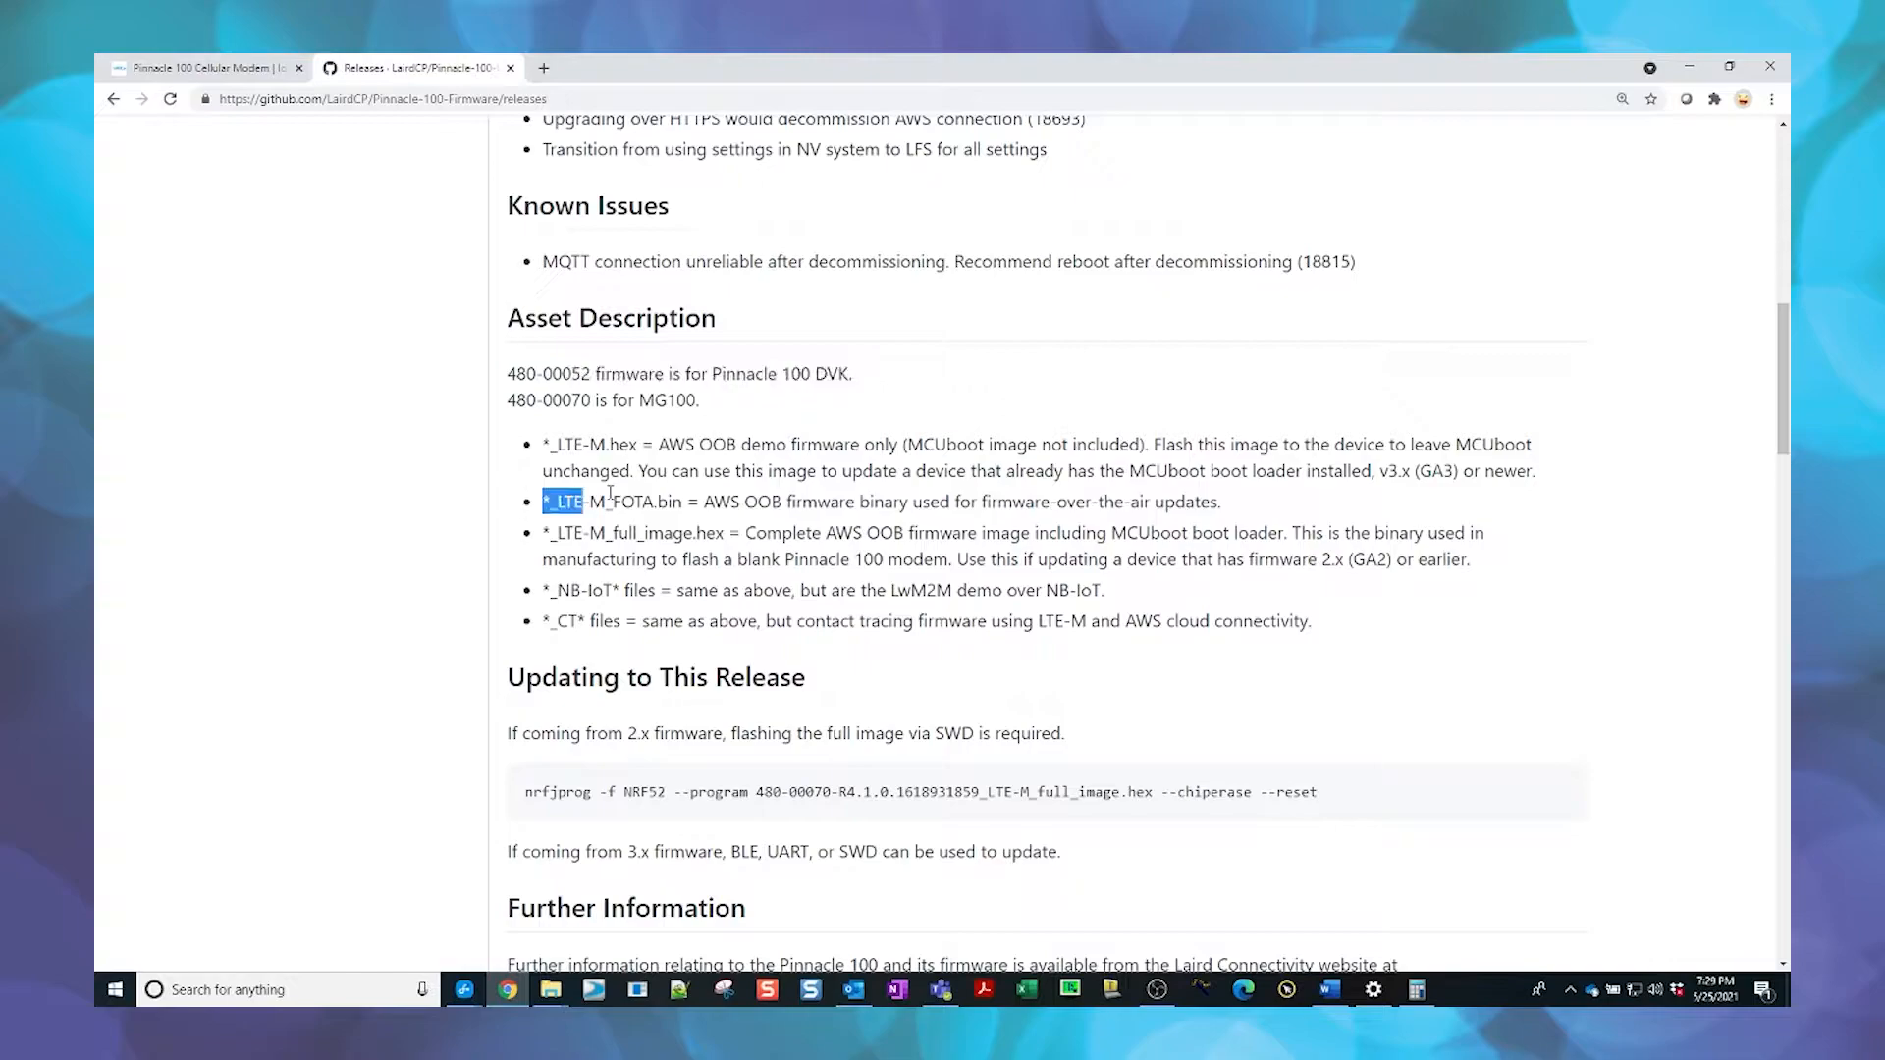
left_click_drag(543, 502, 1220, 502)
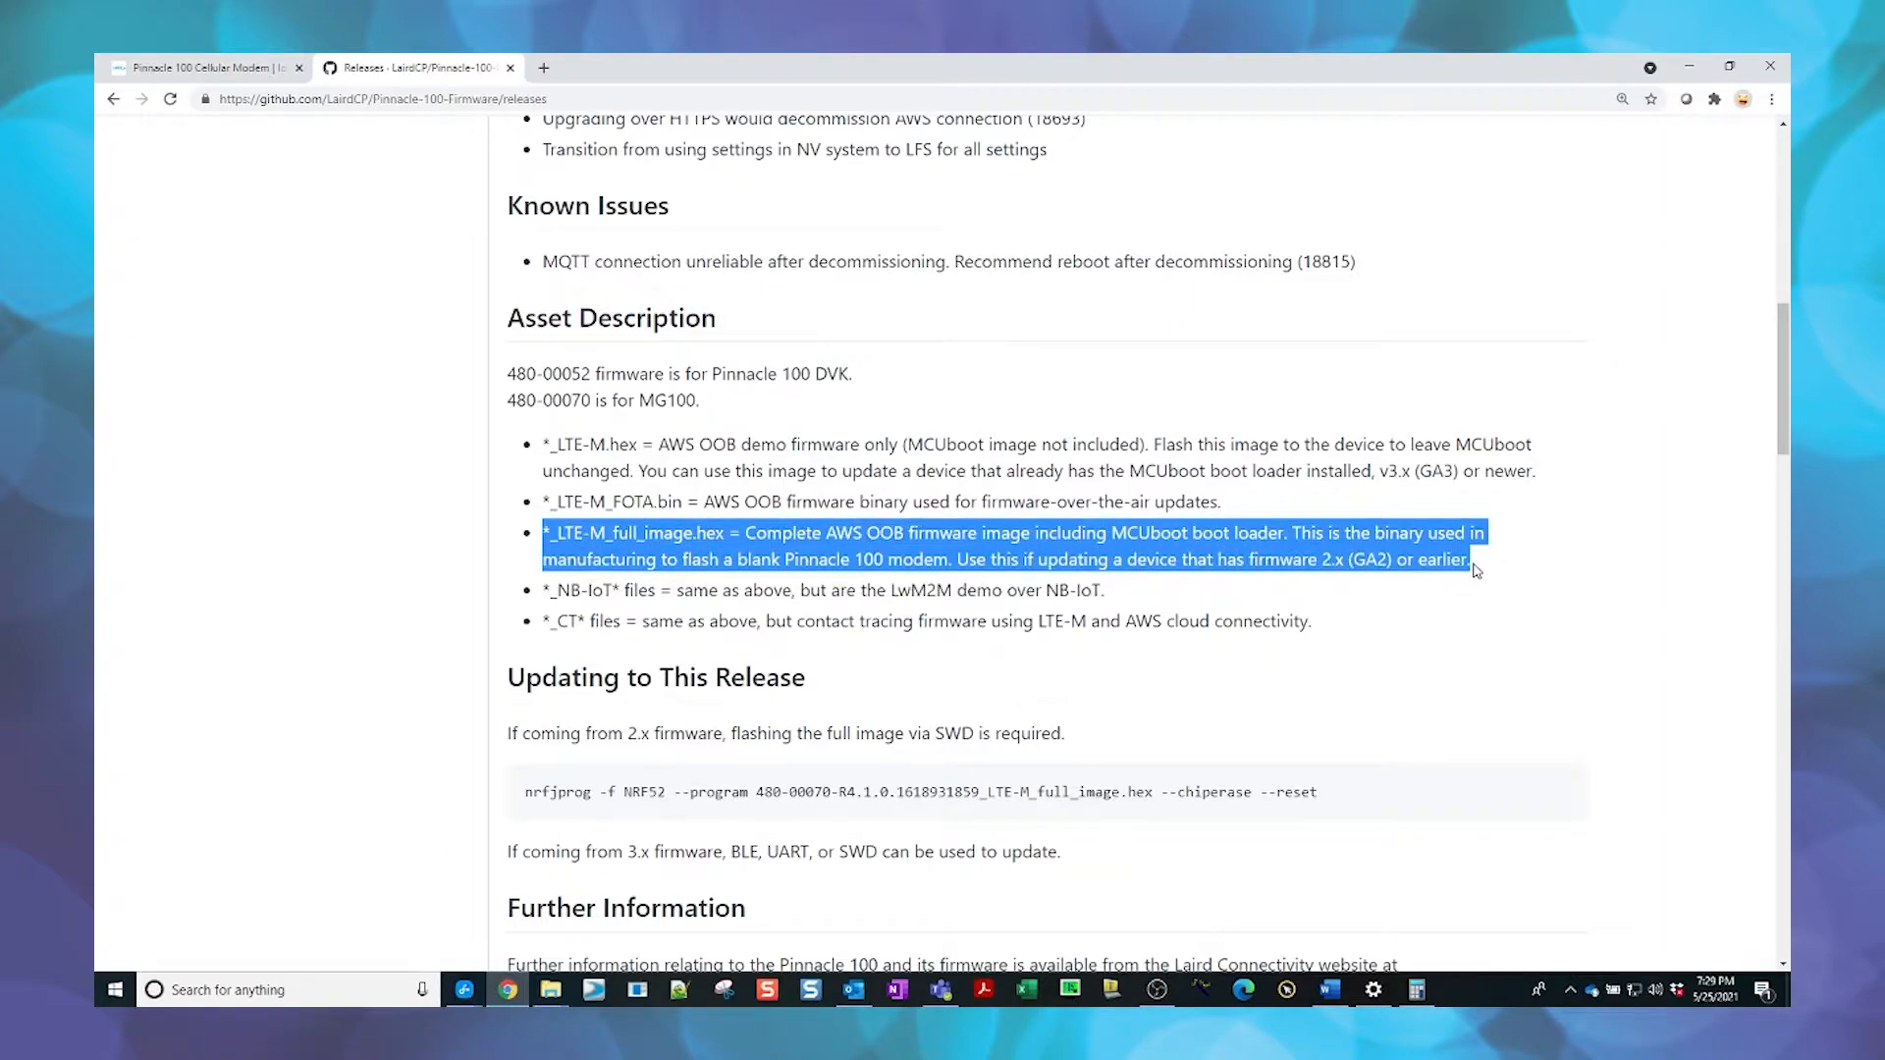
scroll("down", 3)
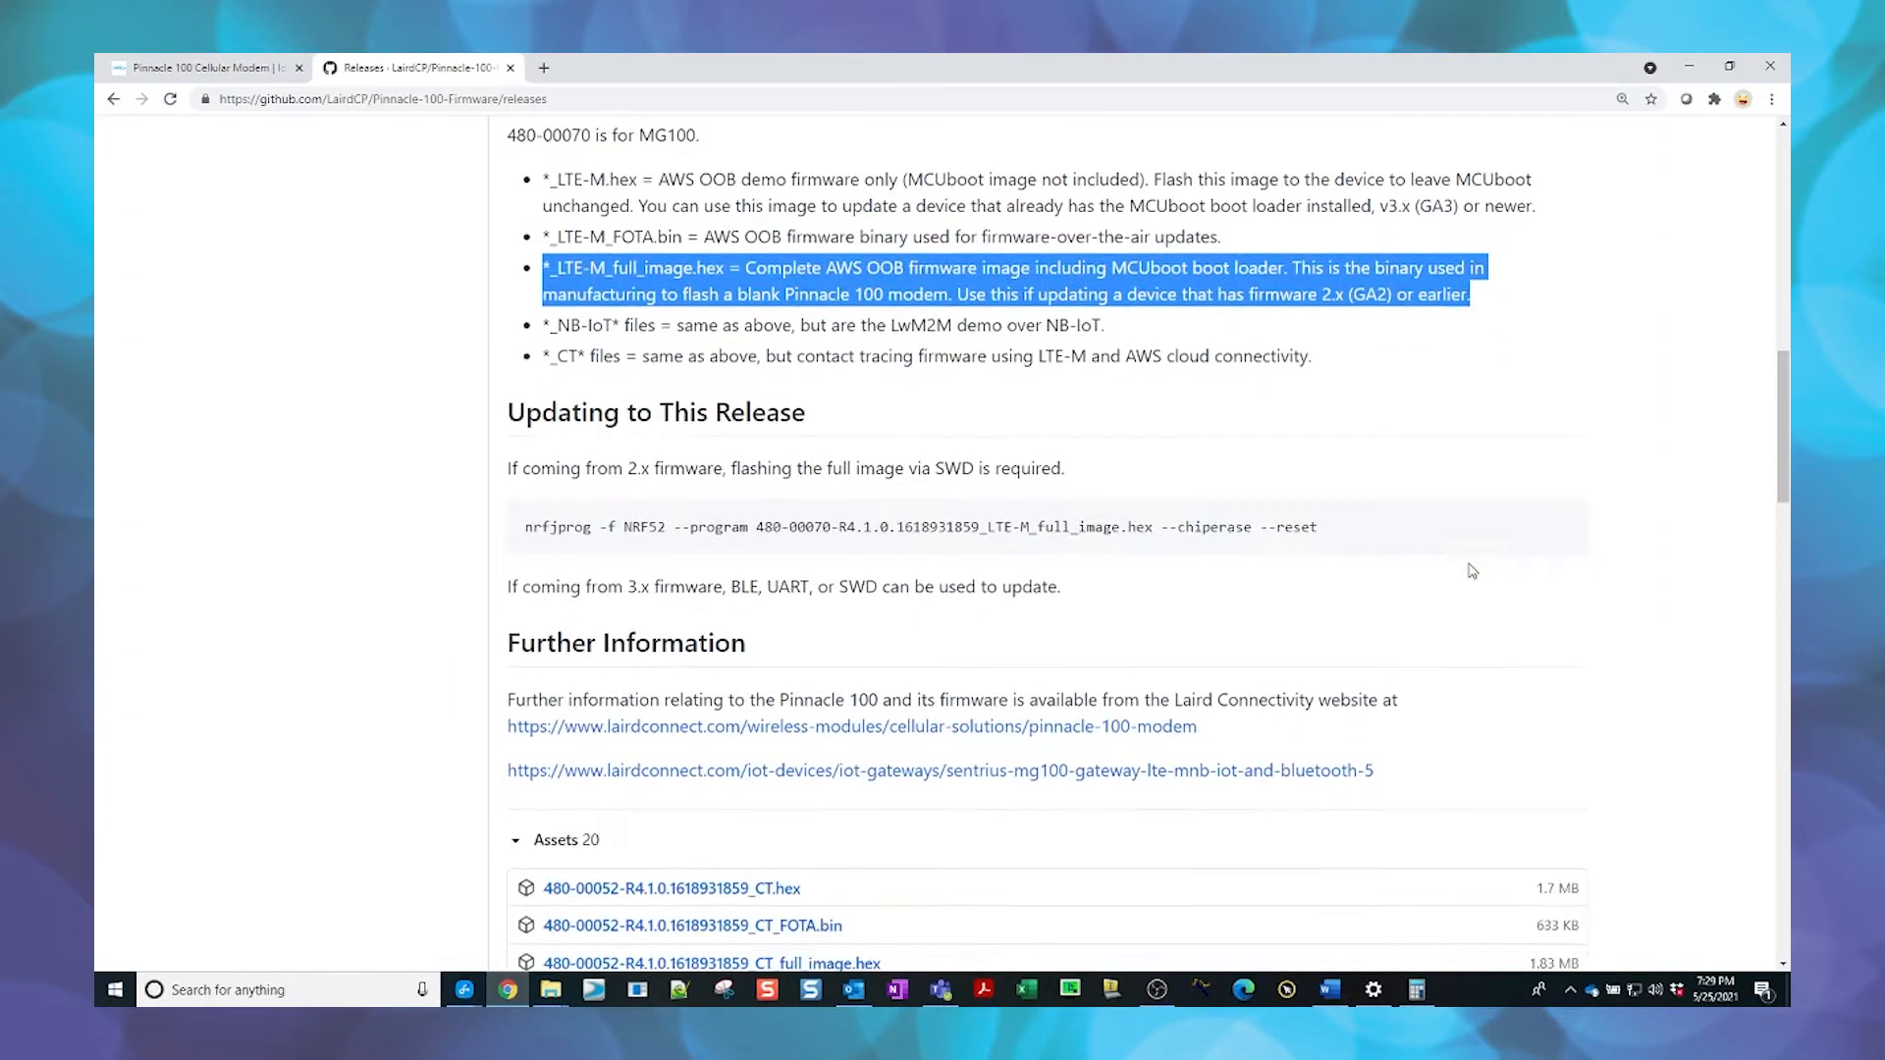
mouse_move(505, 445)
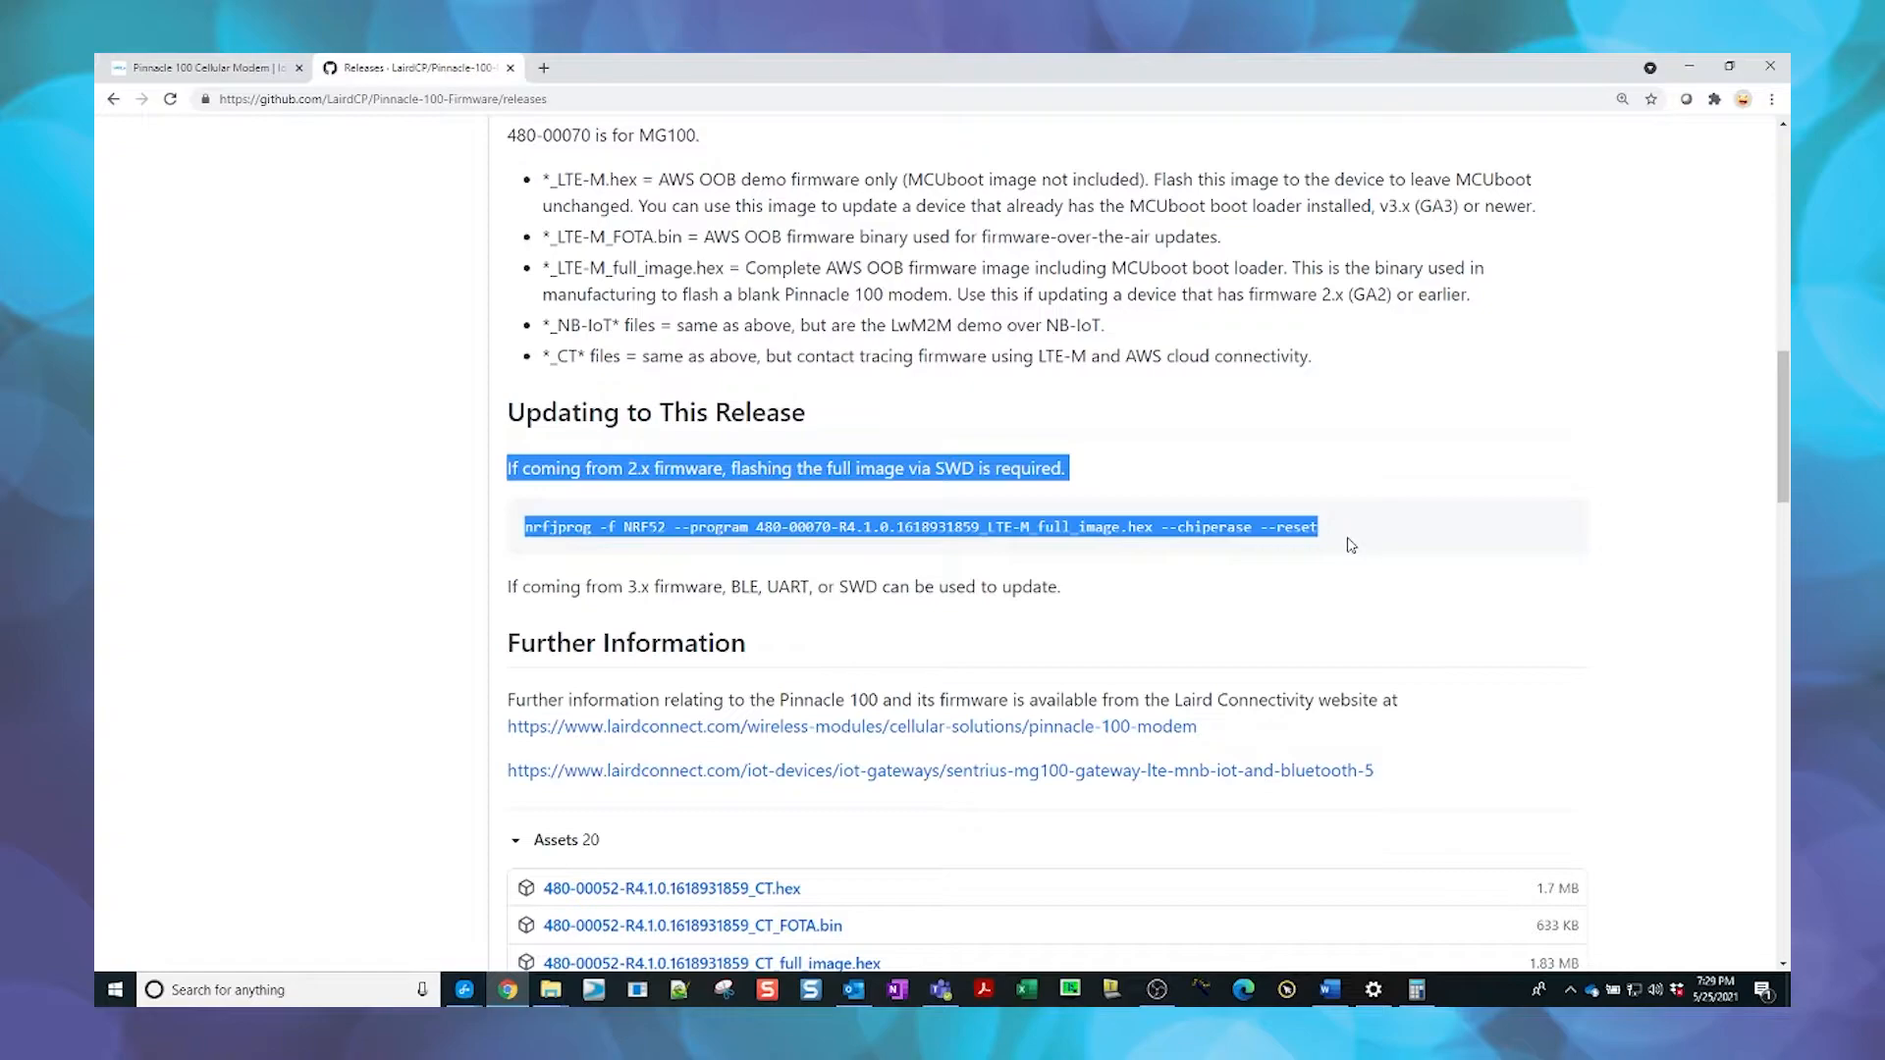
- Copy the nrfjprog full-image flashing command and paste it into a blank Notepad++ file
left_click(606, 526)
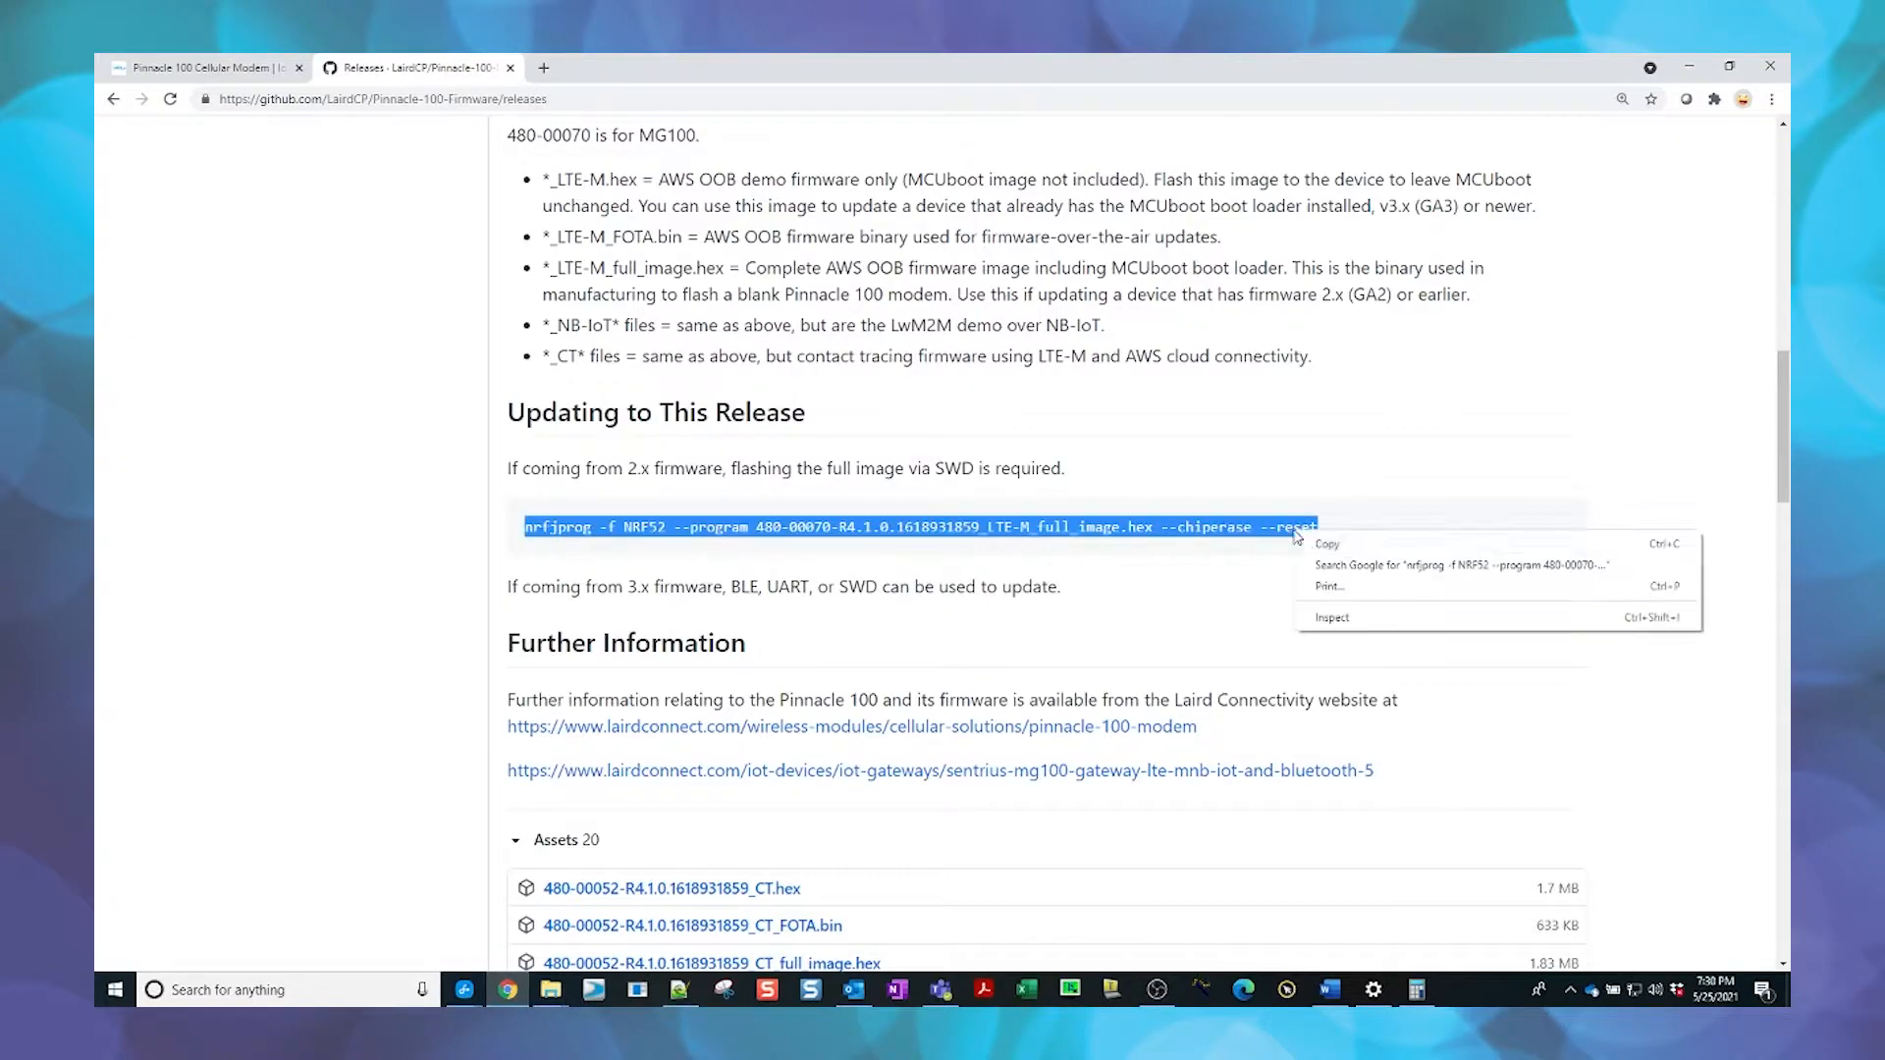
left_click(680, 990)
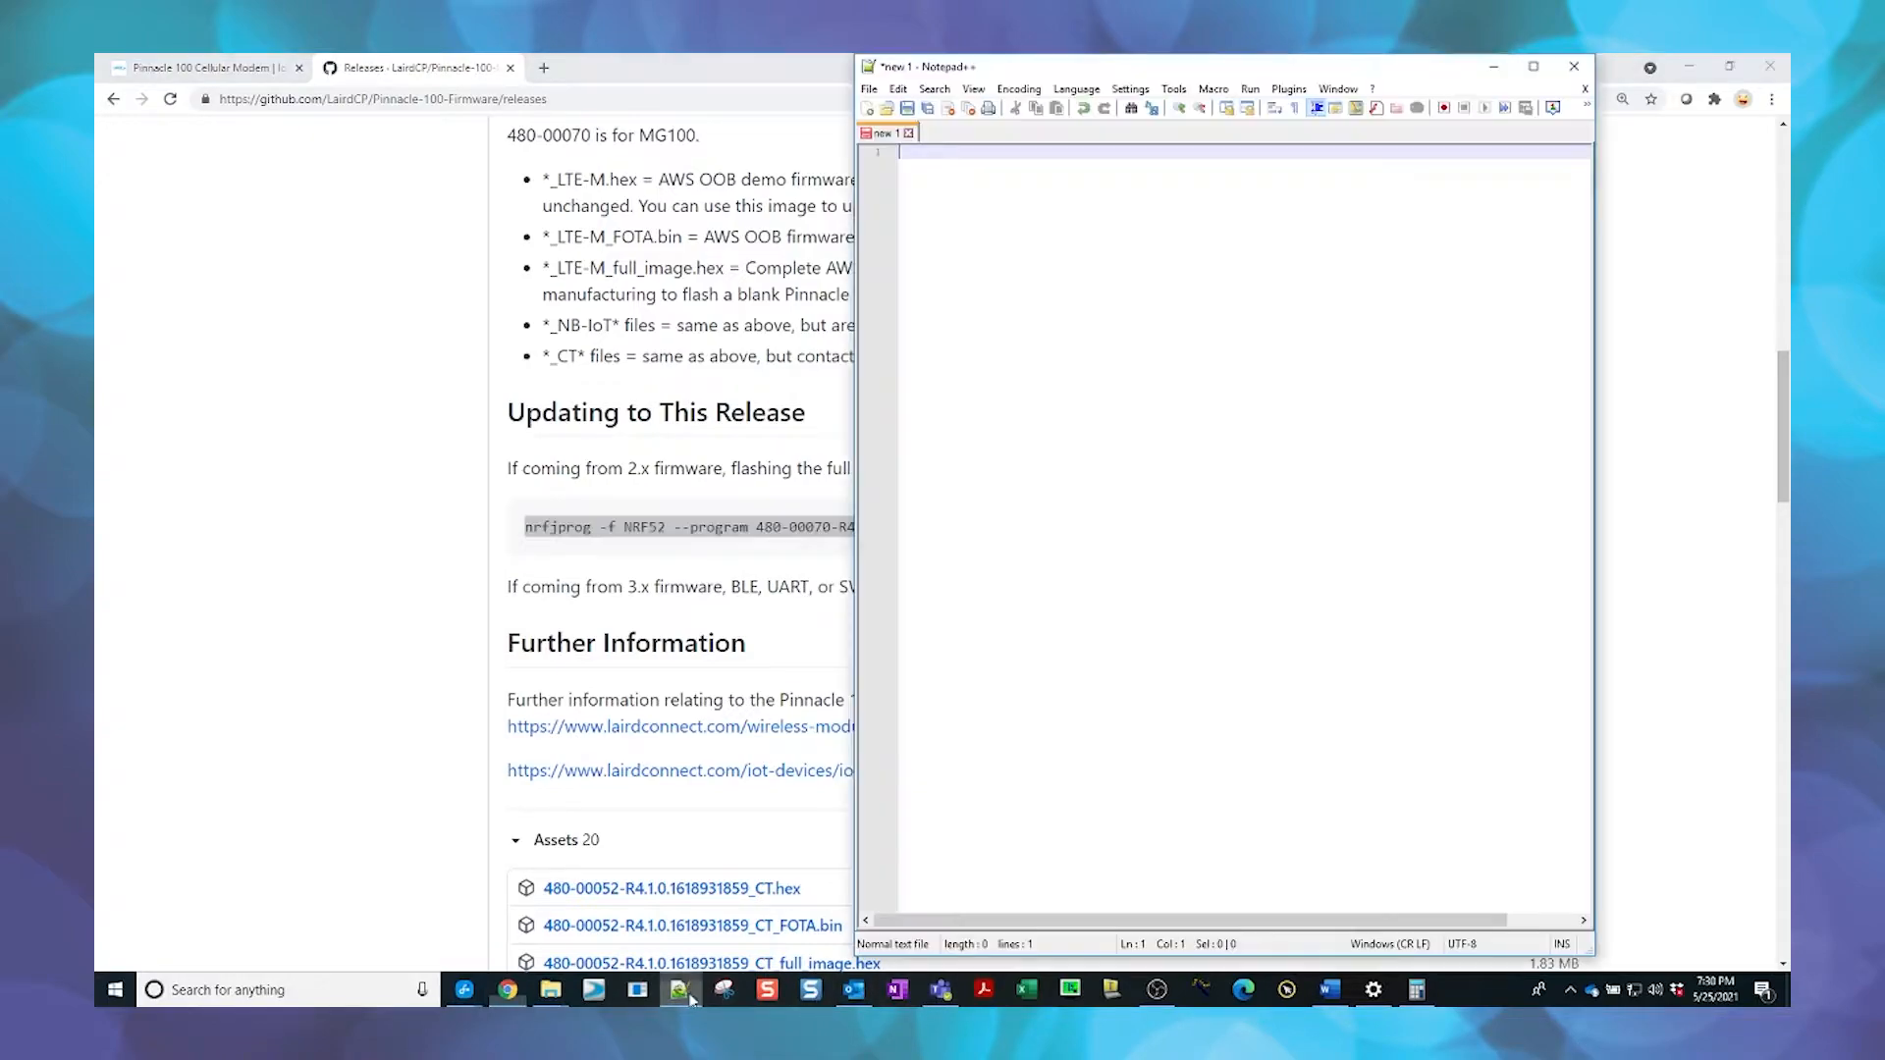
right_click(895, 150)
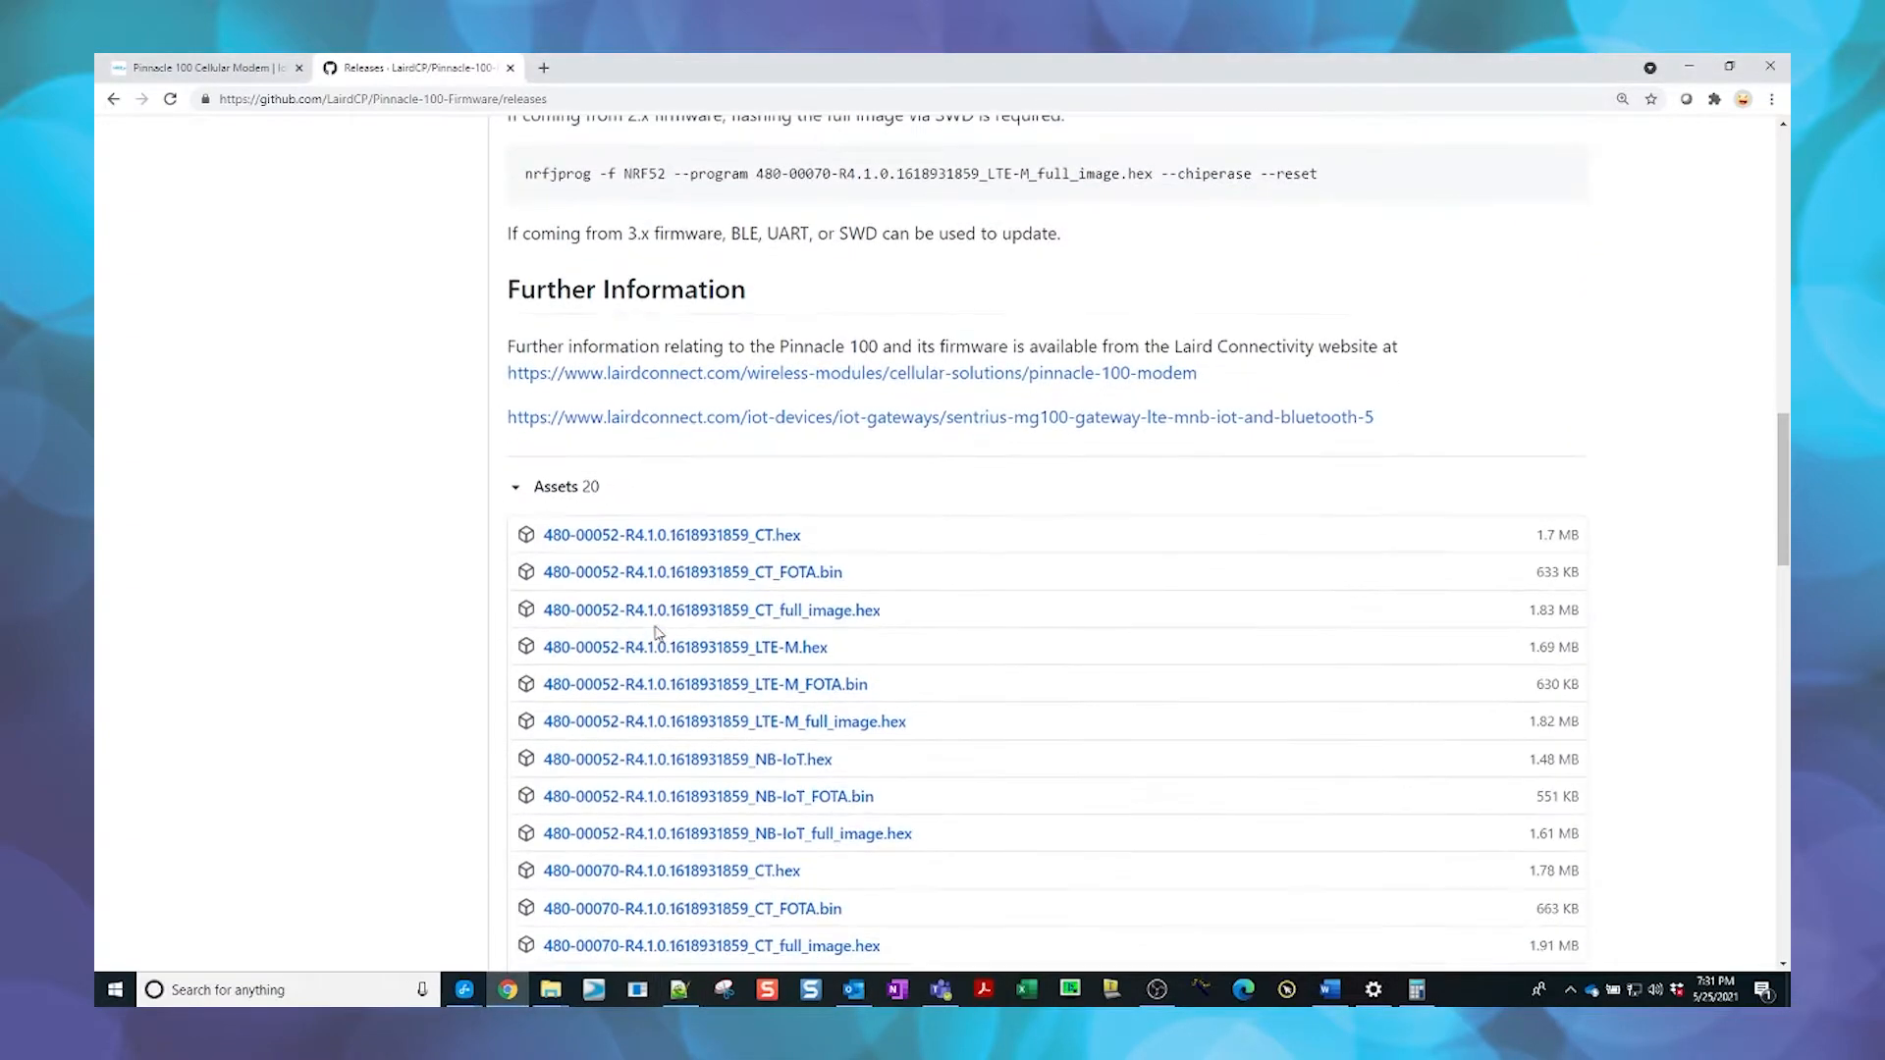
- Download the 480-00052 LTE-M firmware assets, including the FOTA bin, from the release
scroll("down", 3)
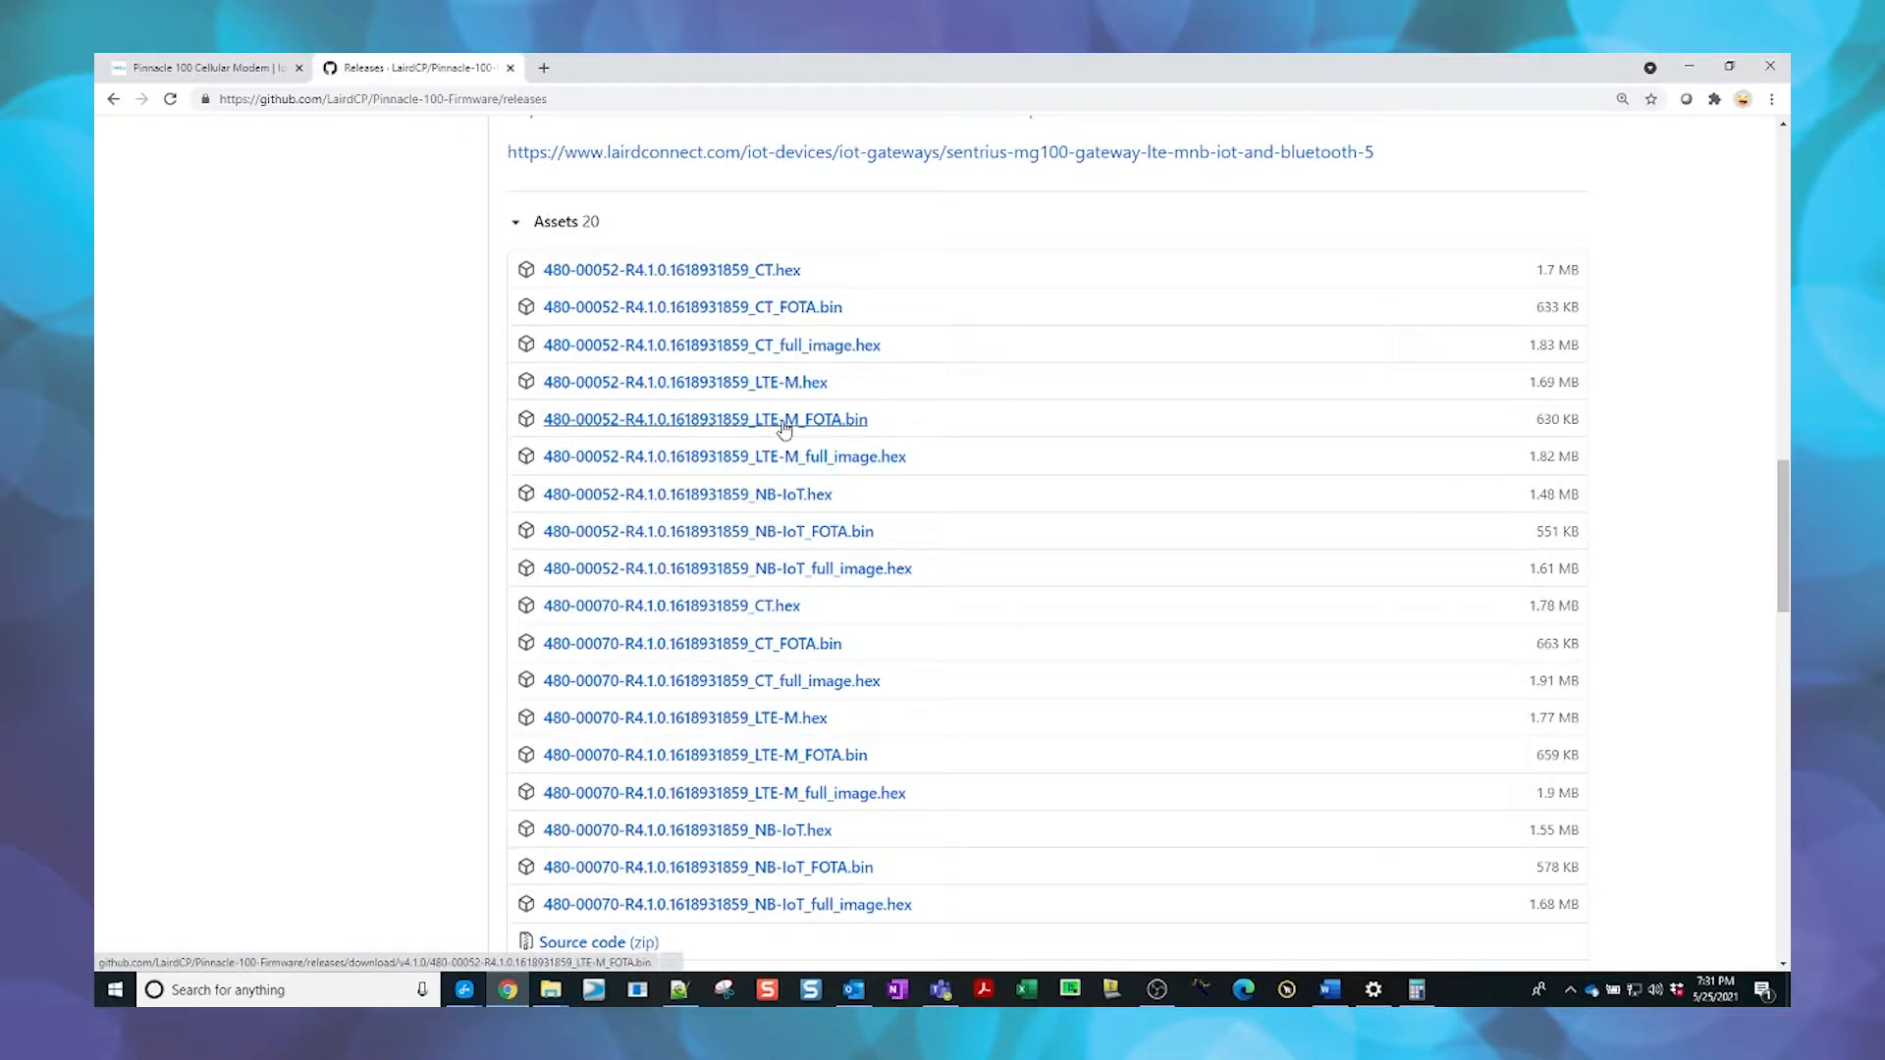
left_click(706, 418)
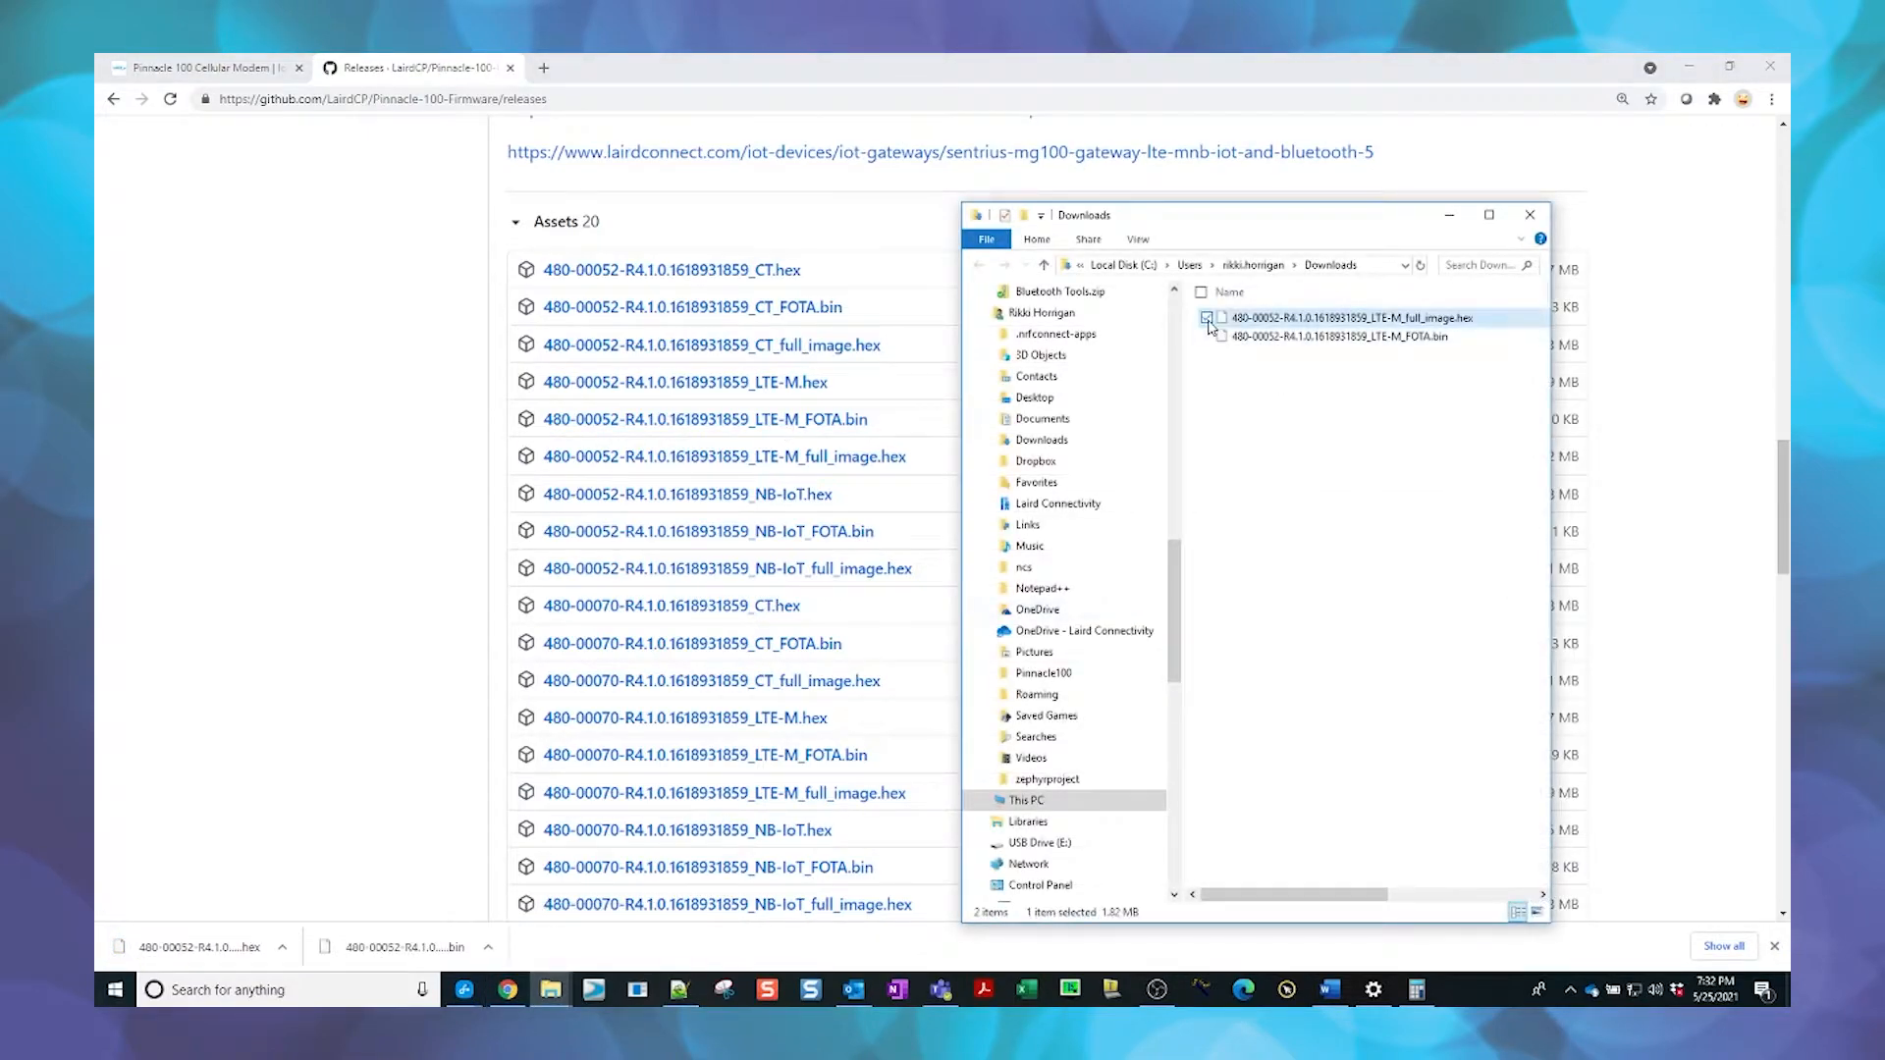
- Move the 480-00052 full-image hex and FOTA bin files into 00_Pin_100_Demo_FW
left_click(1206, 336)
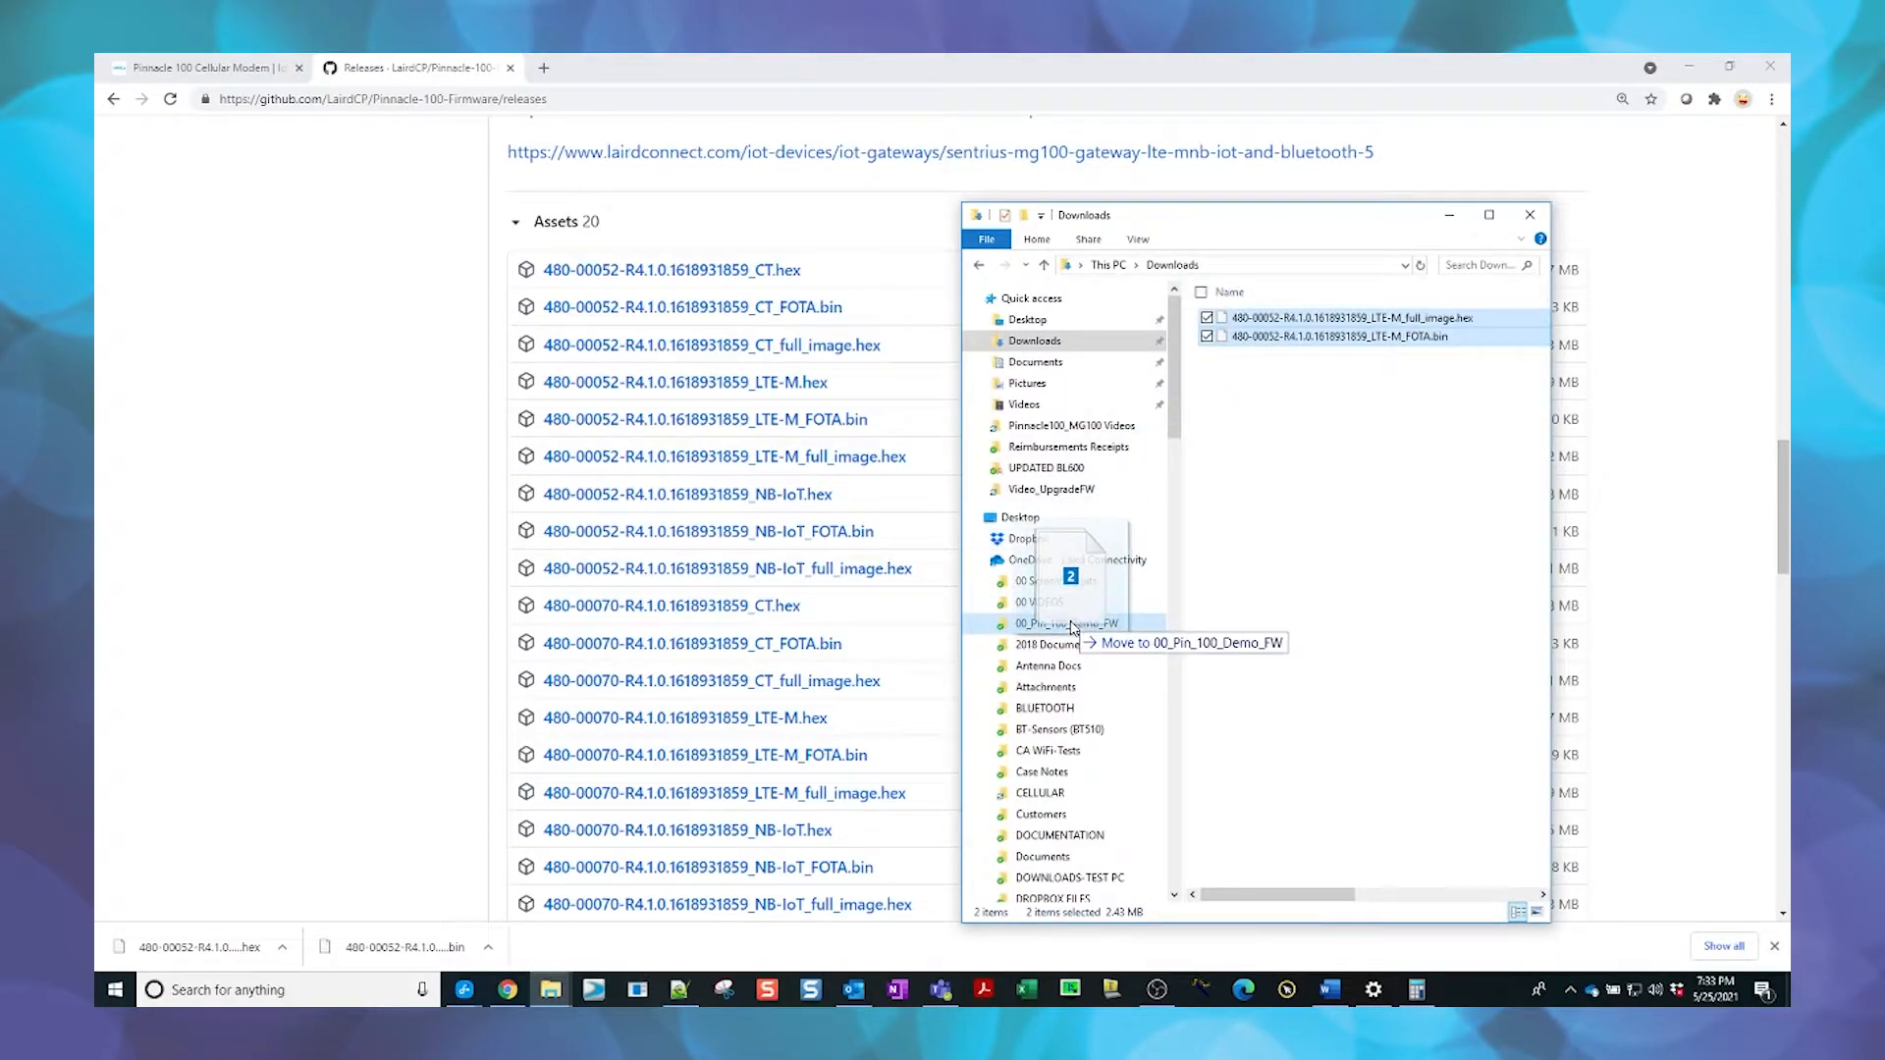
left_click_drag(1359, 324, 1069, 623)
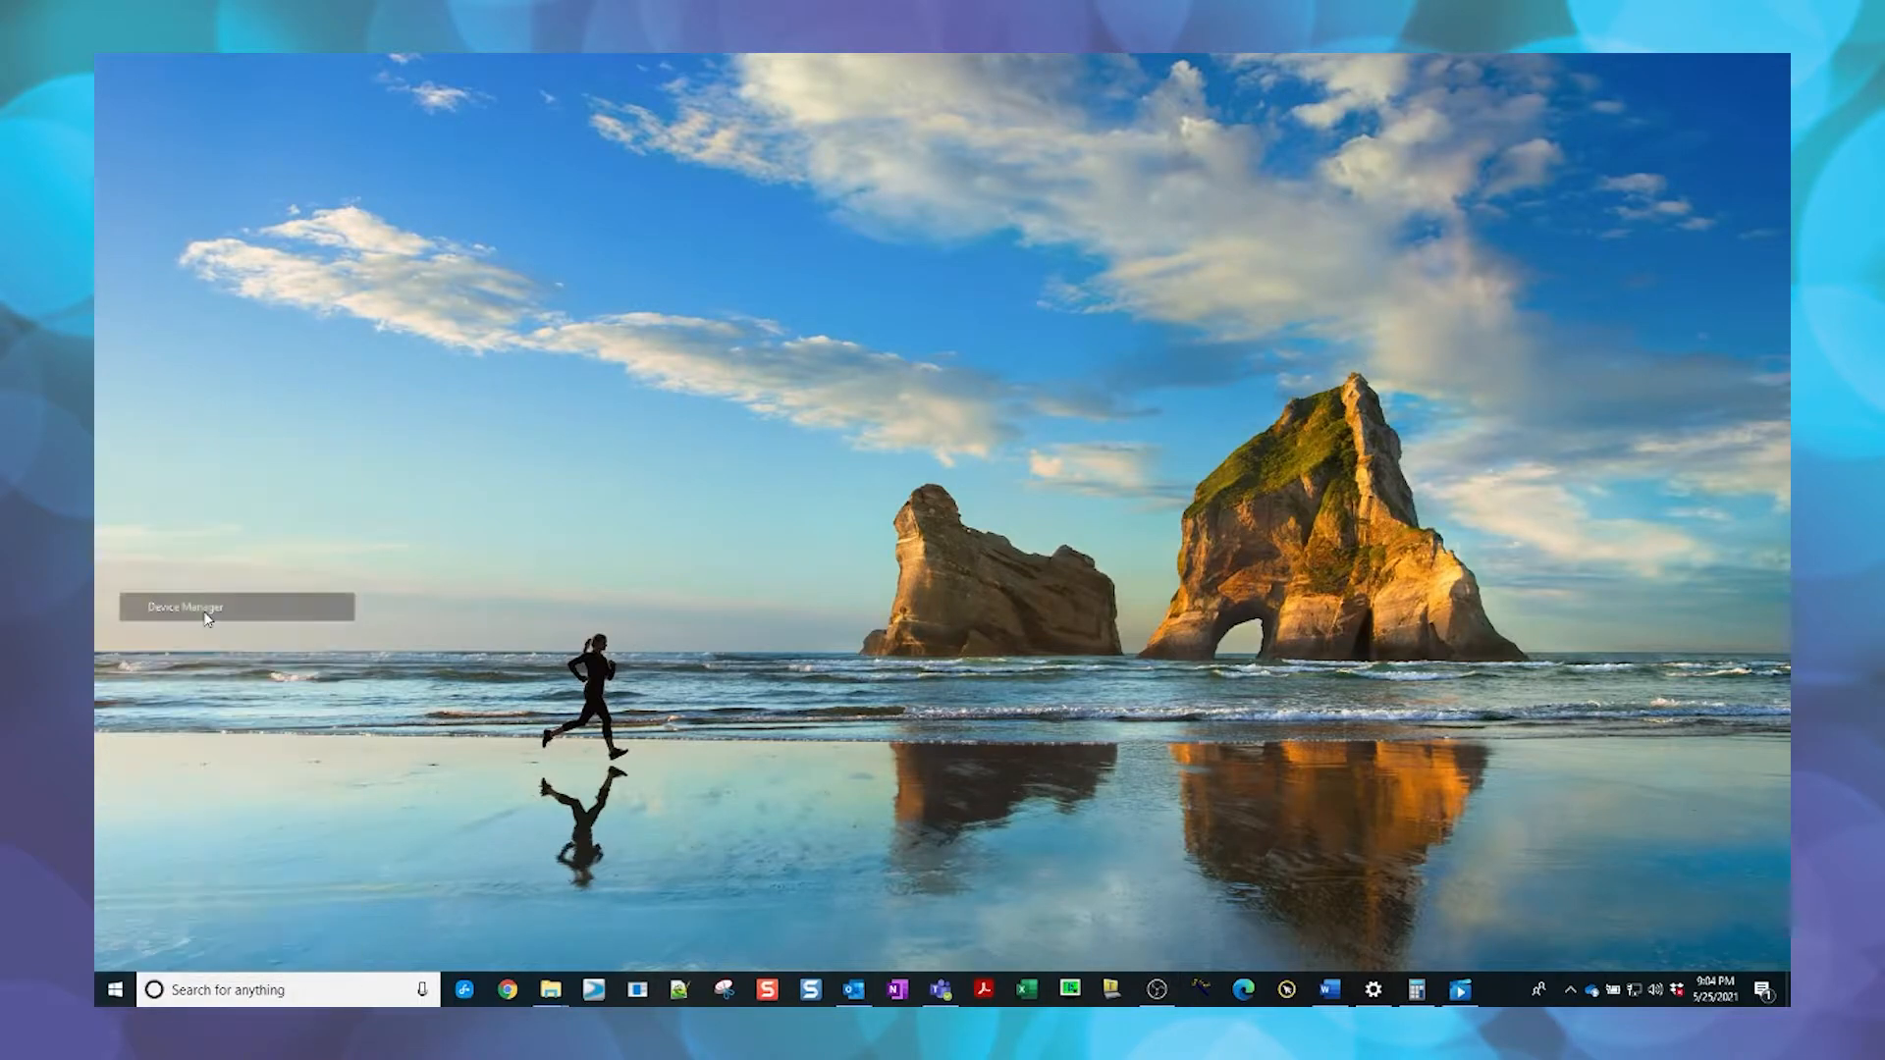
- Open Device Manager and expand Ports (COM & LPT) to find USB Serial Port COM30
left_click(182, 606)
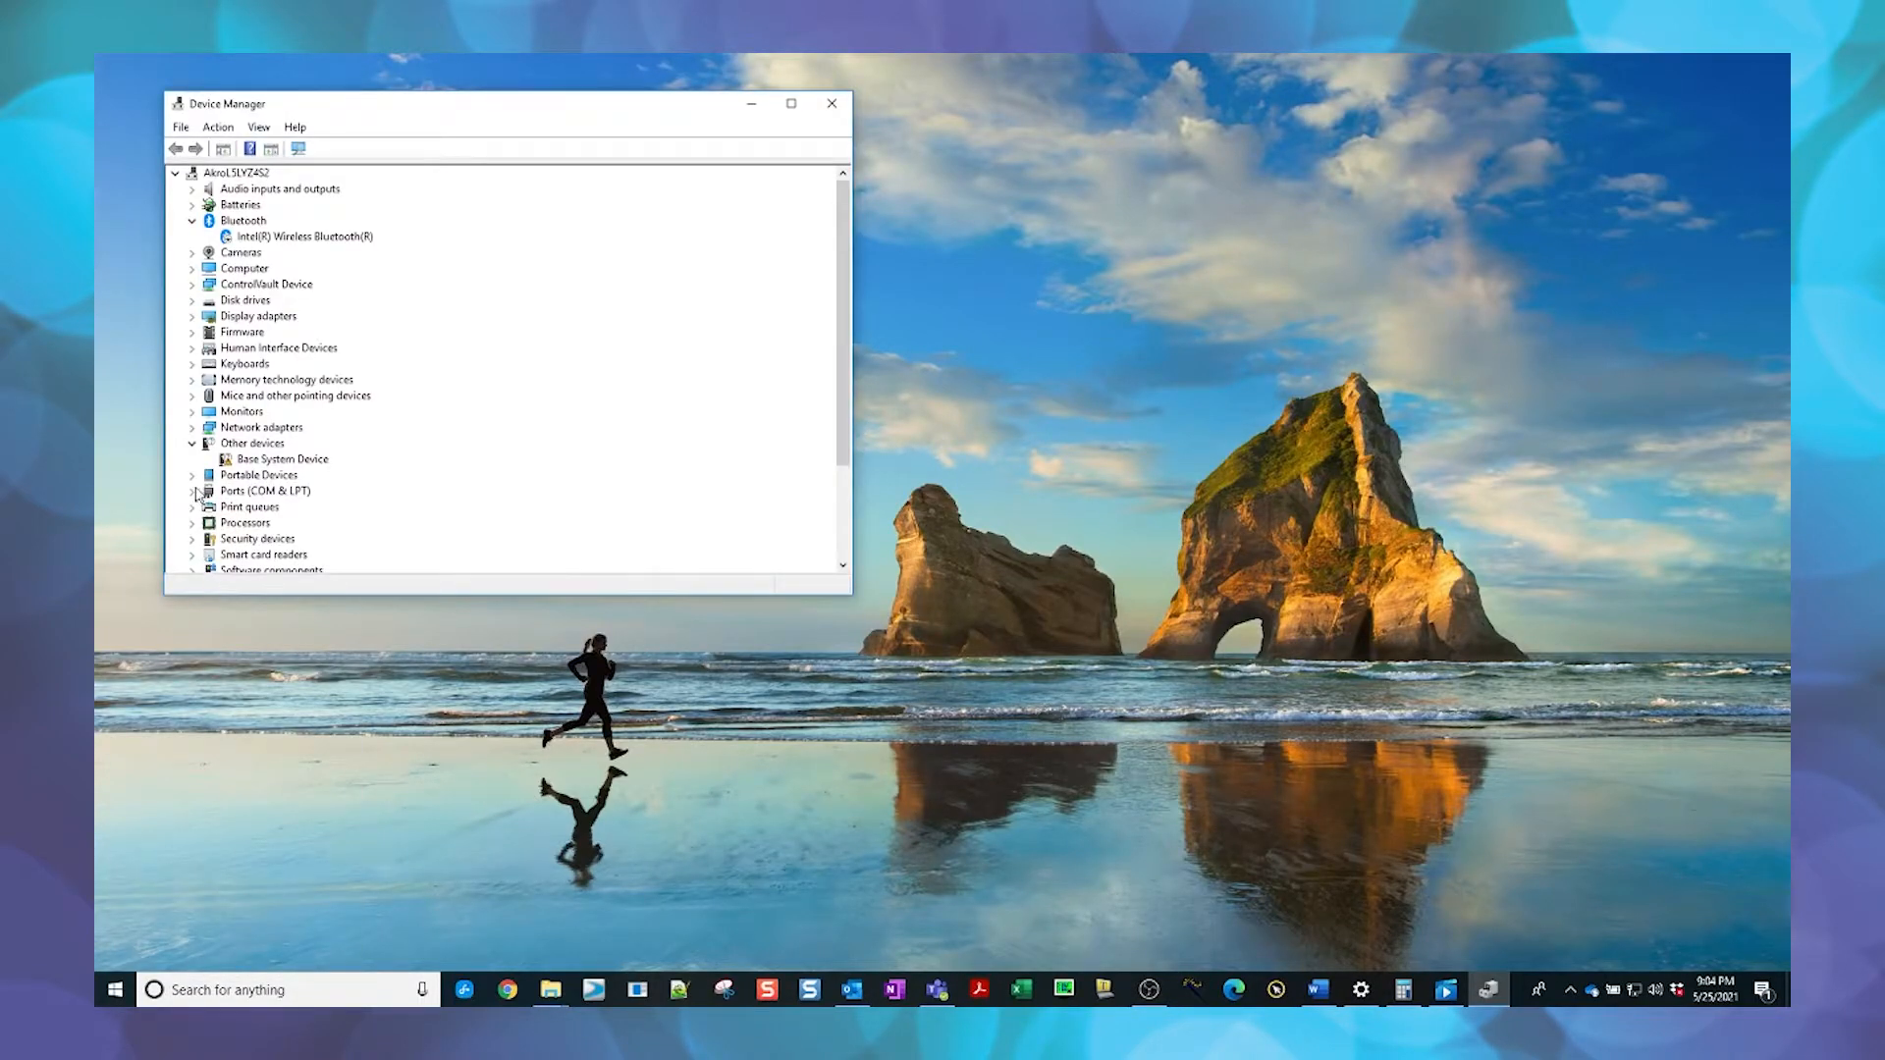
left_click(193, 491)
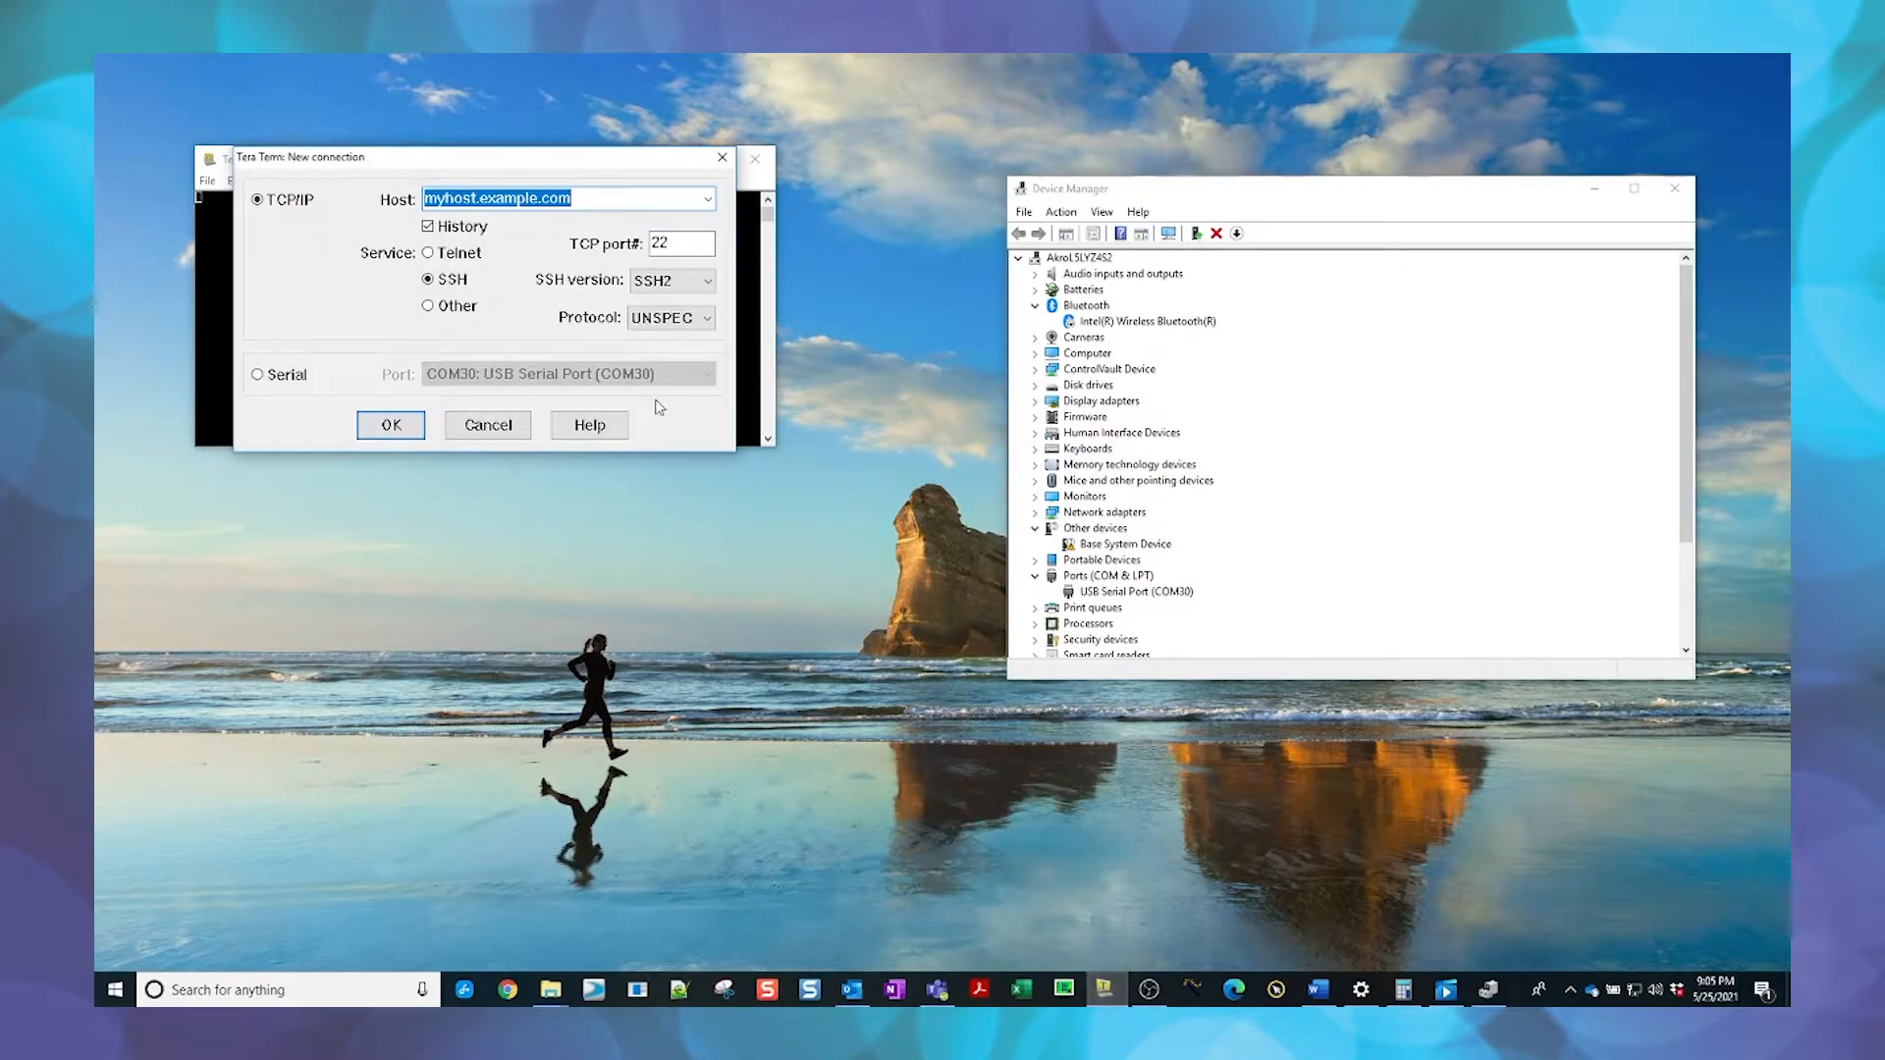
- Connect Tera Term to serial port COM30 and set its baud rate to 115200
left_click(389, 424)
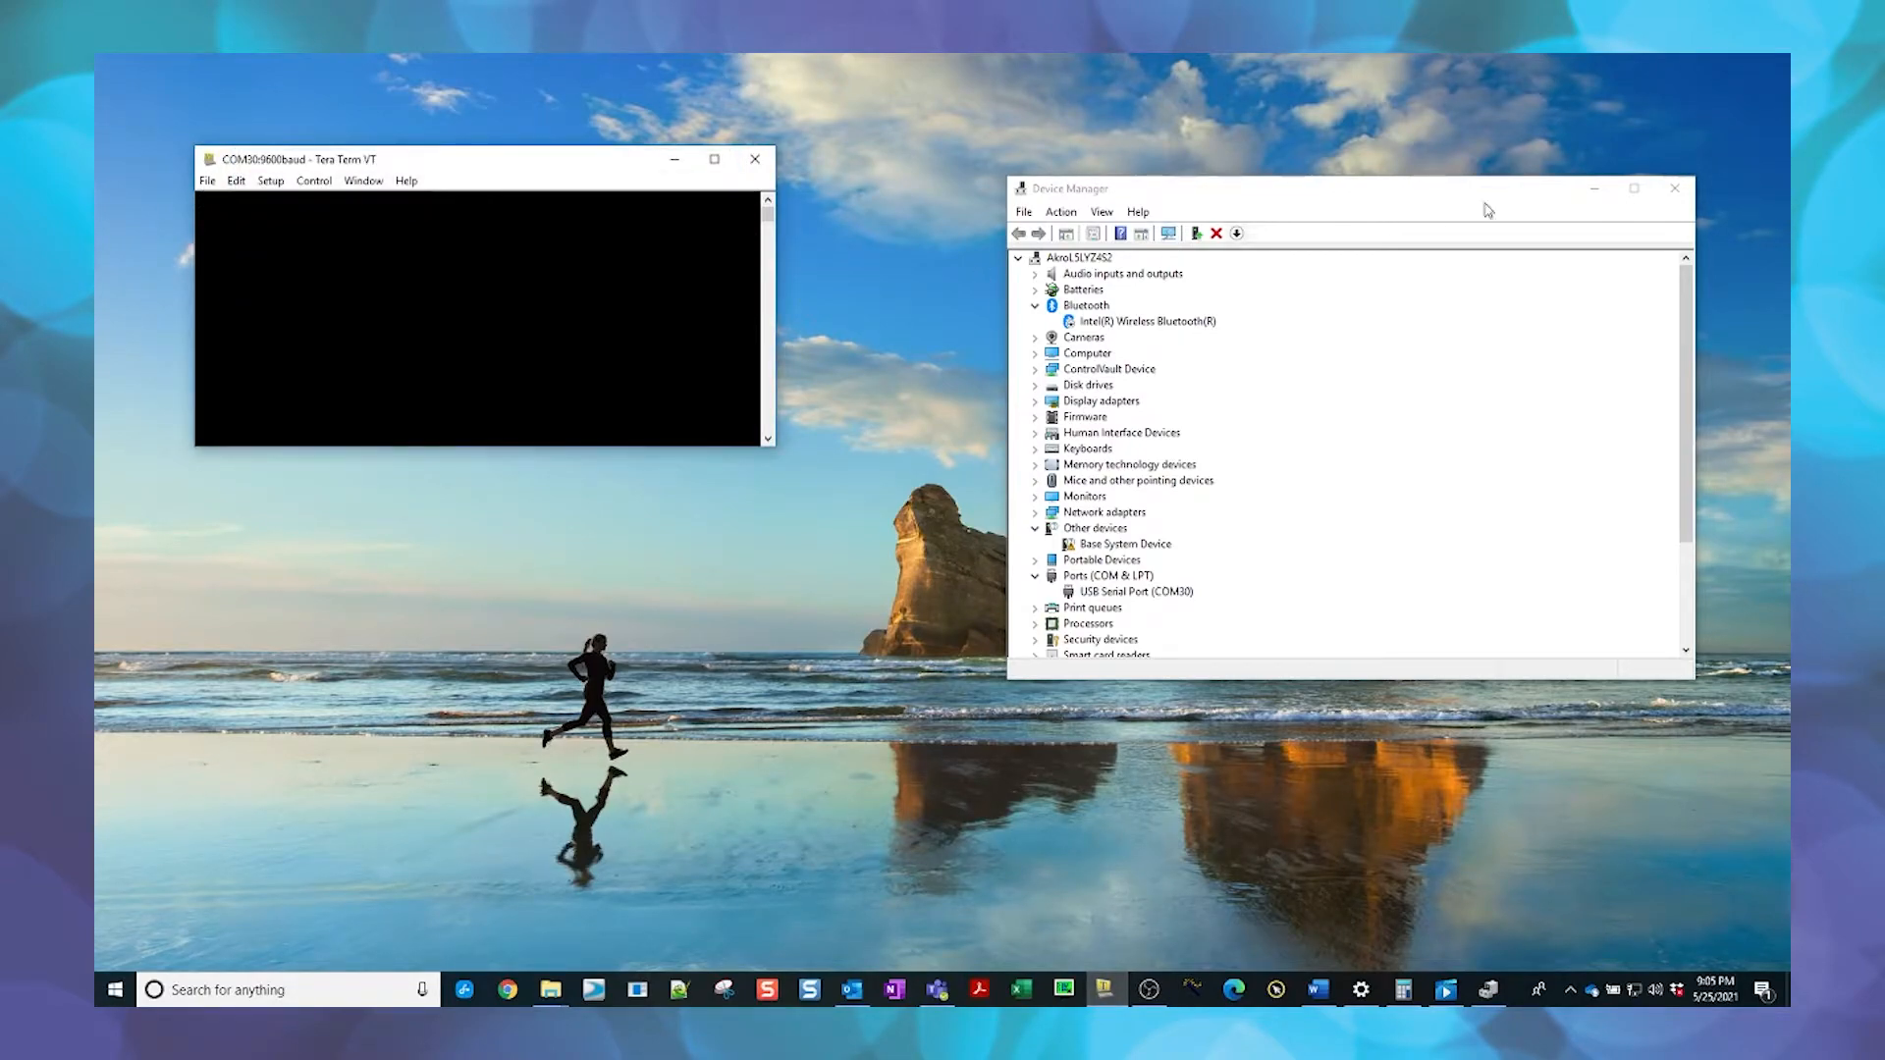
left_click(1671, 189)
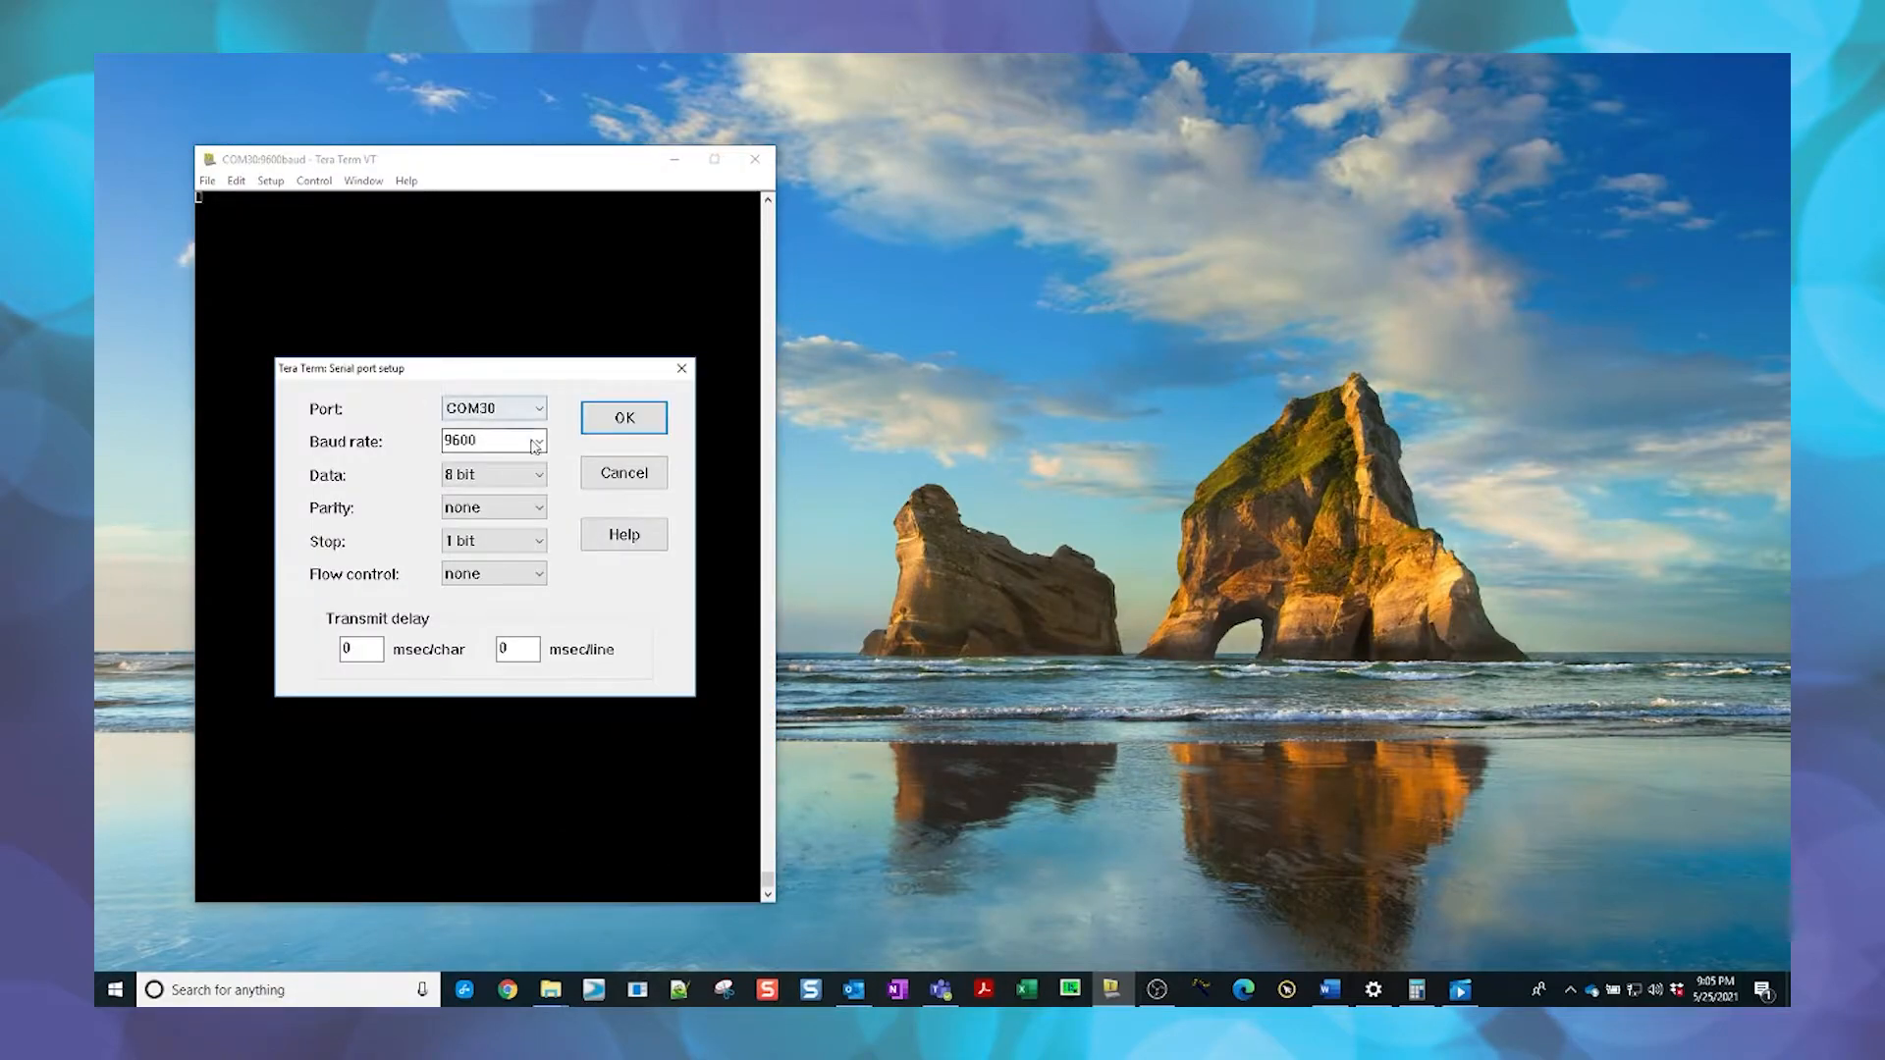
left_click(537, 441)
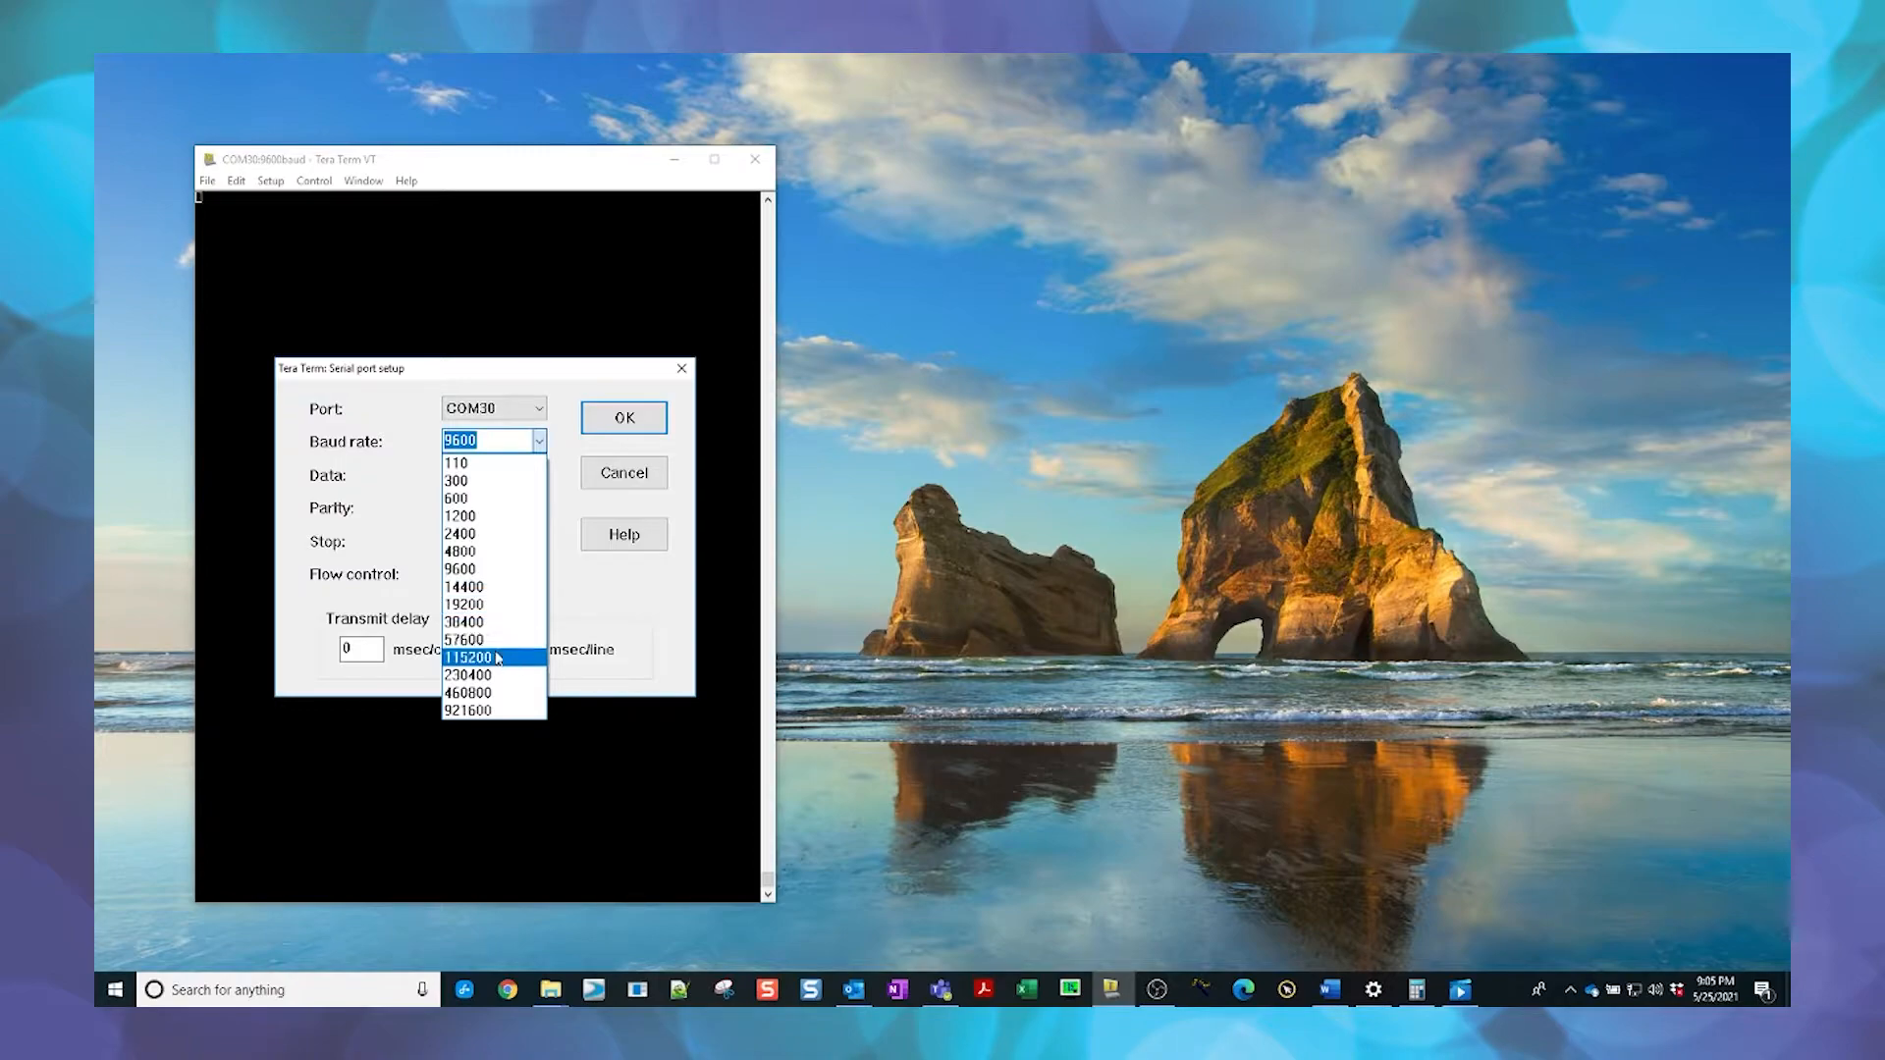
left_click(467, 658)
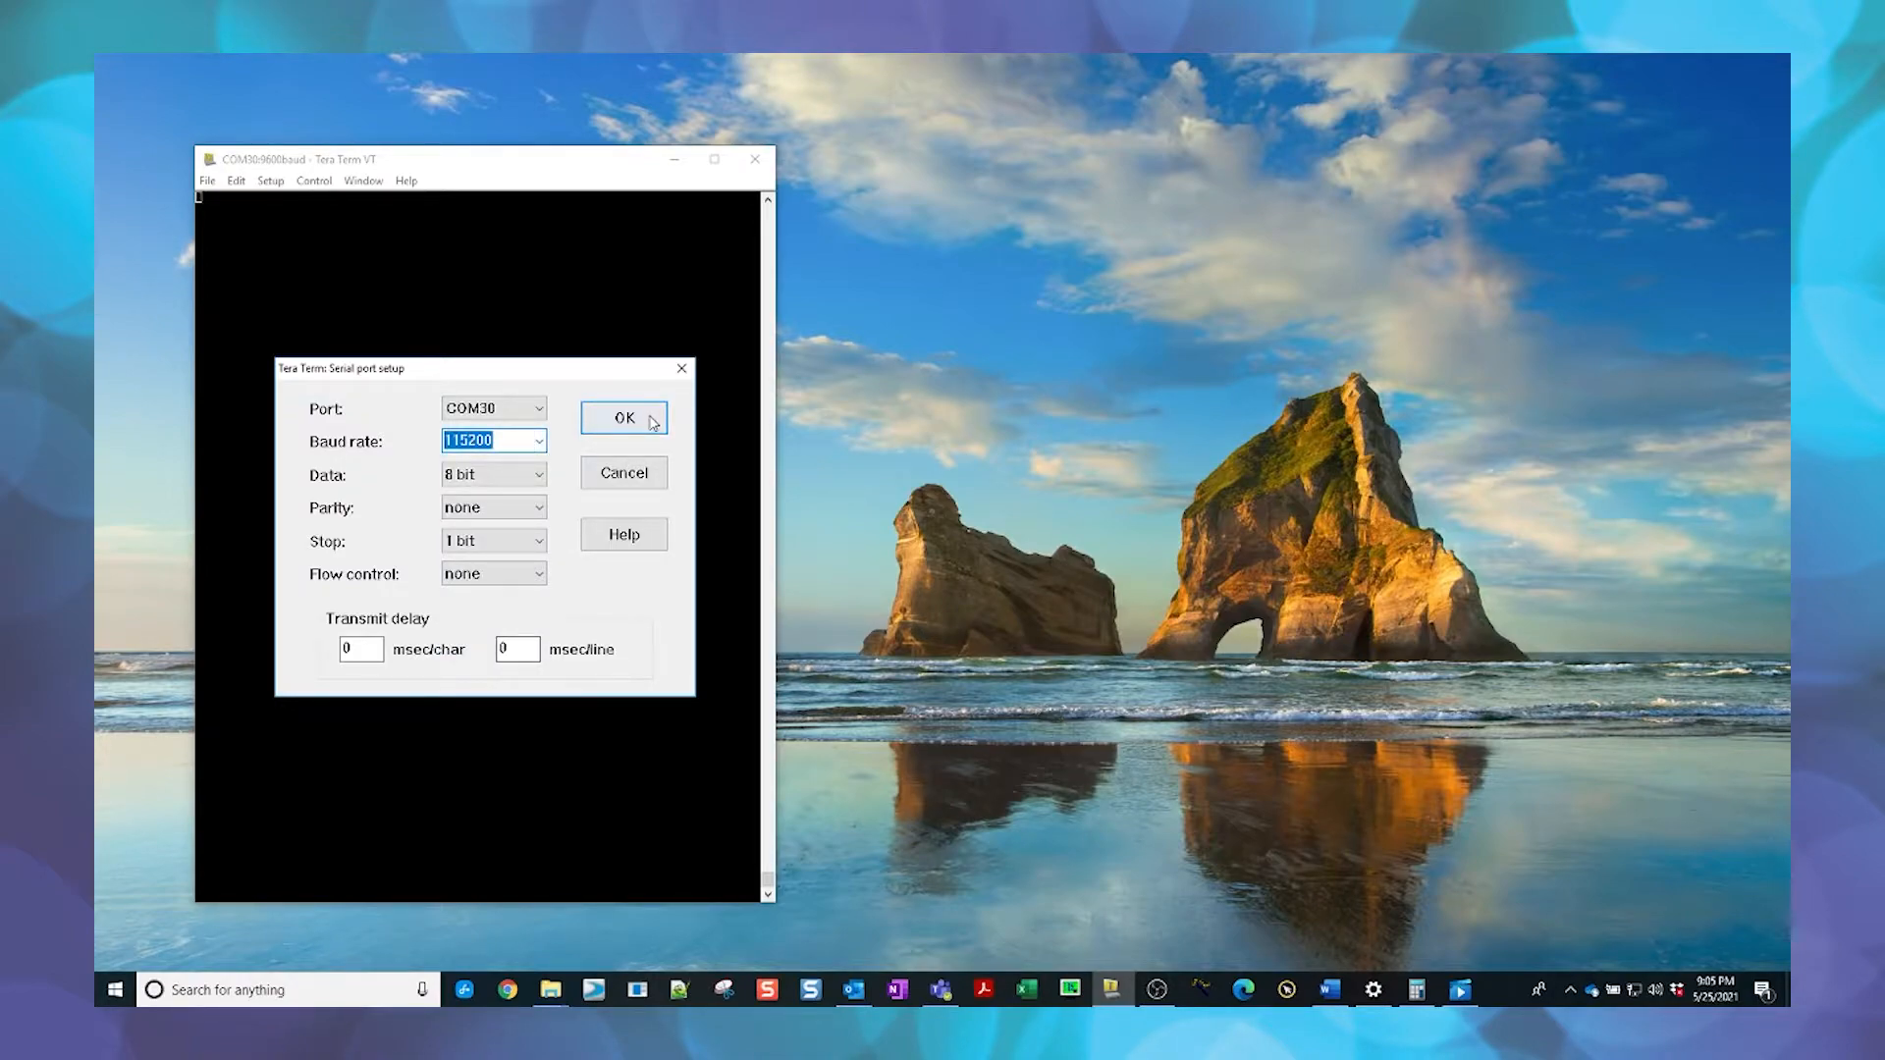
left_click(622, 418)
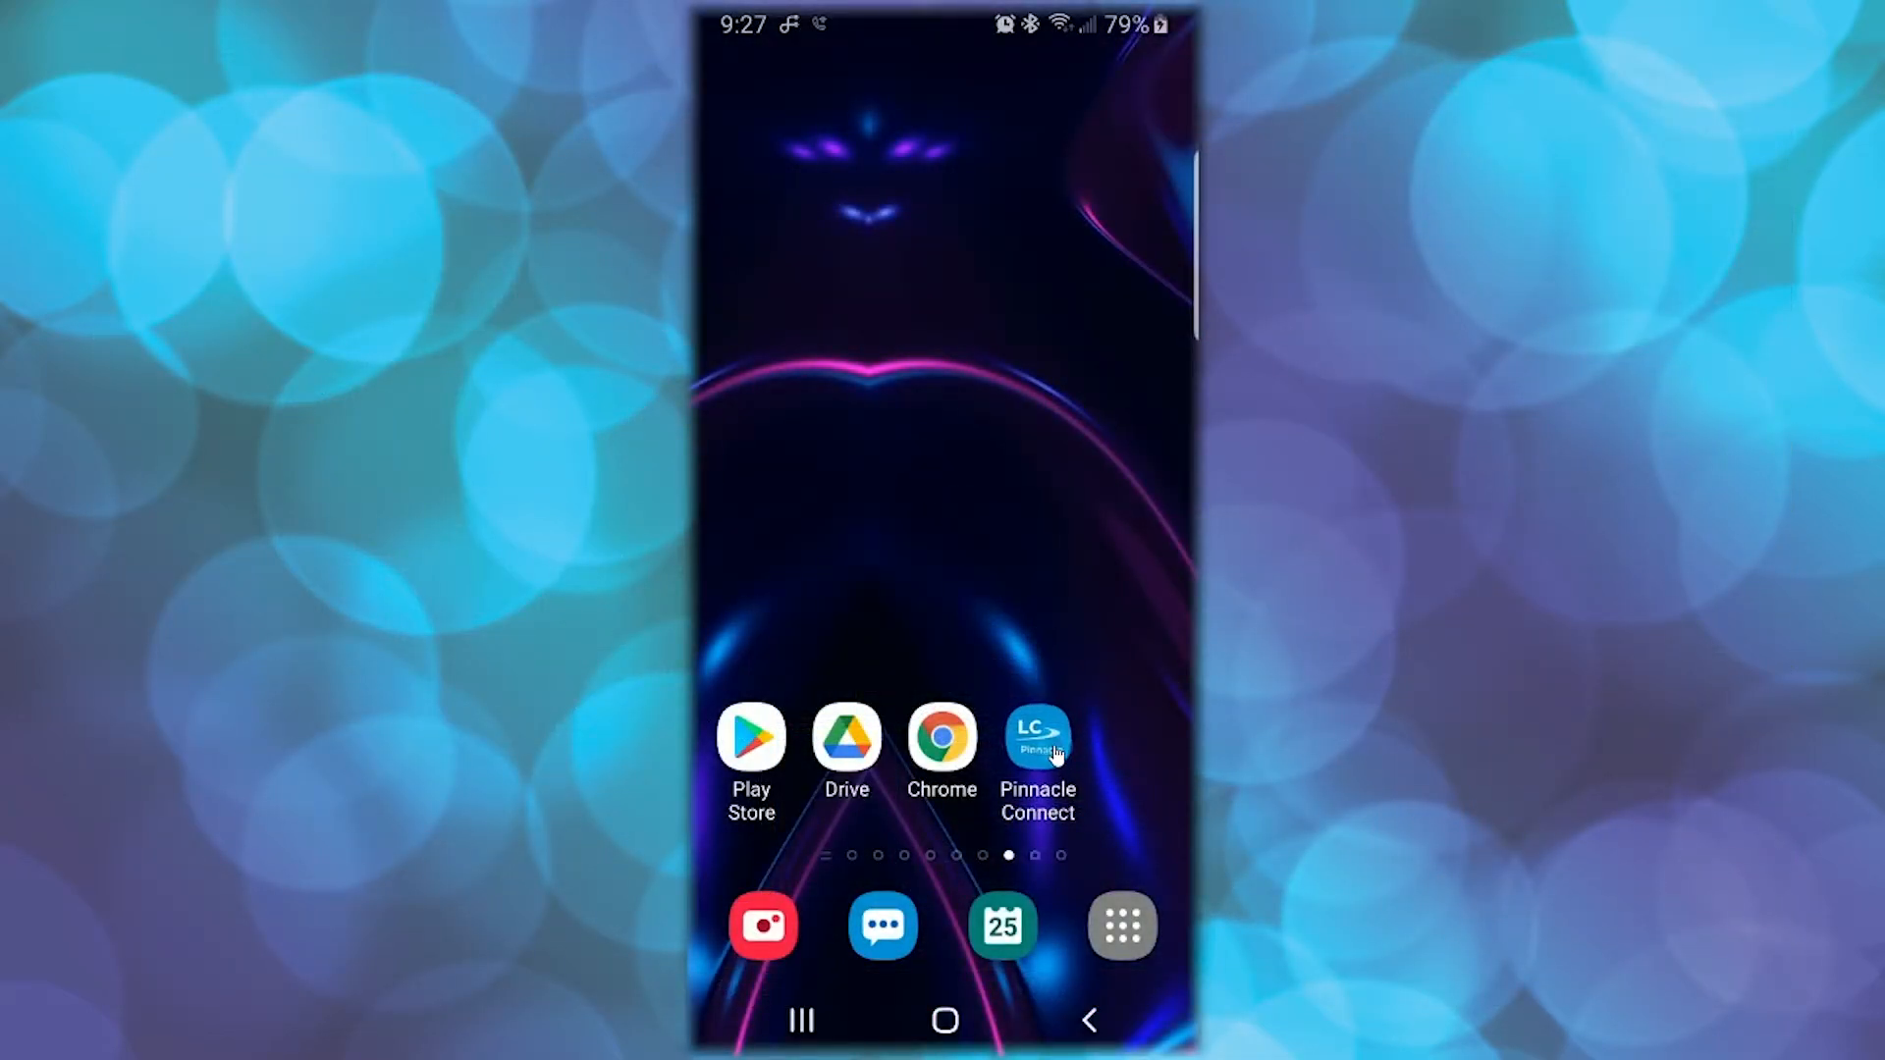
- Launch Pinnacle Connect and sign up a new account with email and password
left_click(1037, 734)
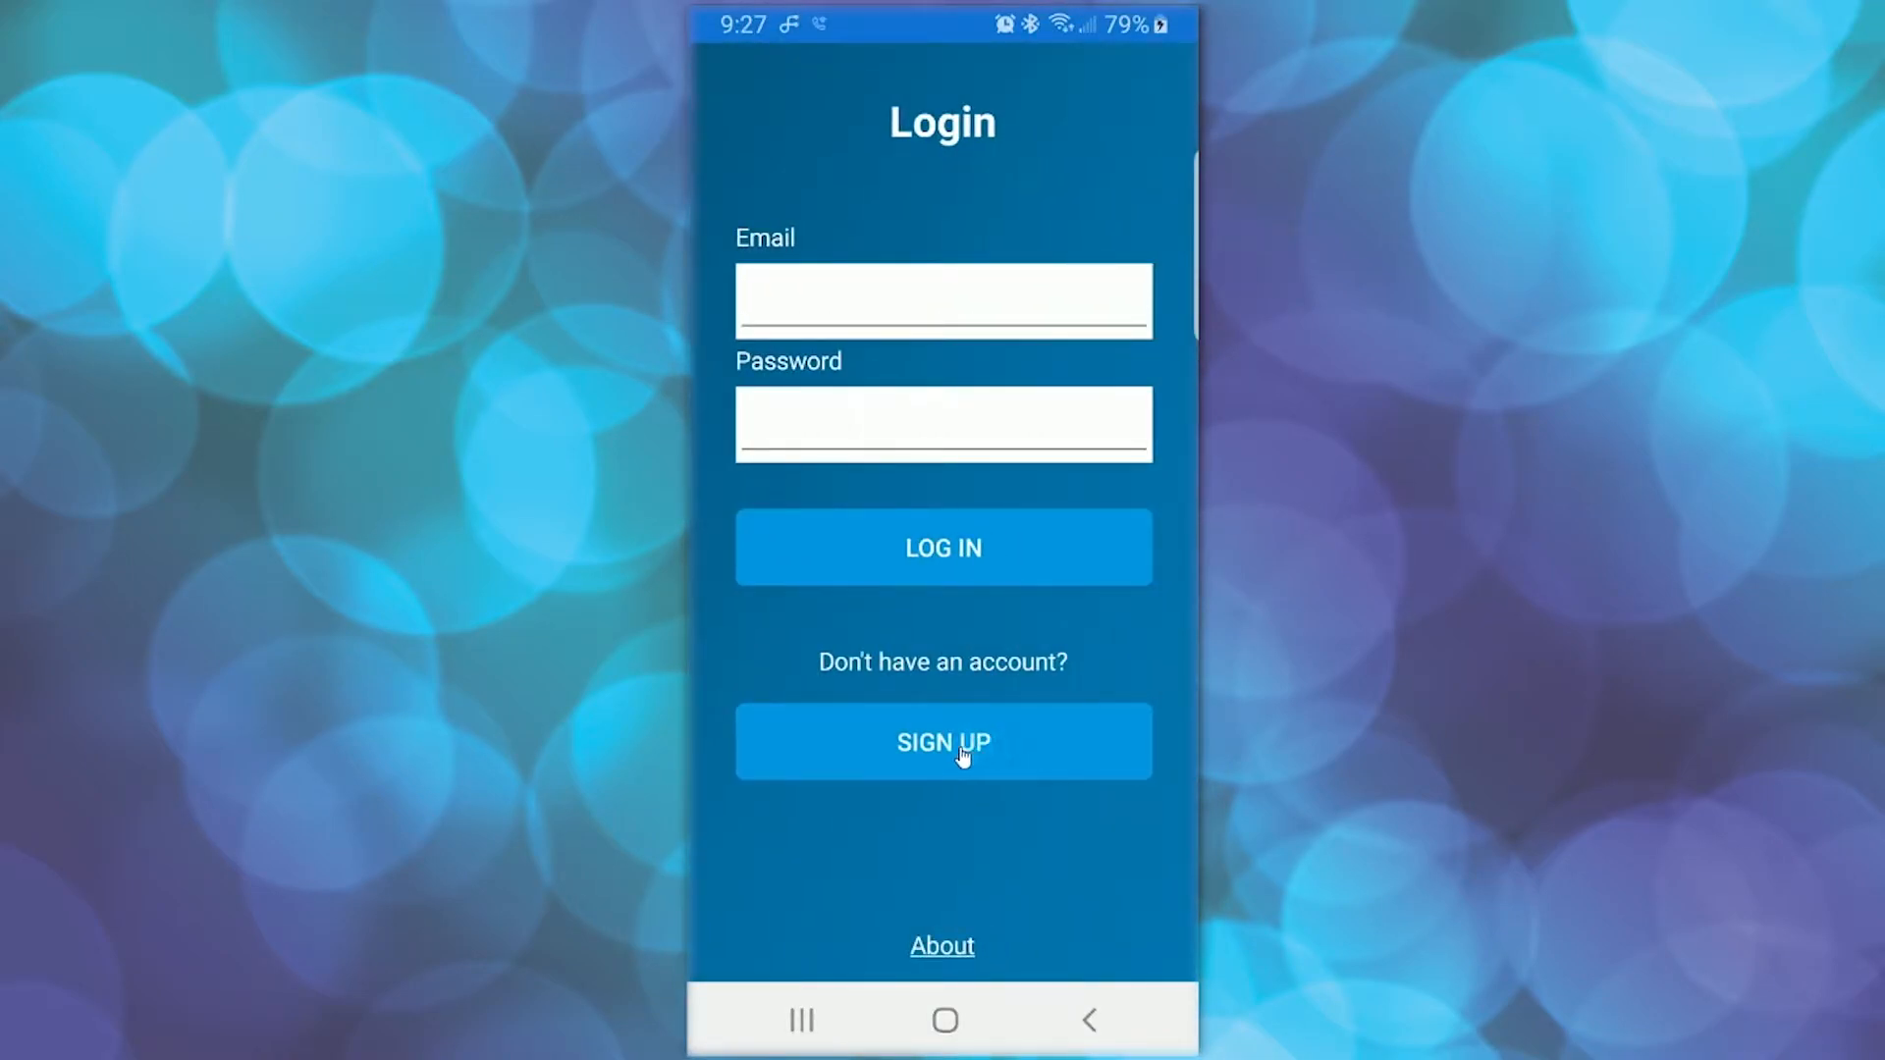
left_click(943, 741)
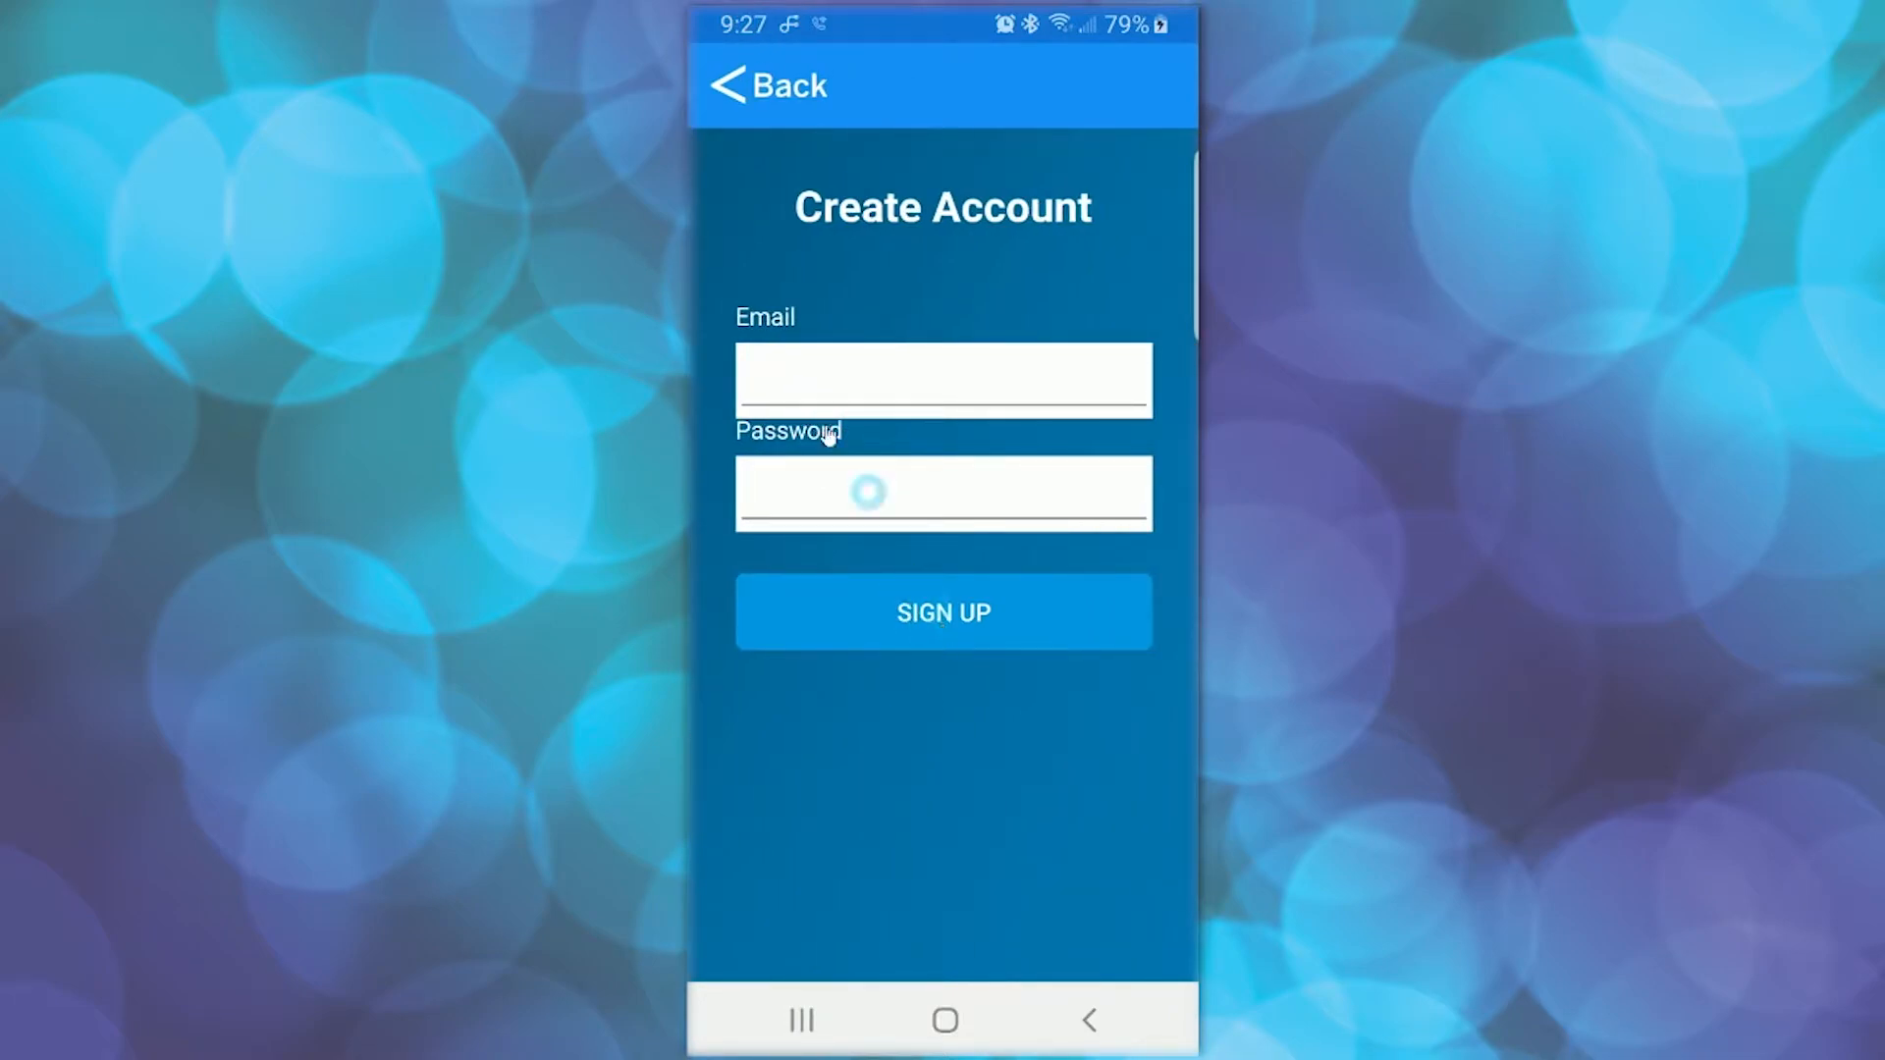
left_click(943, 610)
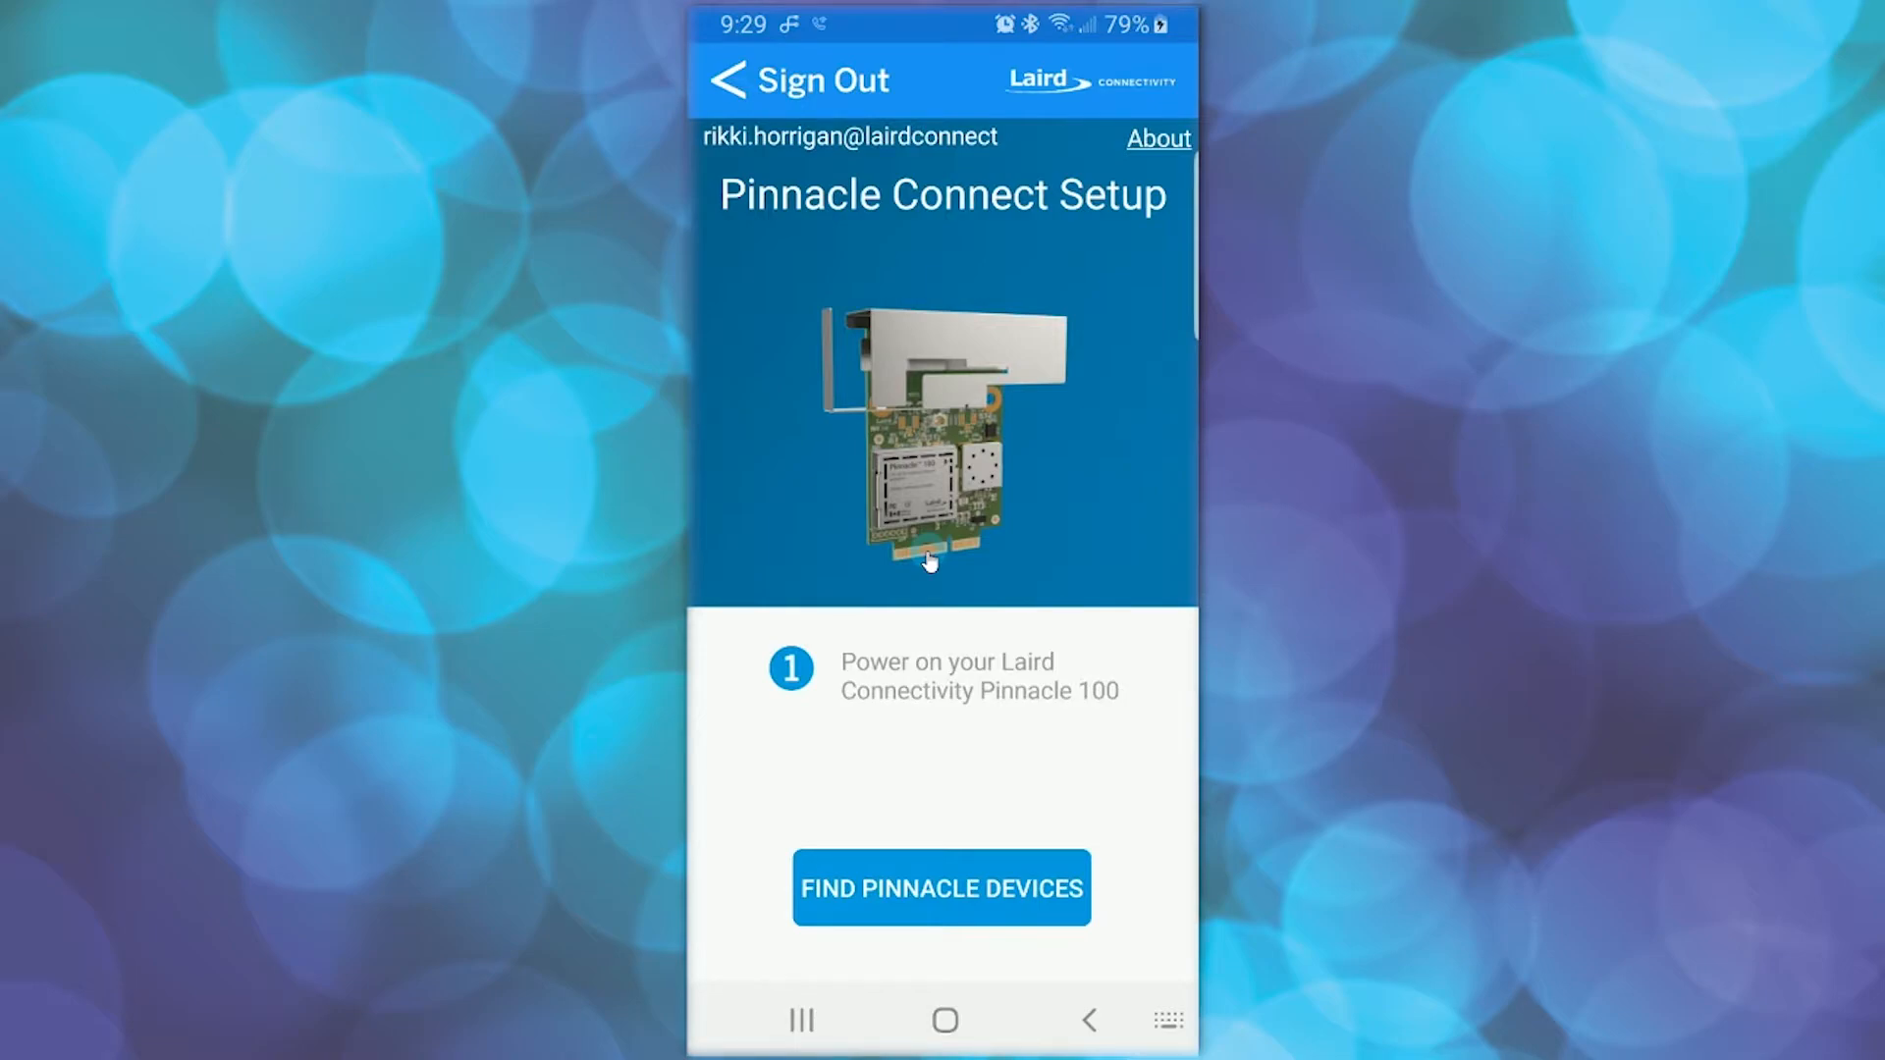
- Connect to the Pinnacle 100 OOB device and view its firmware version 3.0.0
left_click(941, 888)
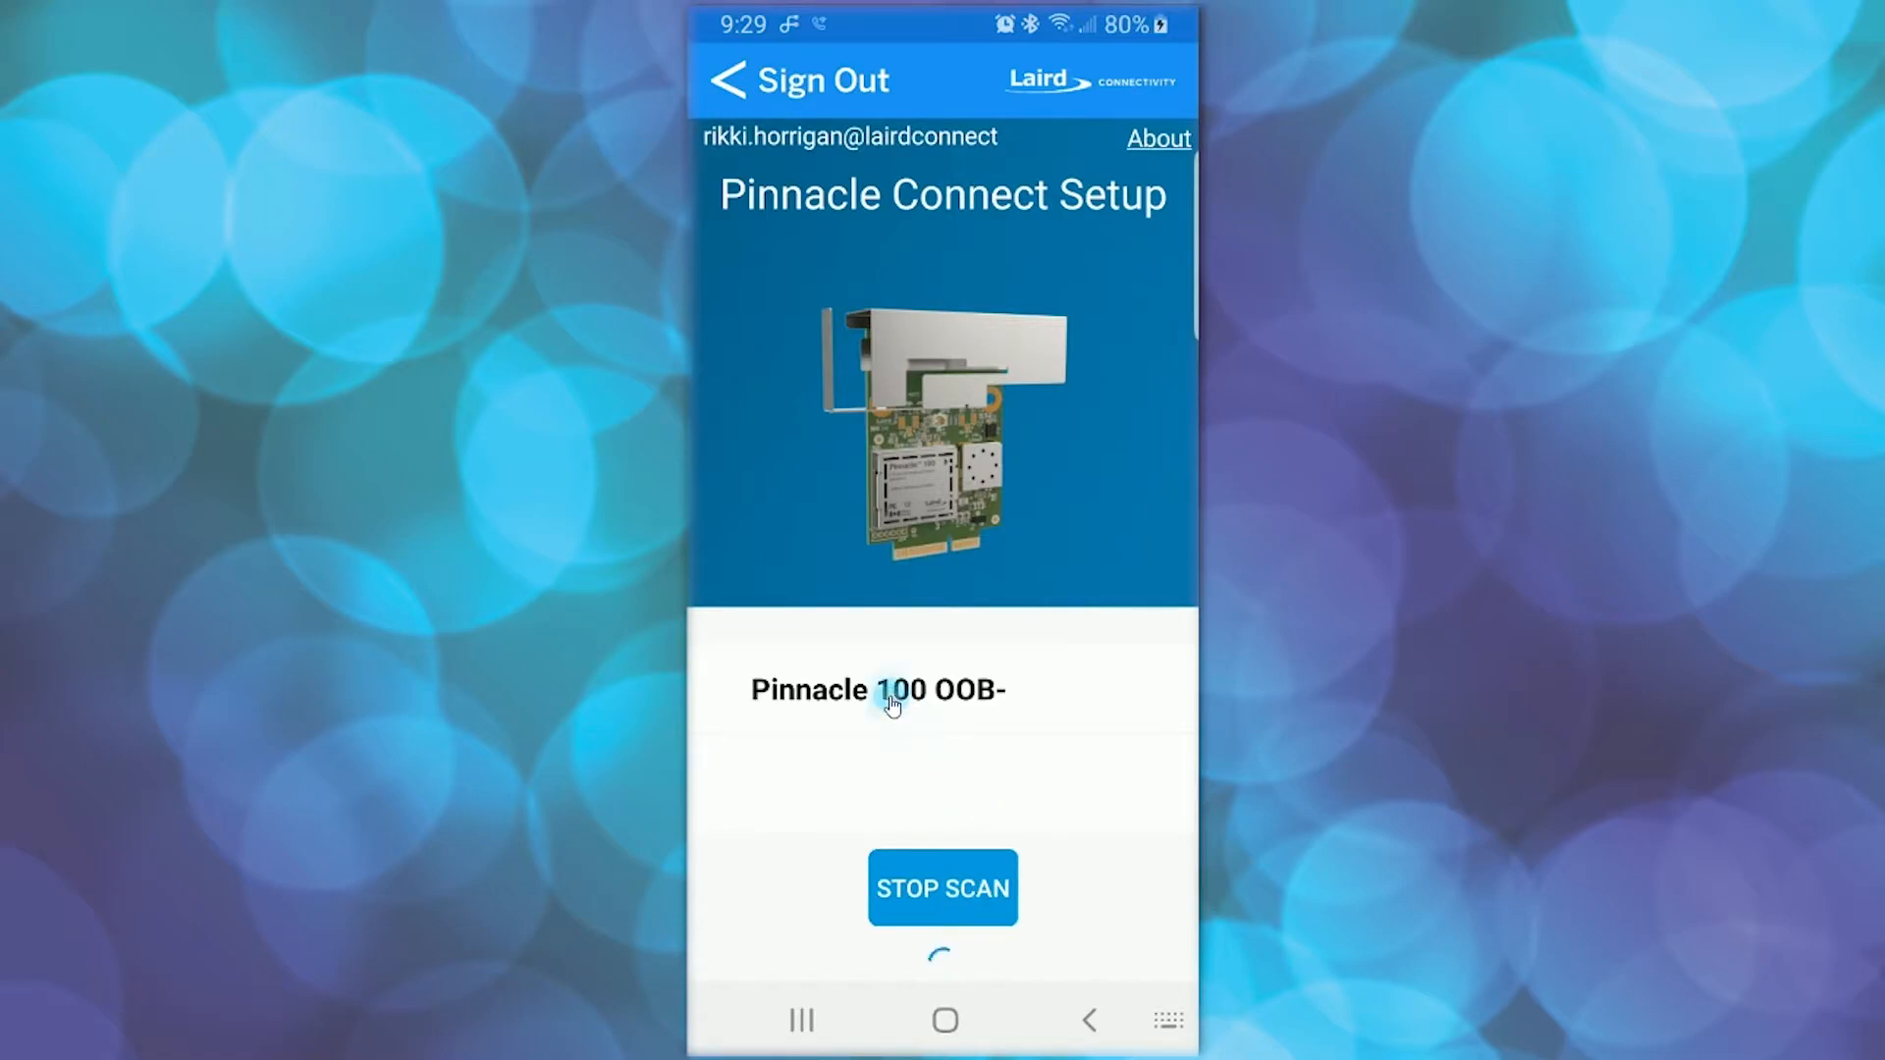
left_click(877, 689)
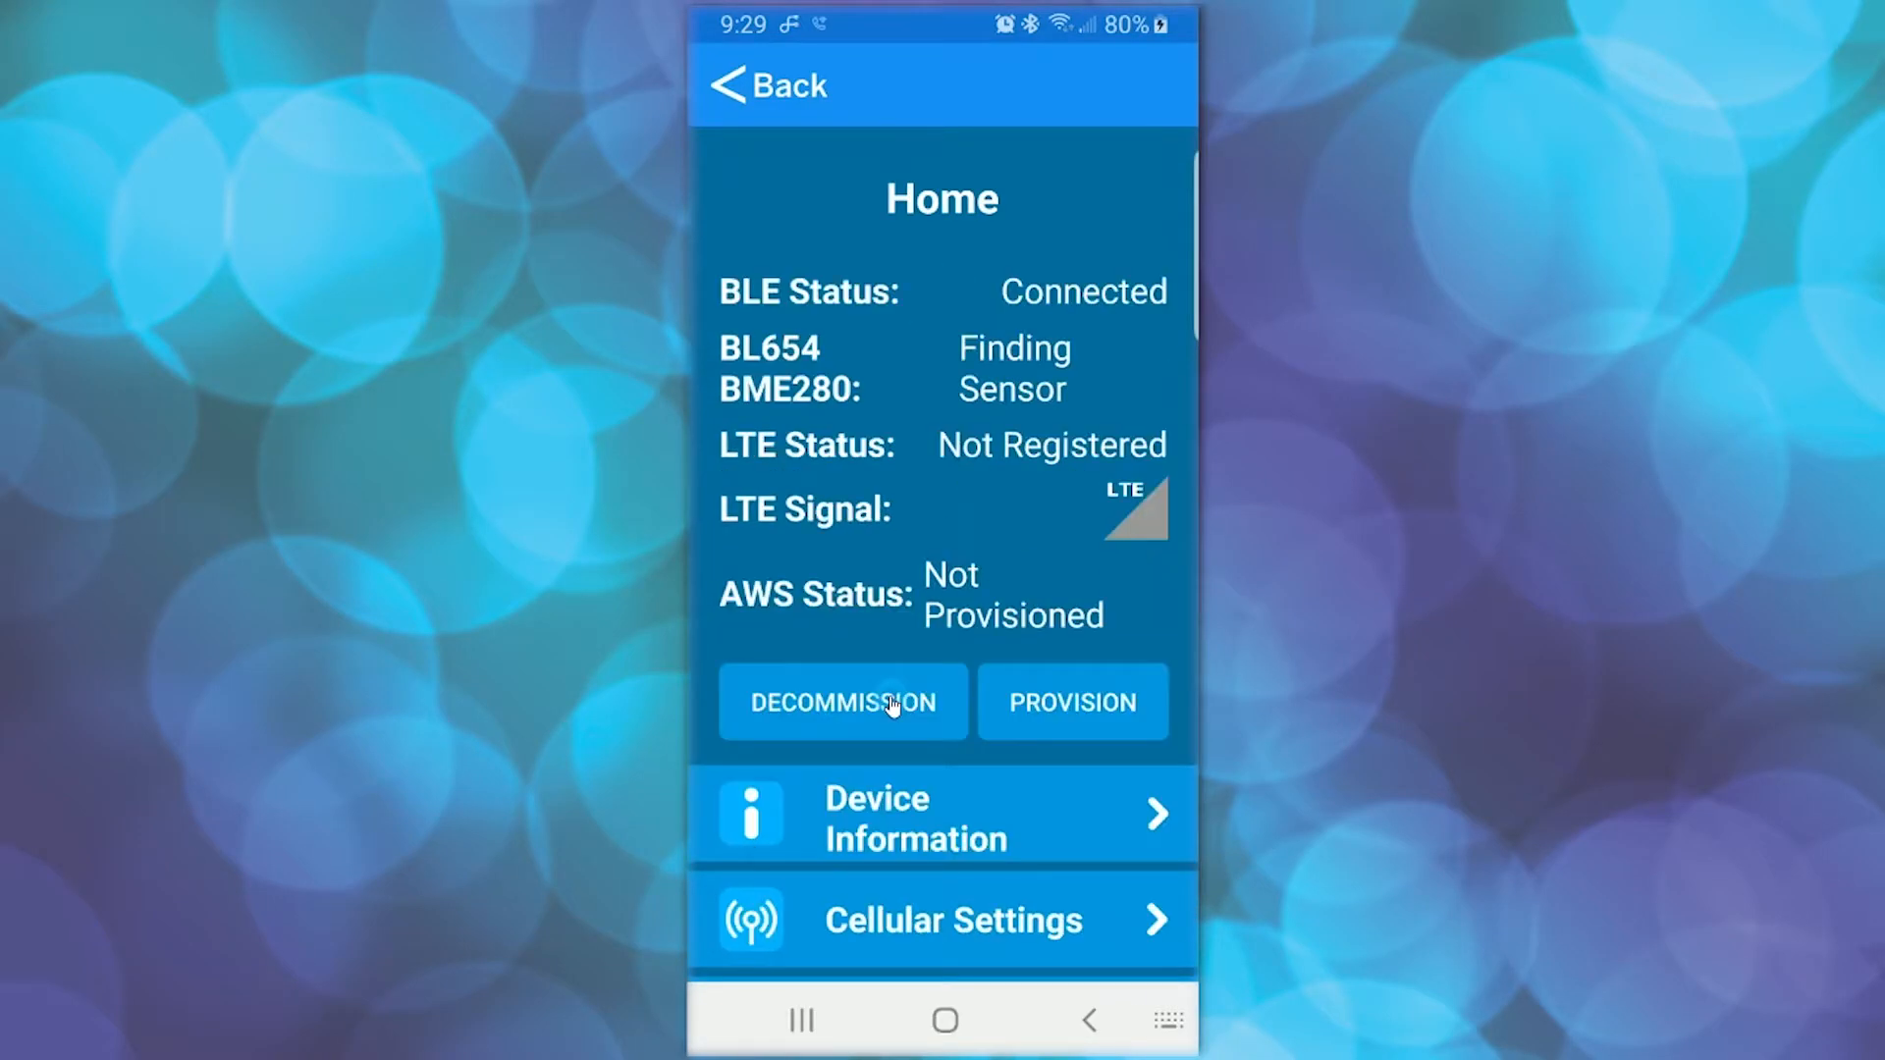
mouse_move(942, 835)
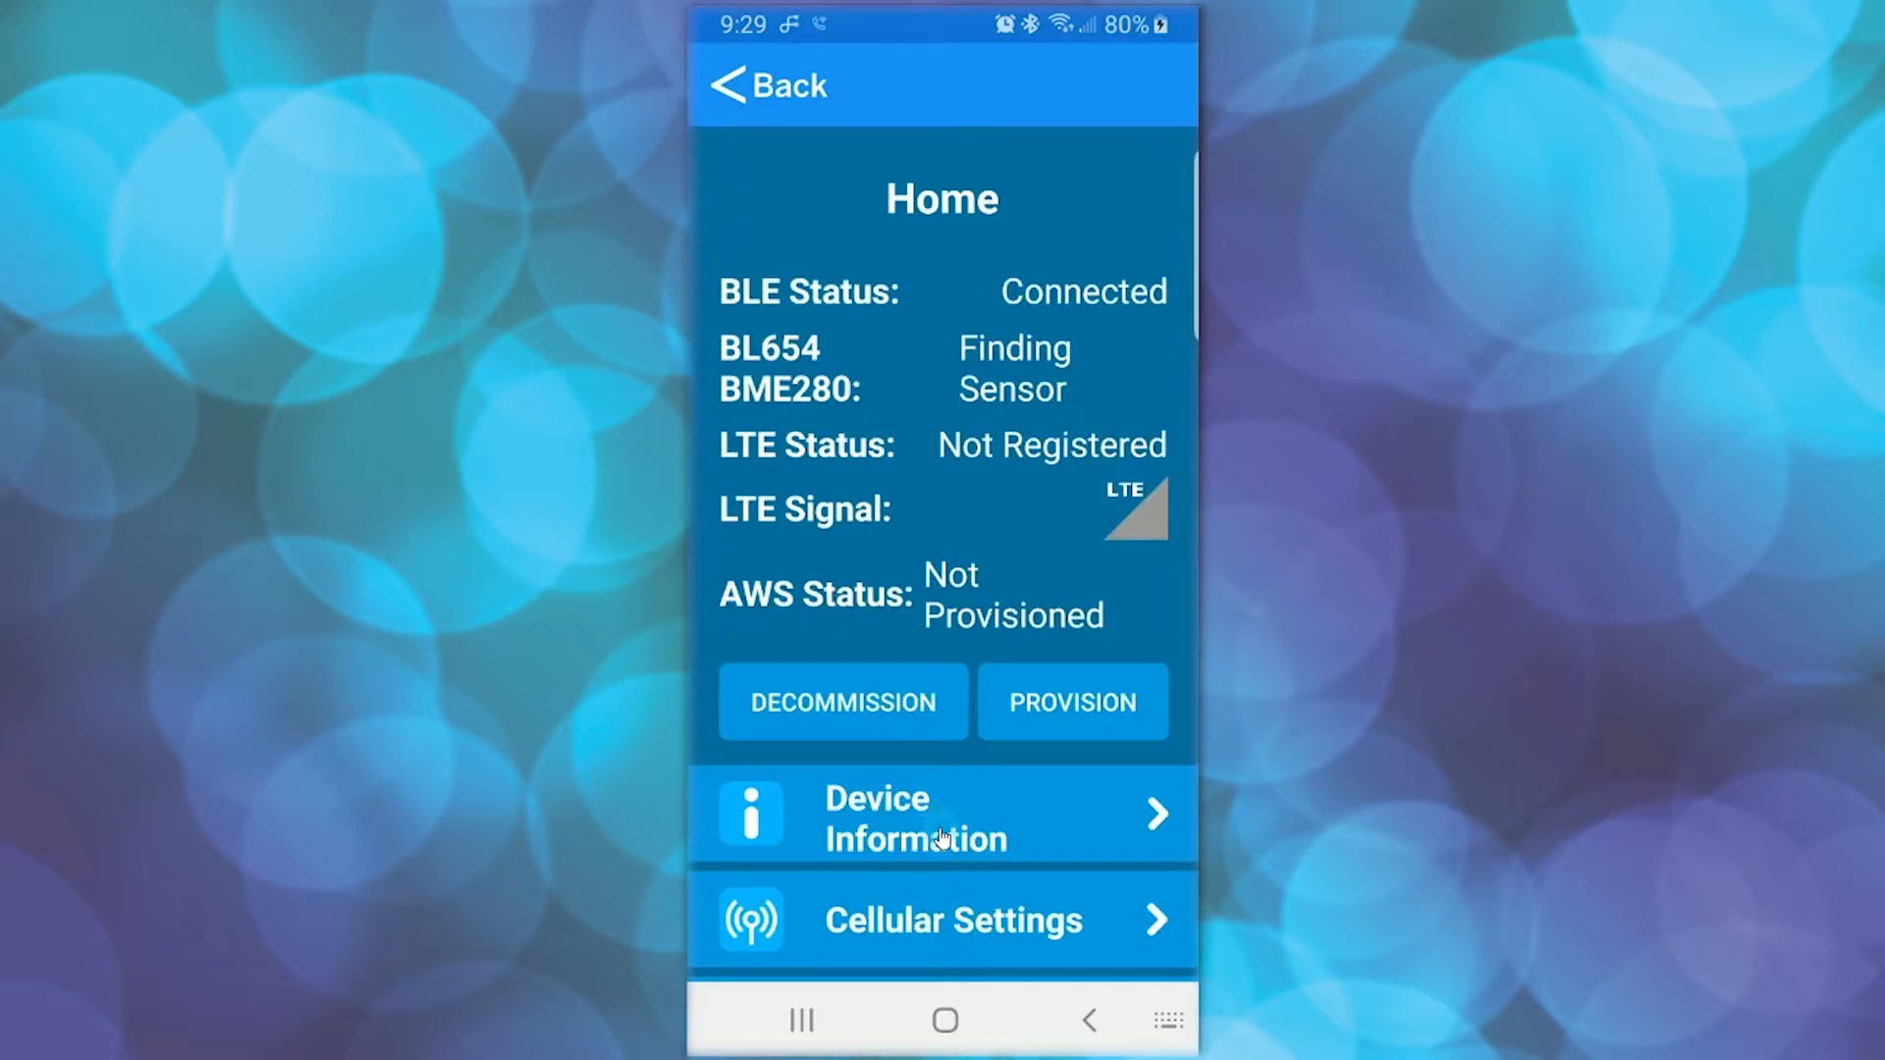
left_click(942, 818)
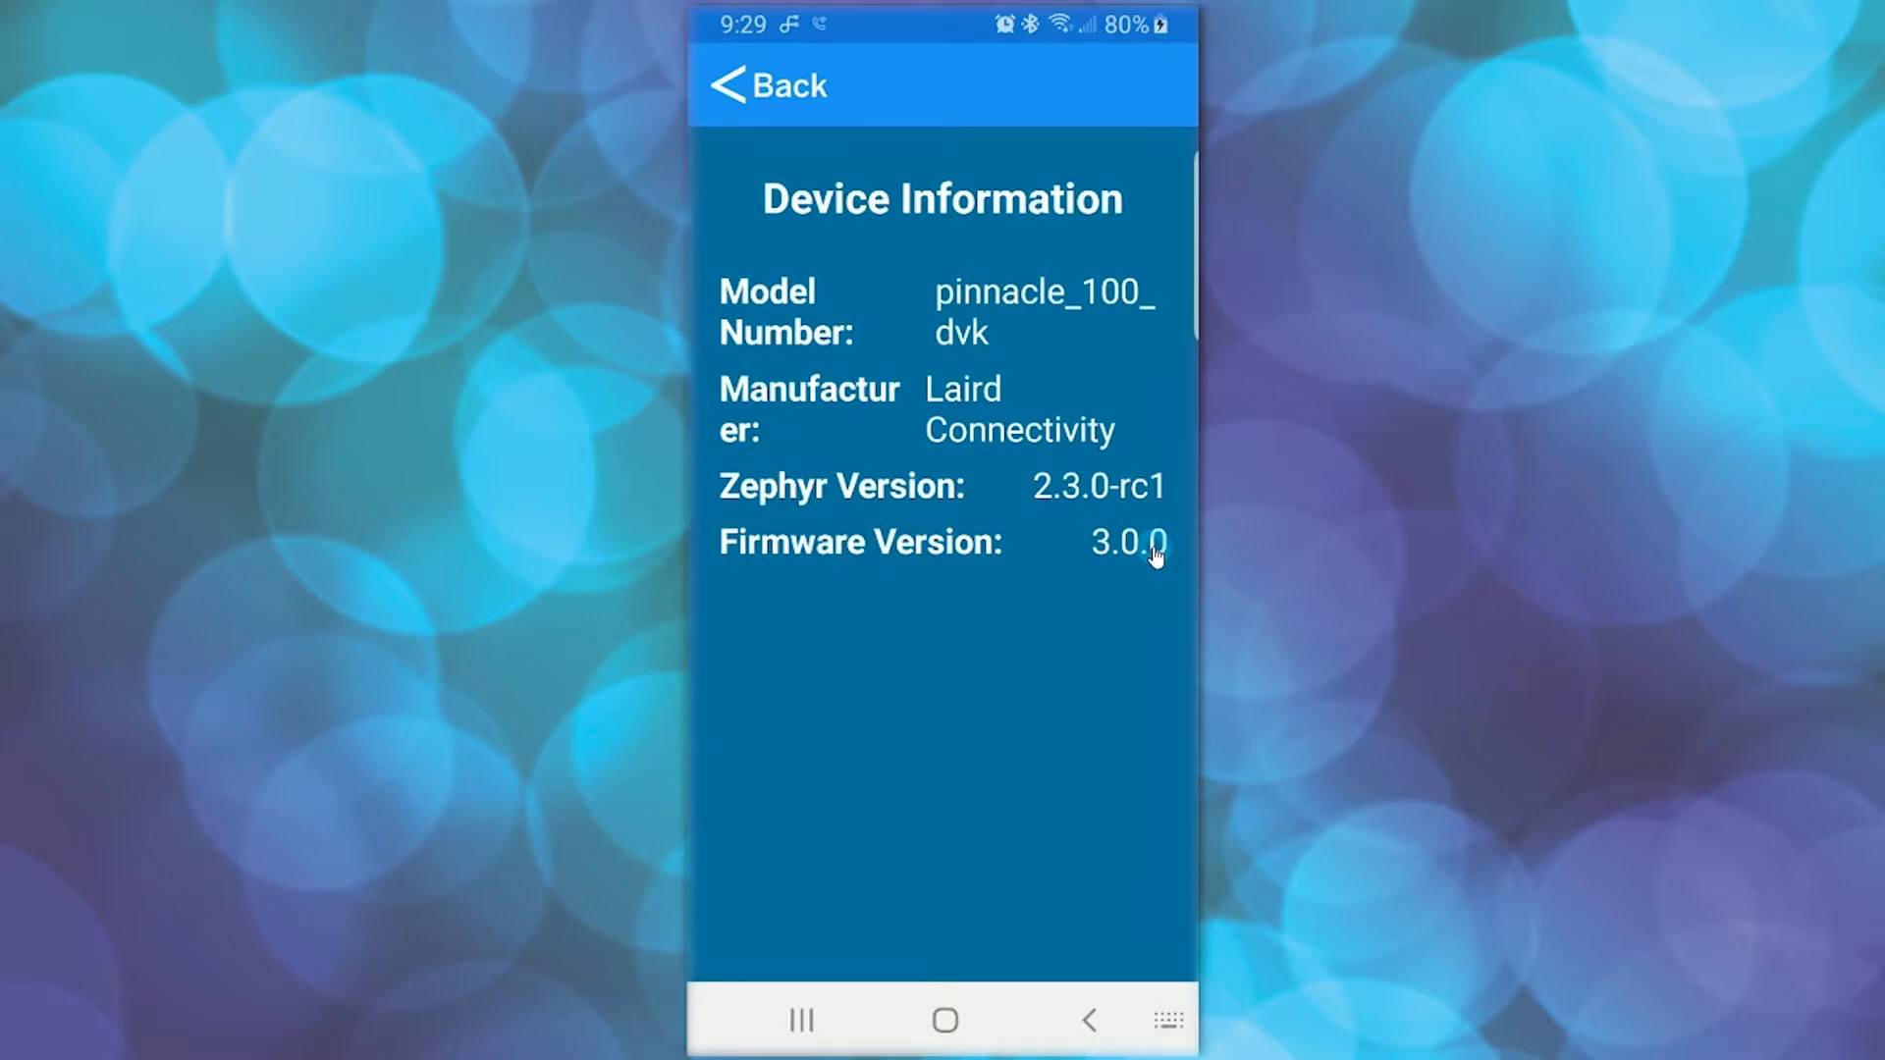
left_click(763, 85)
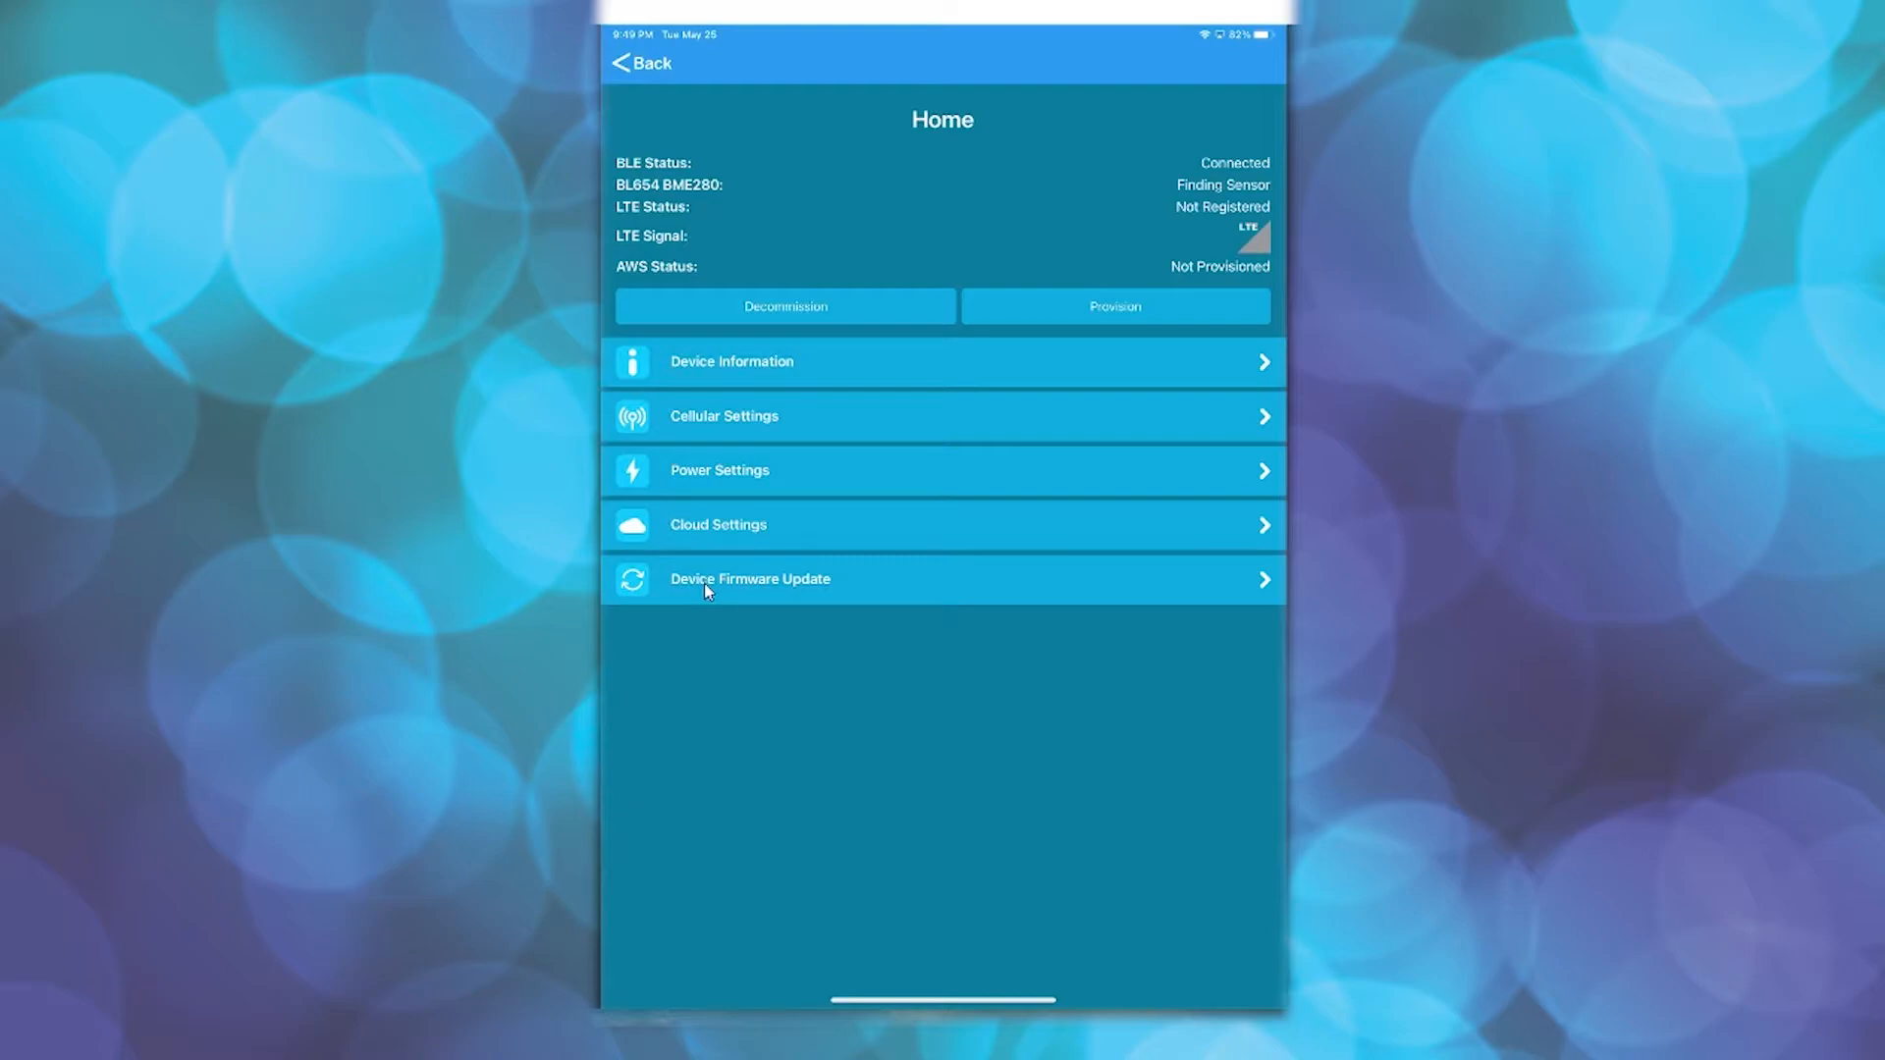
- Browse OneDrive's firmware folder and pick the R4.1.0 LTE-M FOTA .bin file as the app firmware
left_click(750, 579)
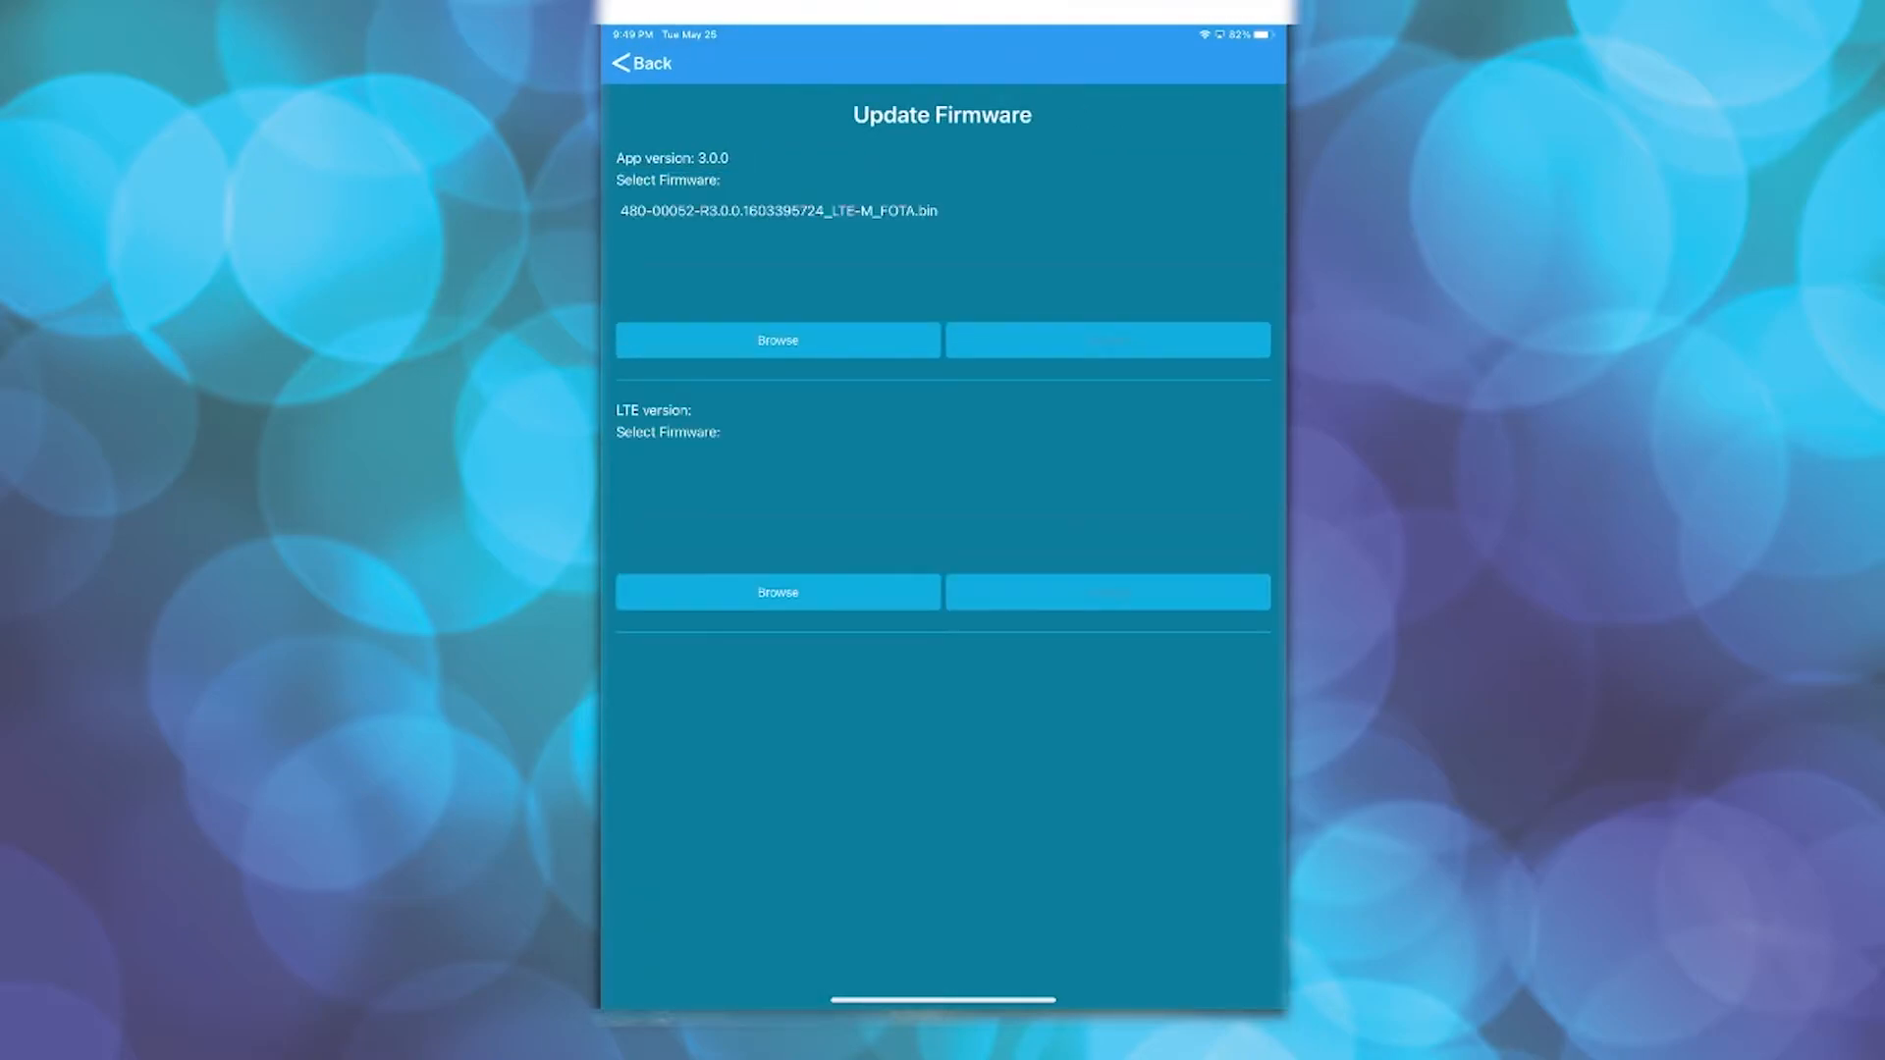
left_click(776, 341)
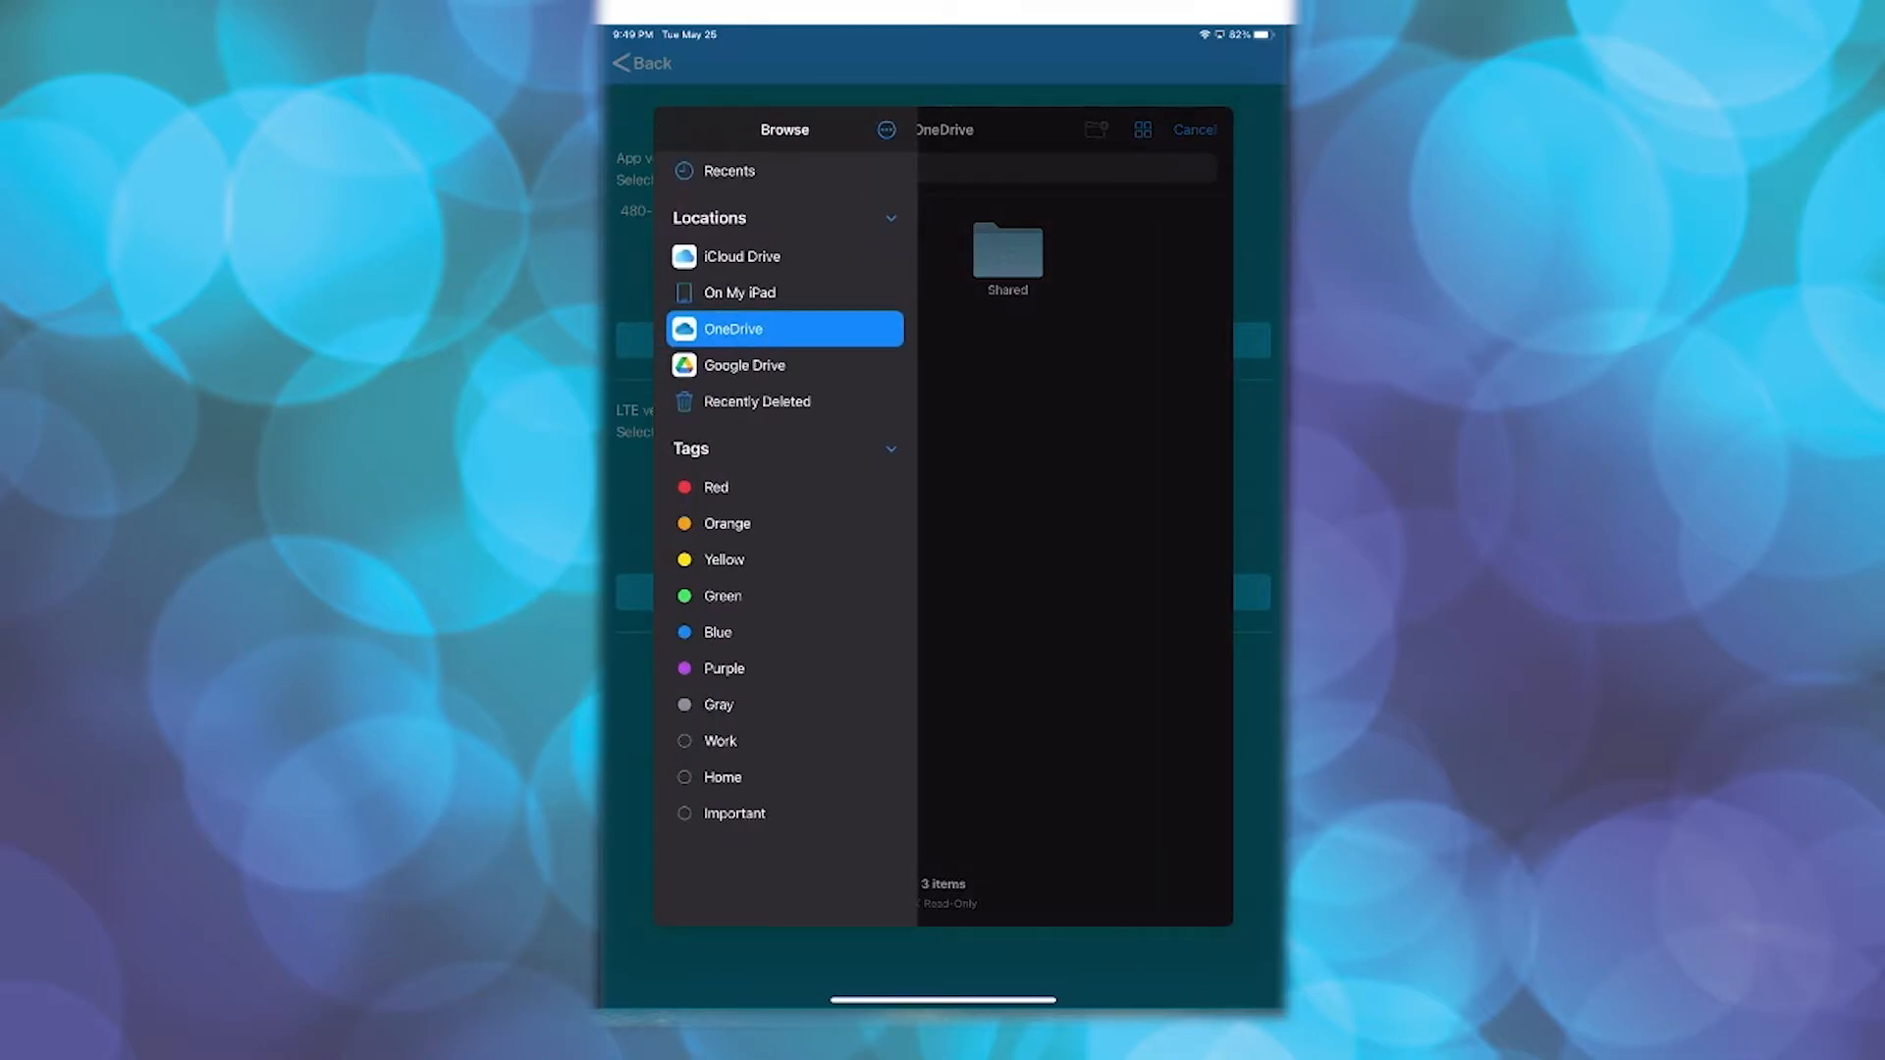
left_click(733, 328)
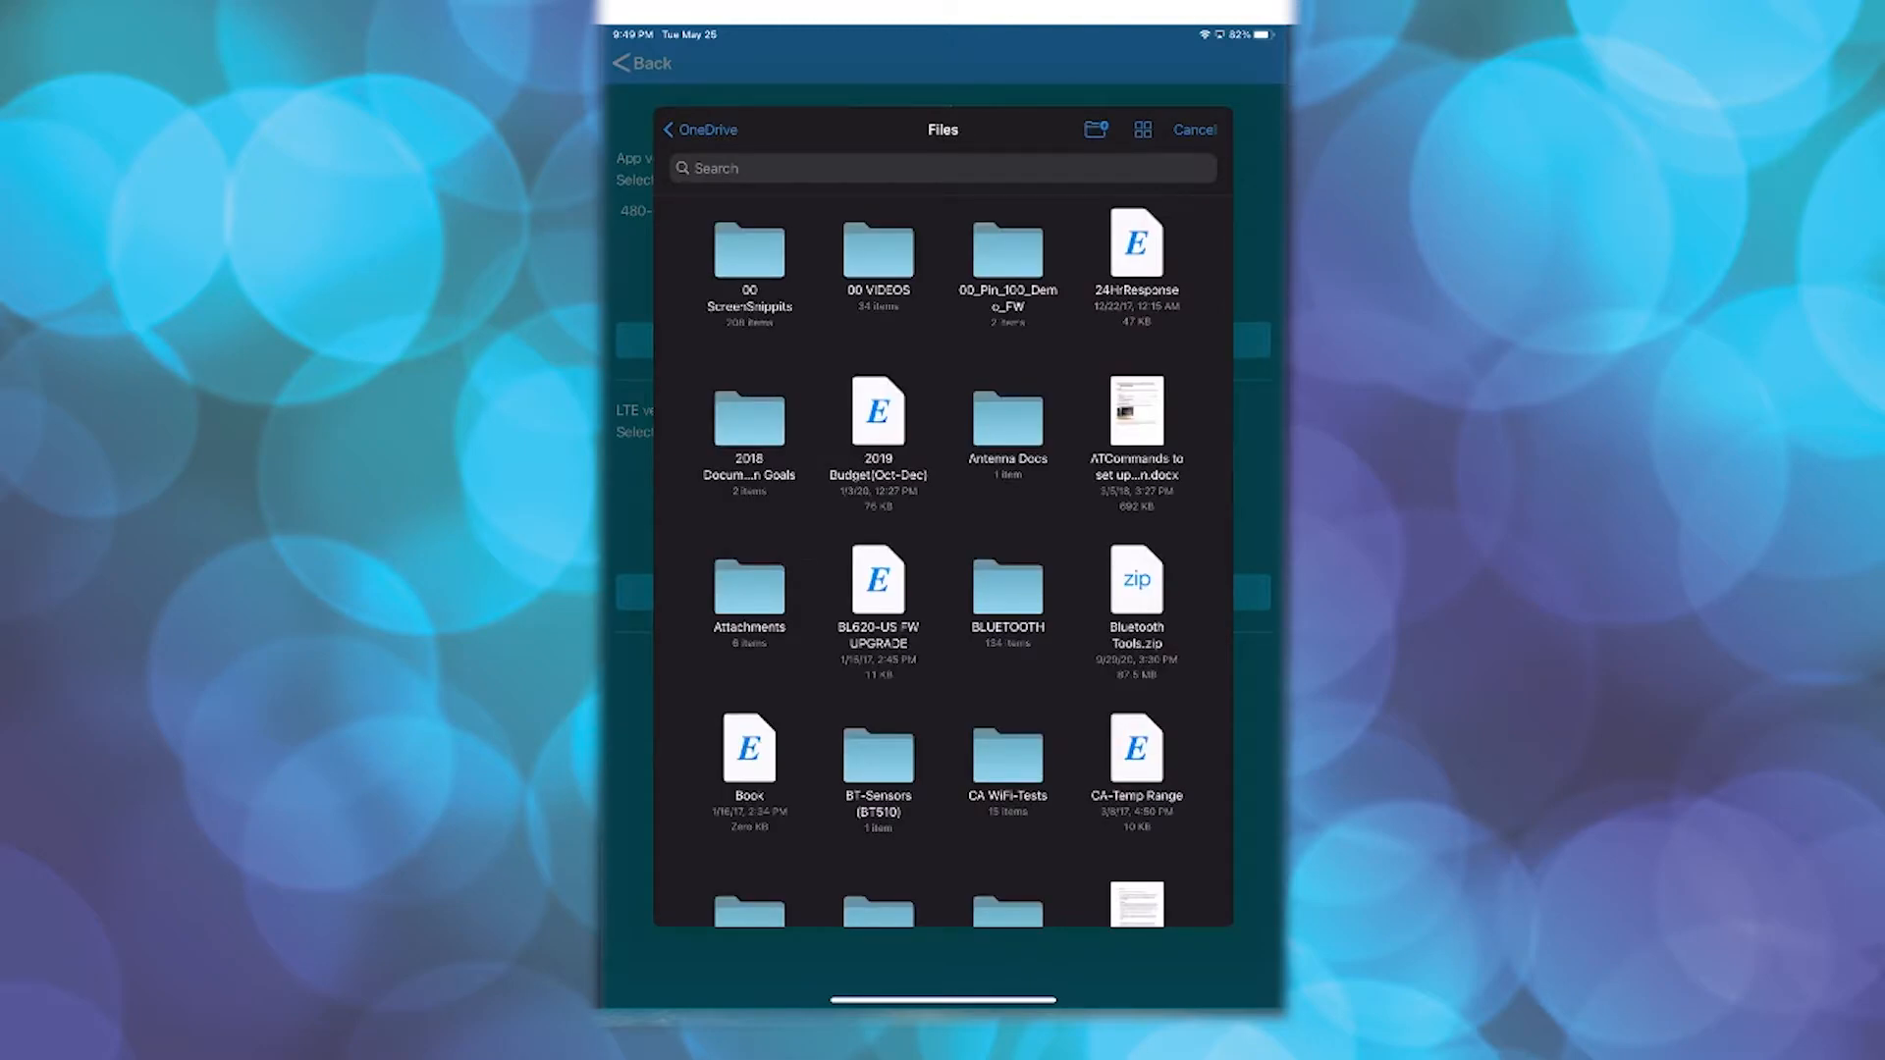
left_click(1006, 252)
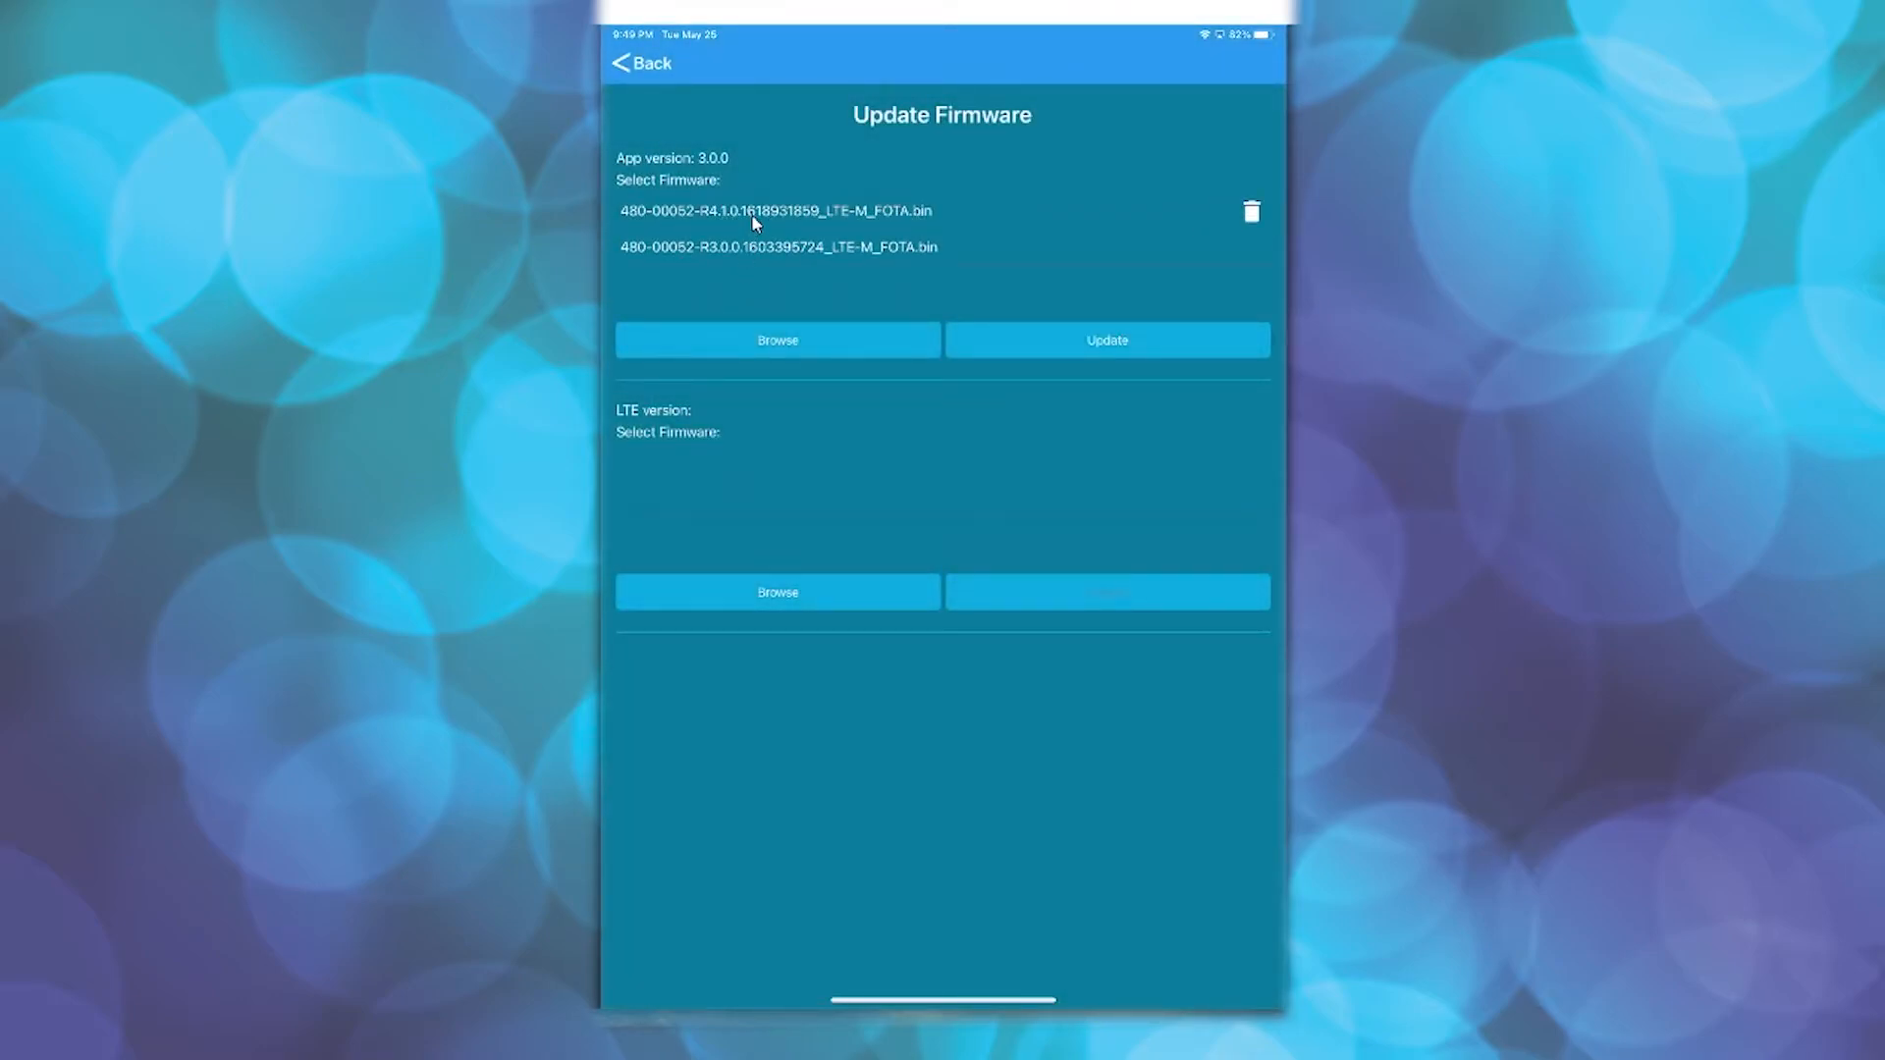
left_click(770, 210)
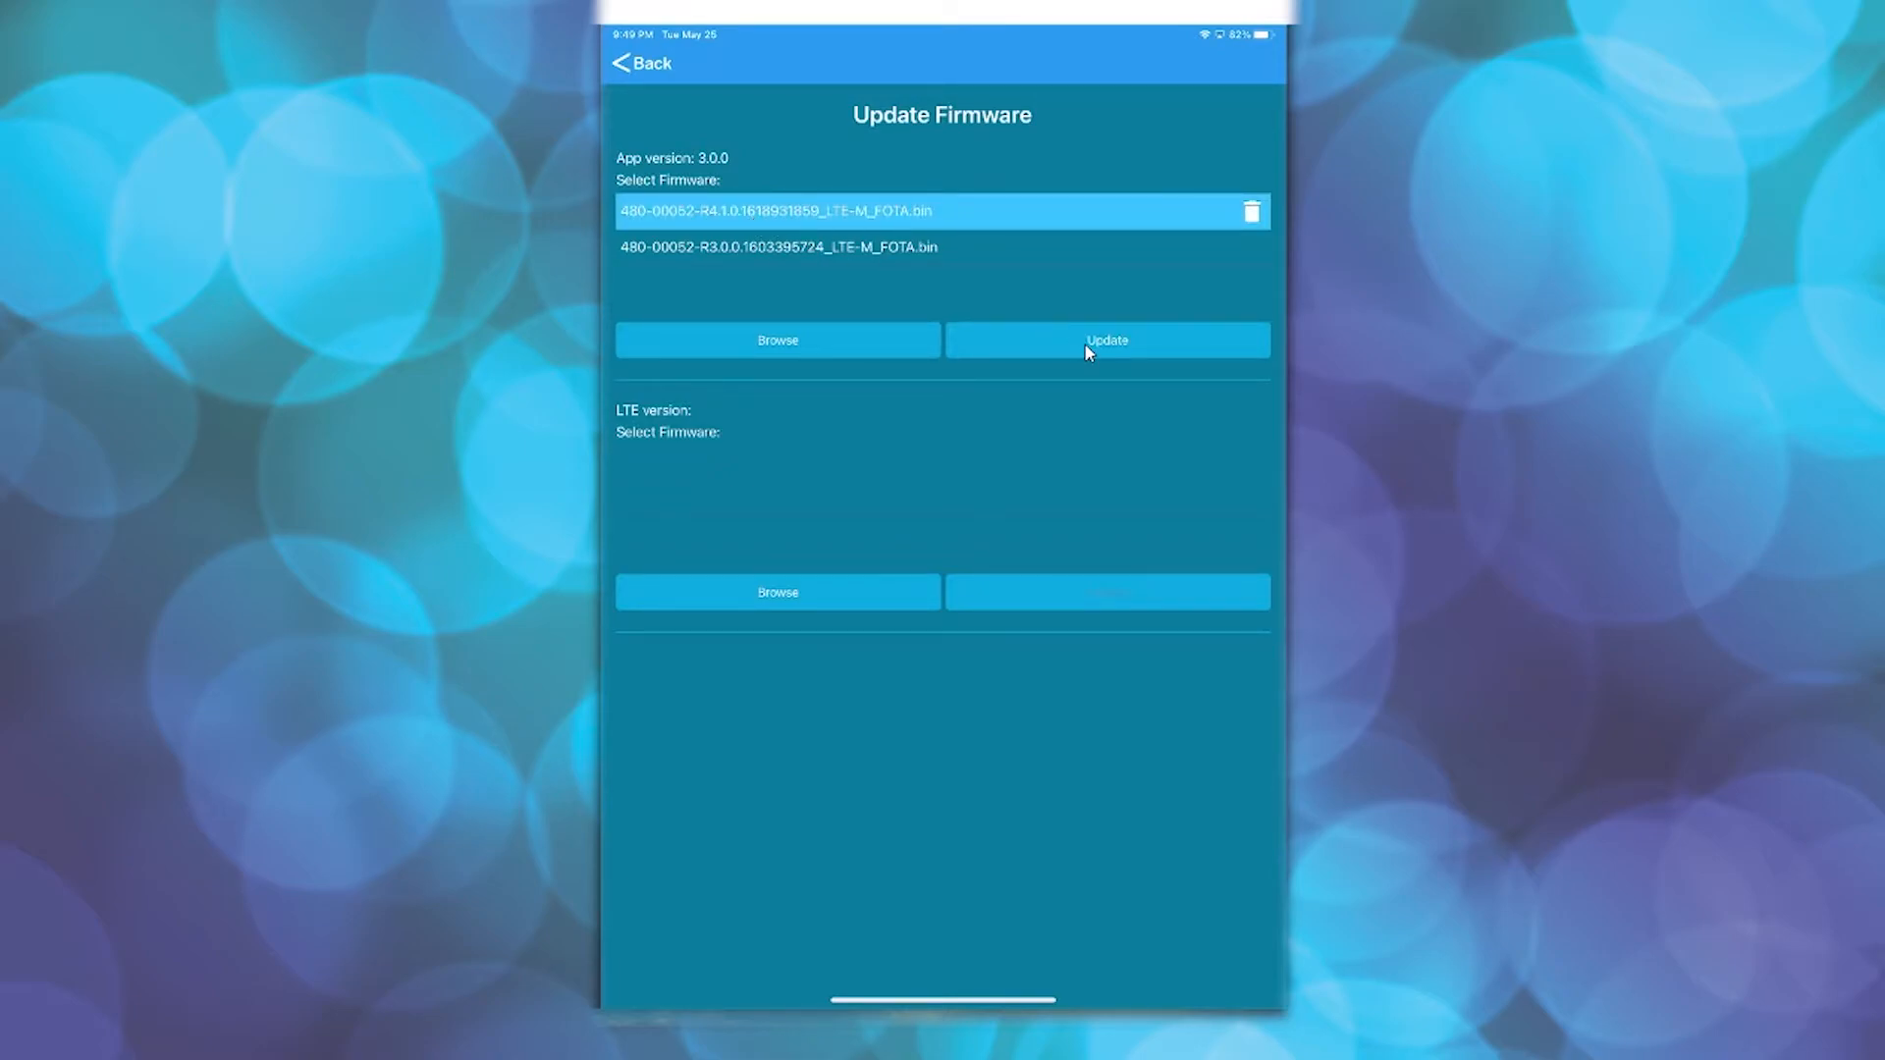
- Upload the R4.1.0 firmware, then return home and open device information to confirm version 4.1.0
left_click(1105, 341)
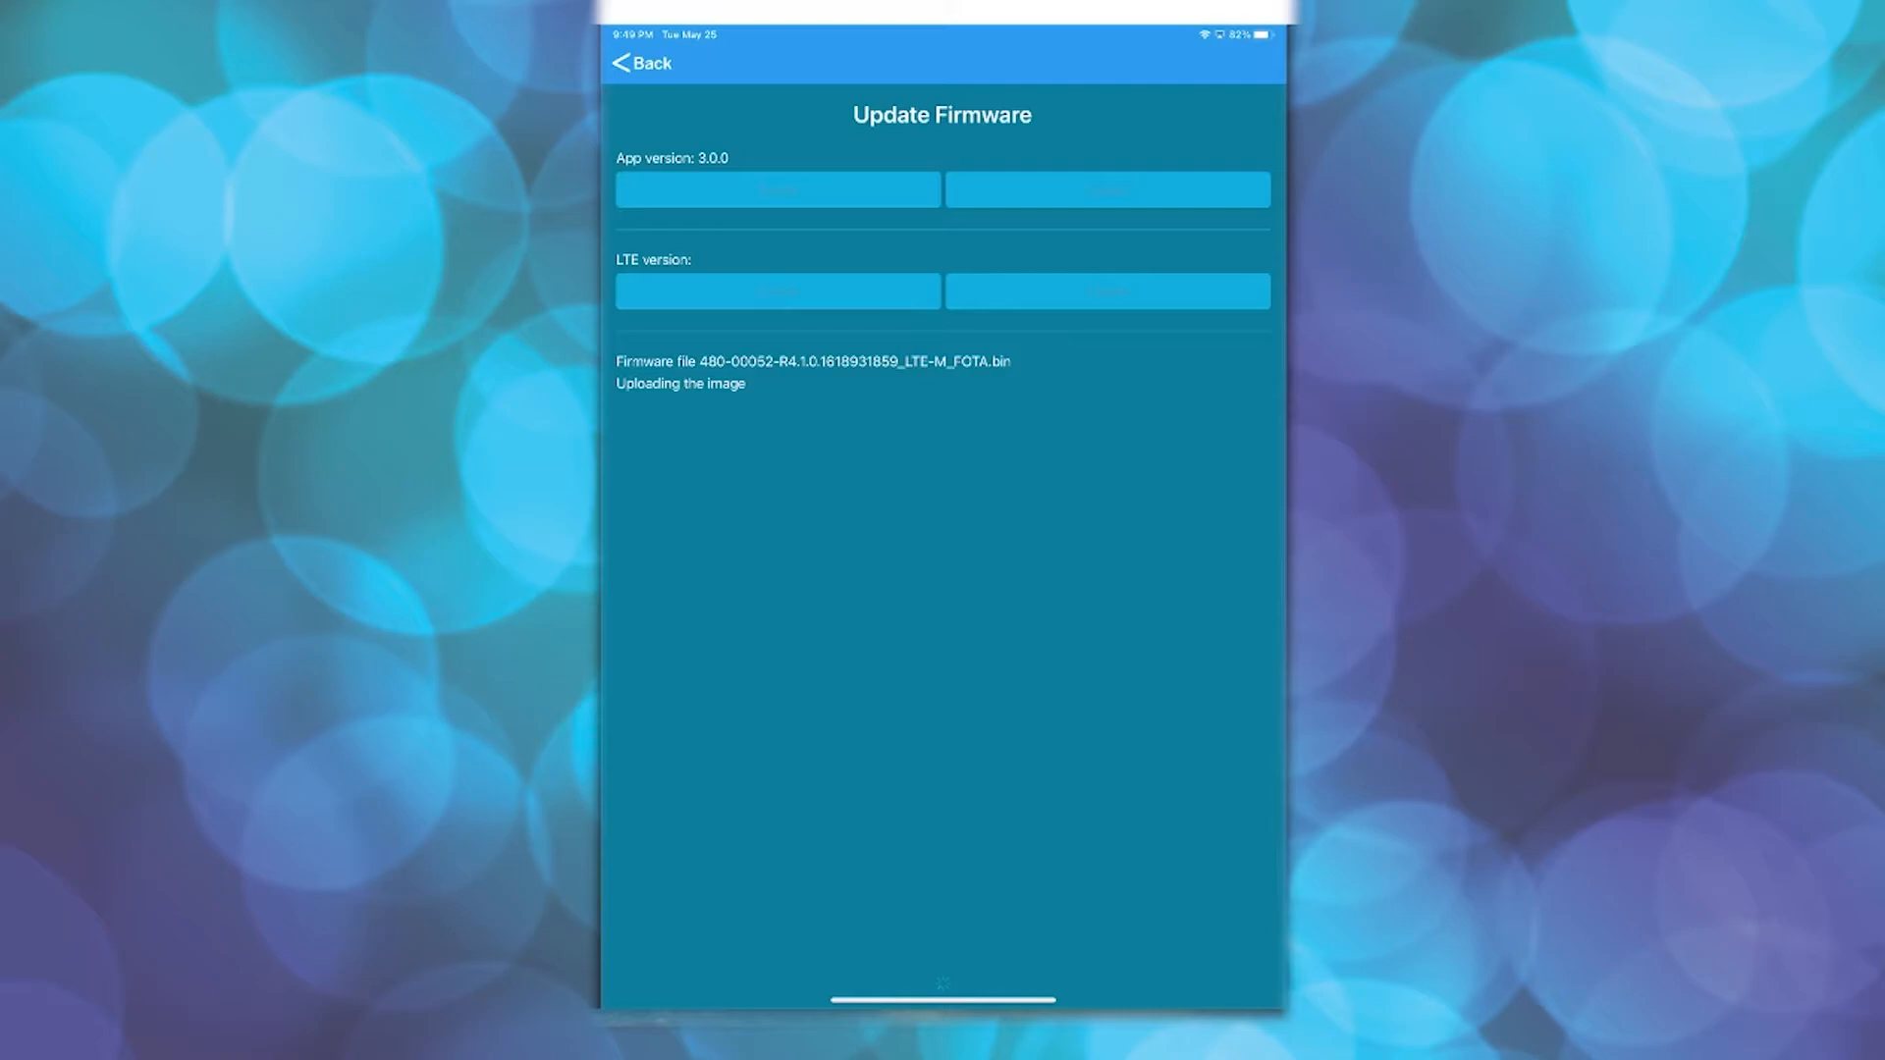
mouse_move(1178, 530)
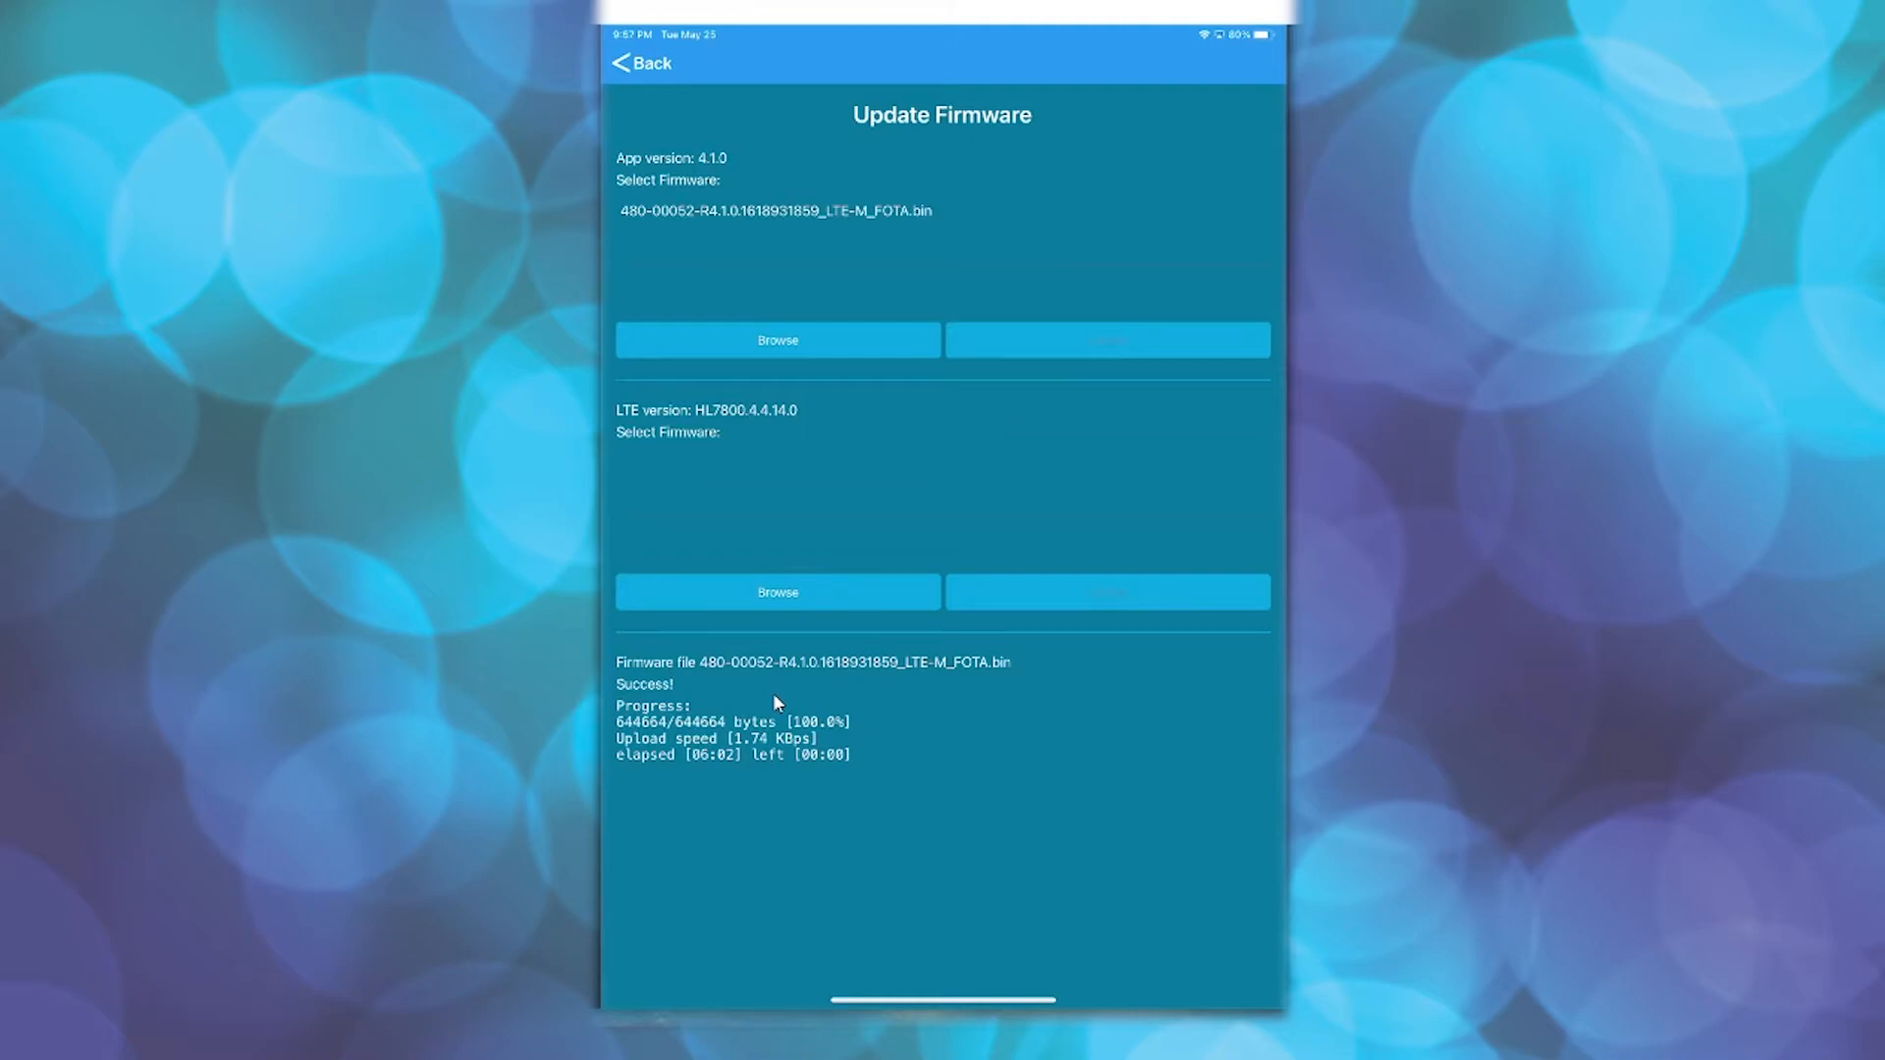
mouse_move(734, 181)
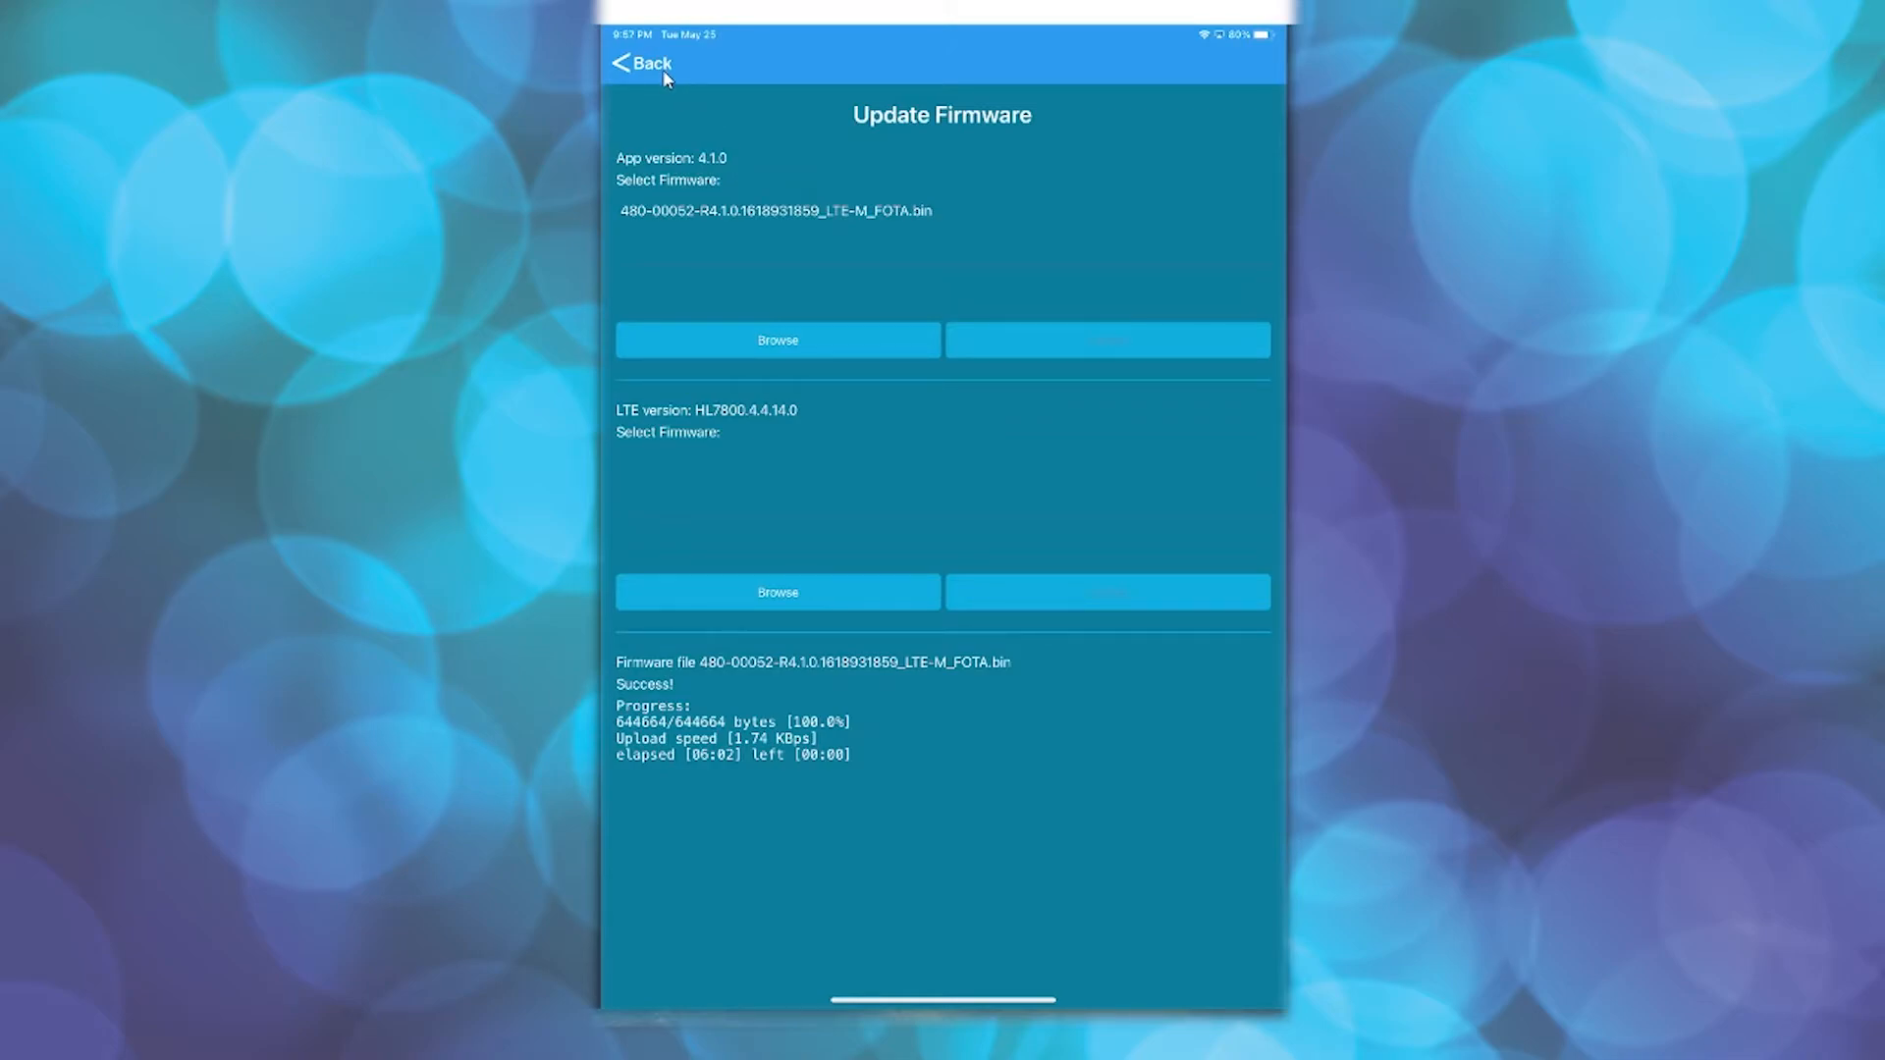
left_click(639, 63)
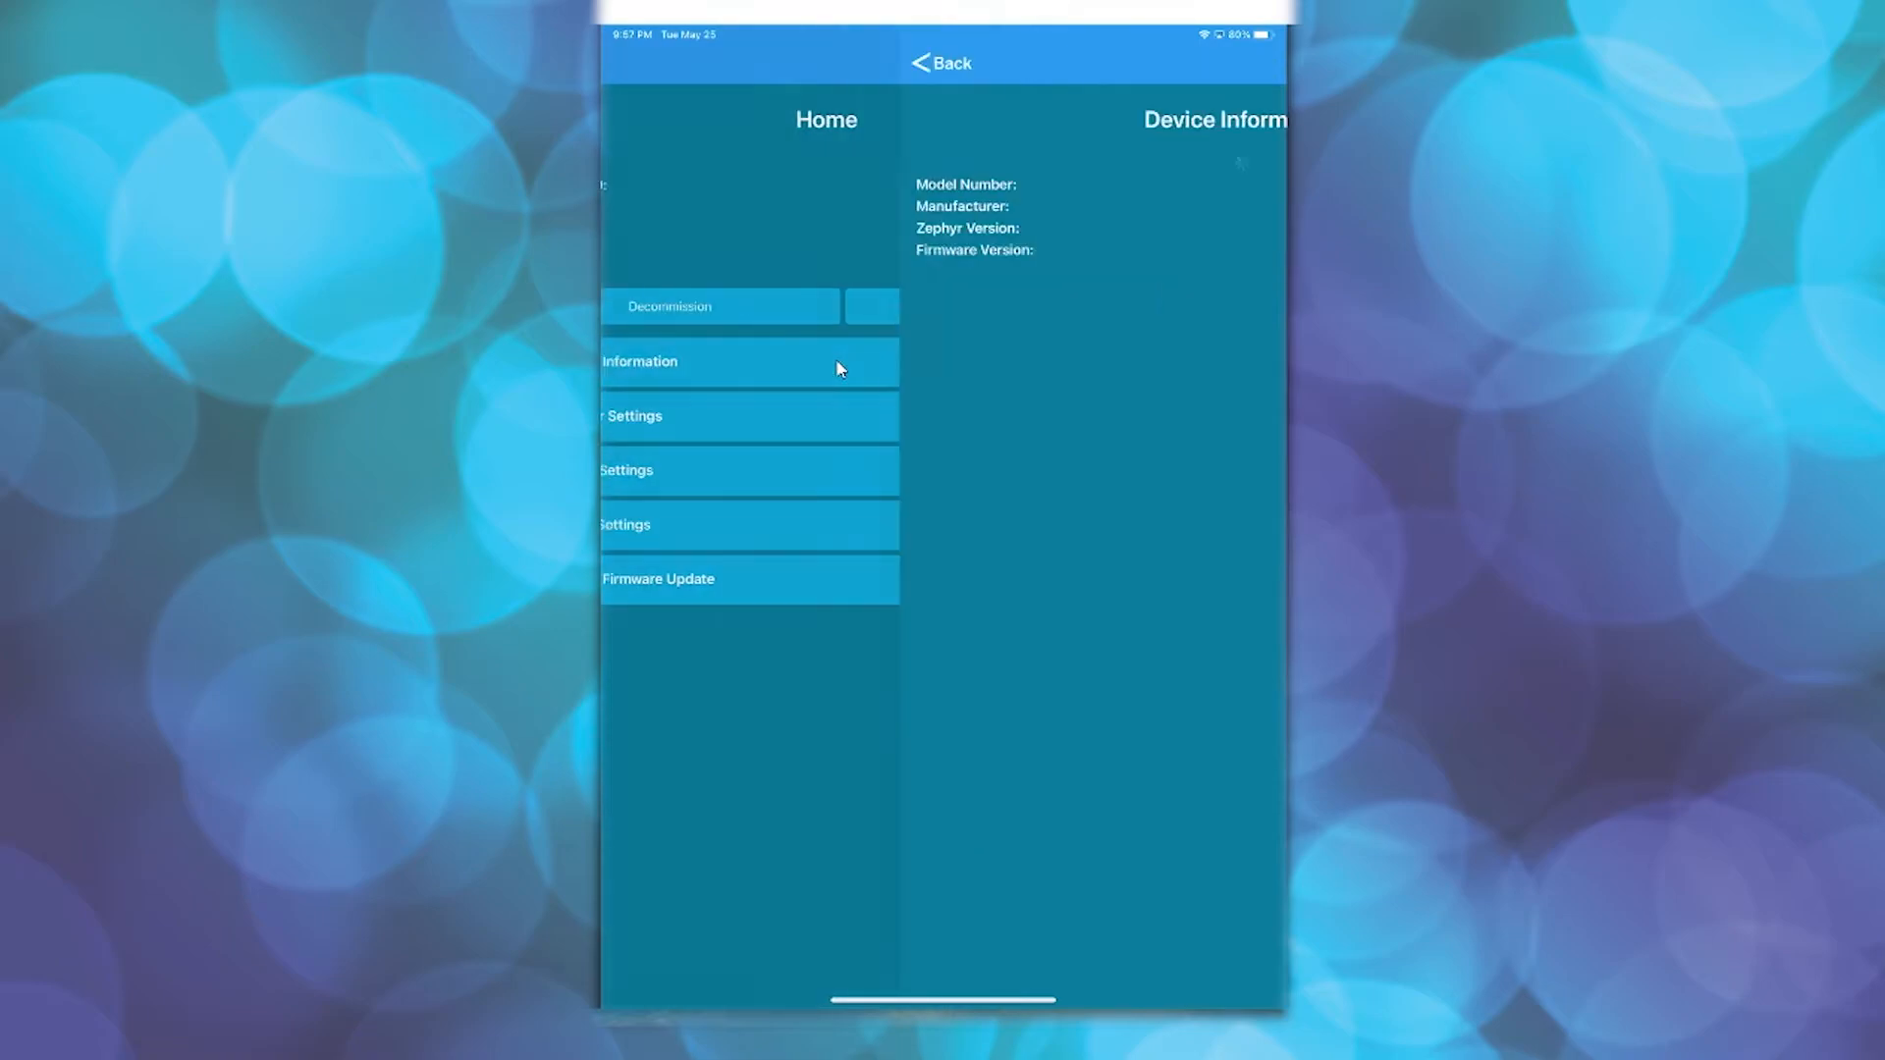
left_click(748, 362)
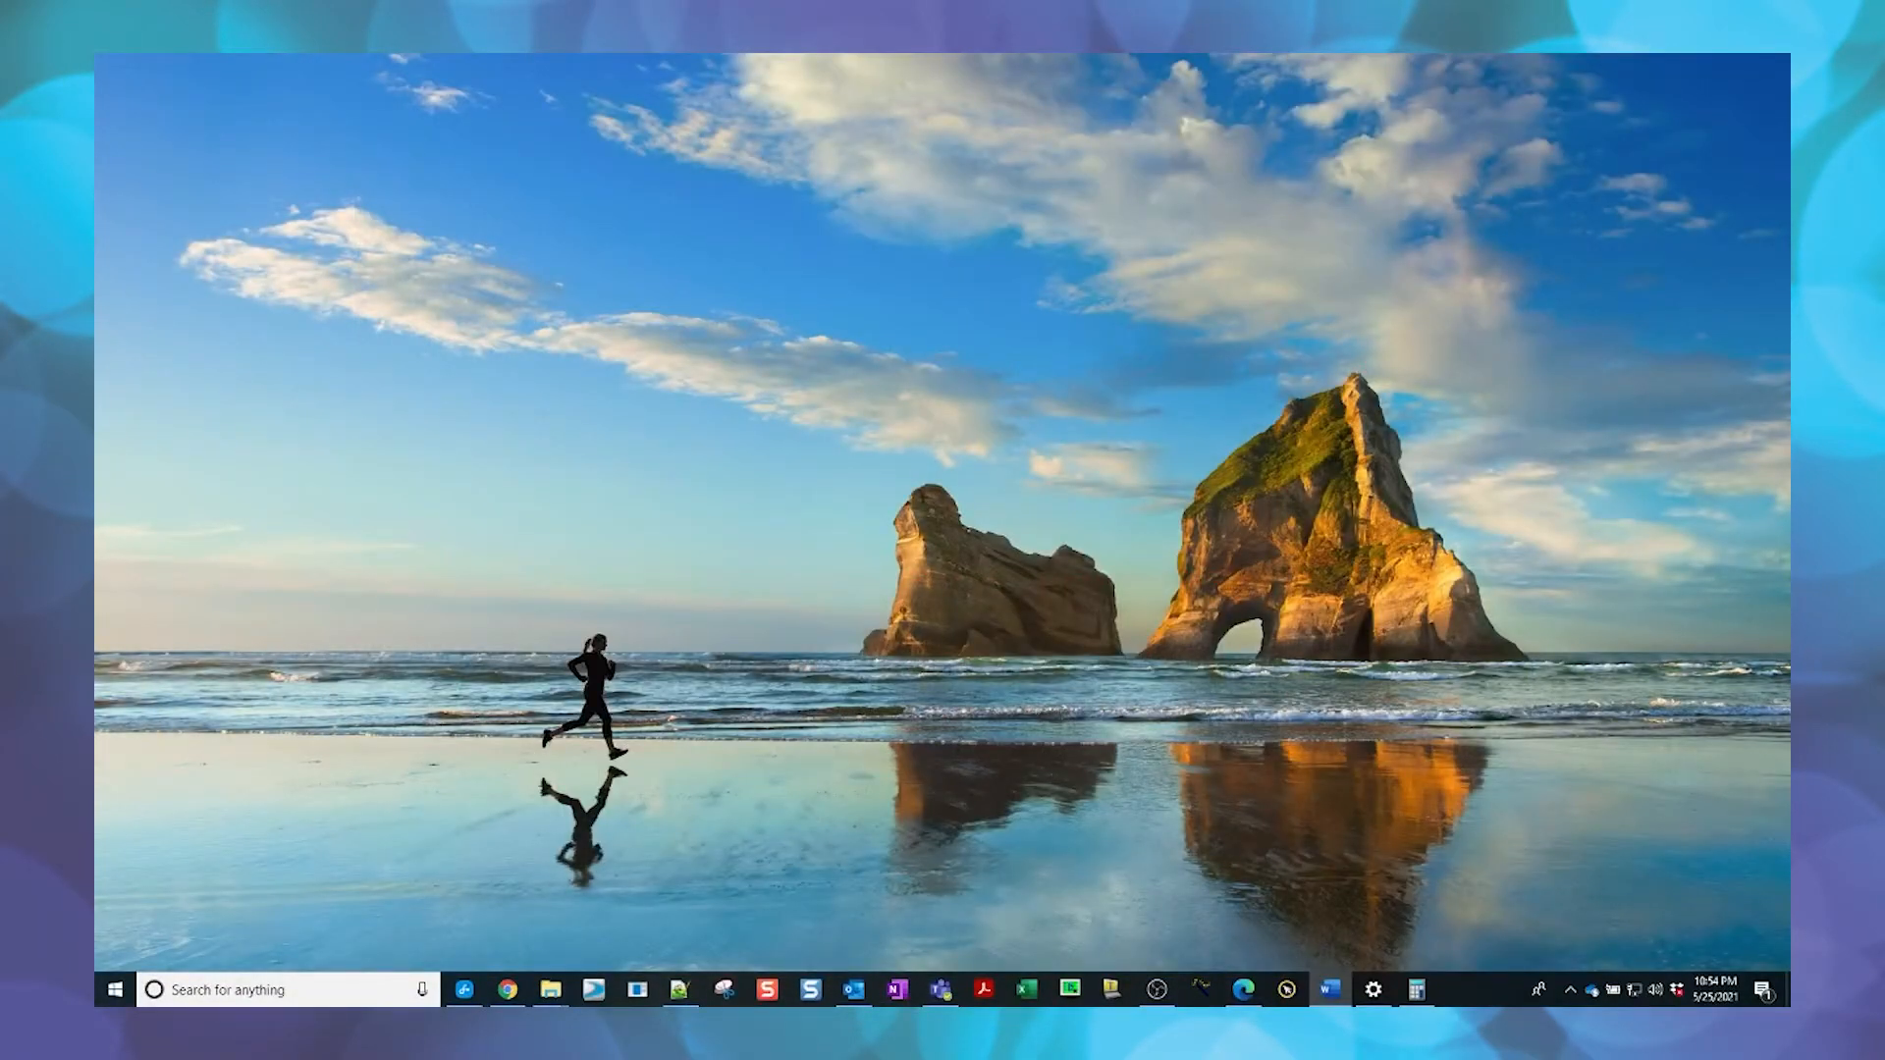
- Download the Win64 nRF Command Line Tools 10.12.1 installer from Nordic's Downloads tab
left_click(507, 990)
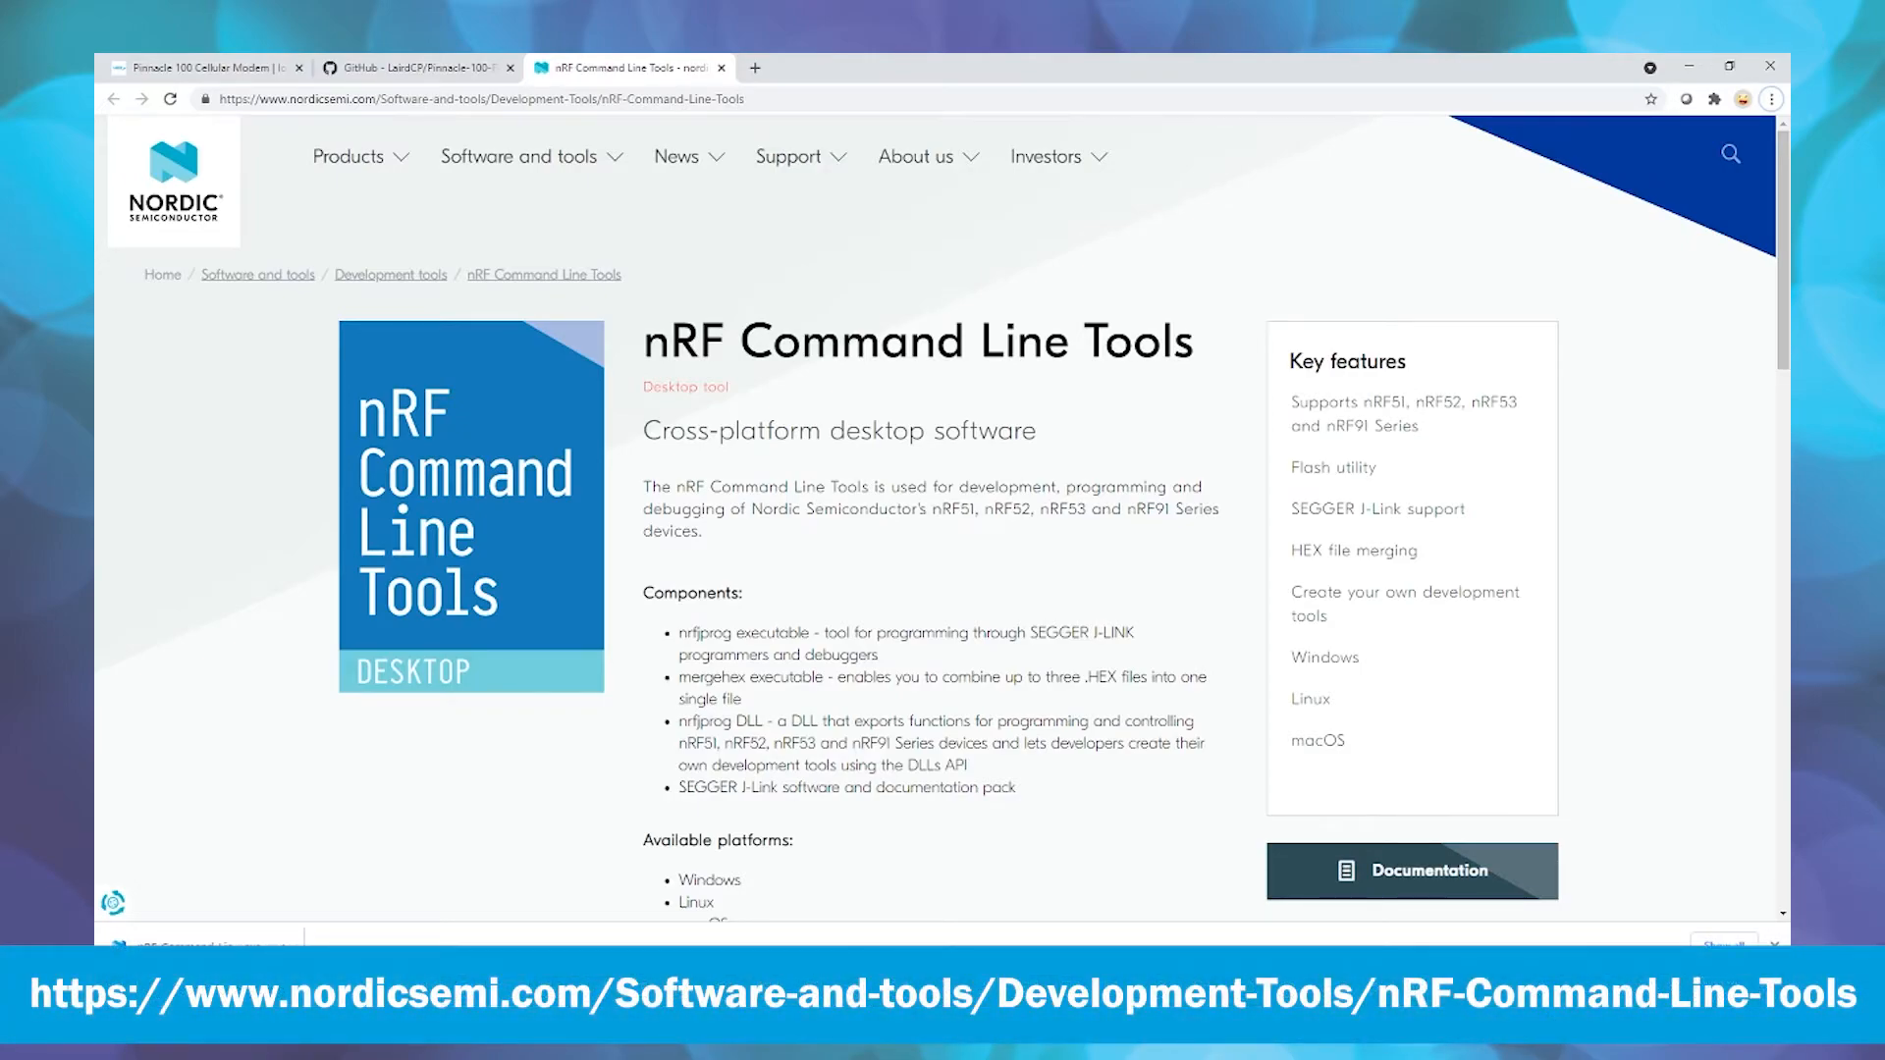
scroll("down", 3)
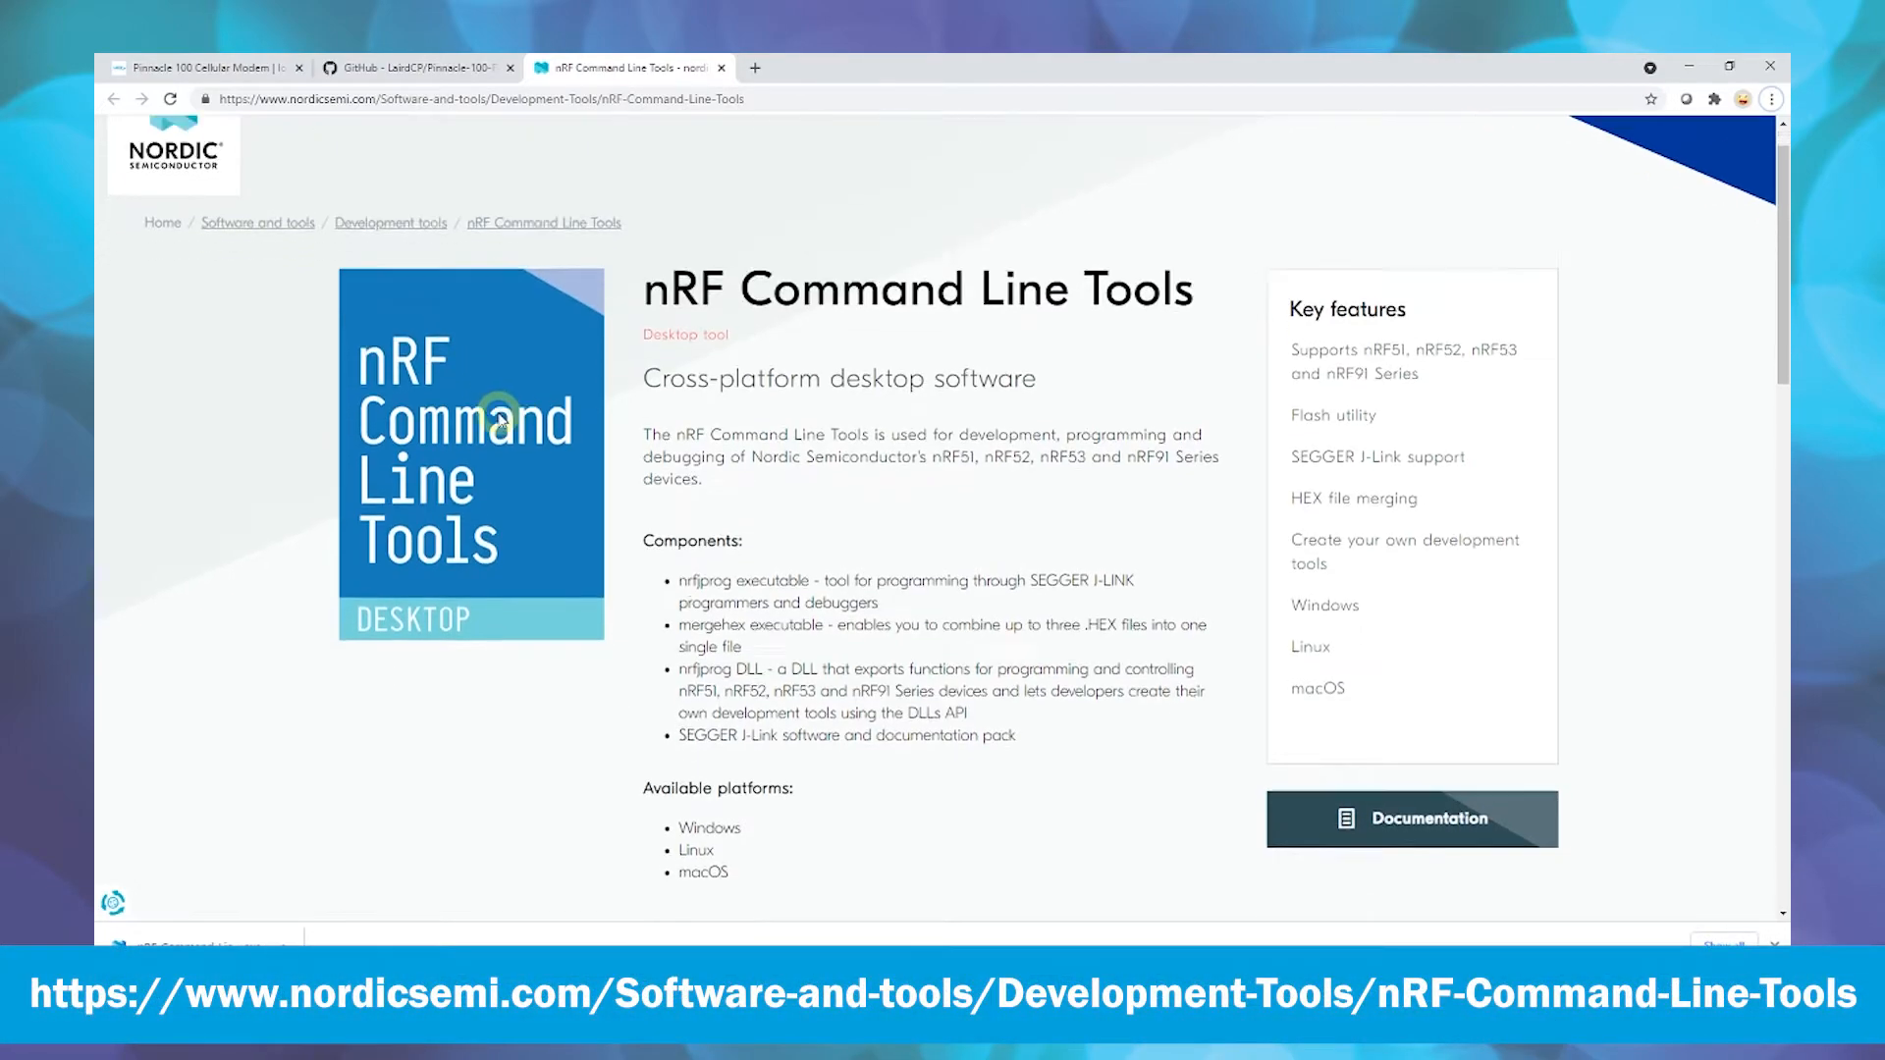
scroll("down", 3)
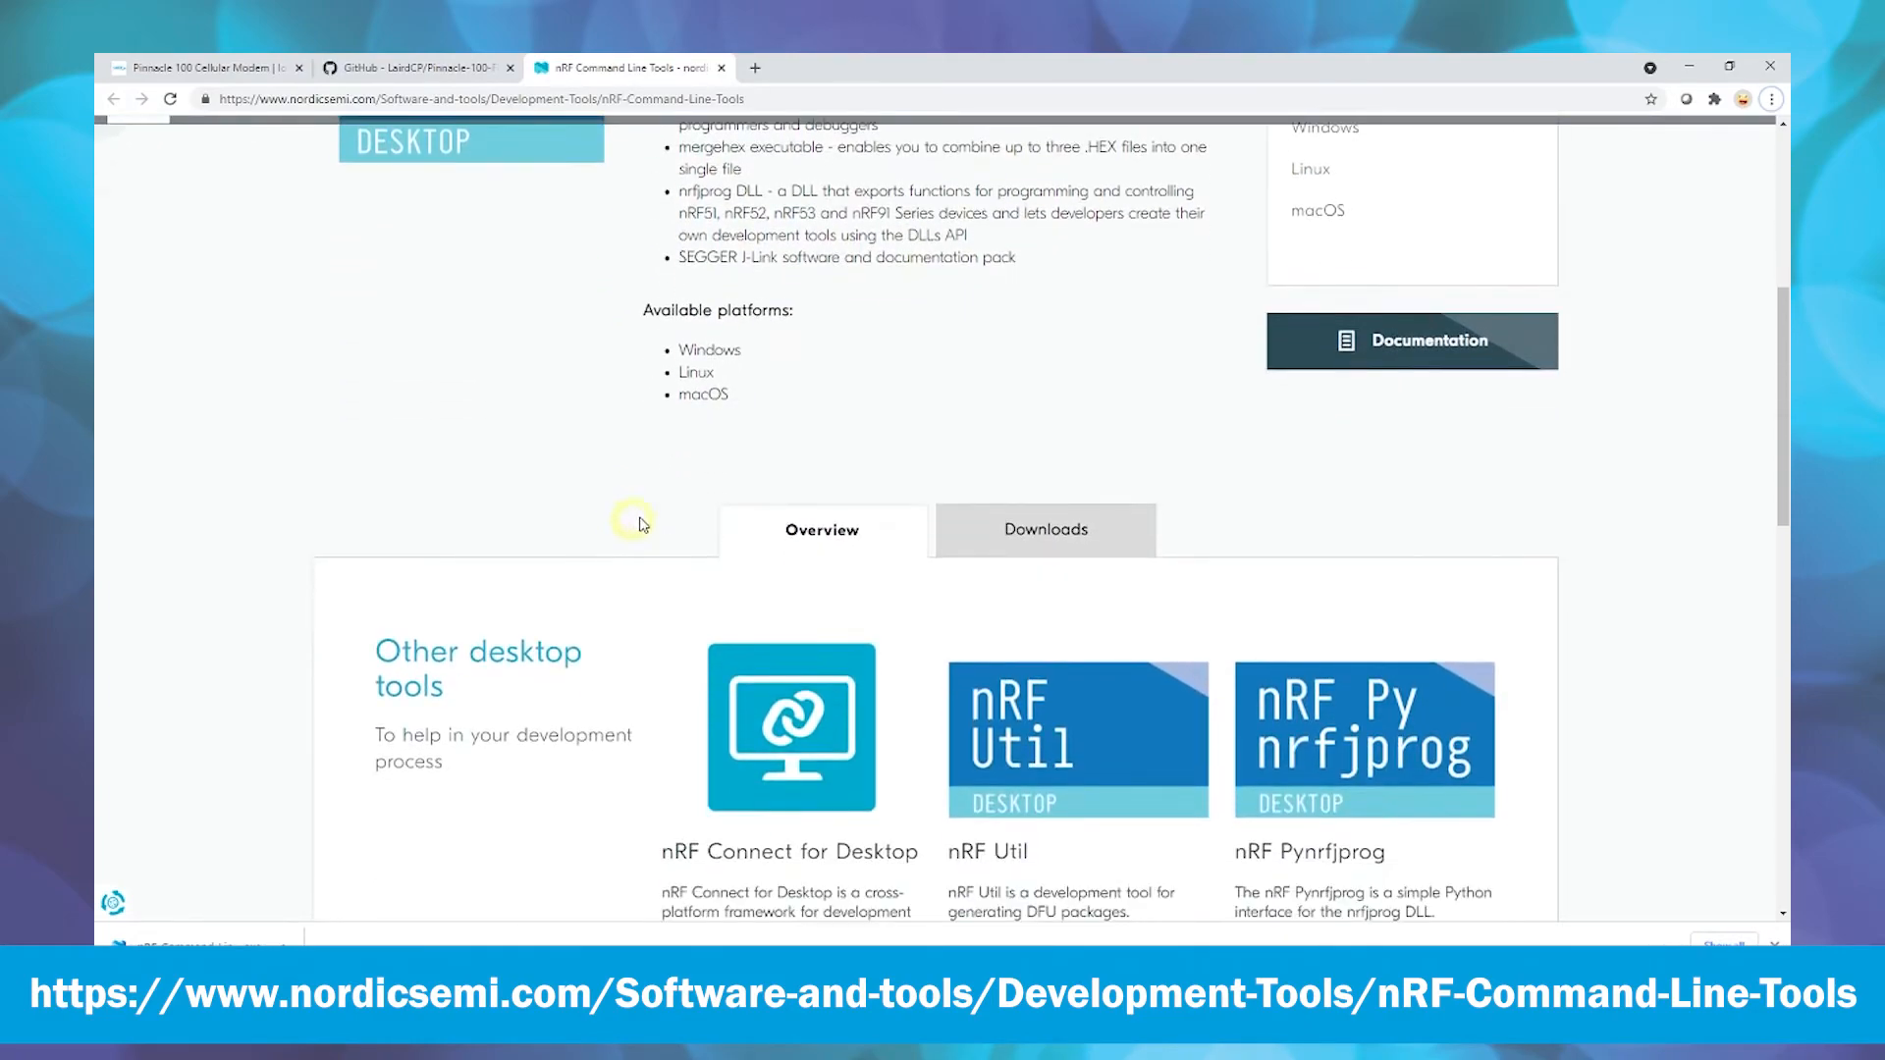
left_click(1044, 529)
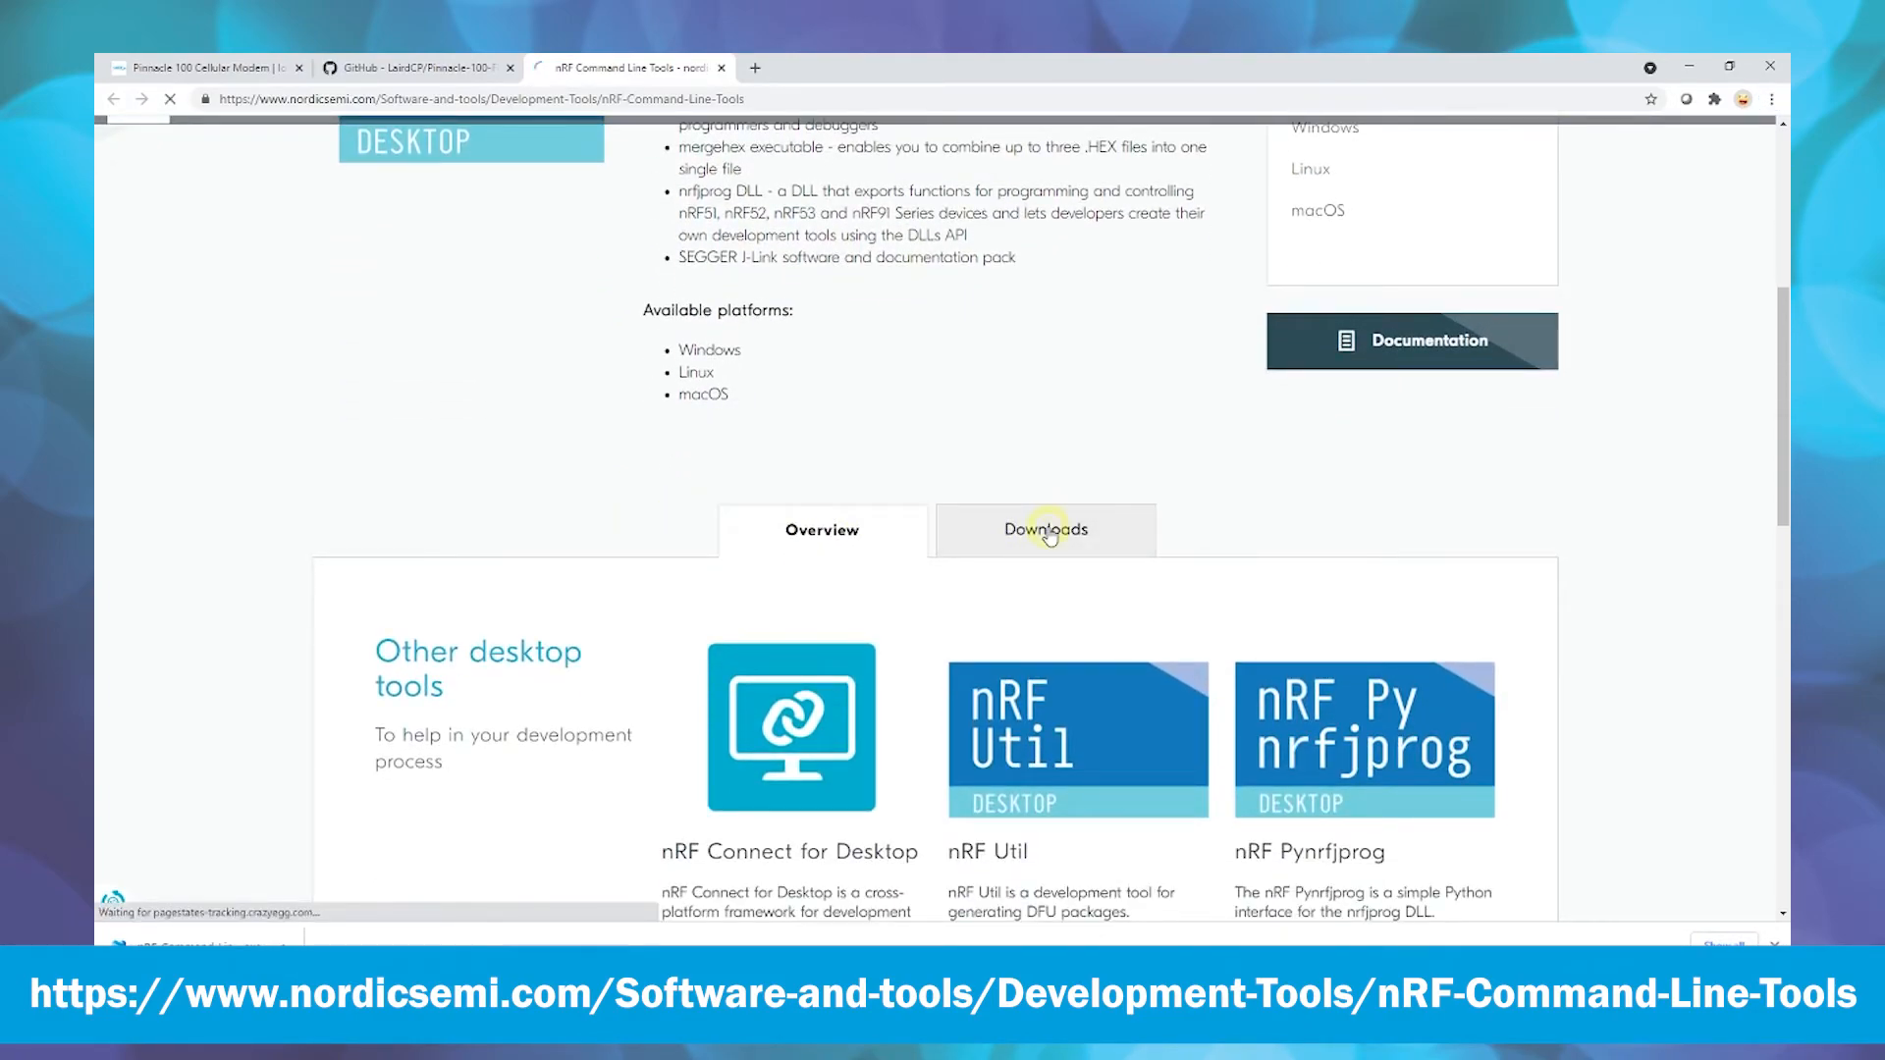
left_click(1044, 529)
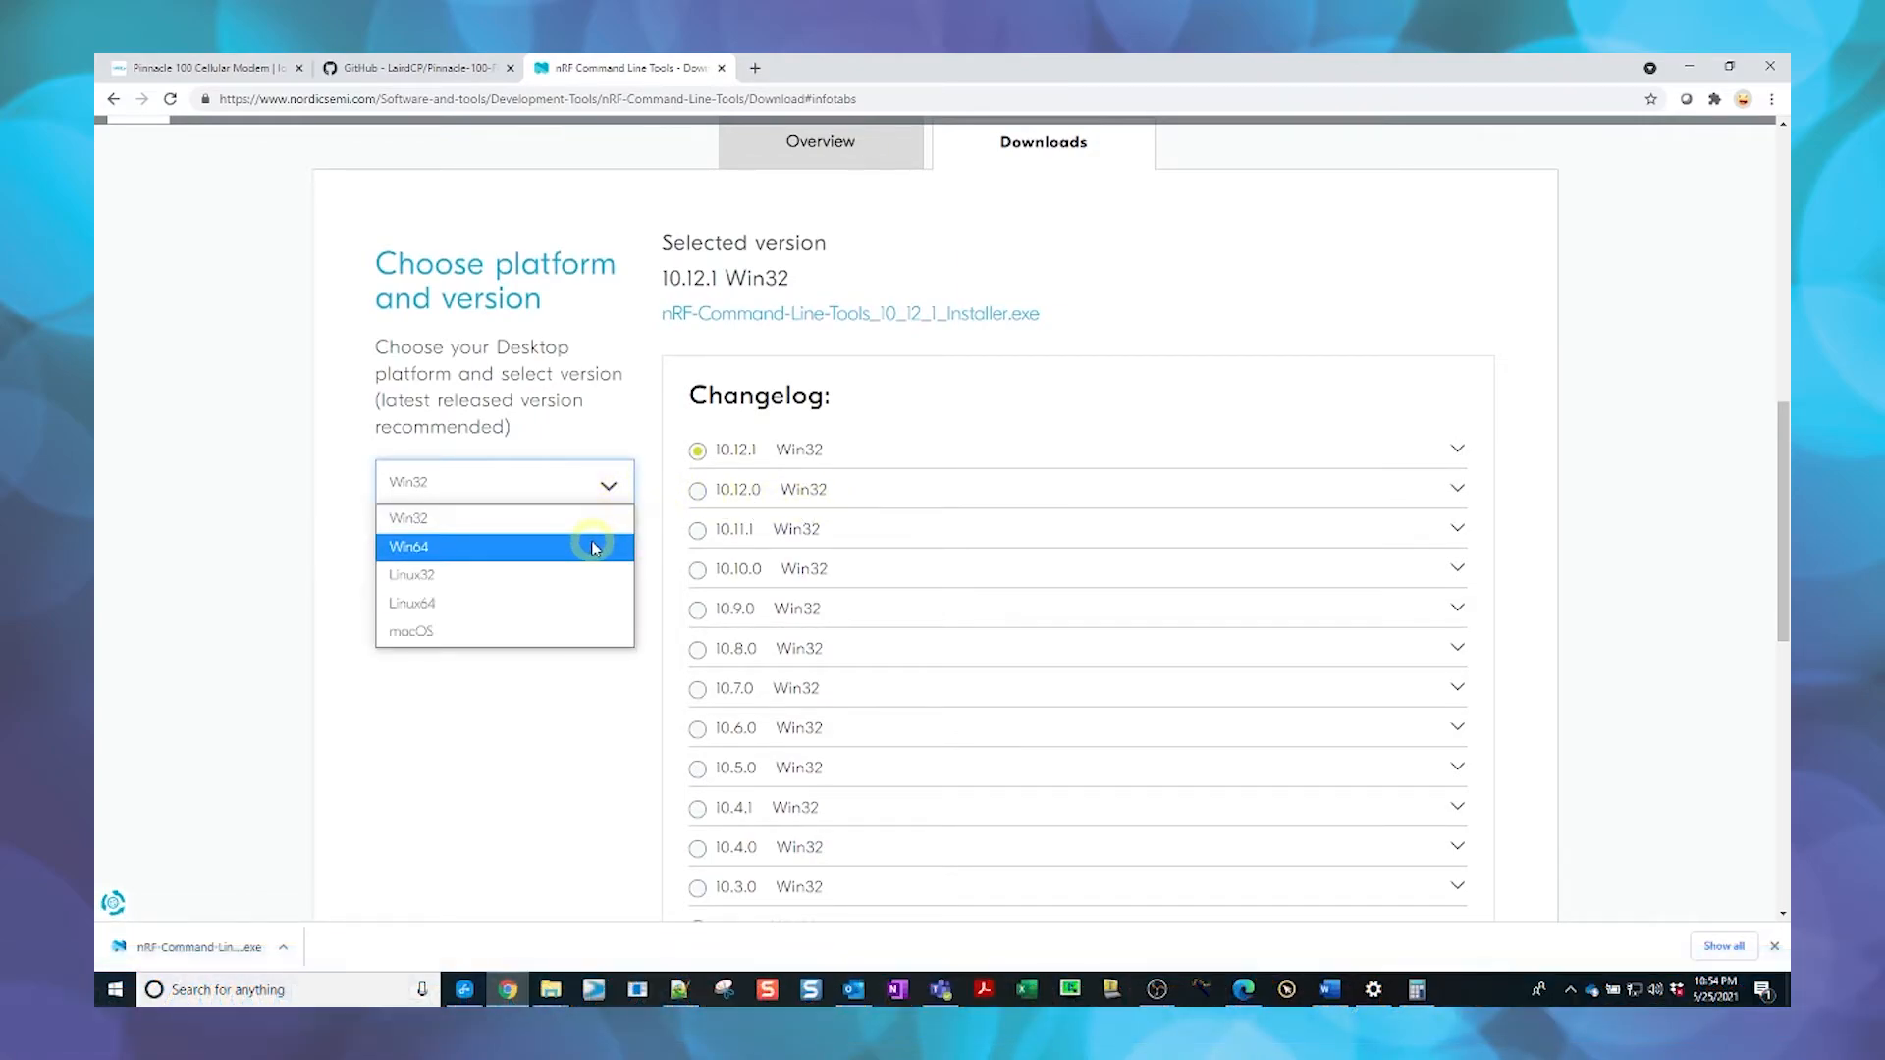
left_click(409, 547)
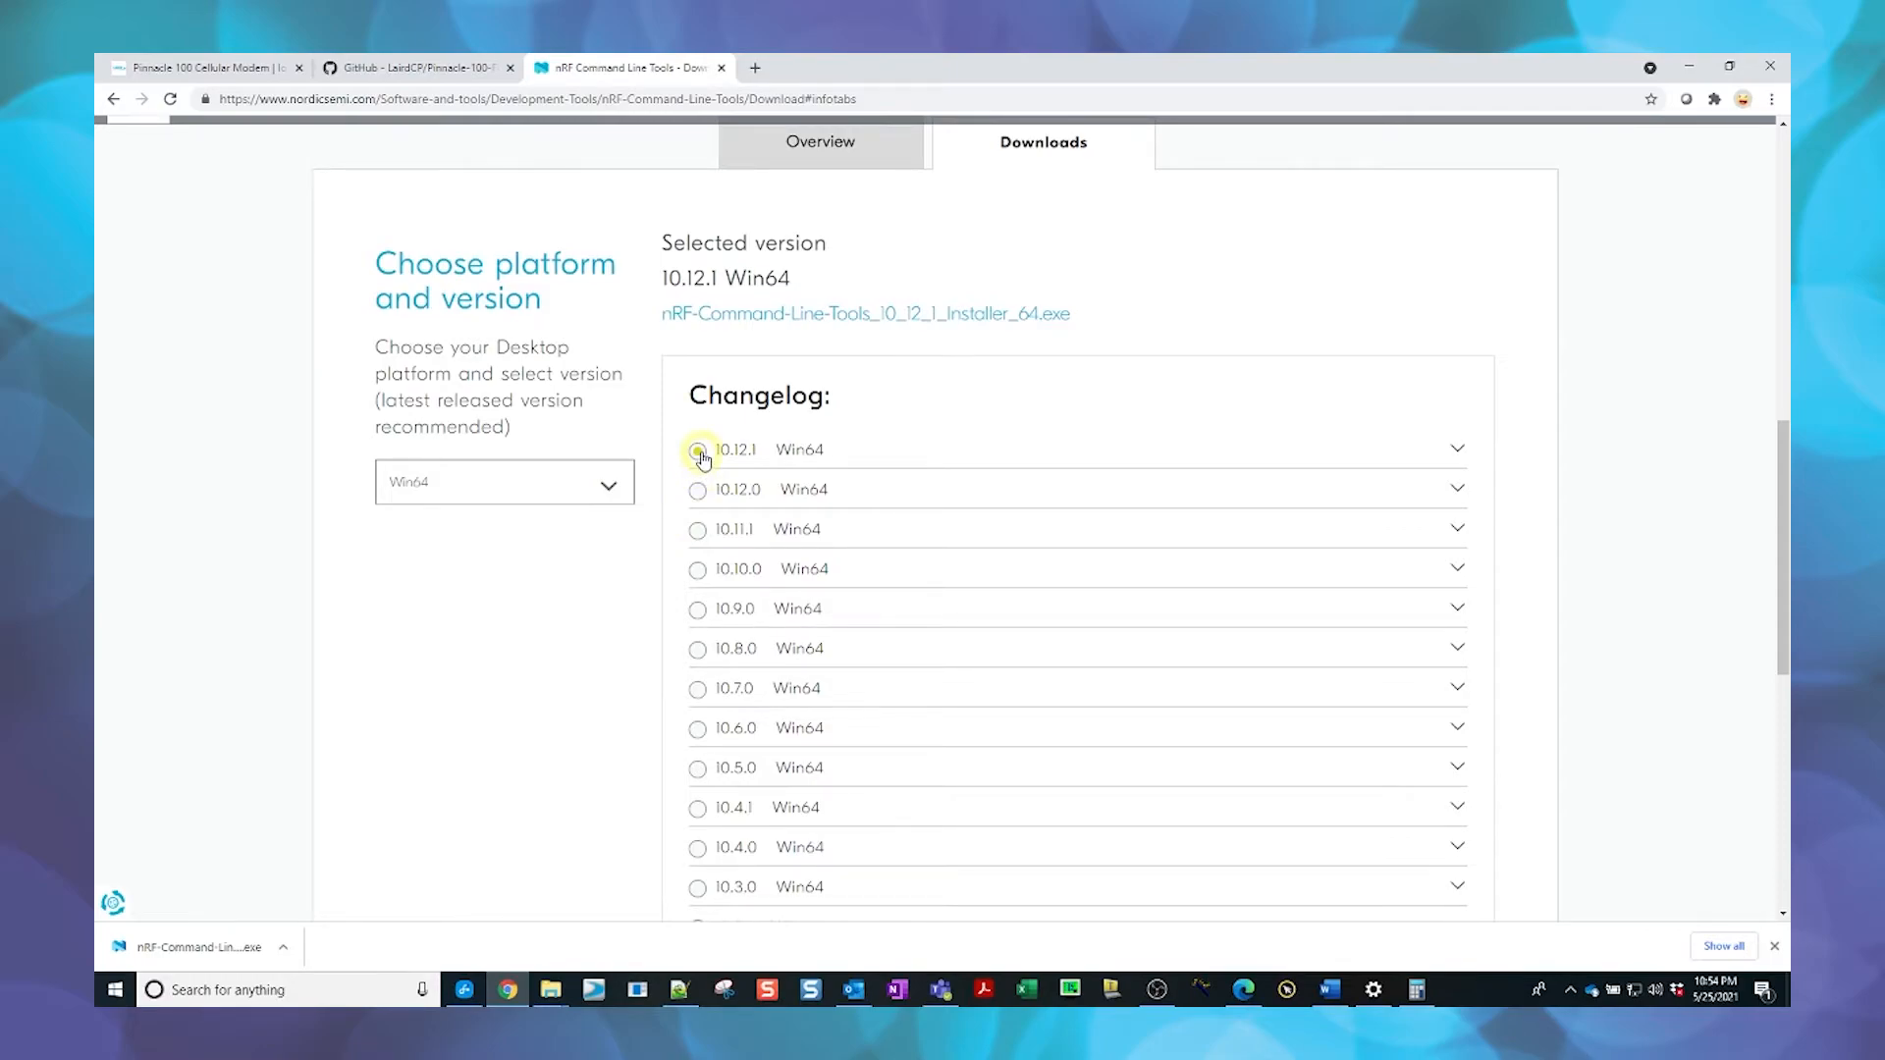
left_click(697, 449)
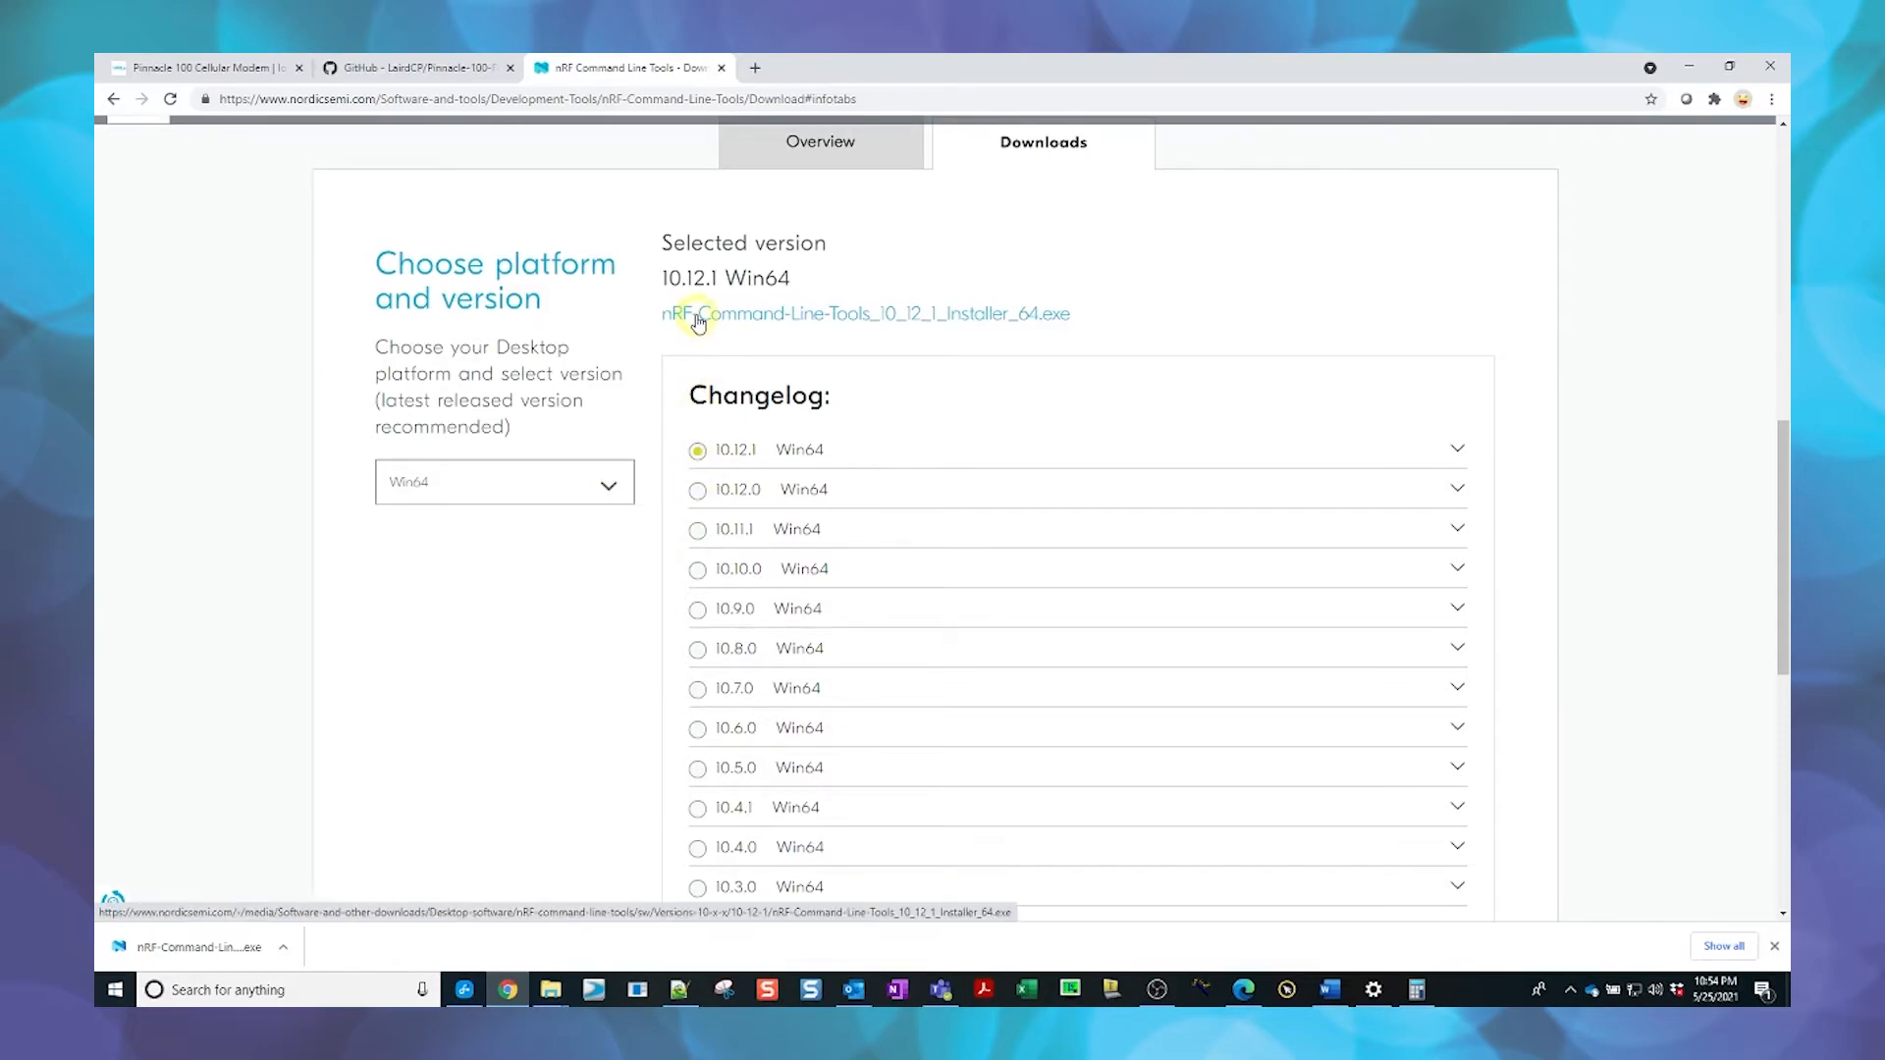
left_click(251, 947)
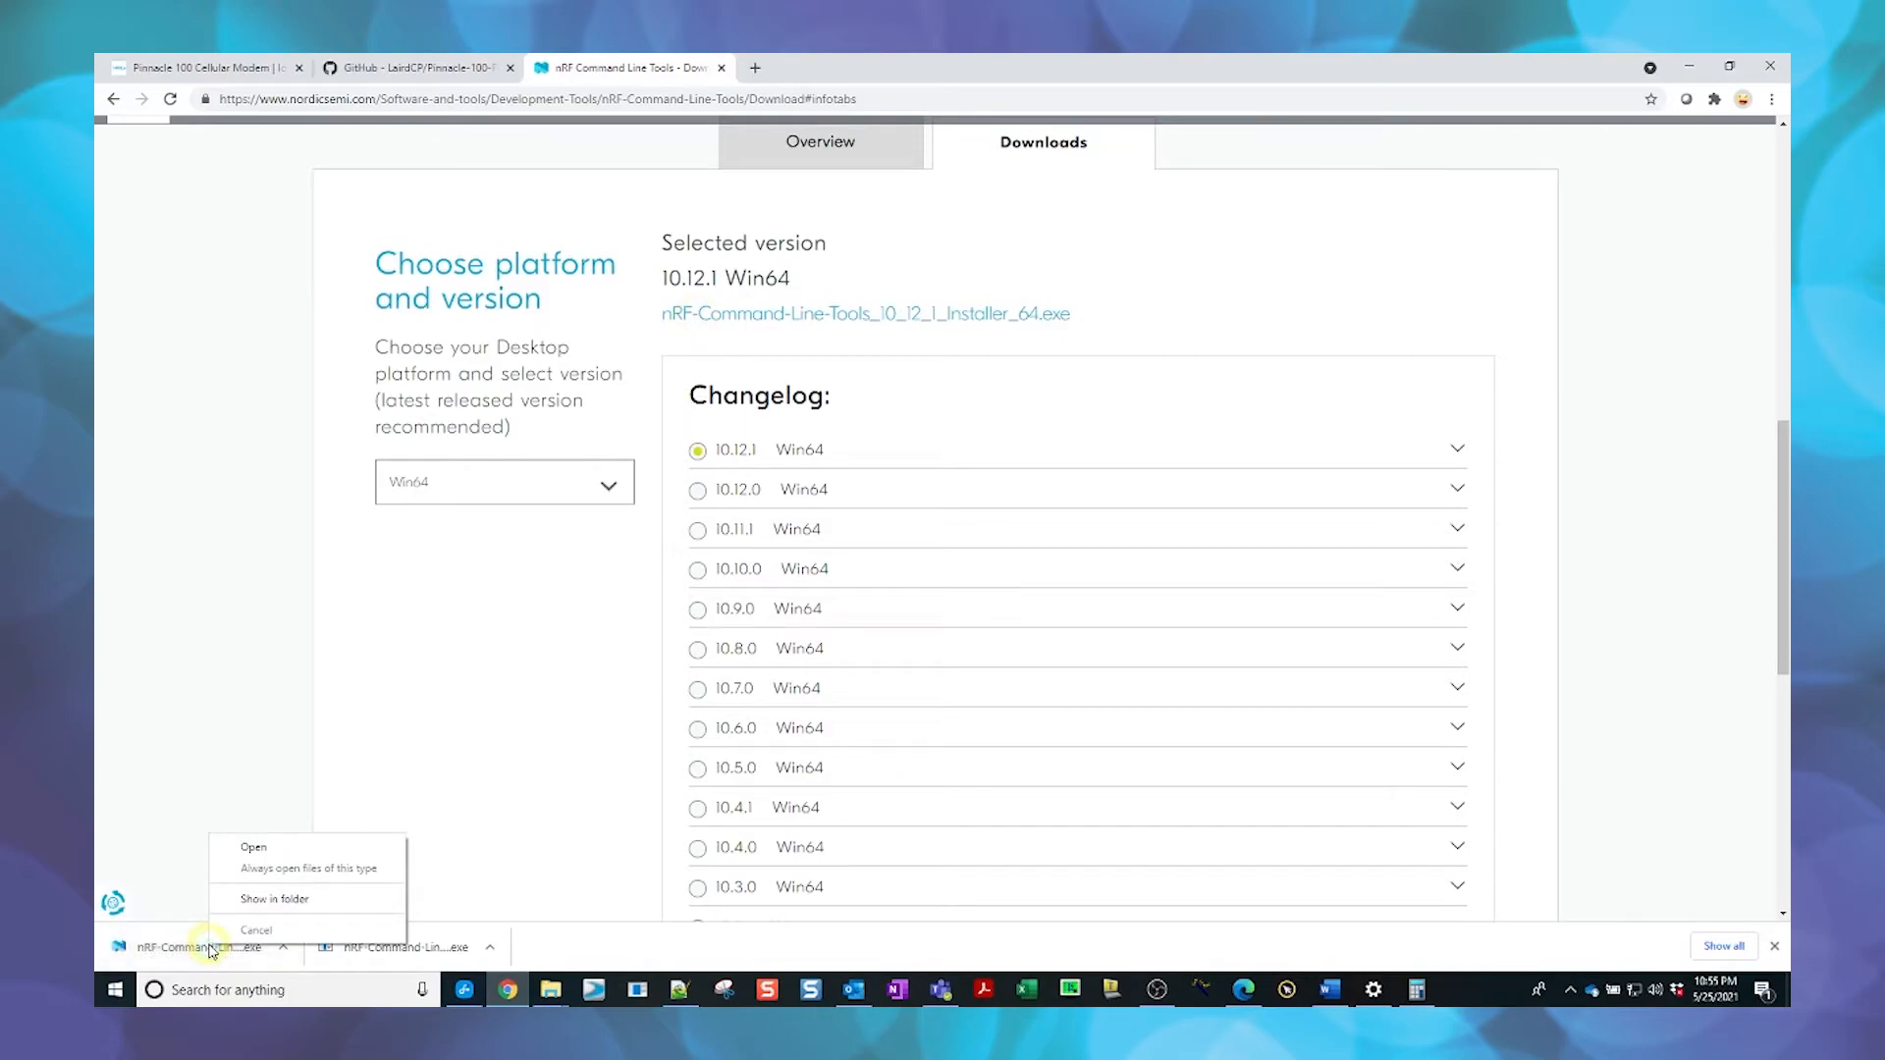
- Run the nRF Command Line Tools 10.12.1 x64 installer and install it with the license accepted
left_click(273, 898)
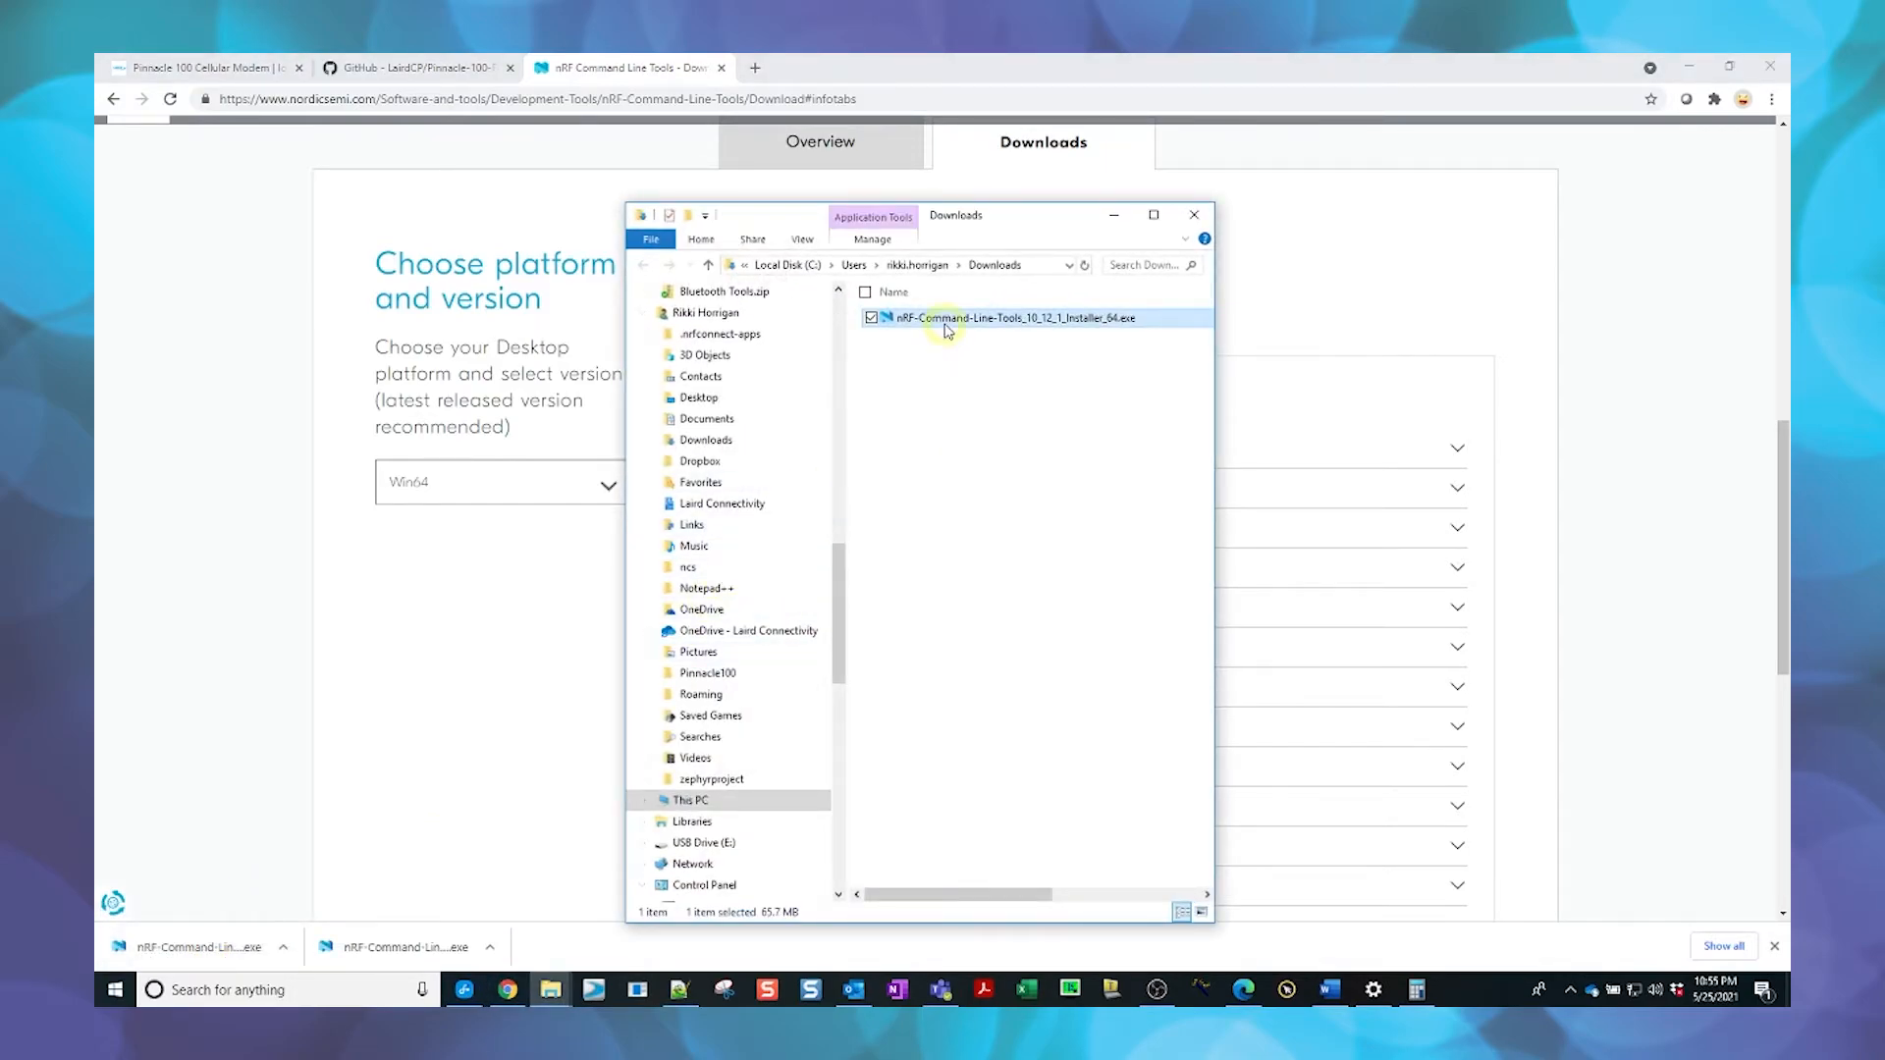
right_click(1007, 318)
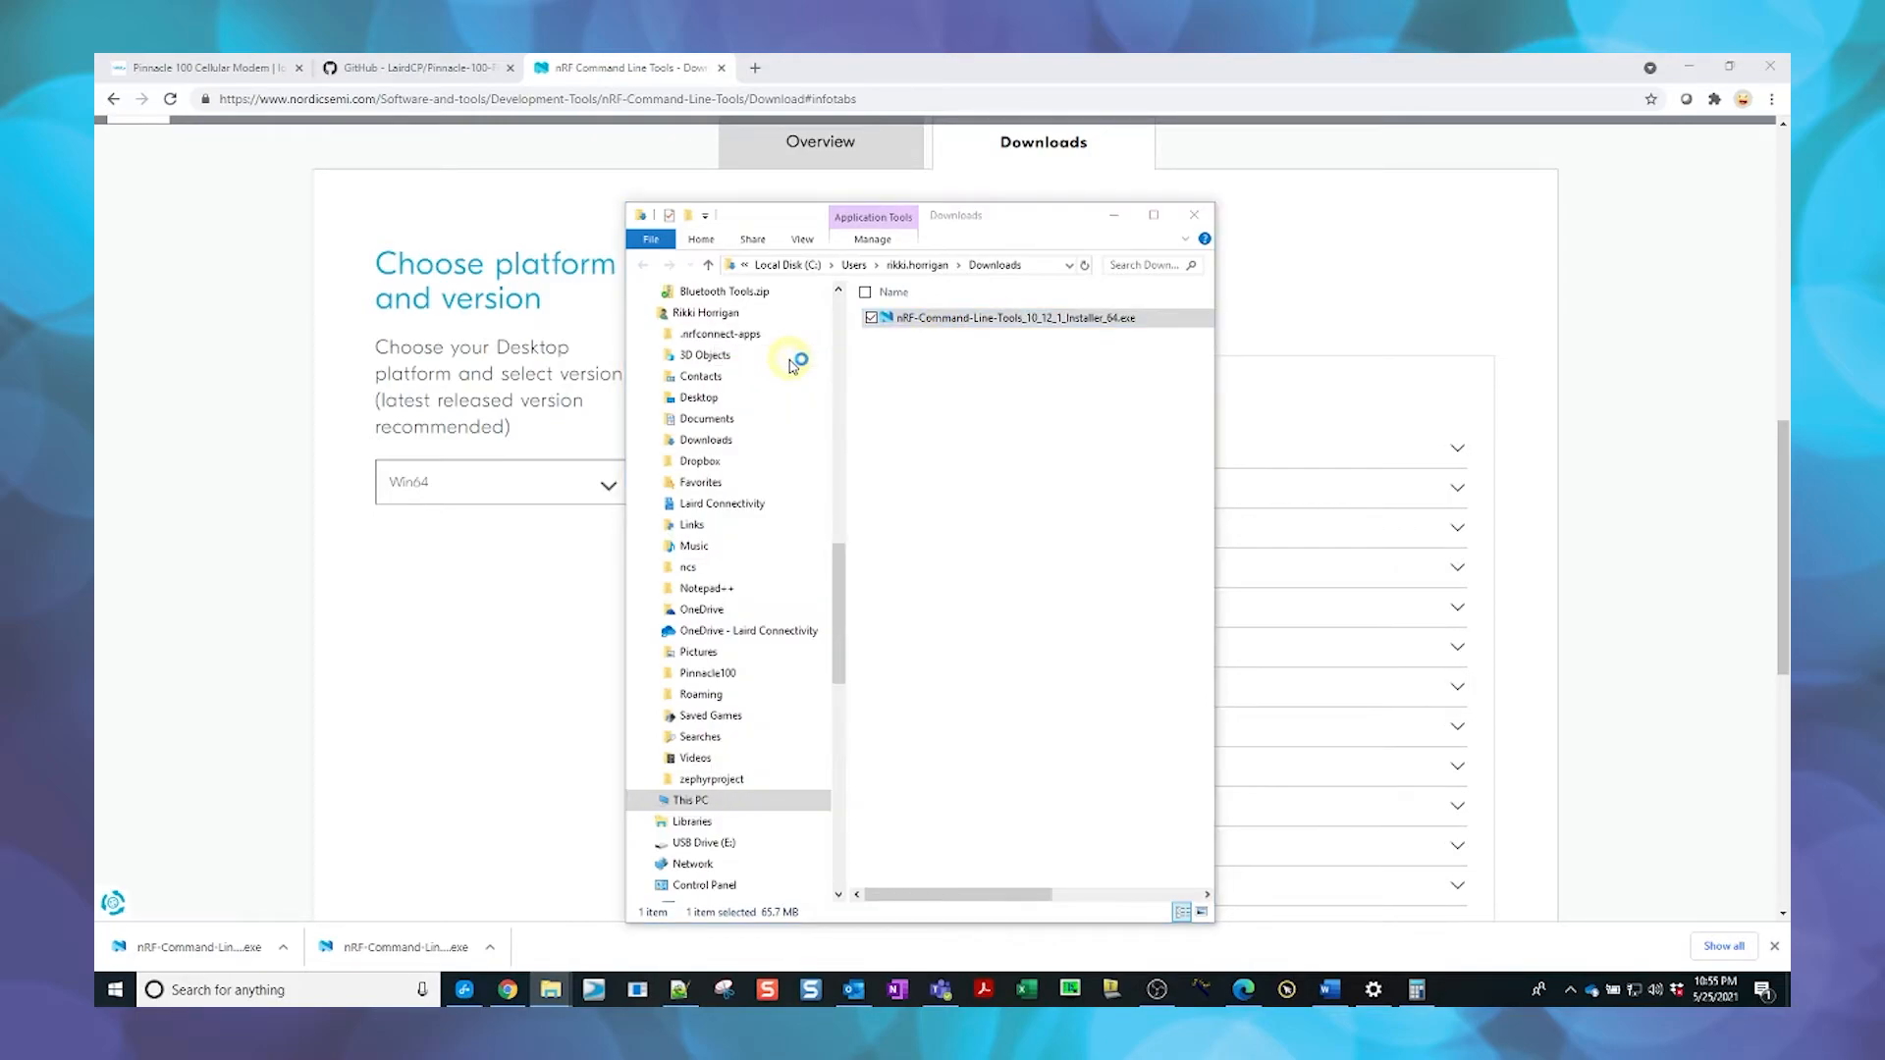
double_click(1013, 317)
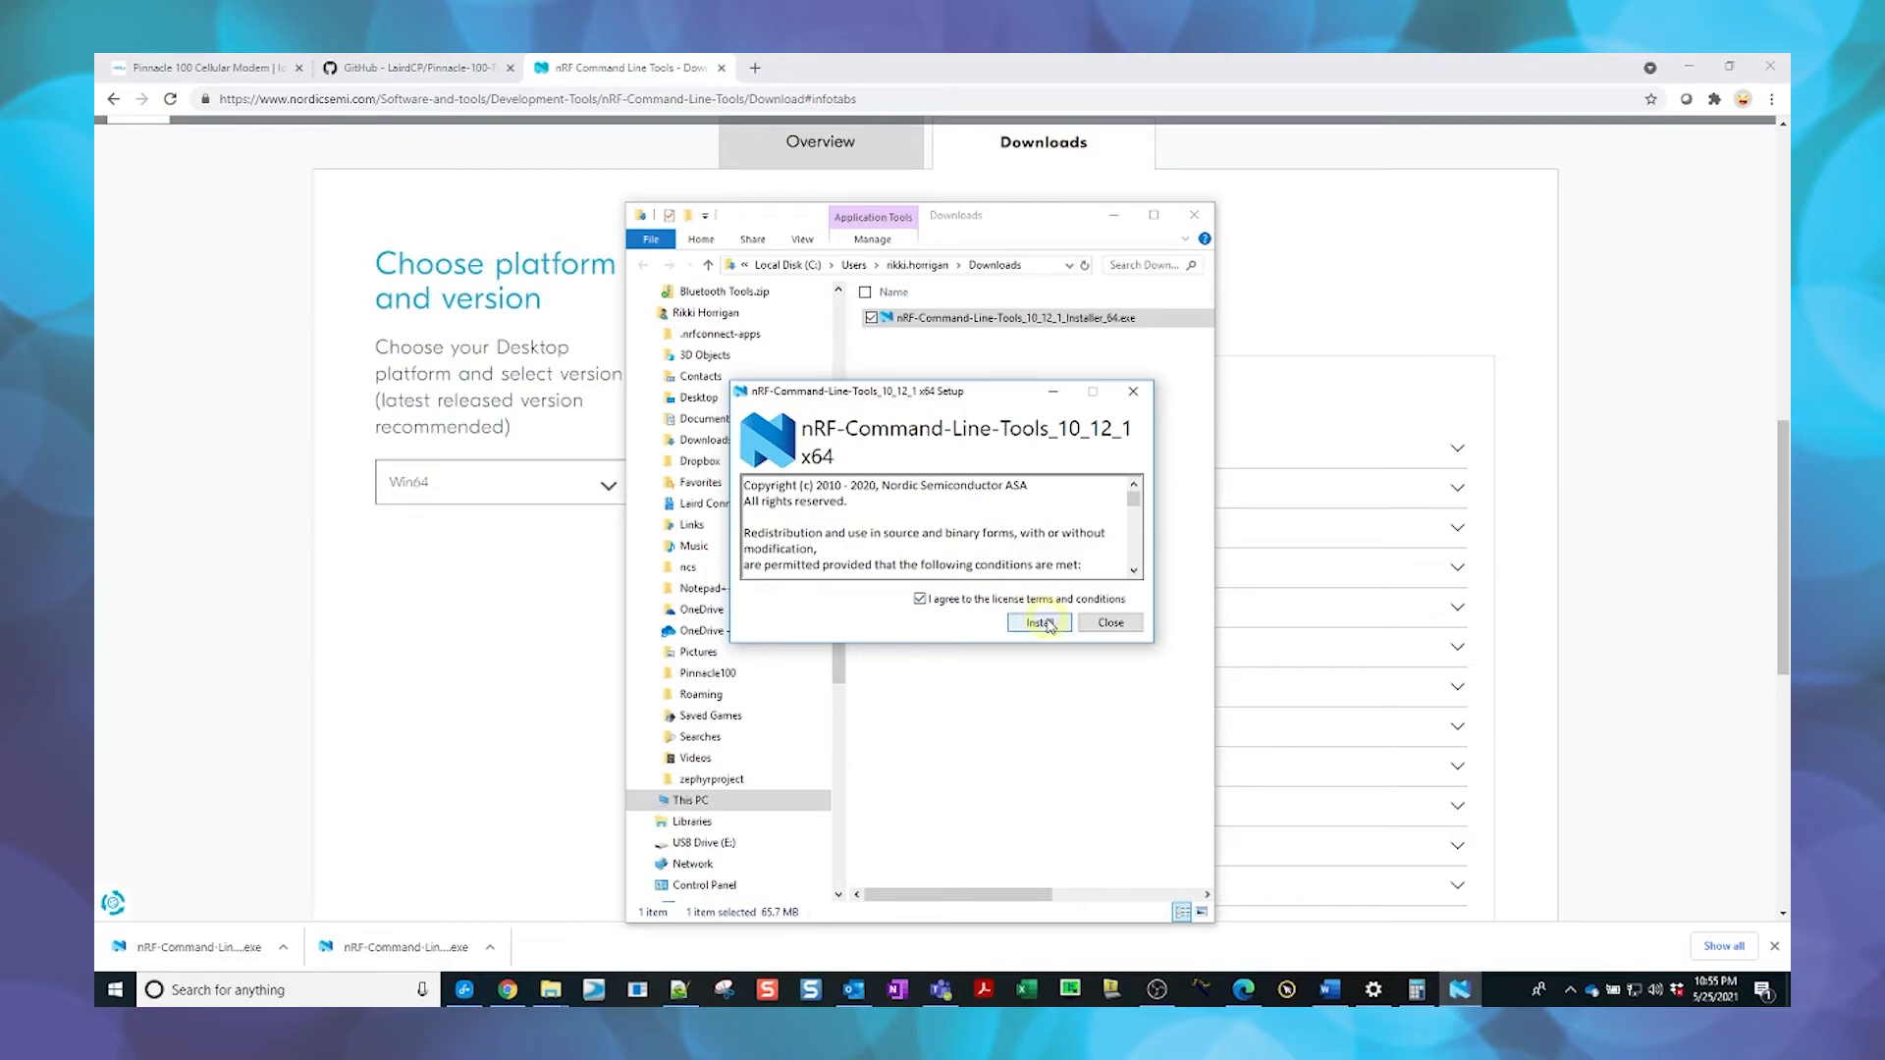
left_click(1038, 623)
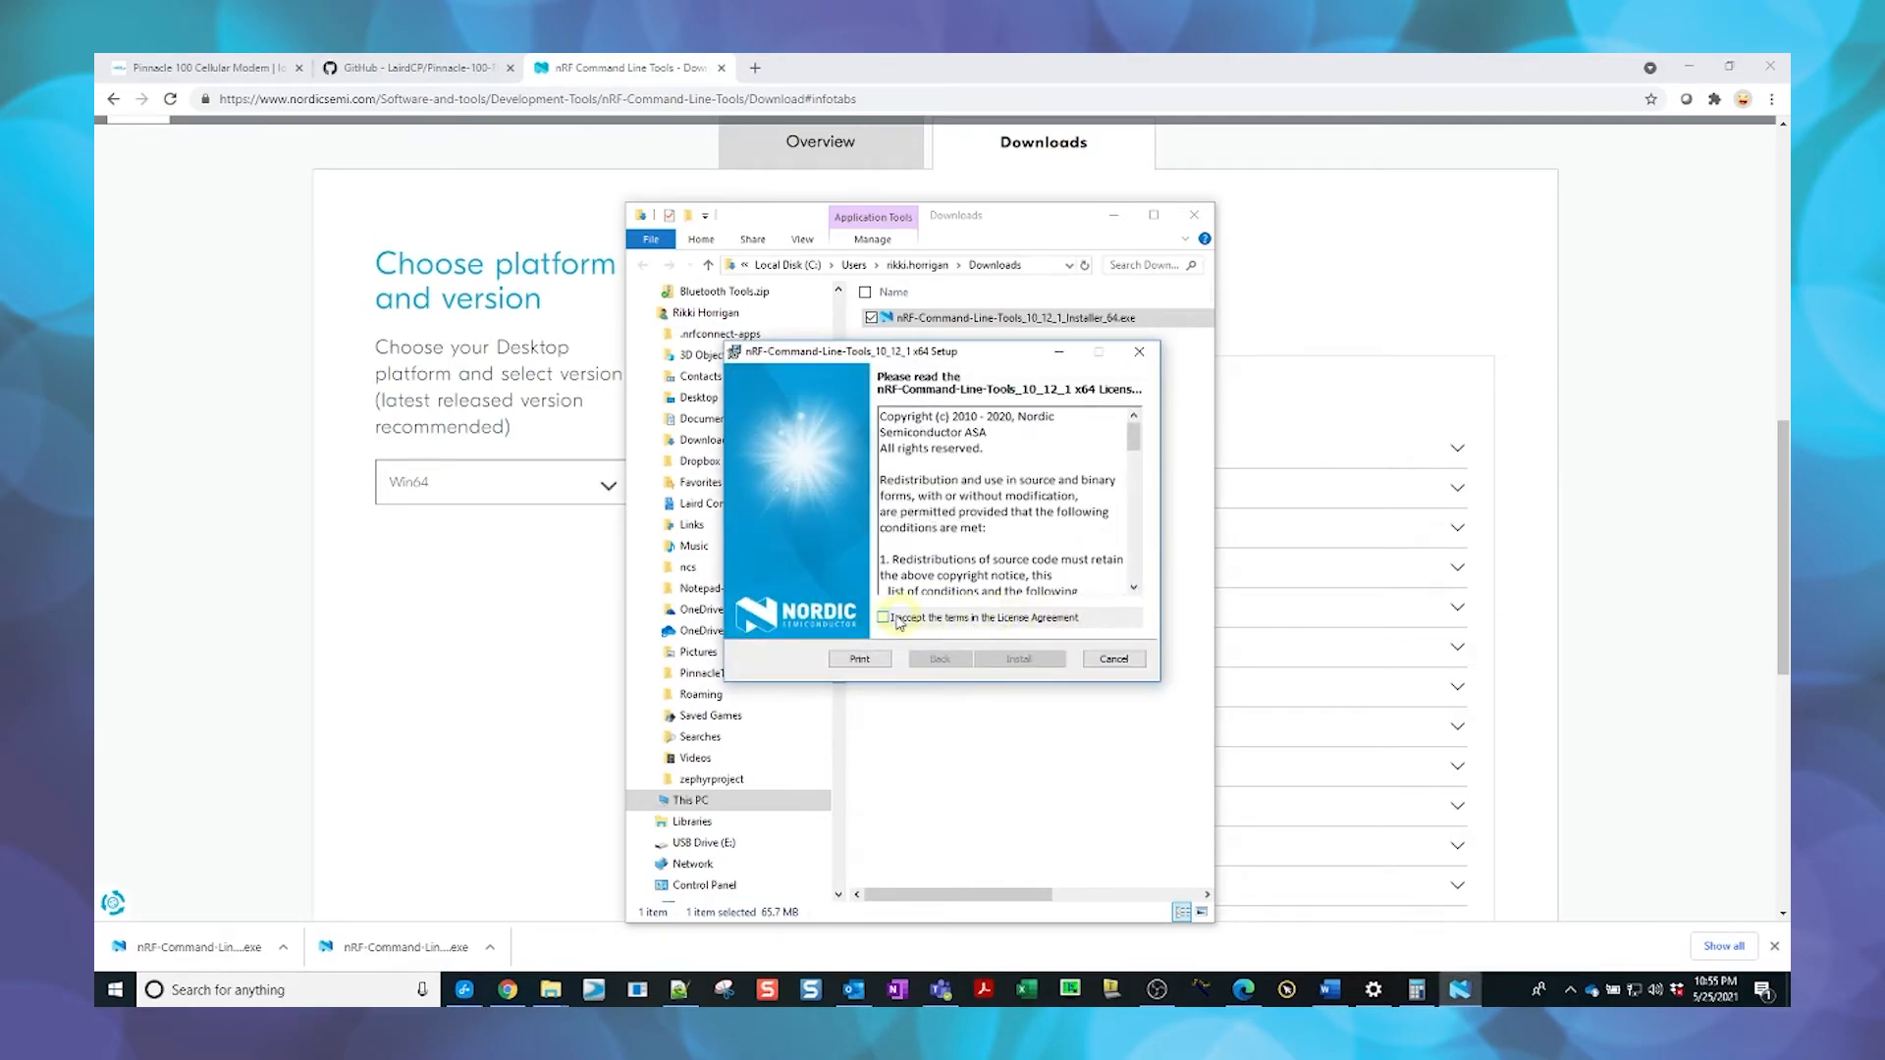
left_click(884, 617)
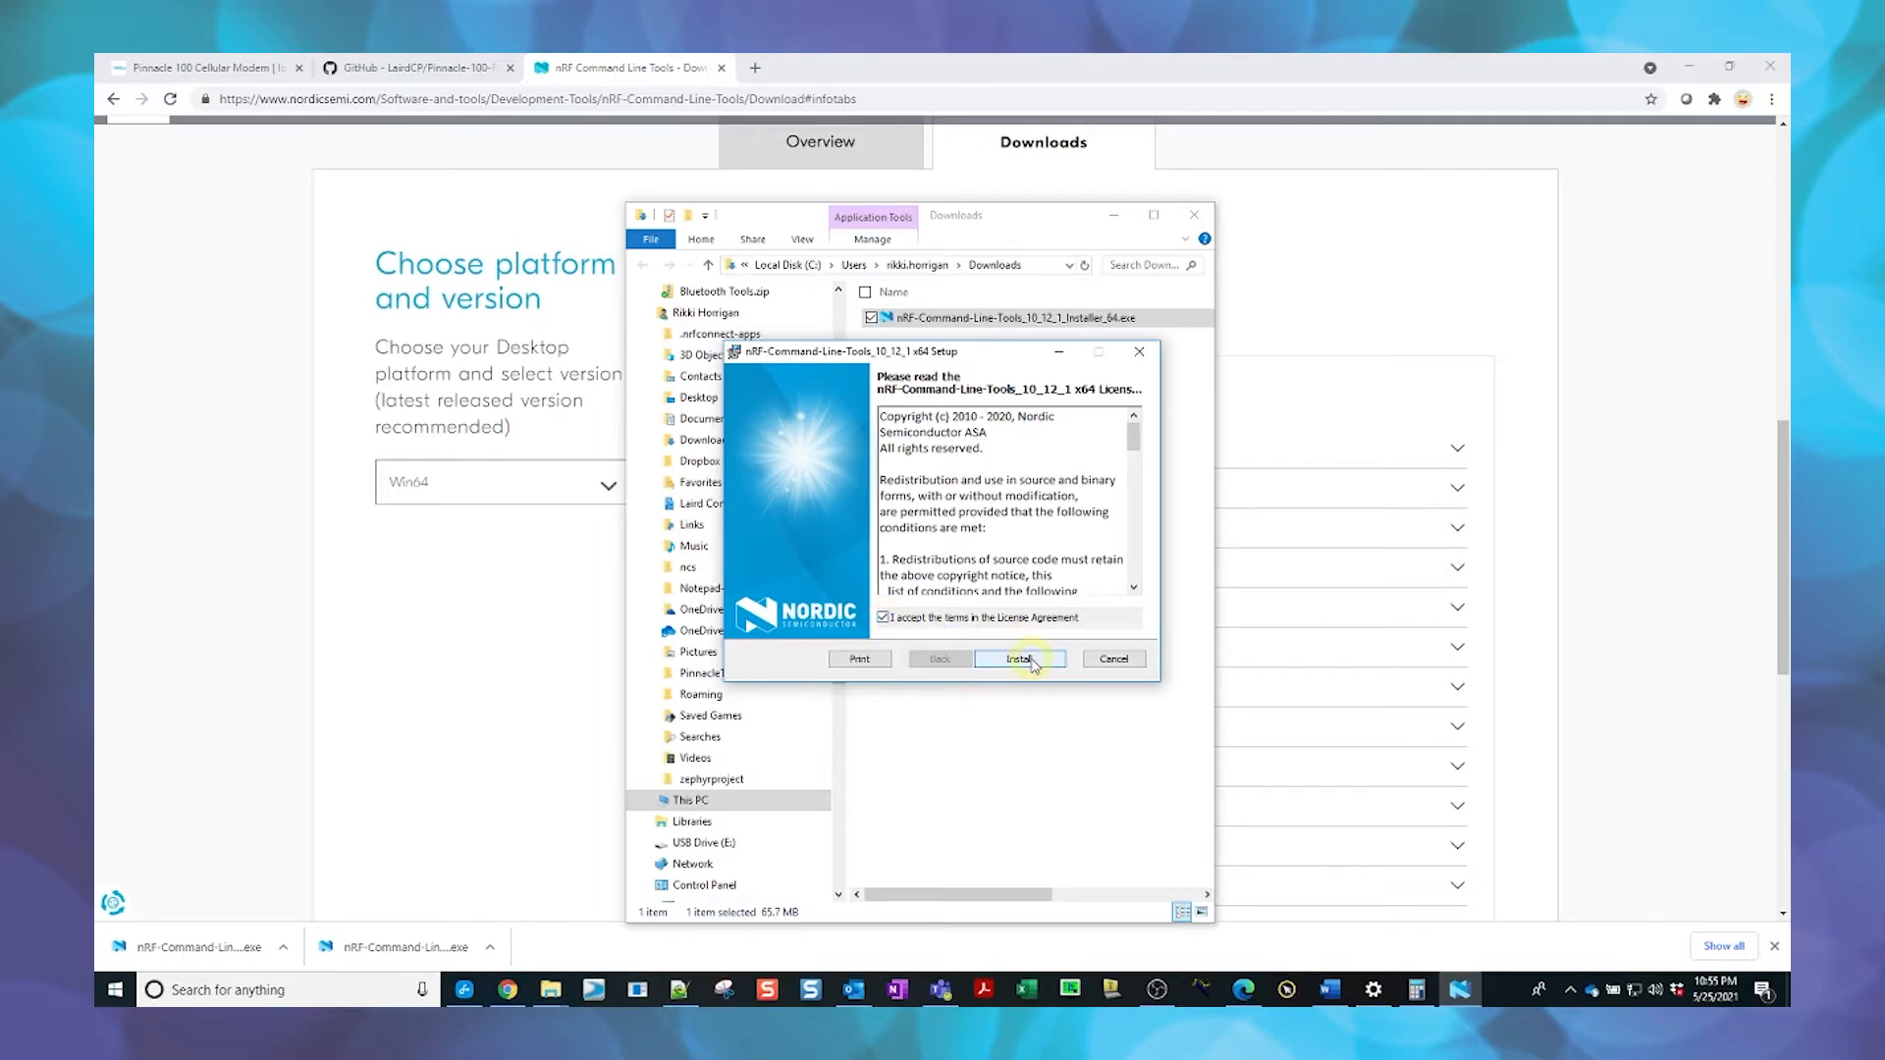
left_click(1021, 657)
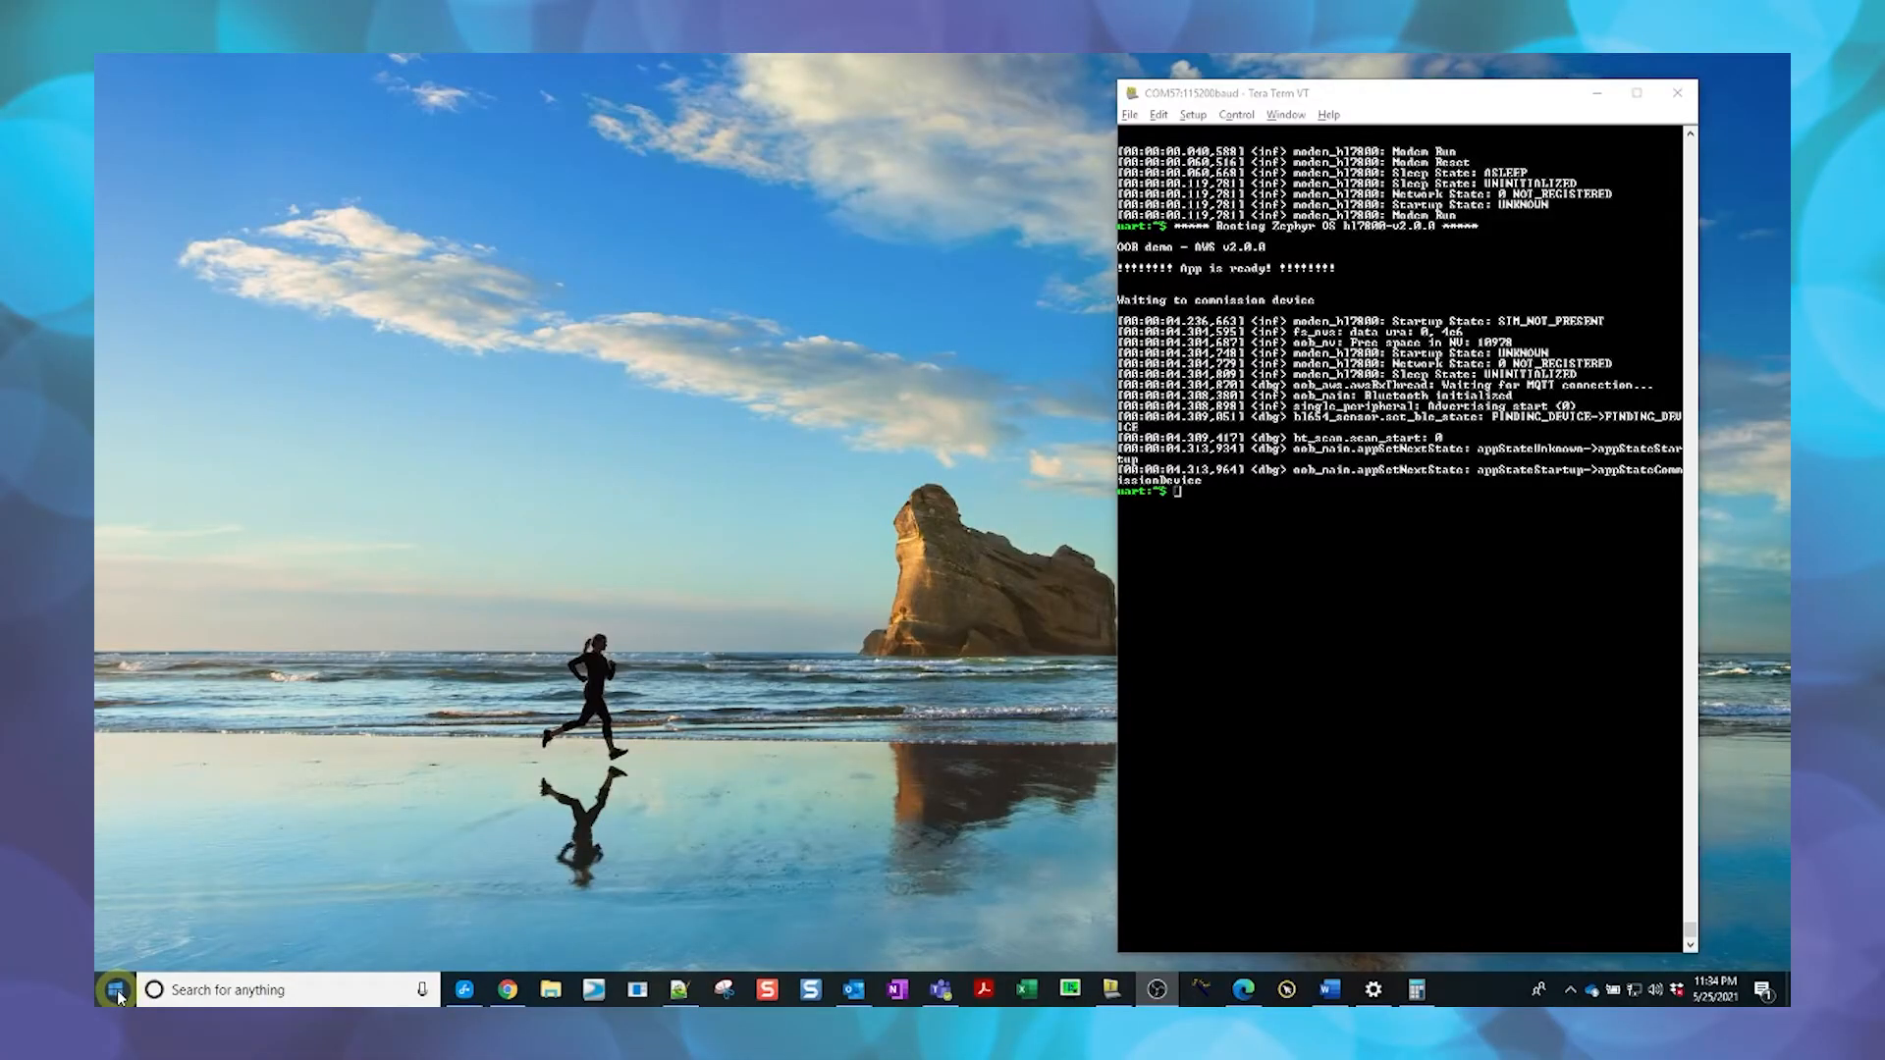
- Launch PowerShell and go into Pinnacle100\OOB_DEMO_Builds, listing the FOTA .bin and full-image .hex files
right_click(118, 988)
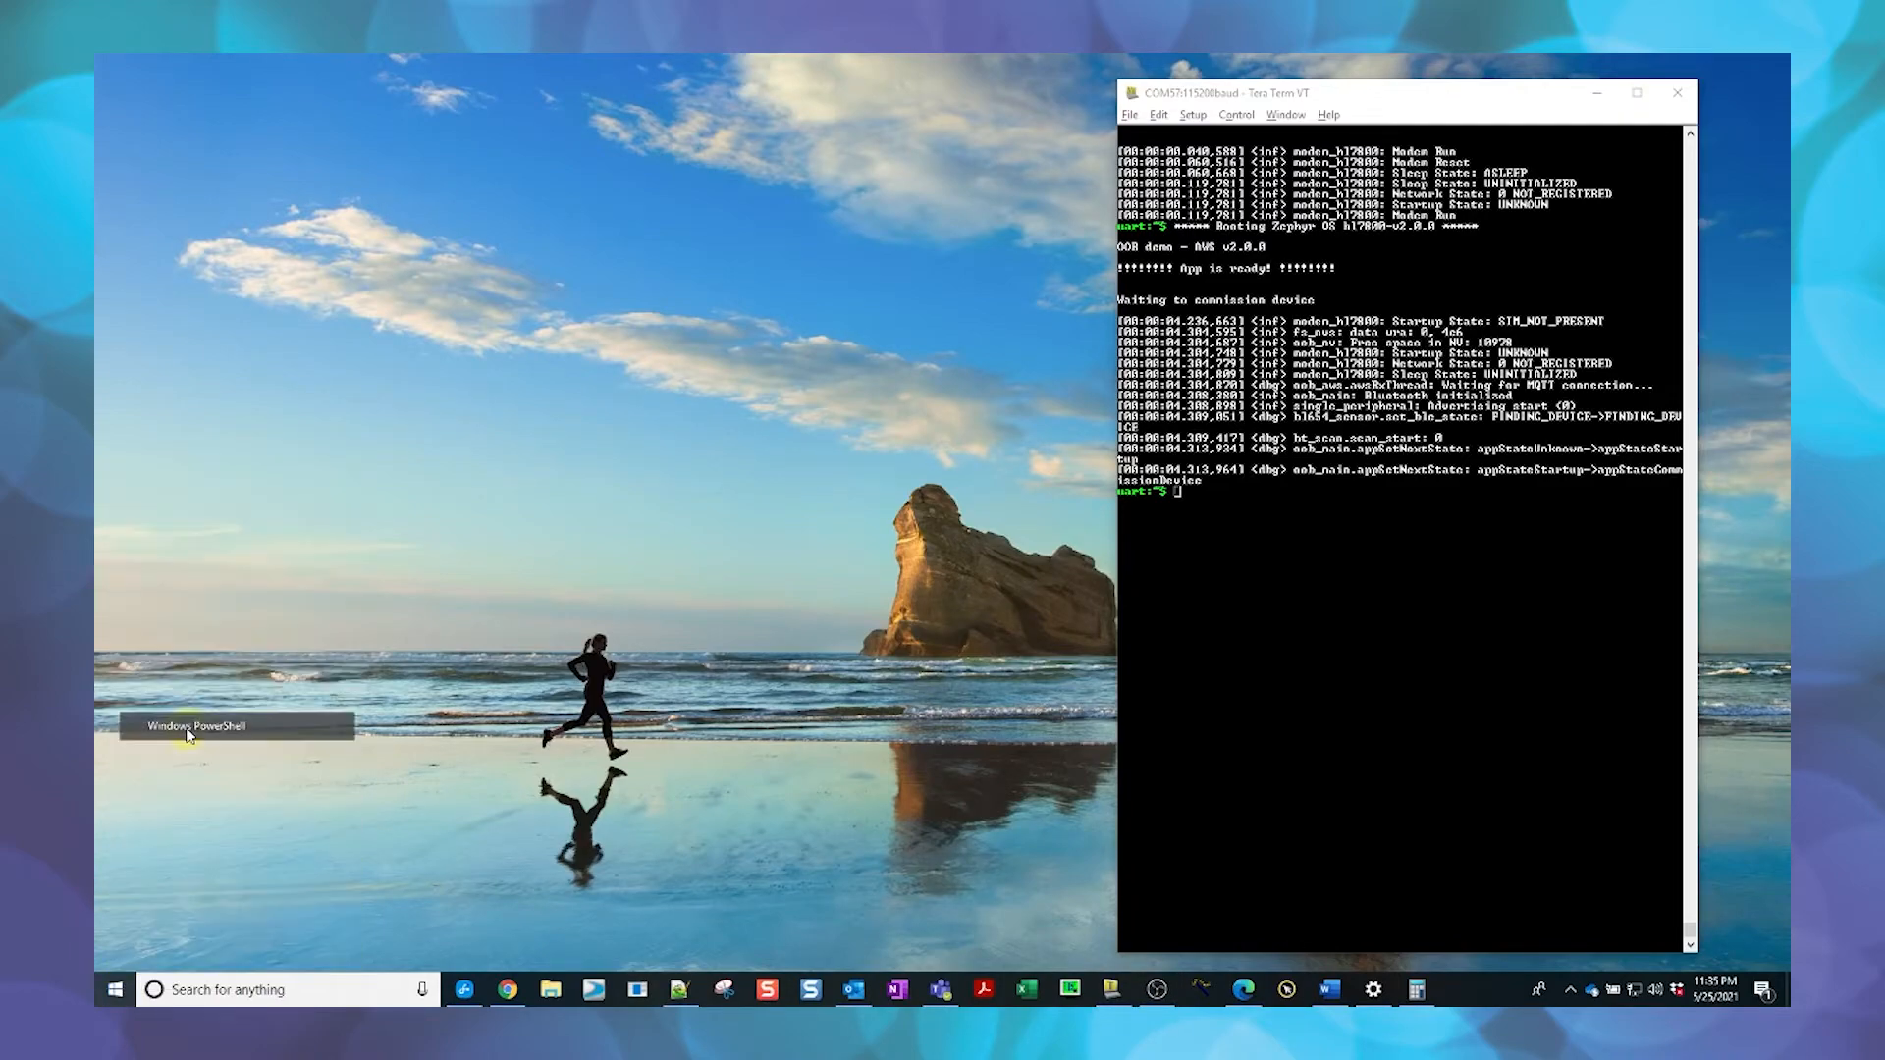
left_click(198, 724)
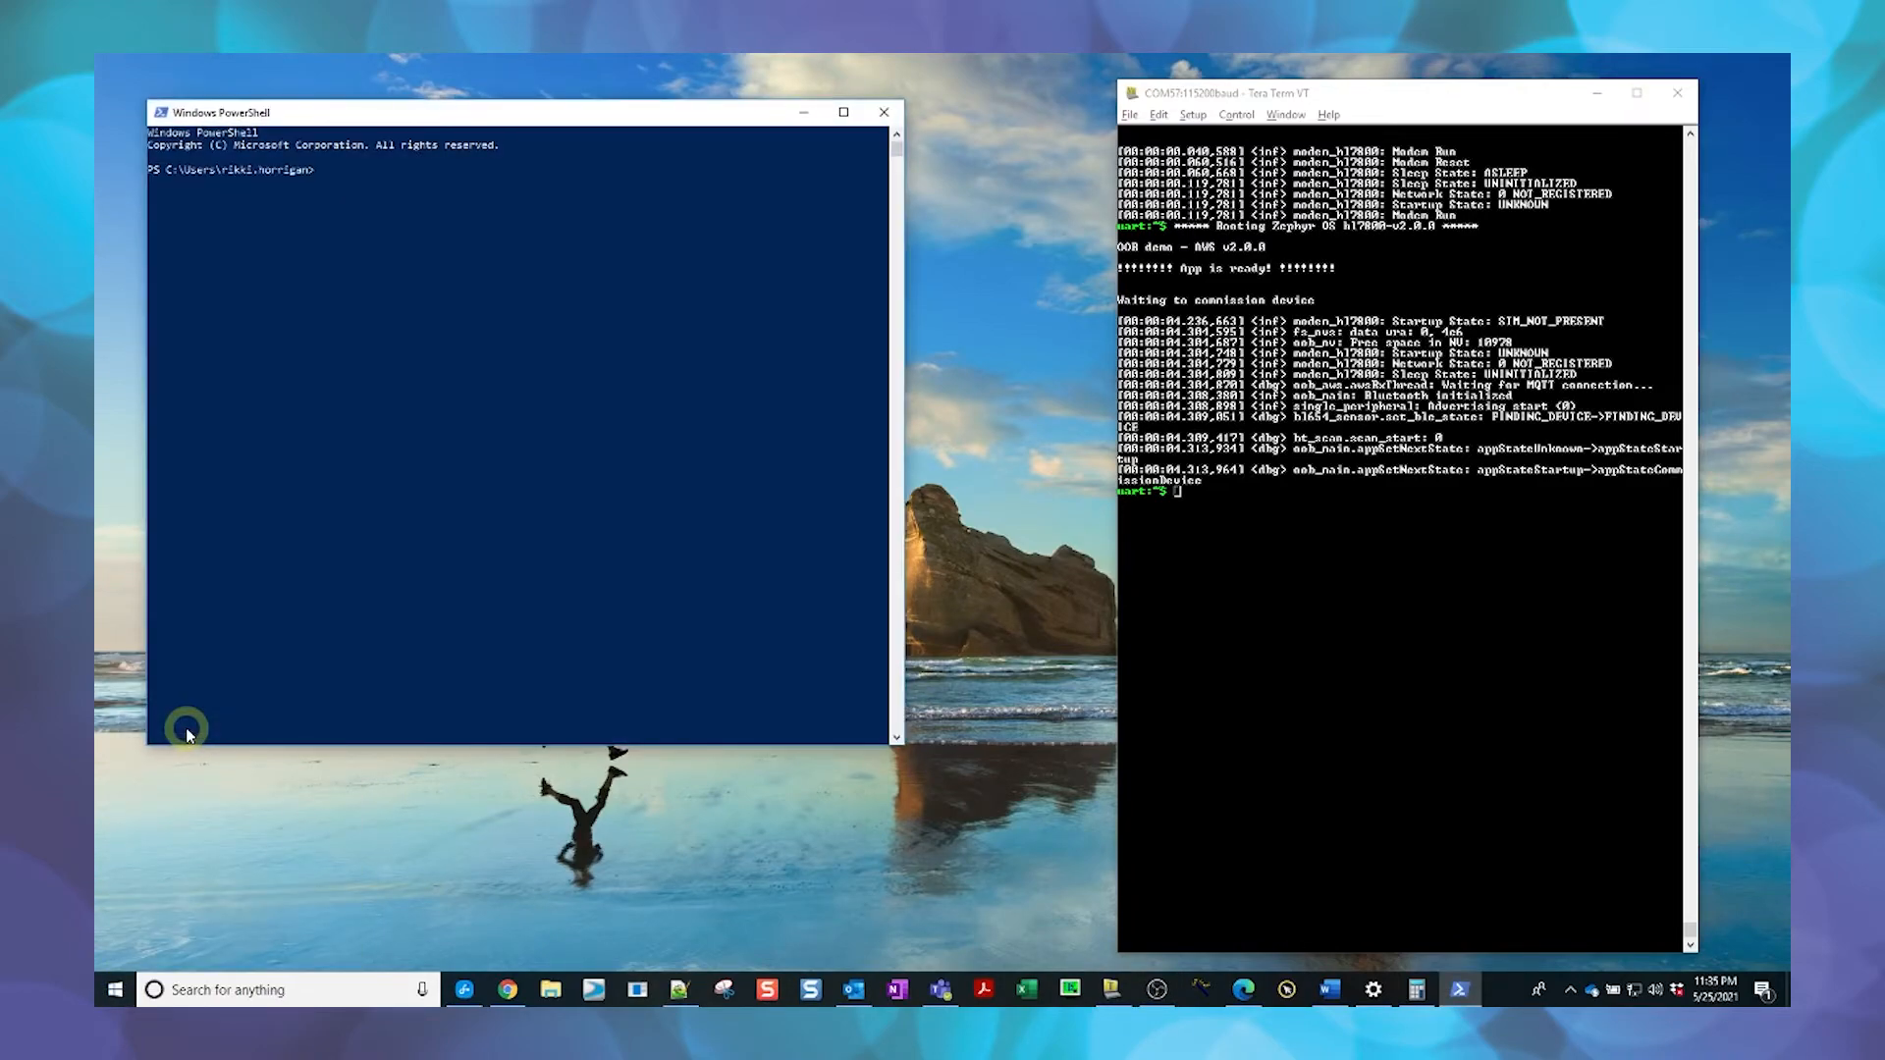
type("dir")
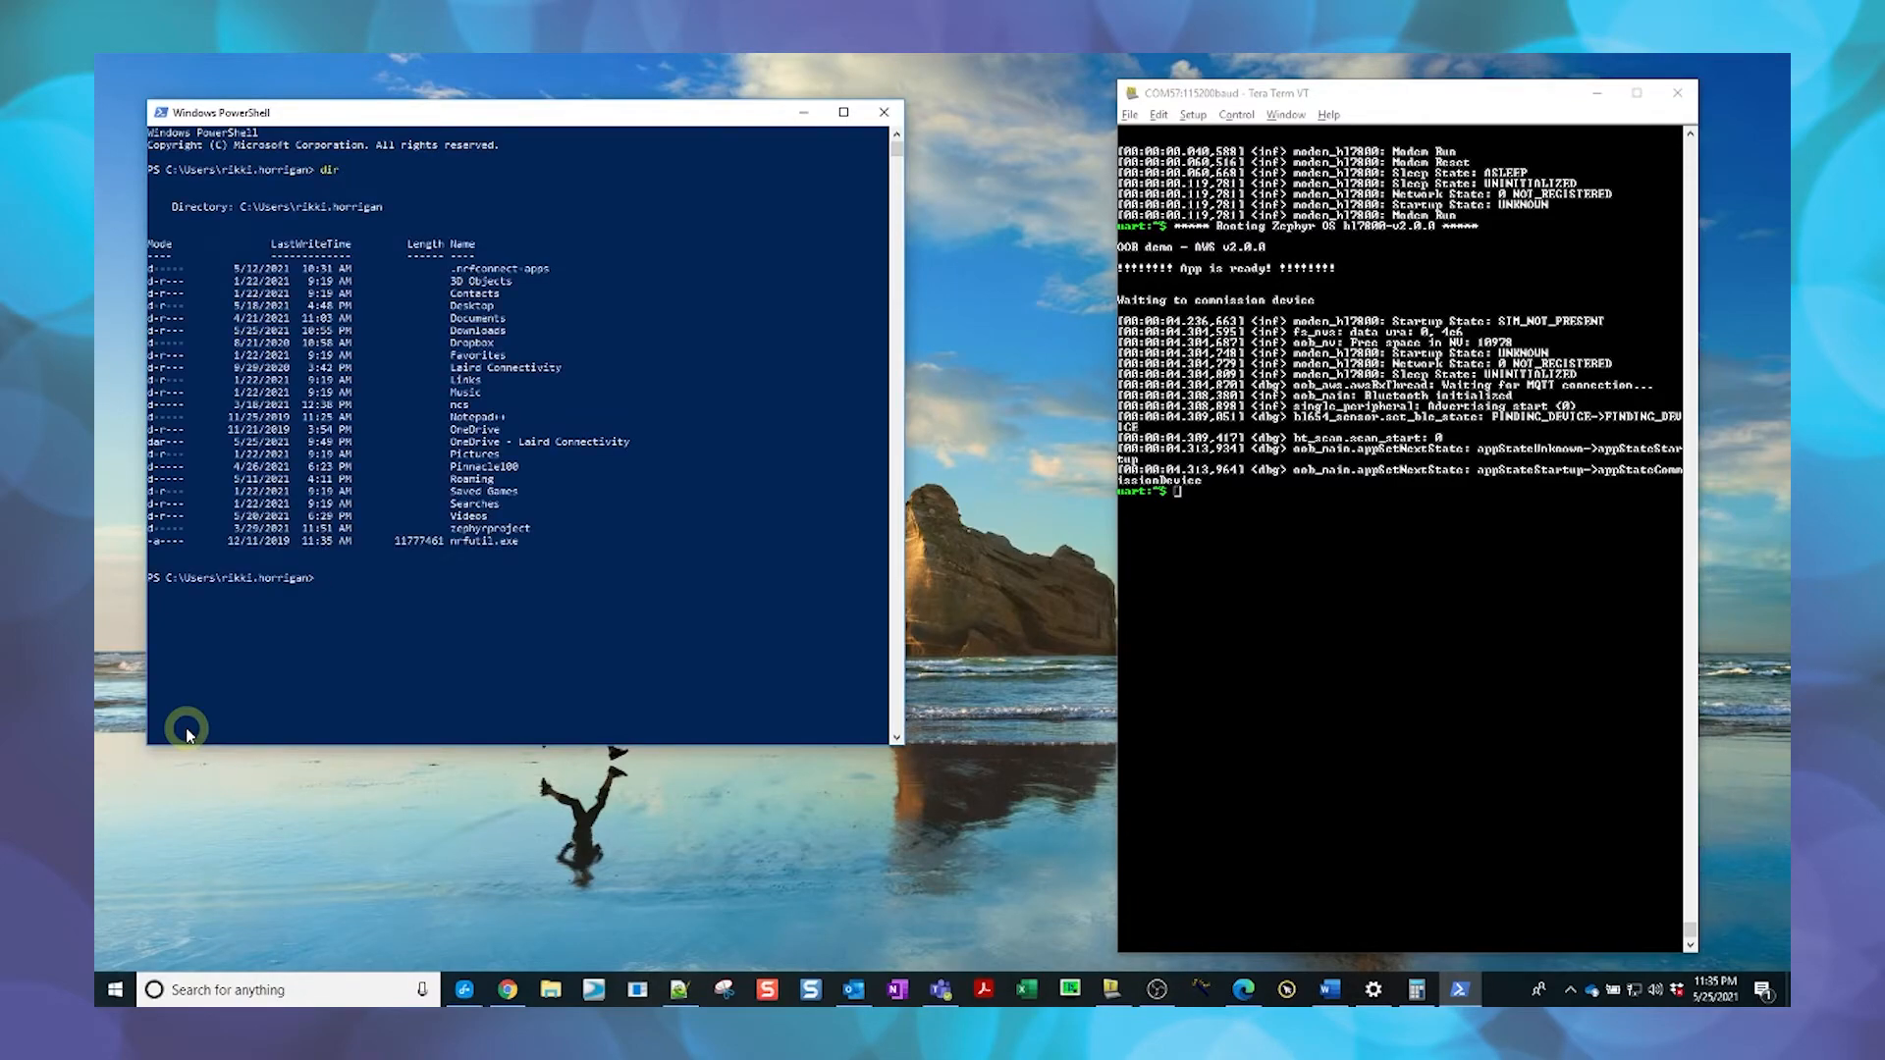
type("cd")
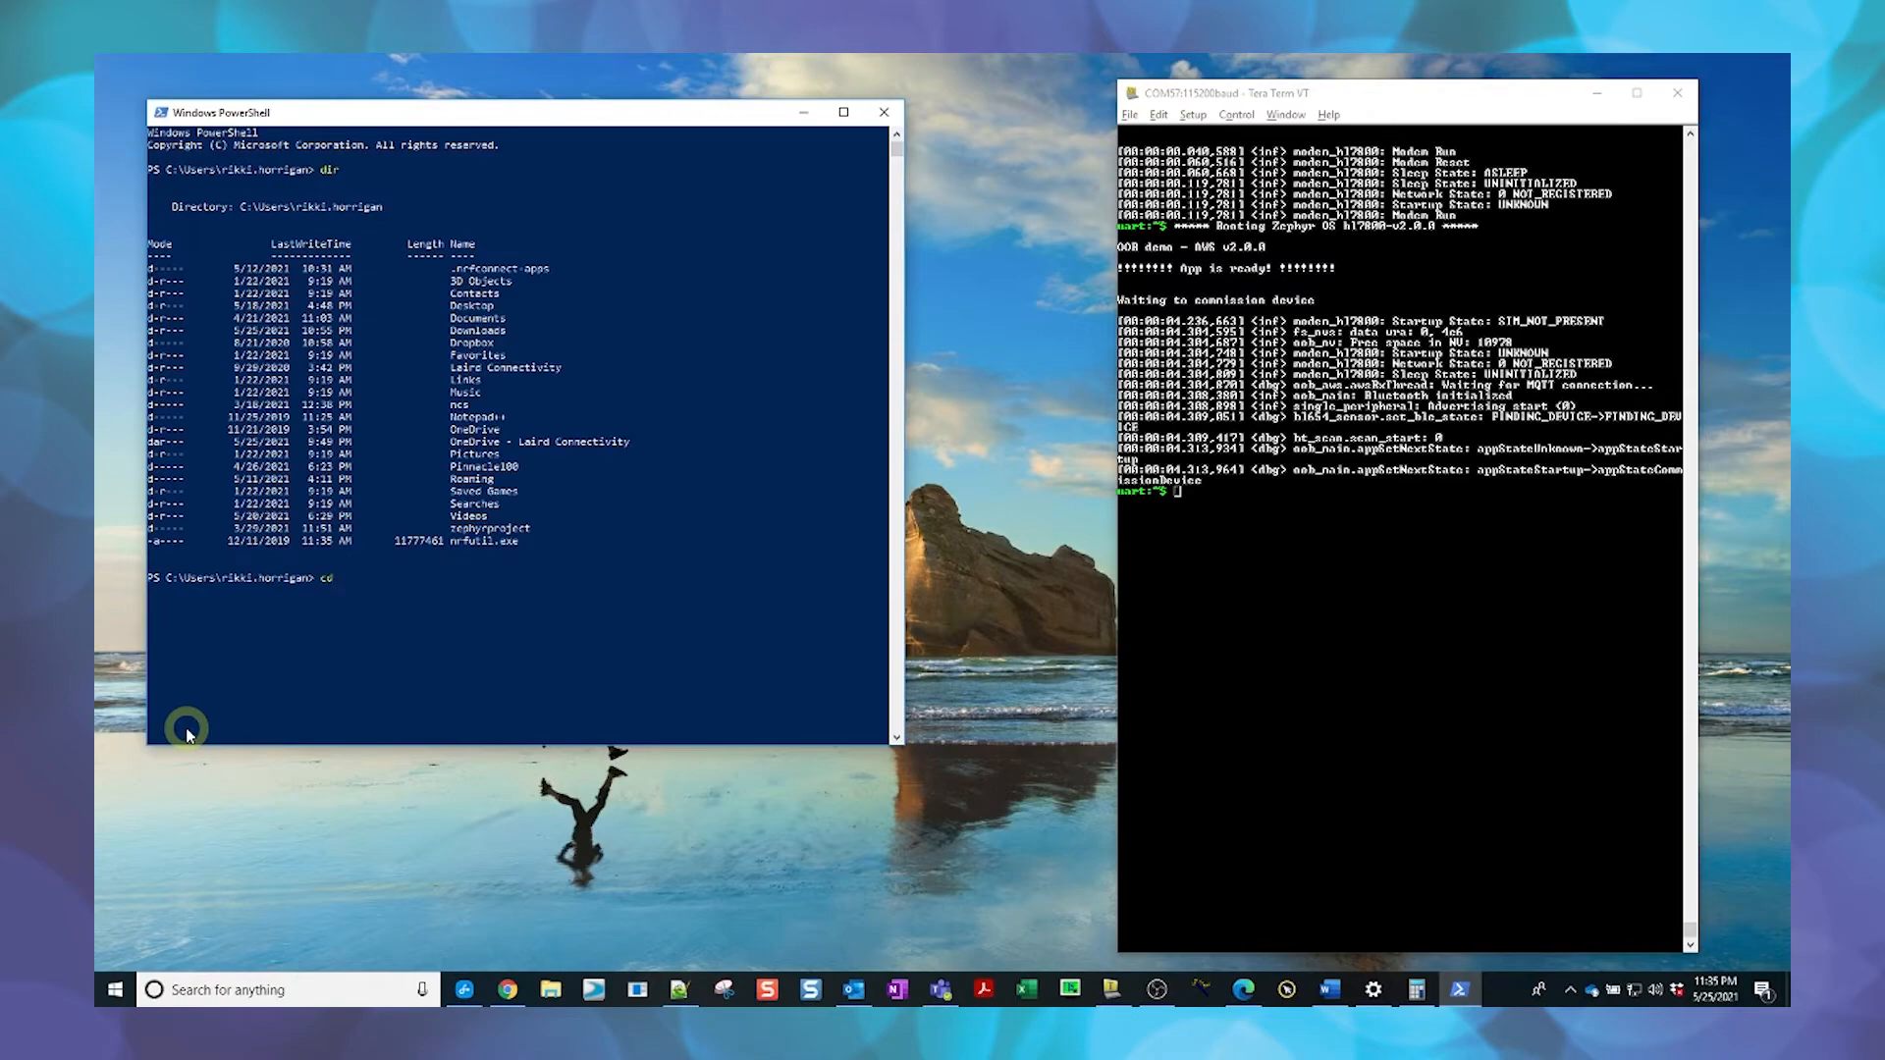
type("pi")
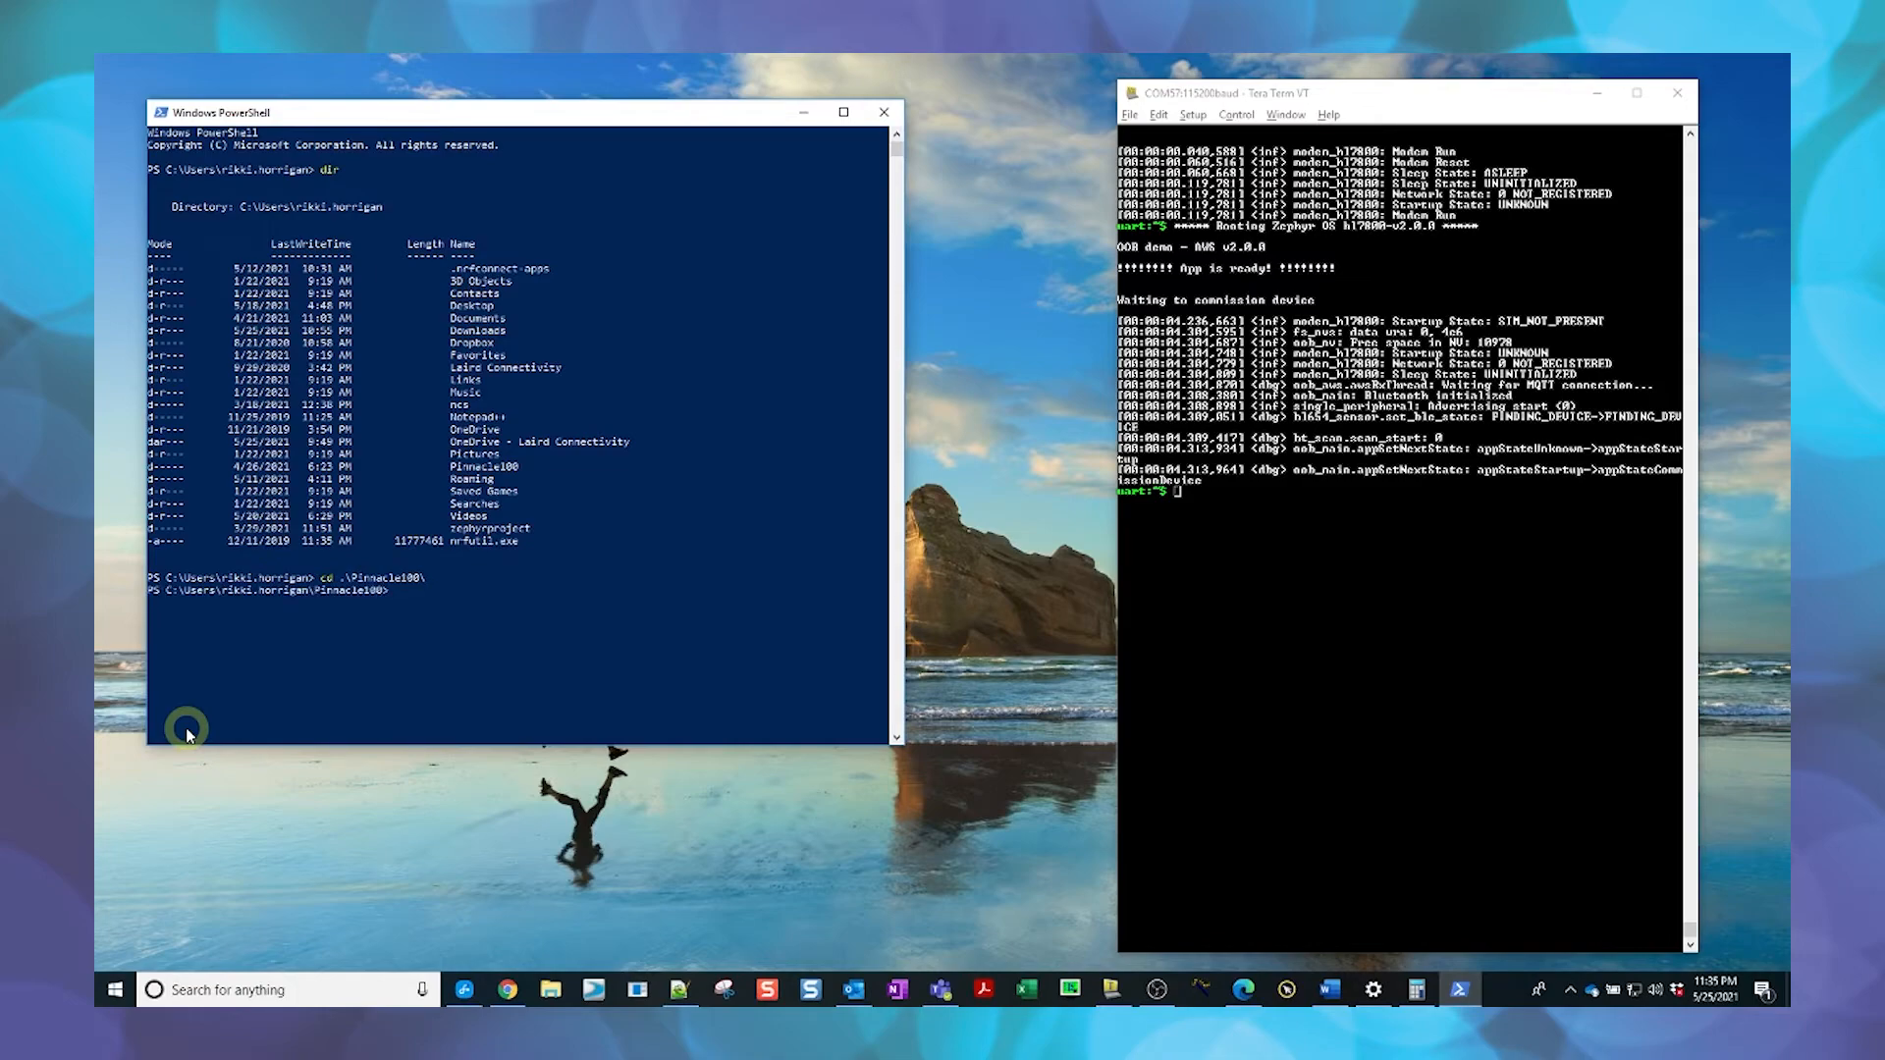
type("dir")
type("cd OOB")
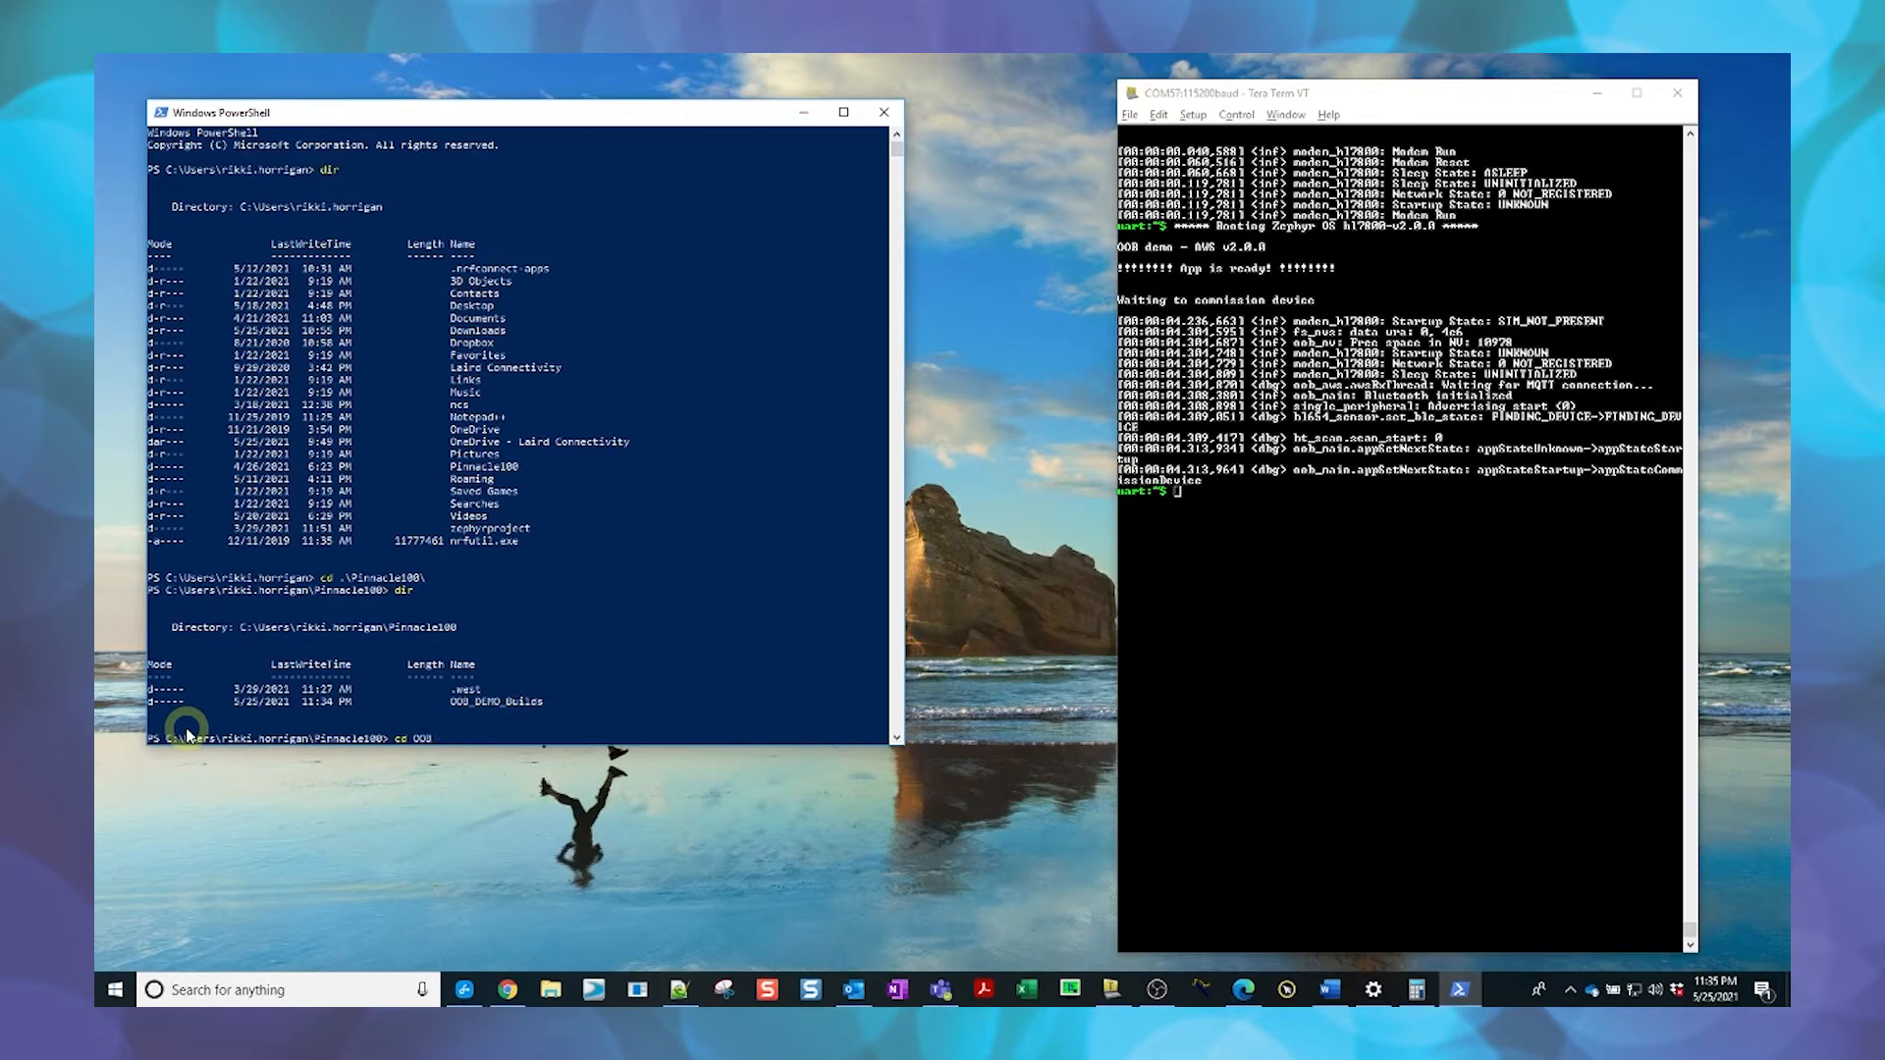
type("_DEMO_Builds\\")
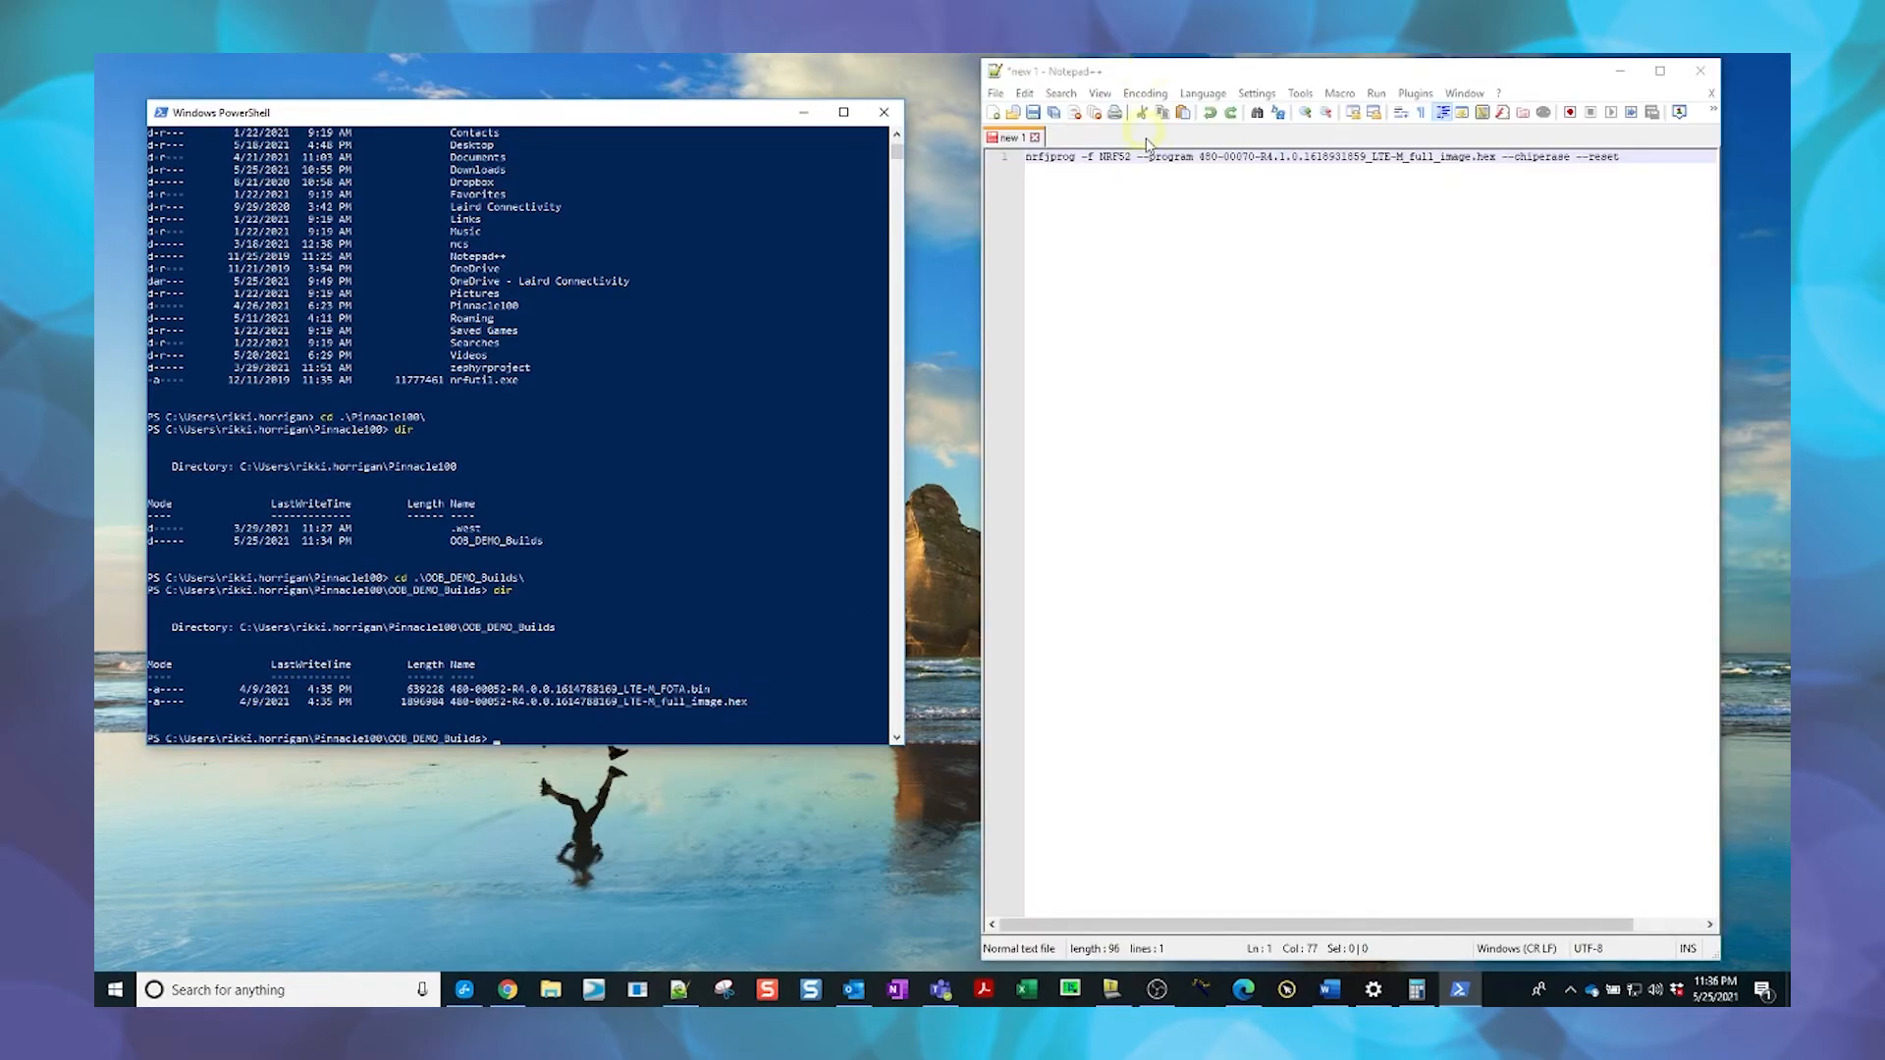
- Select the hex file name in the nrfjprog command and apply an edit from its context menu
left_click_drag(1190, 155, 1413, 155)
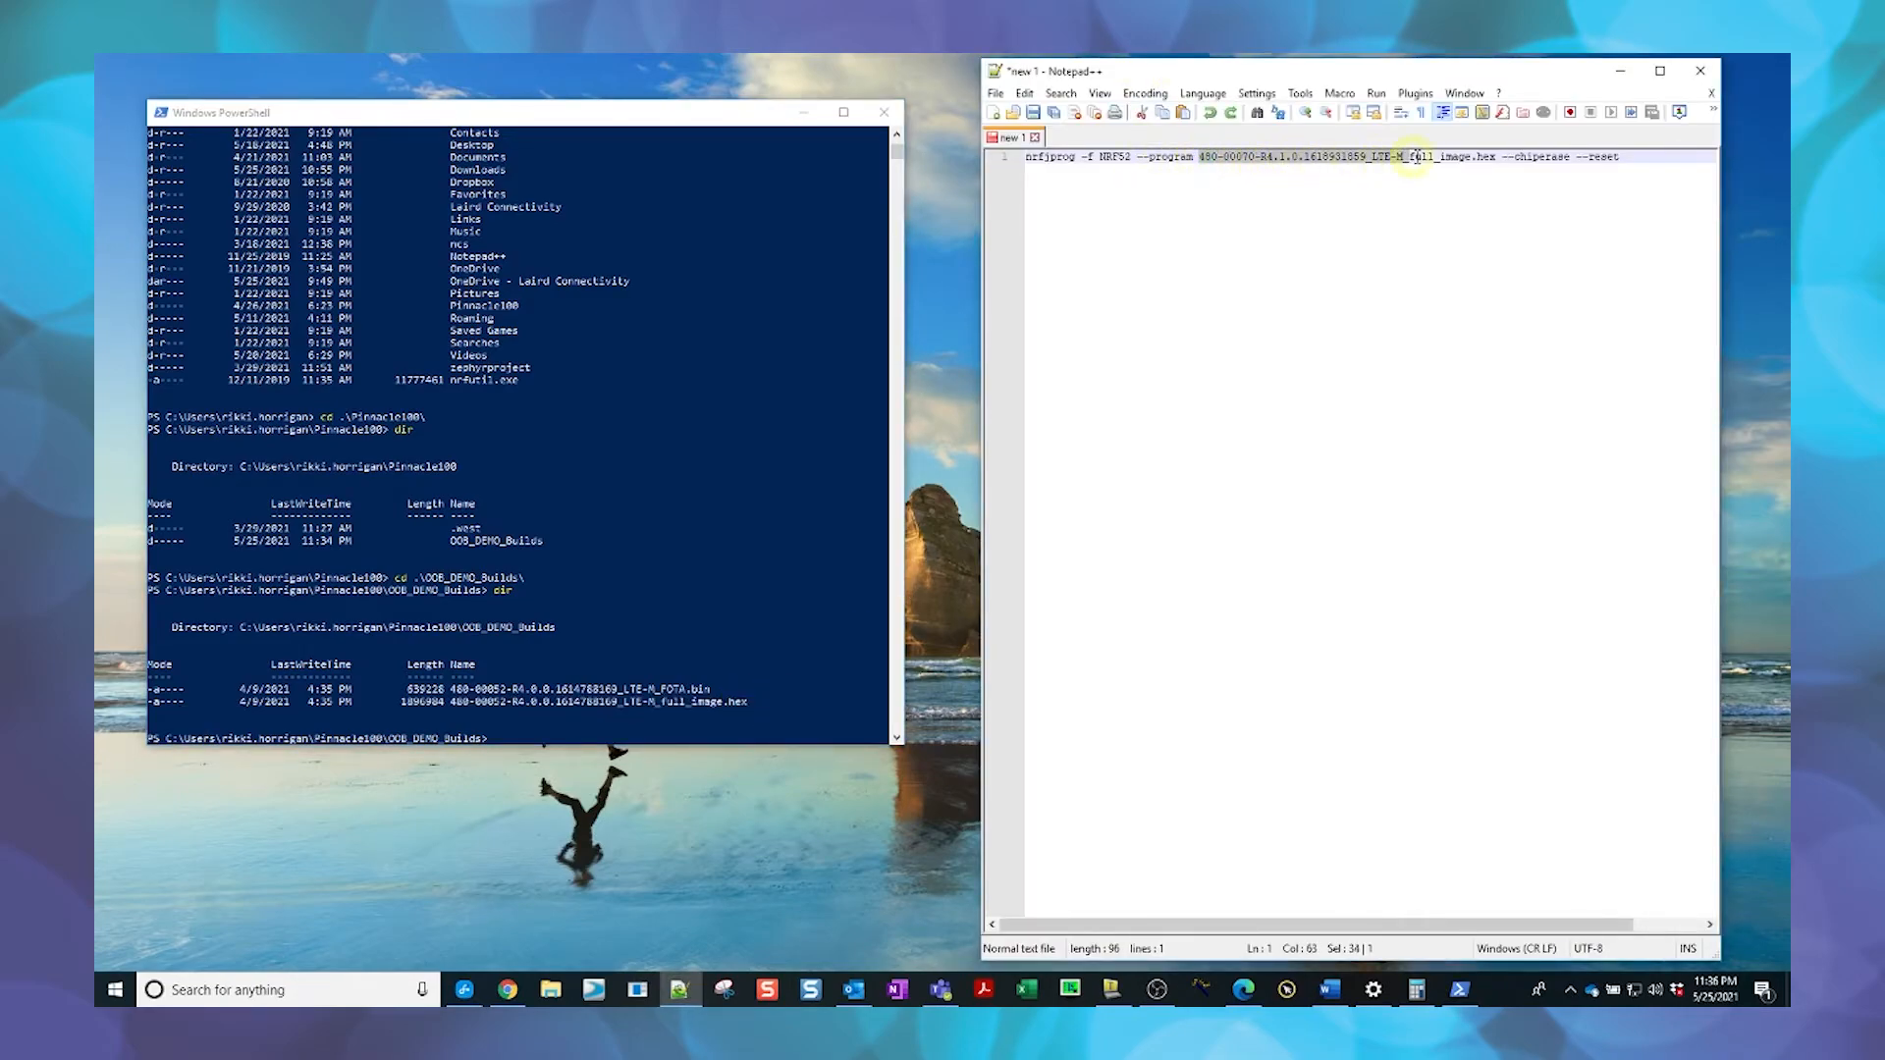
right_click(1481, 162)
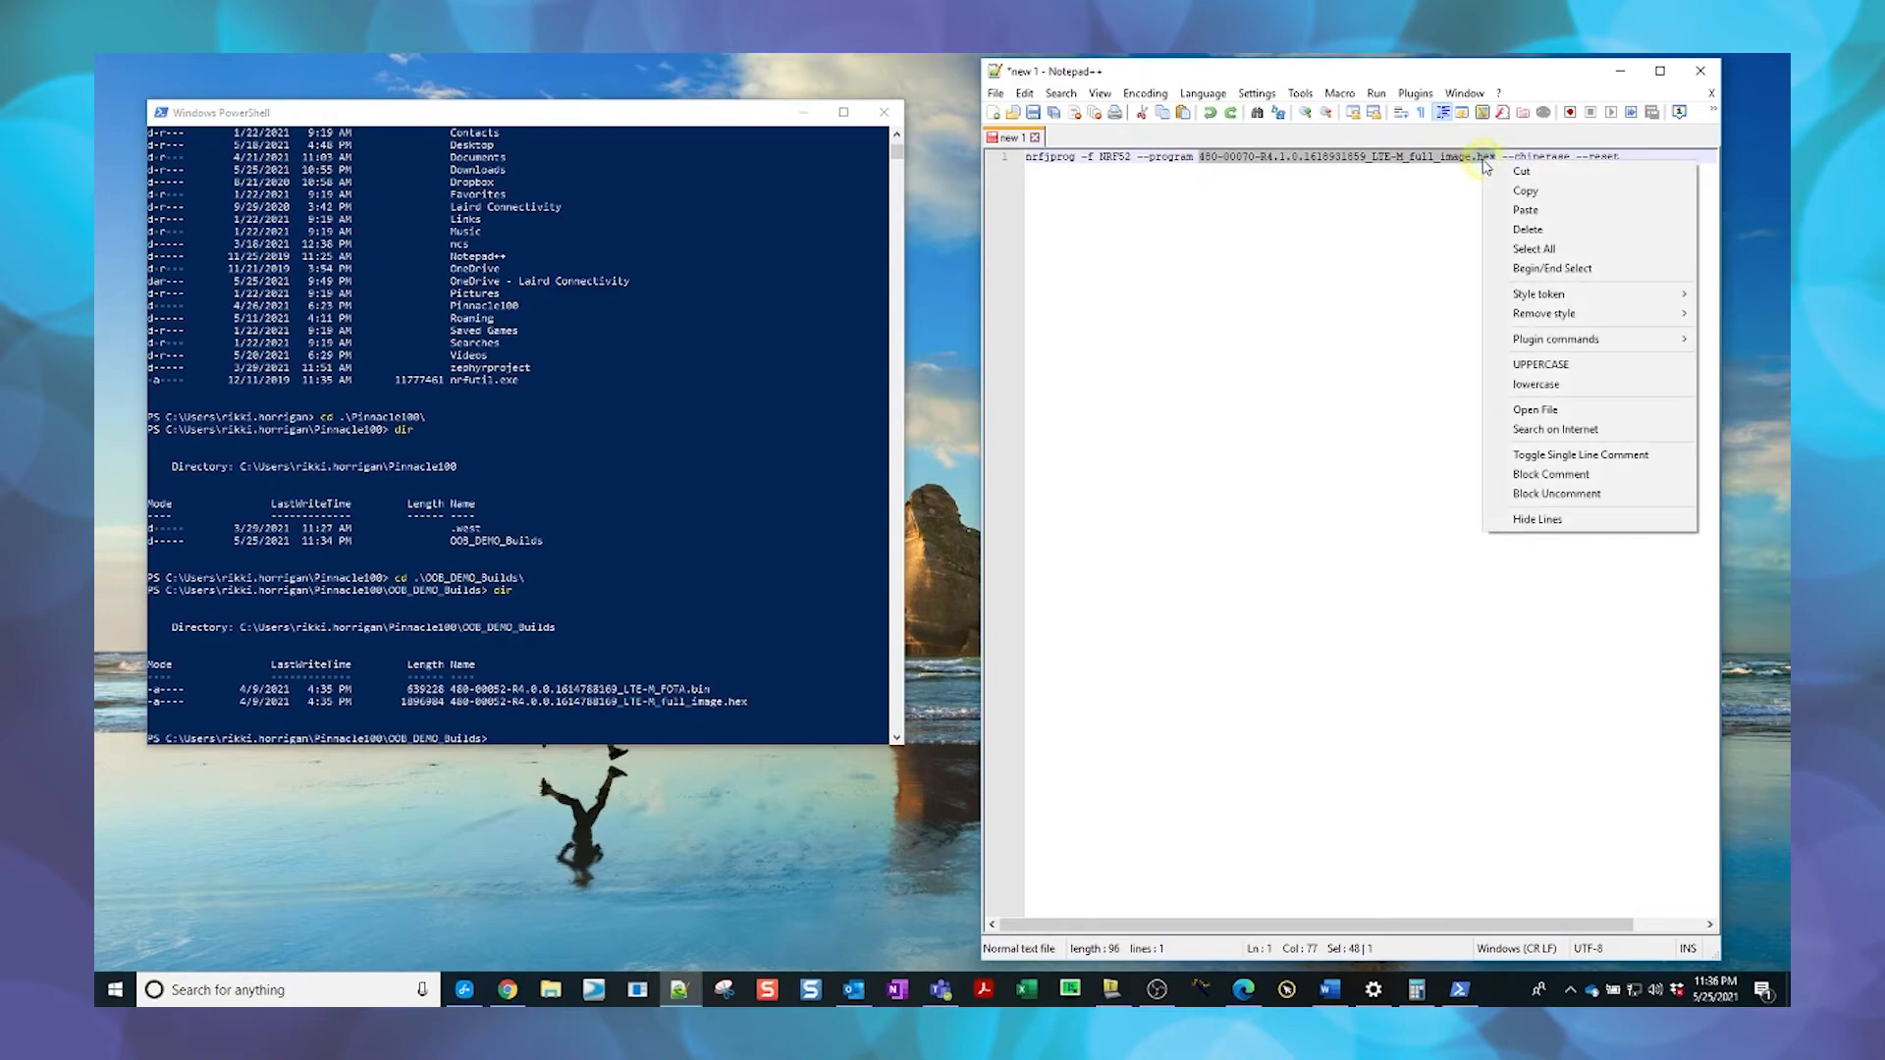
left_click(1526, 209)
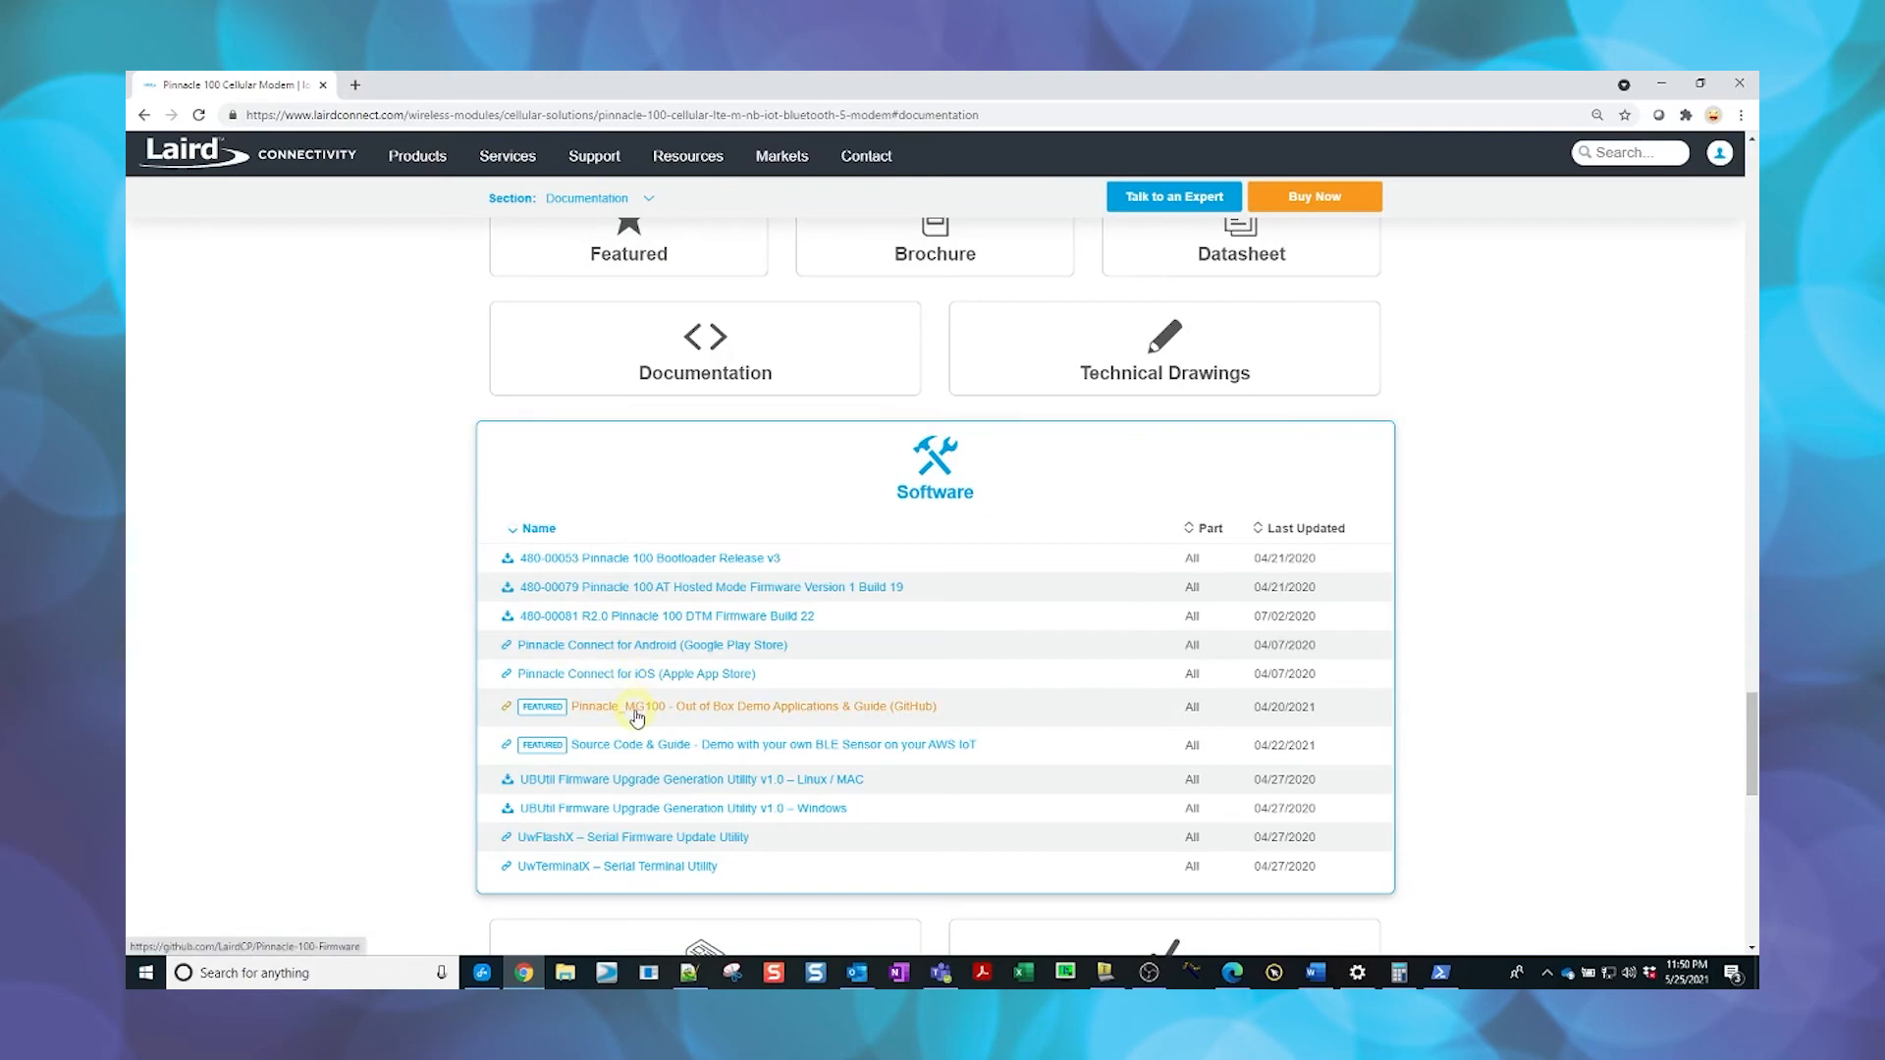
- Open the Pinnacle-100-Firmware repo's LTE-M and AWS guide, readme_ltem_aws.md
left_click(751, 705)
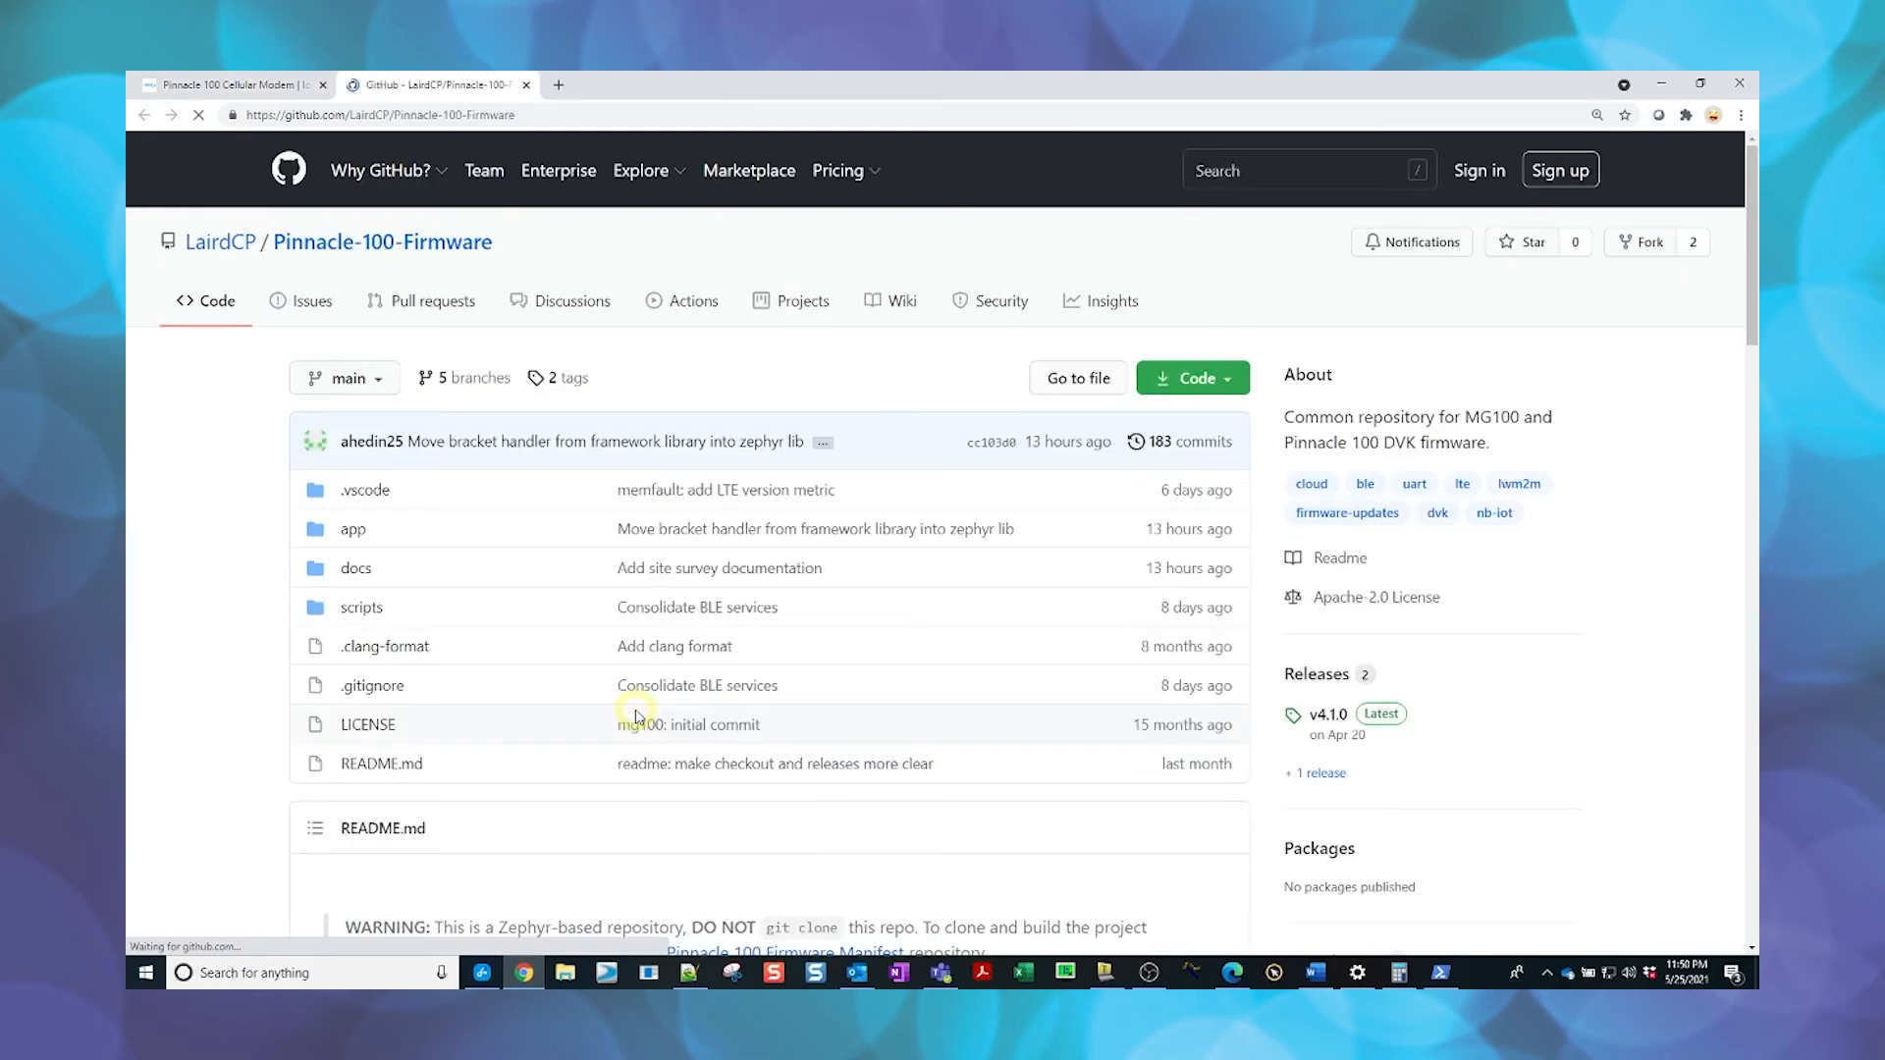
scroll("down", 3)
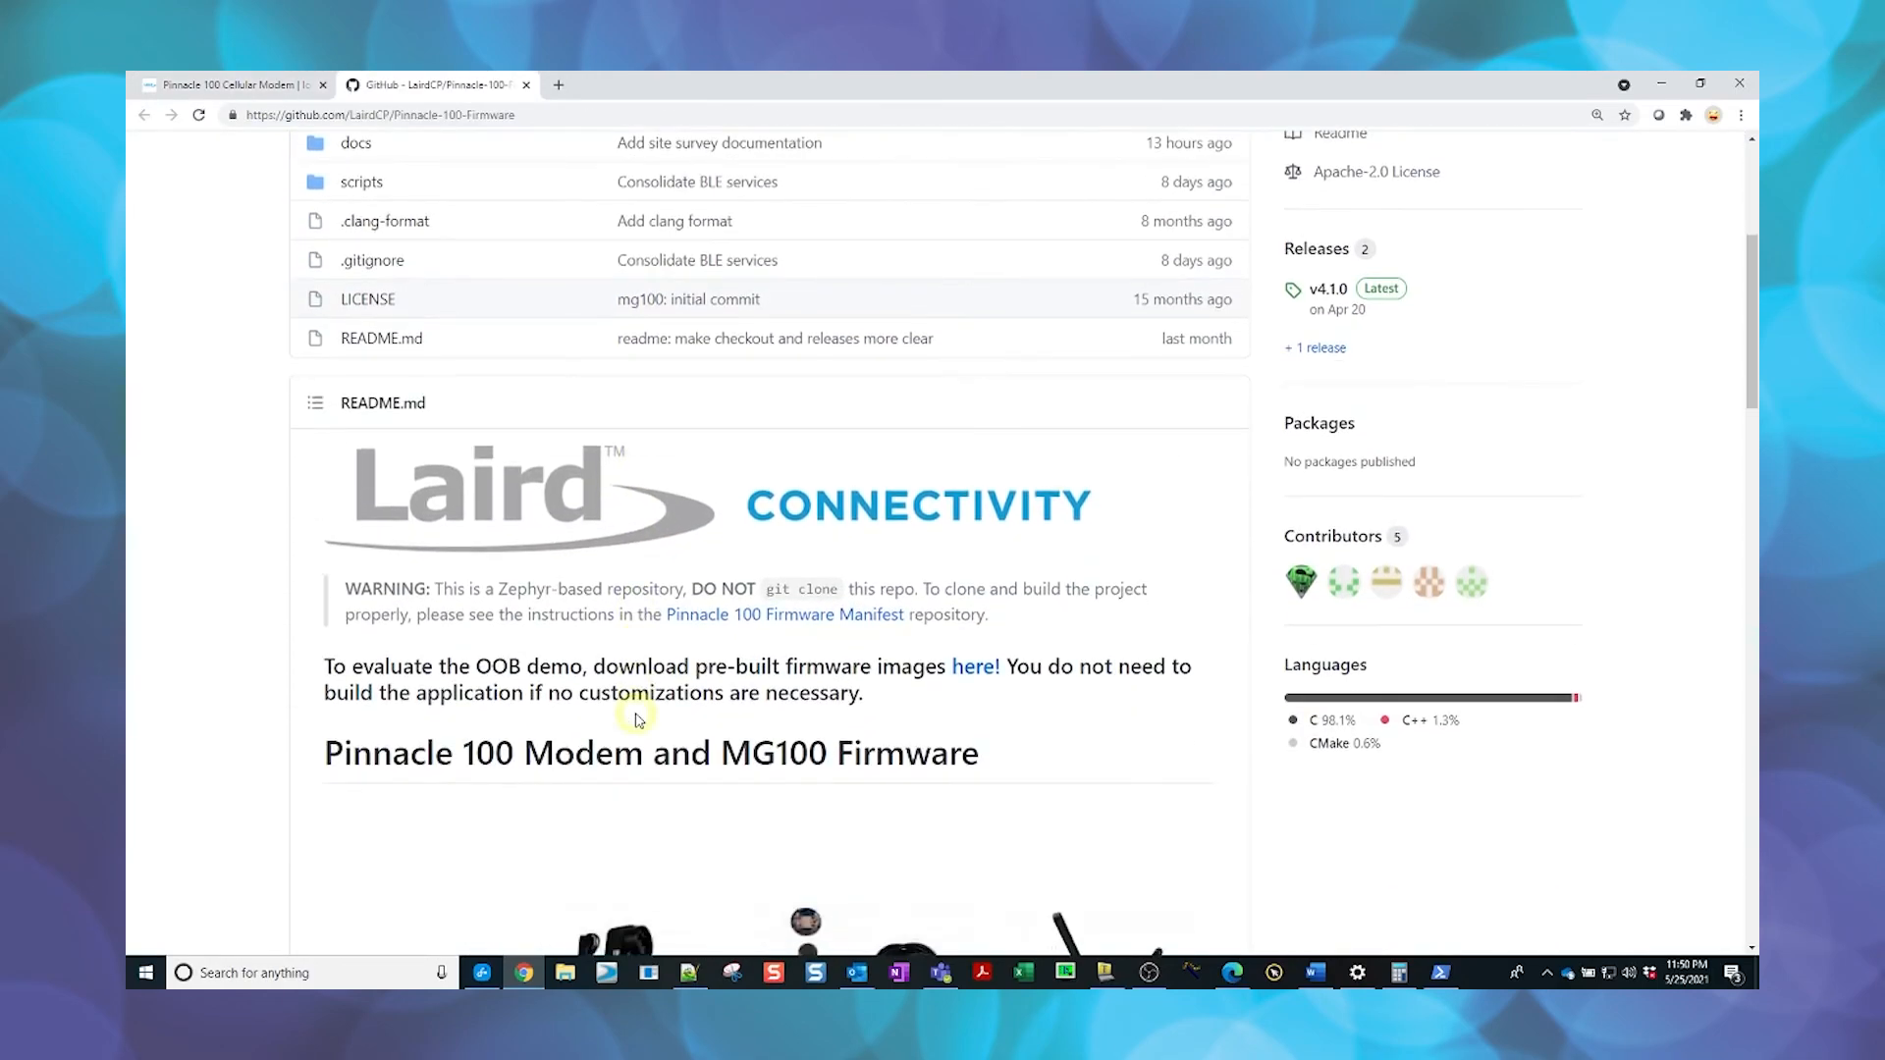
scroll("down", 3)
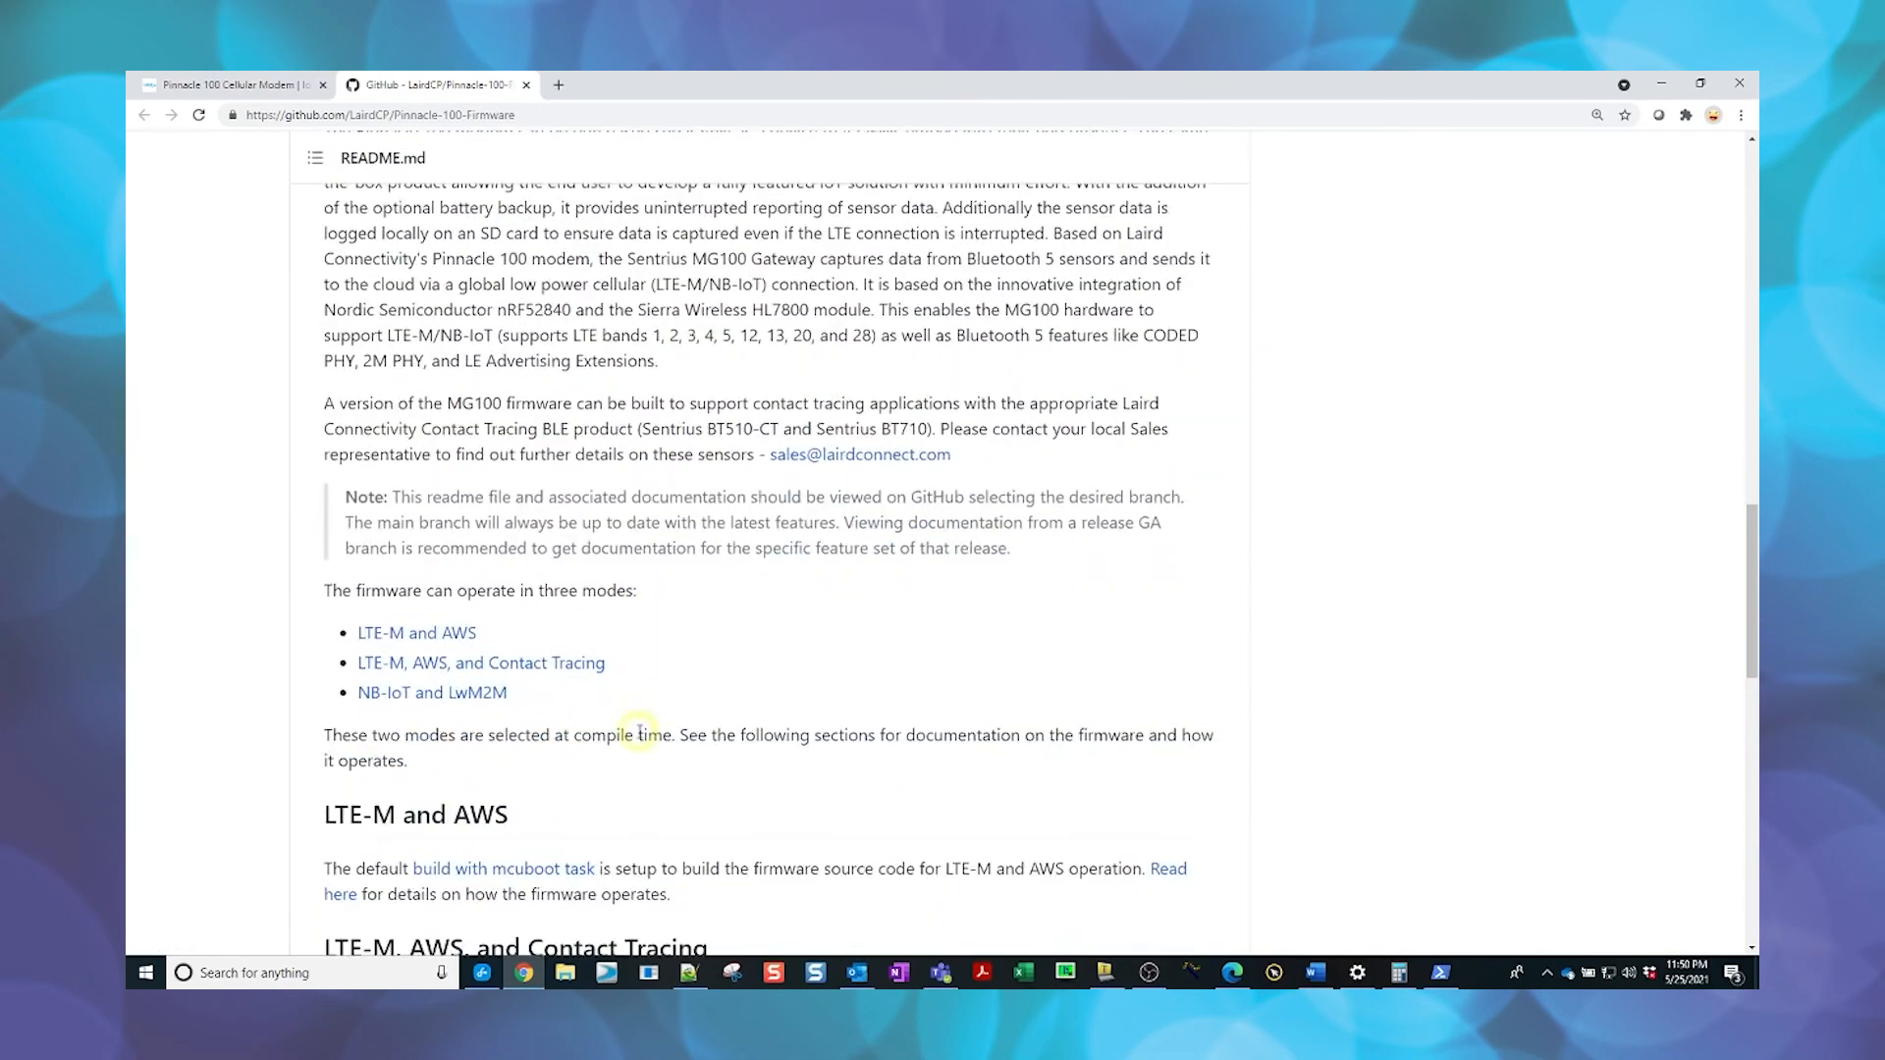
mouse_move(407, 598)
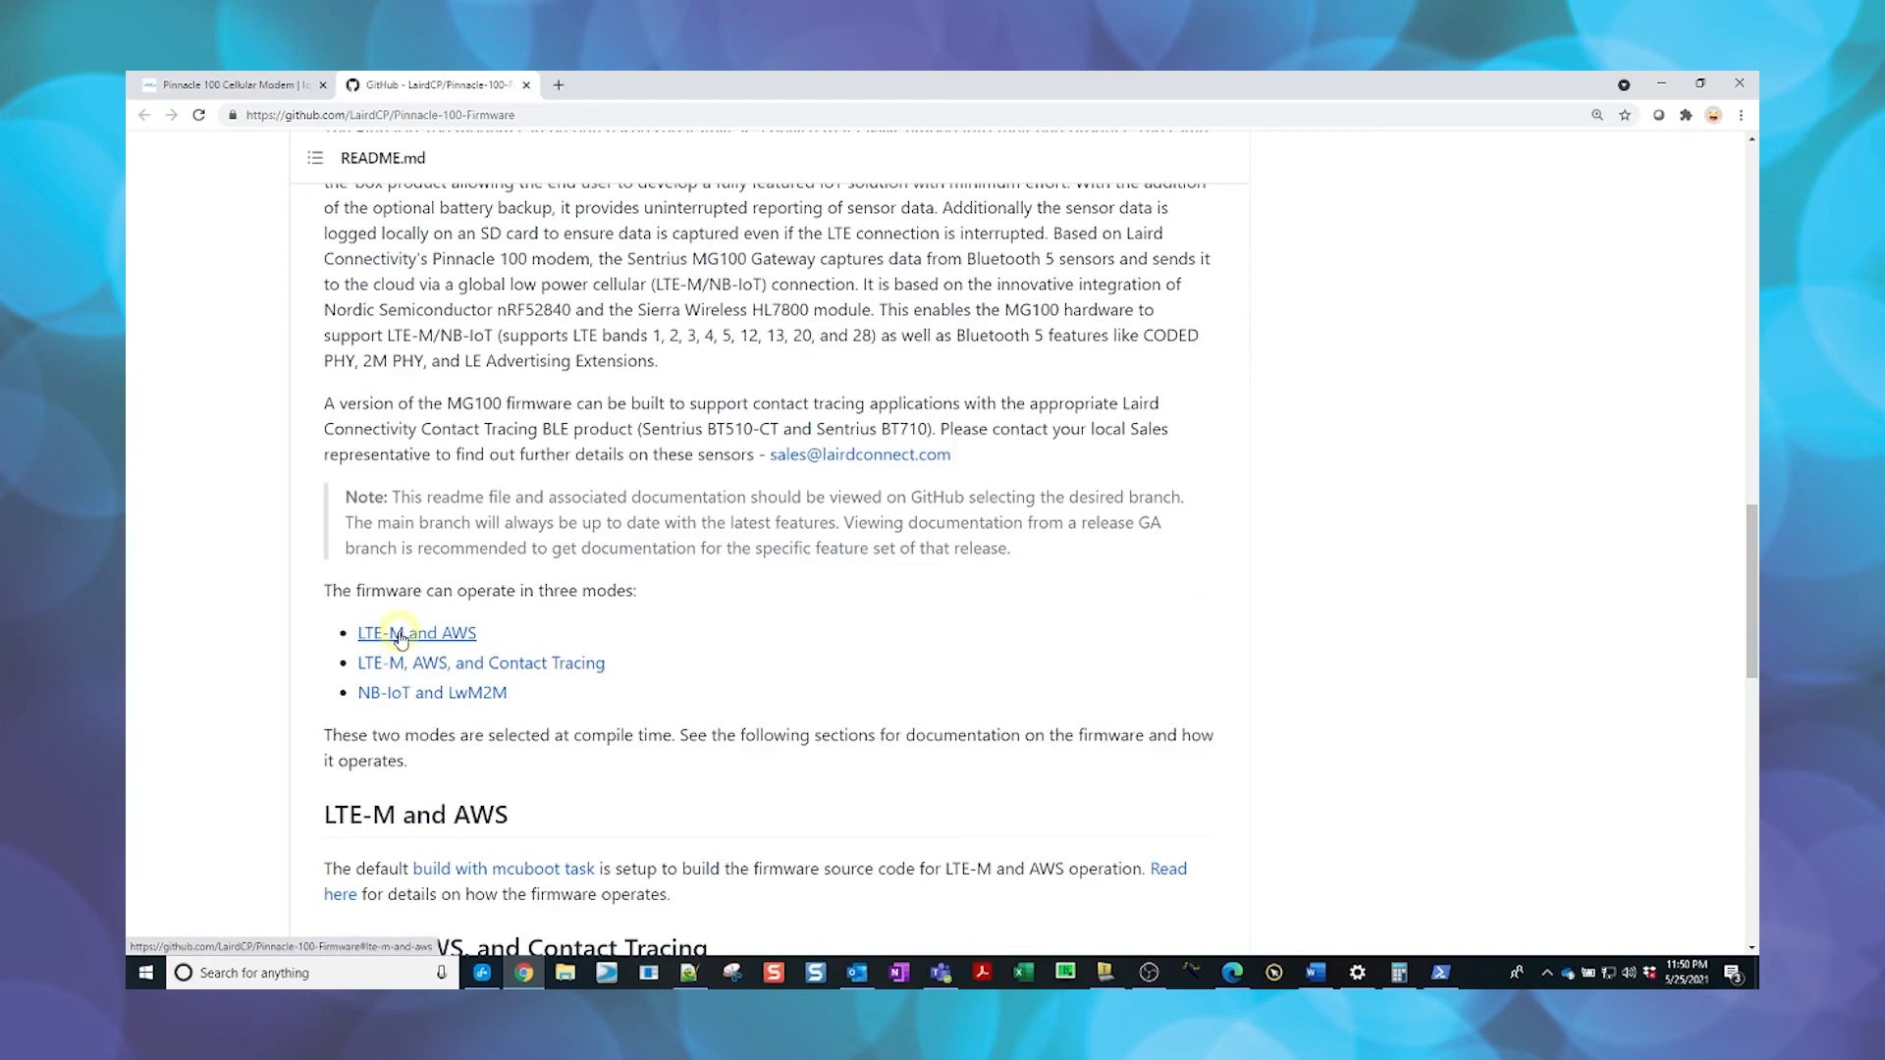
left_click(416, 633)
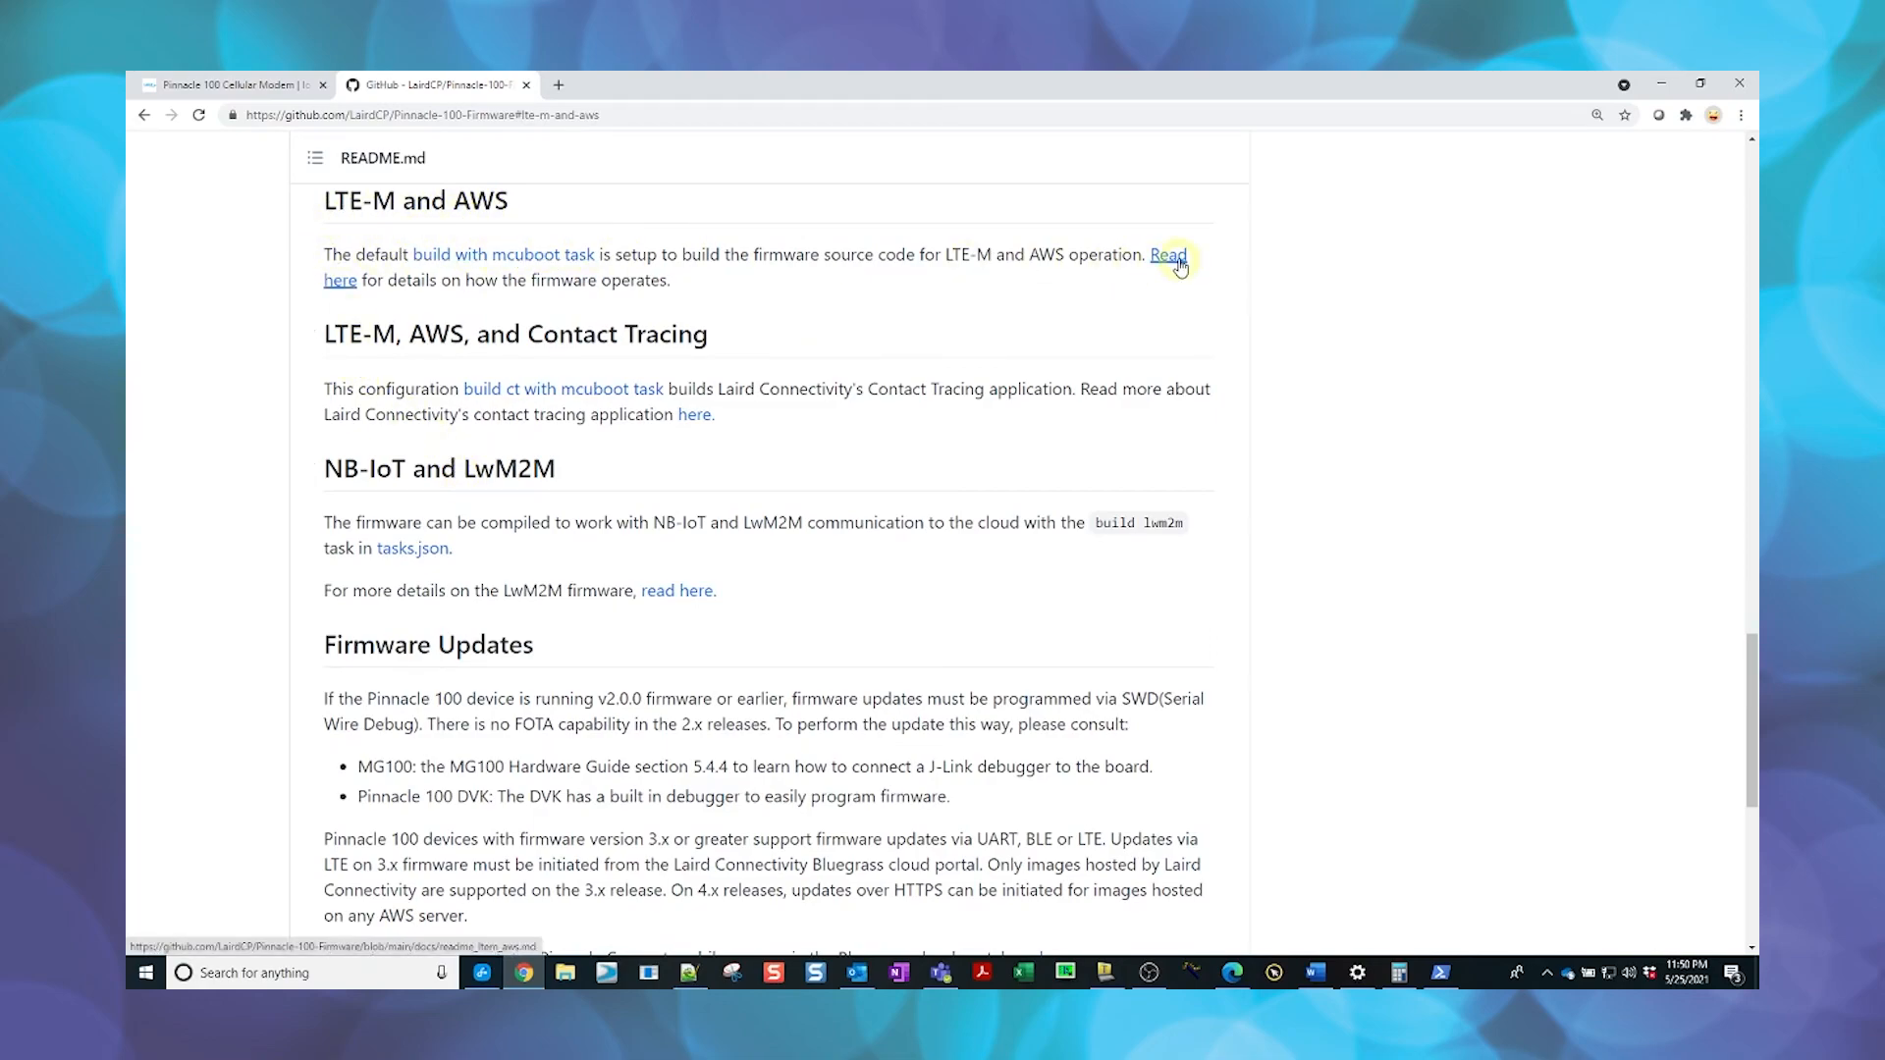
left_click(1167, 255)
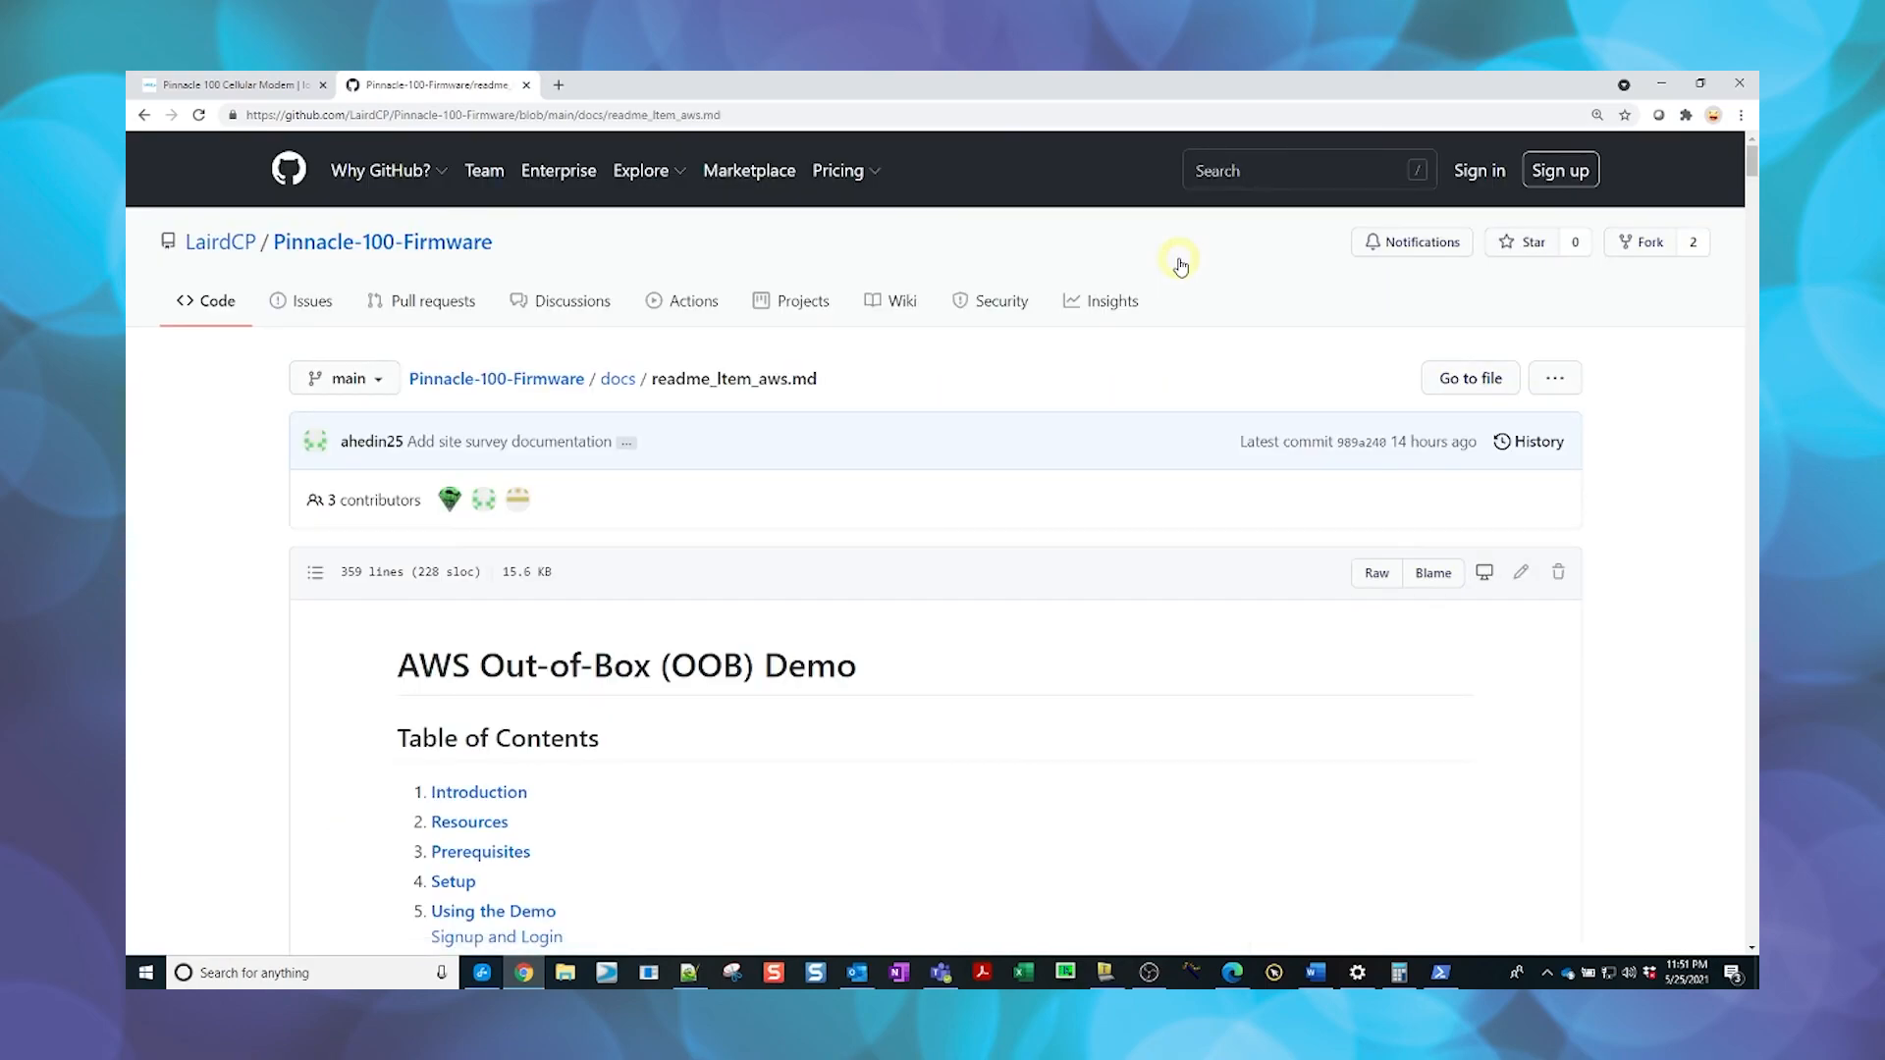
mouse_move(1054, 484)
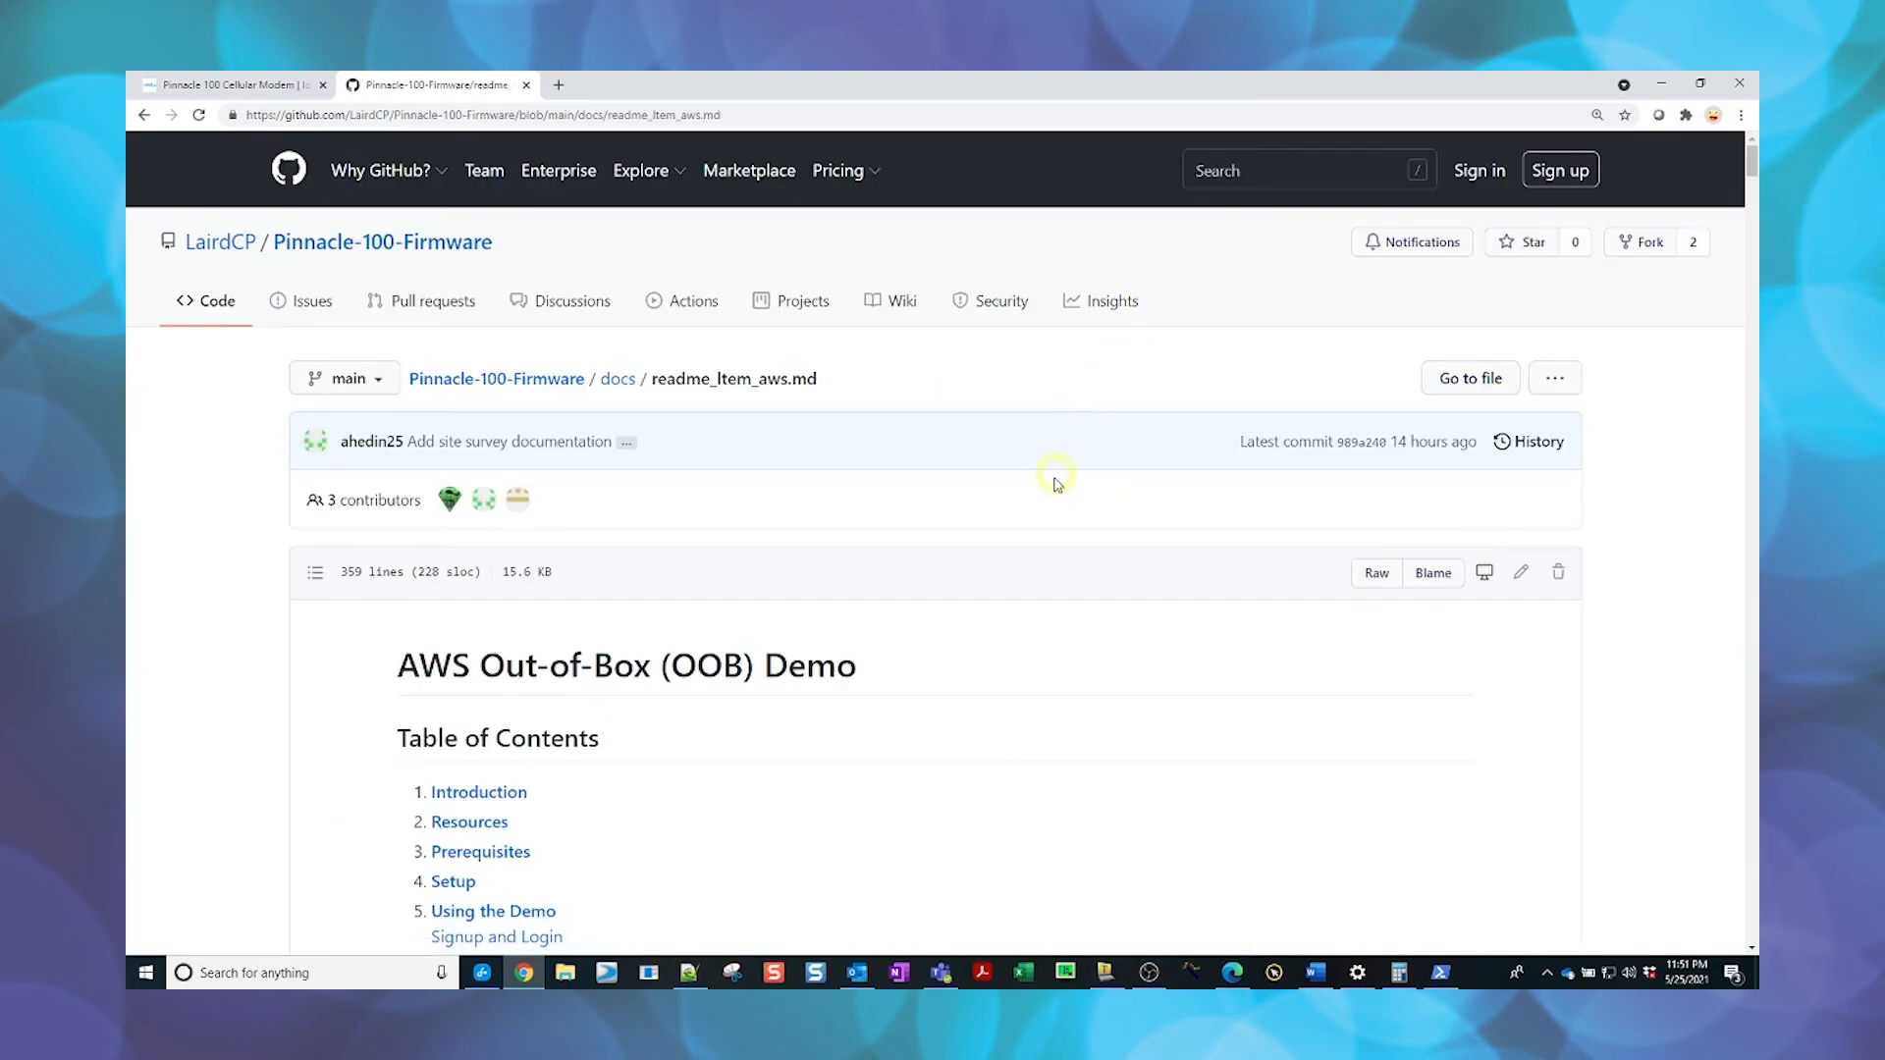